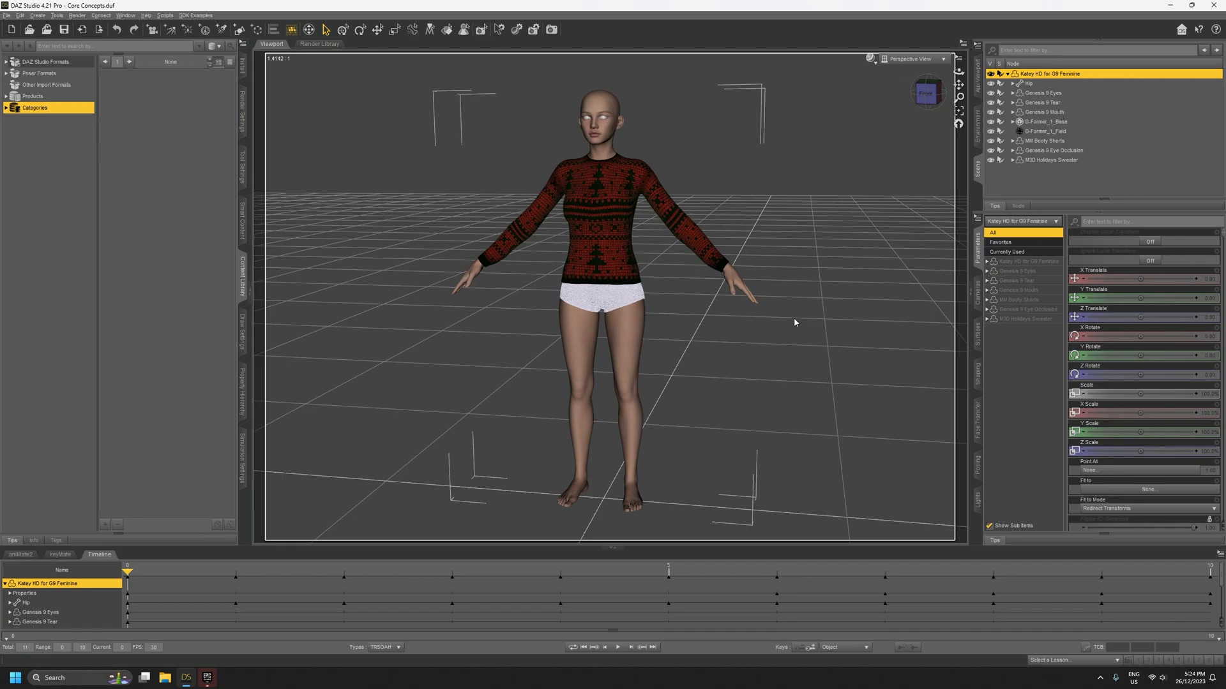
mouse_move(803, 282)
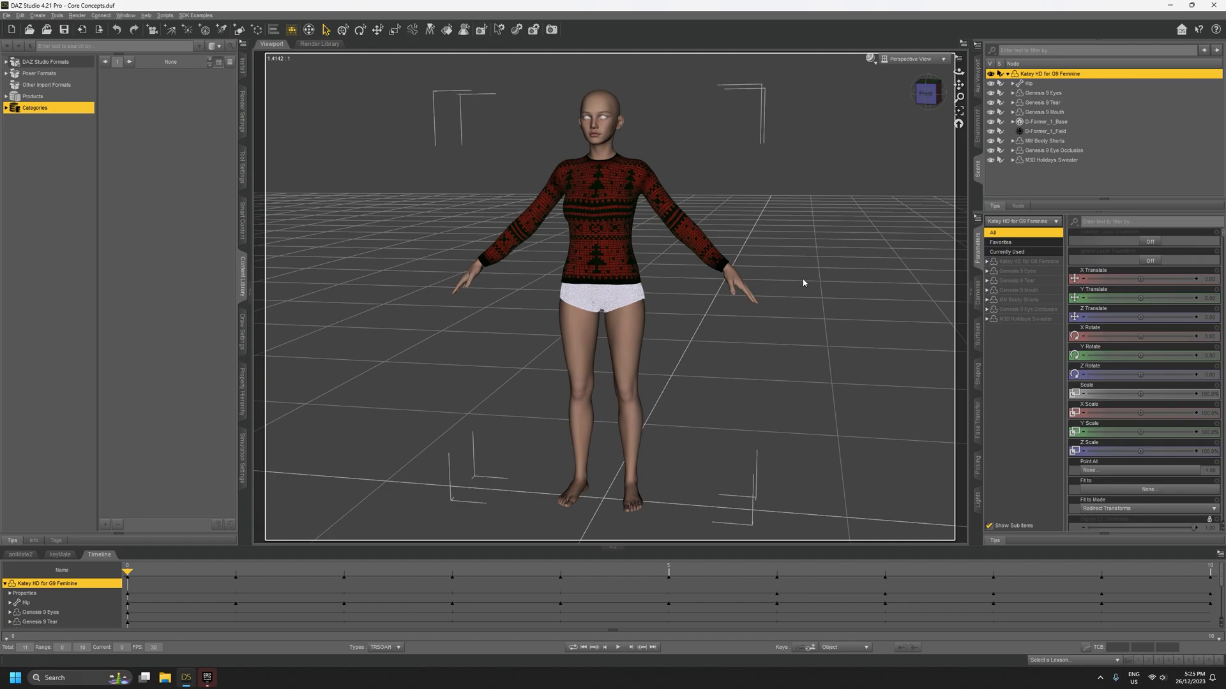
mouse_move(841, 264)
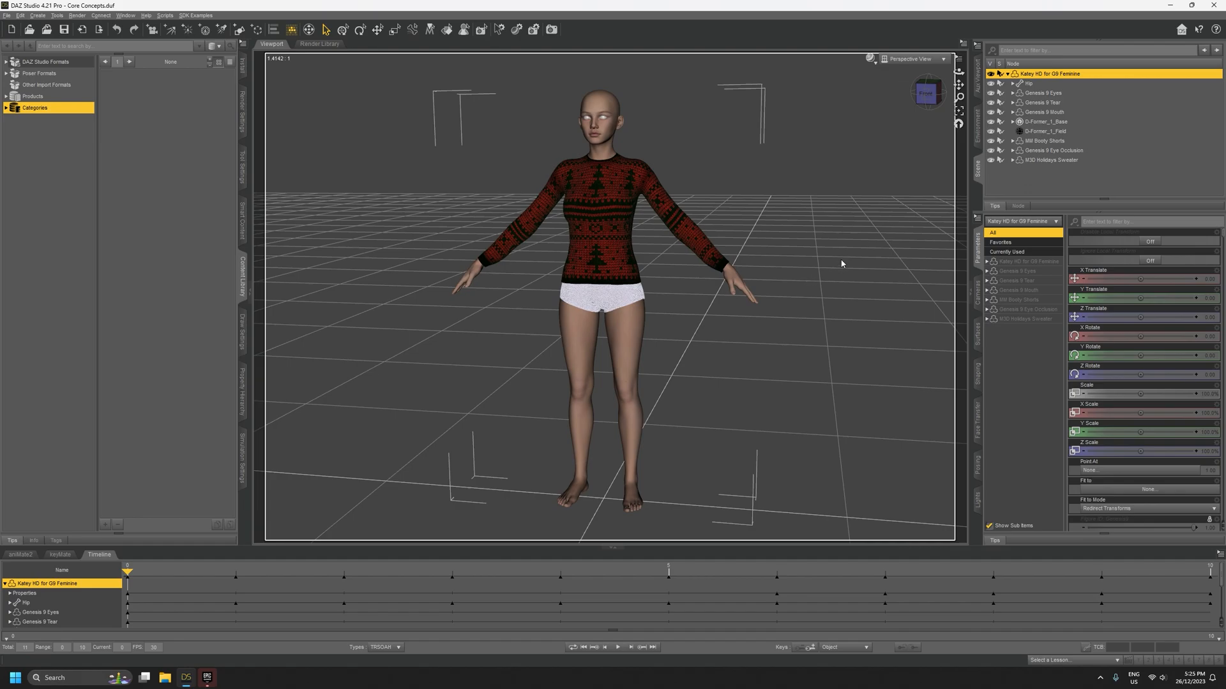
mouse_move(911, 157)
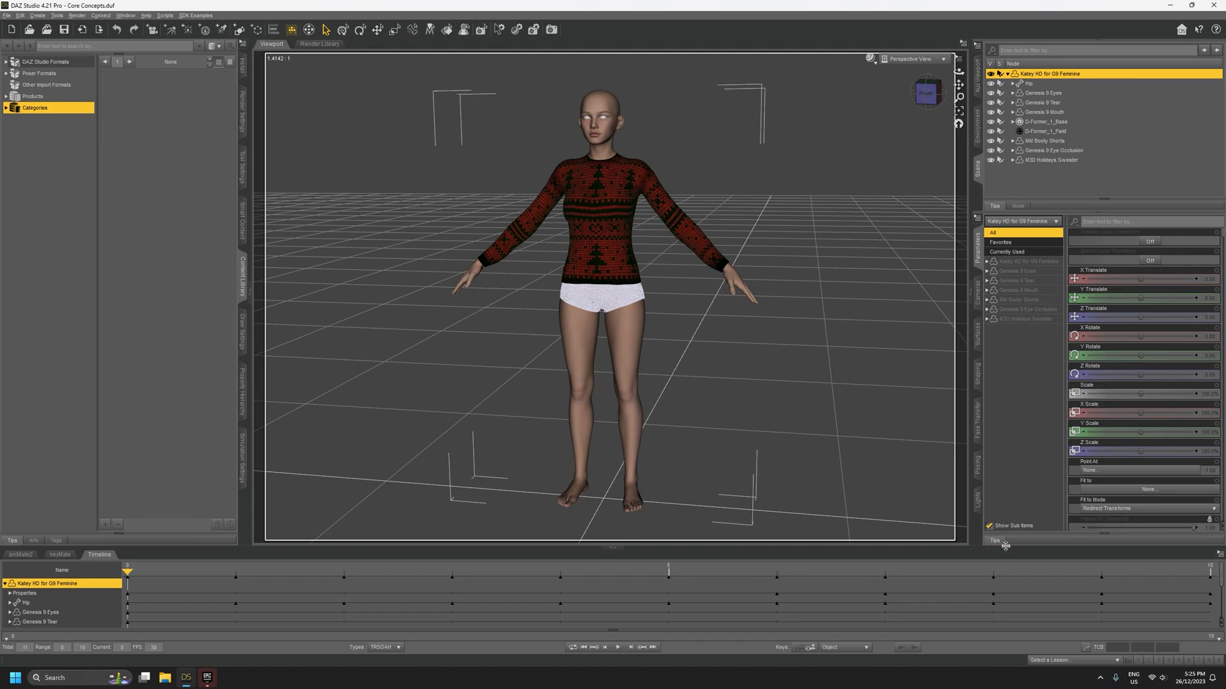
mouse_move(773, 412)
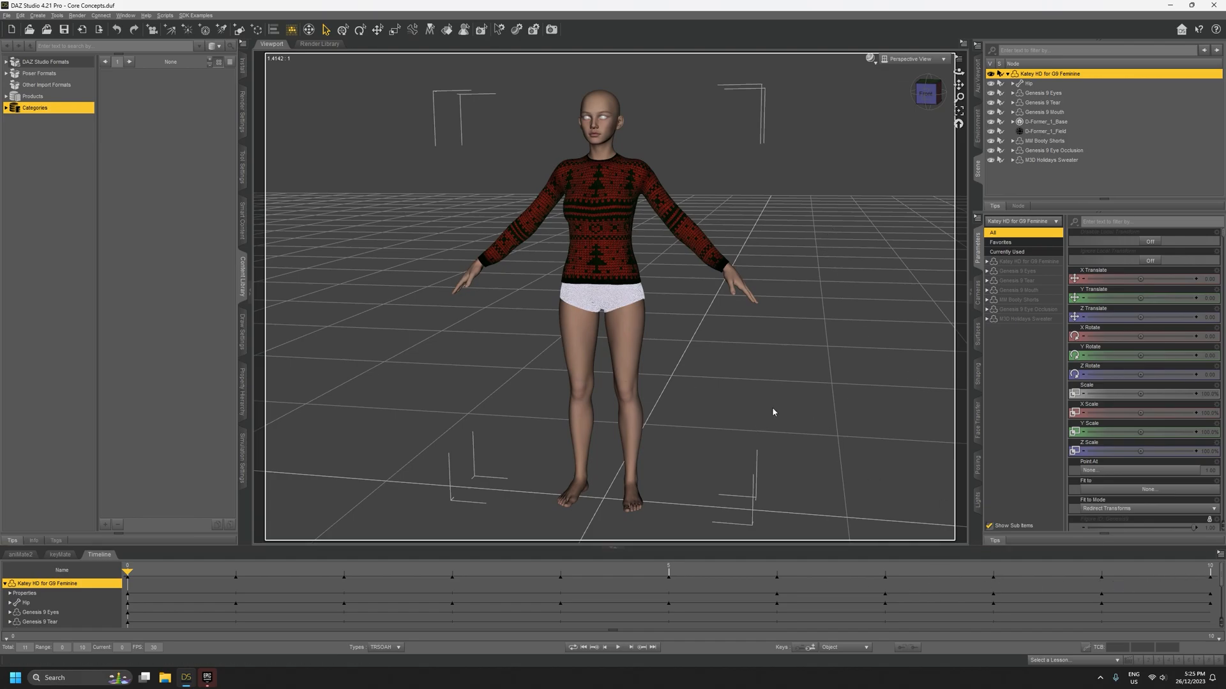
mouse_move(502, 264)
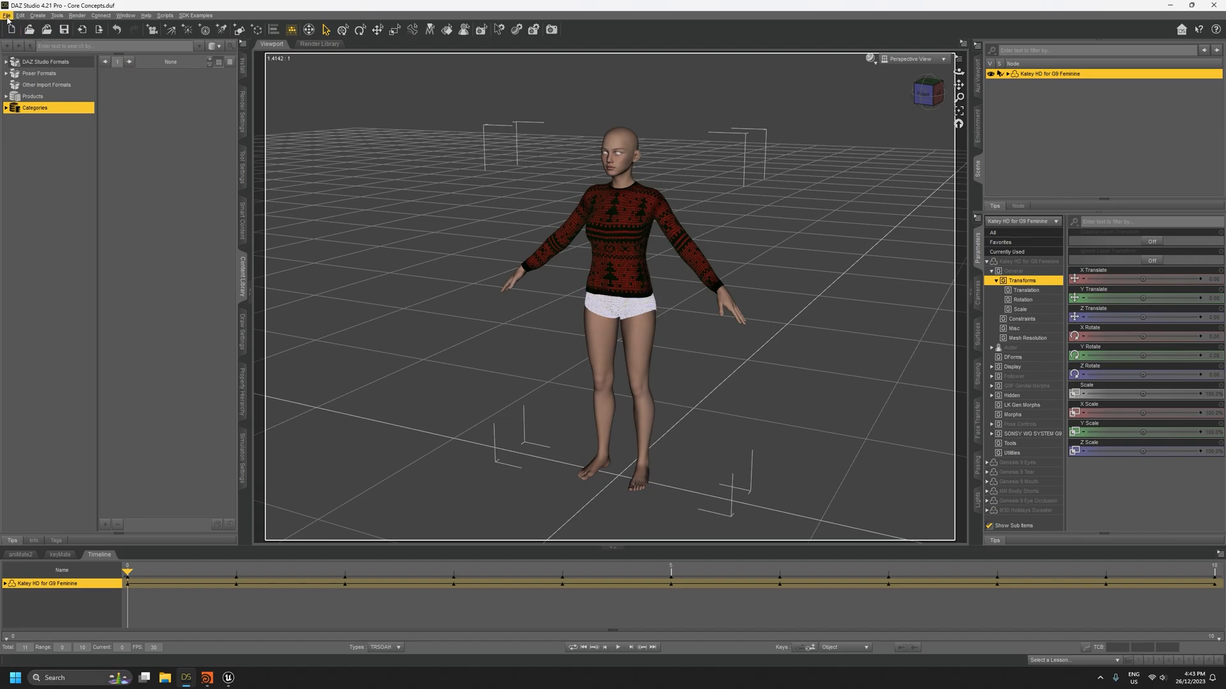
Step: Start the Daz To Houdini bridge export from the File > Send To menu
click(7, 15)
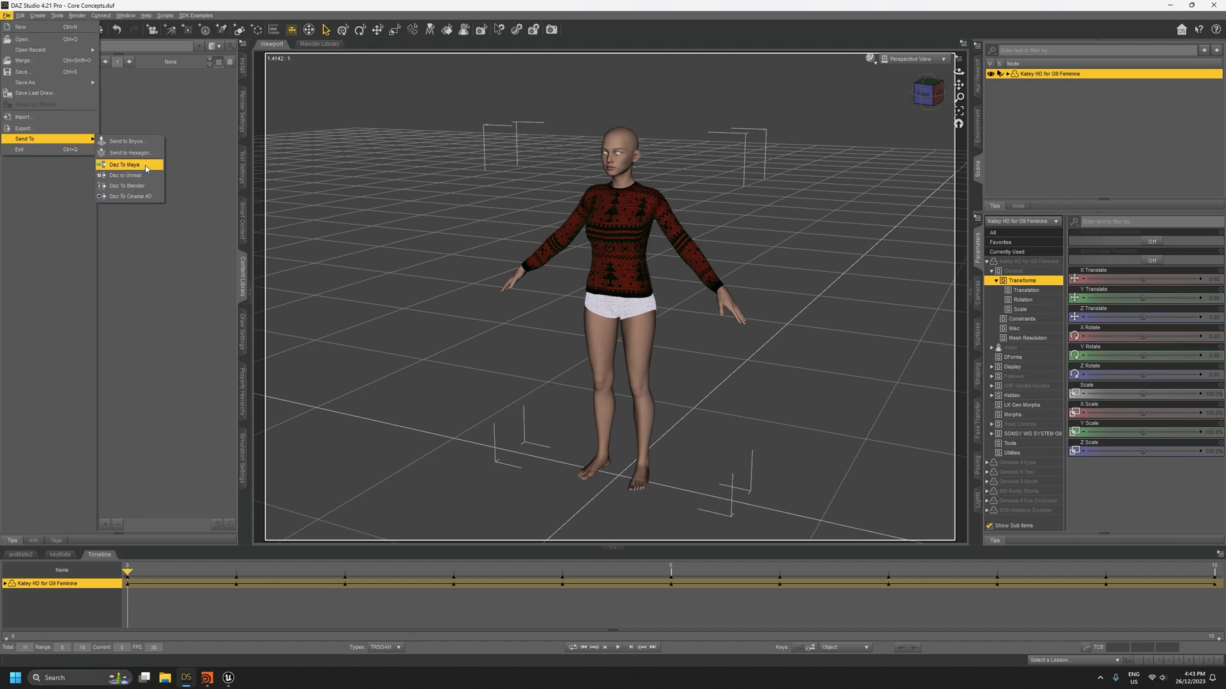
click(125, 165)
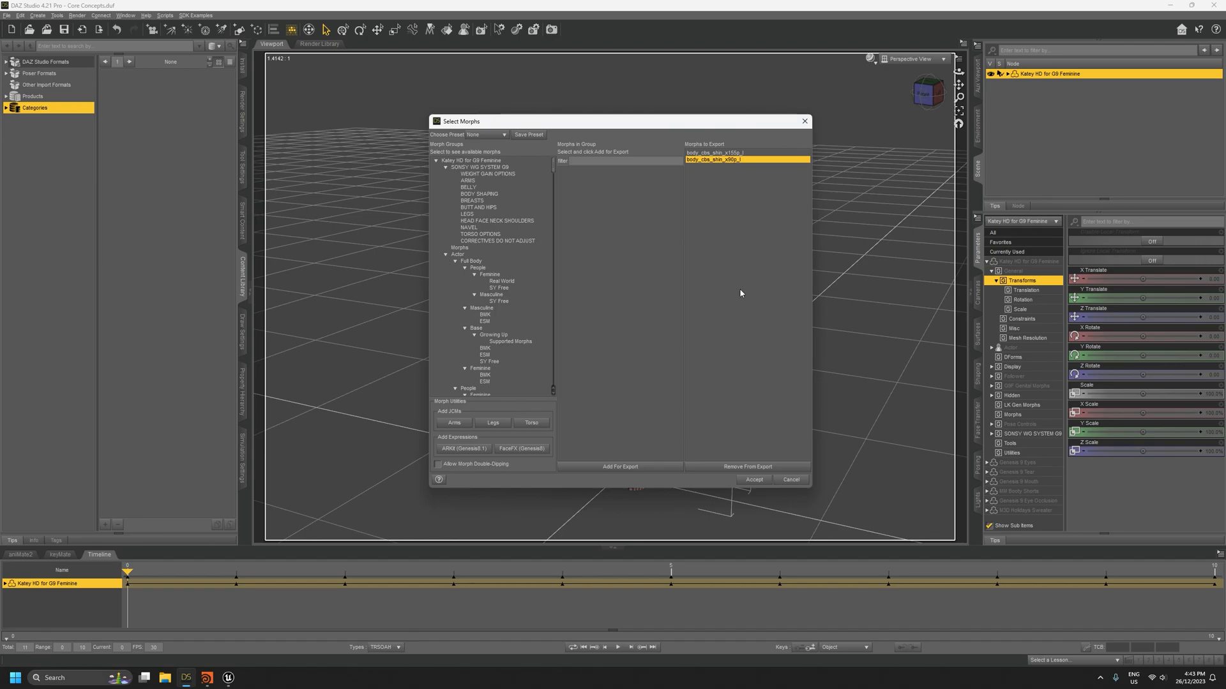
mouse_move(730, 202)
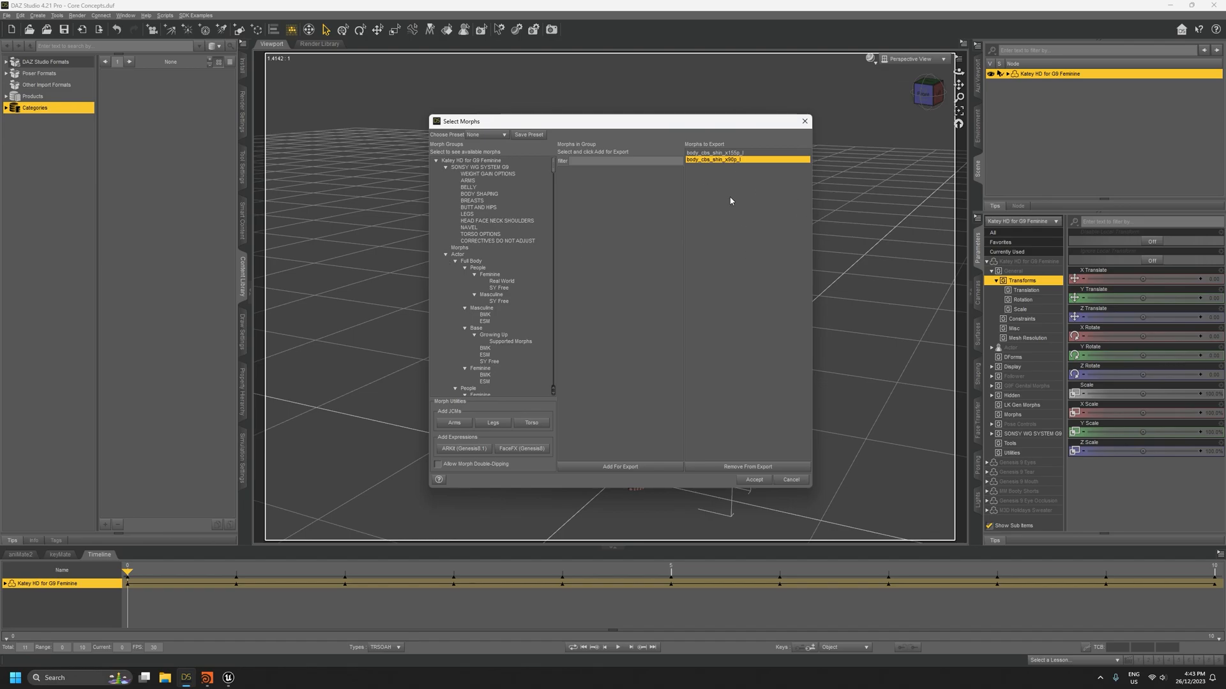
mouse_move(714, 272)
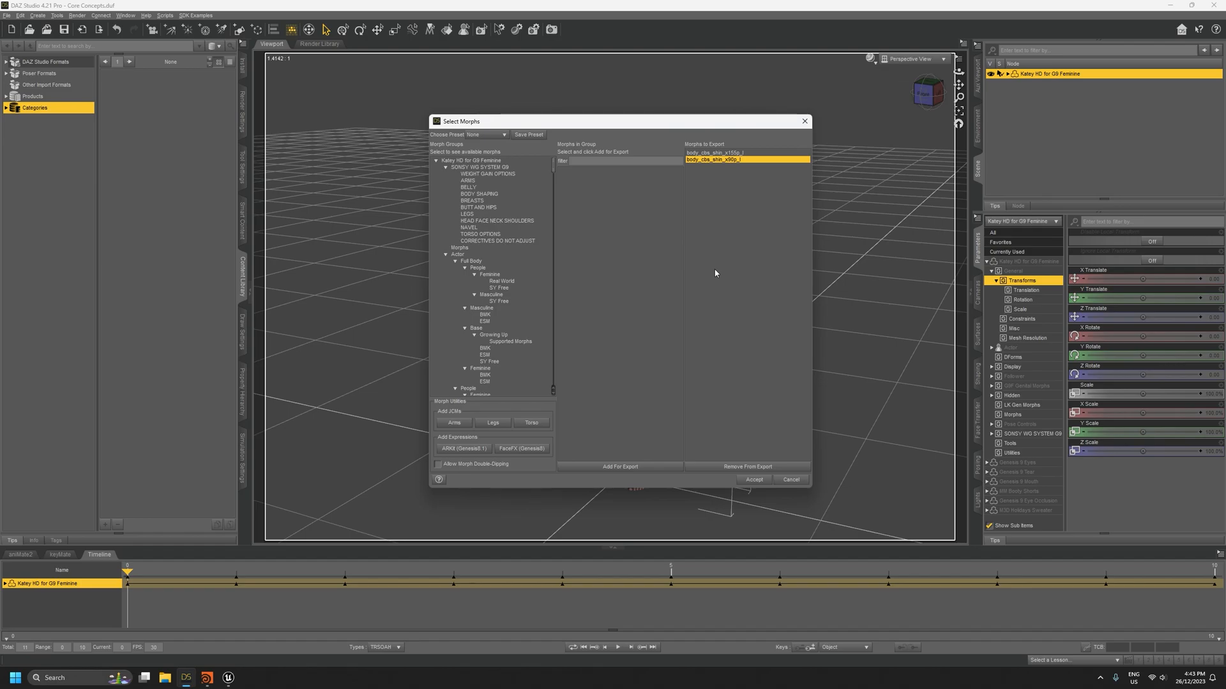
mouse_move(727, 333)
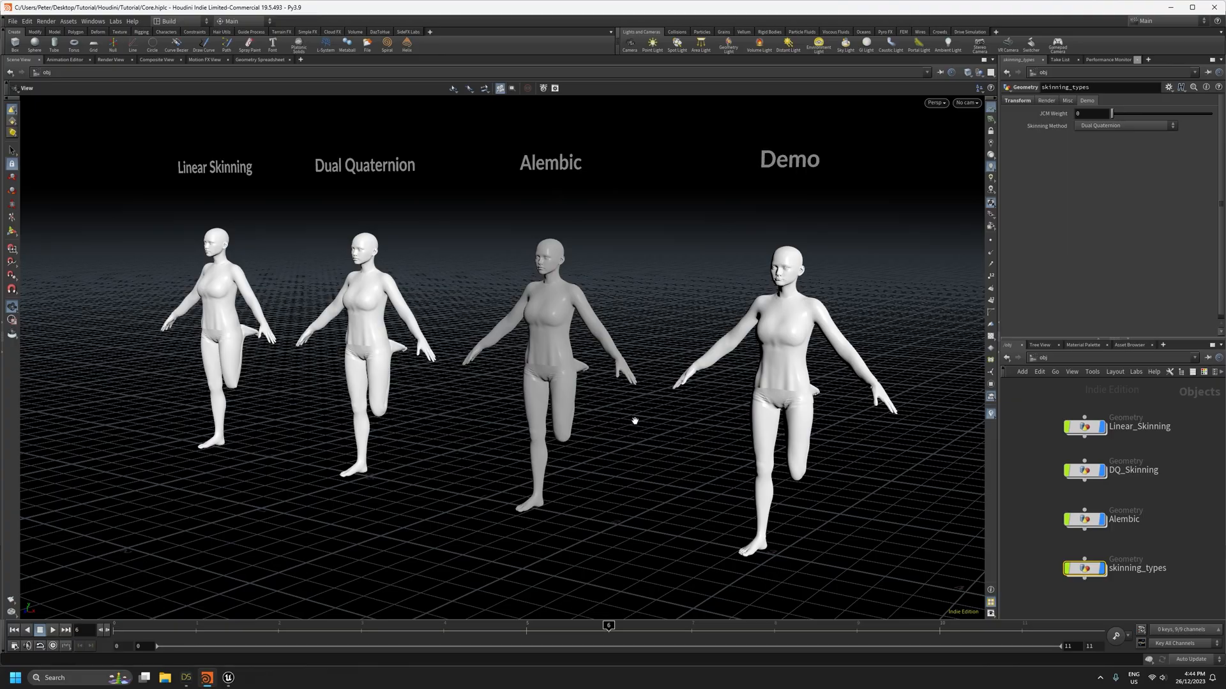
mouse_move(646, 473)
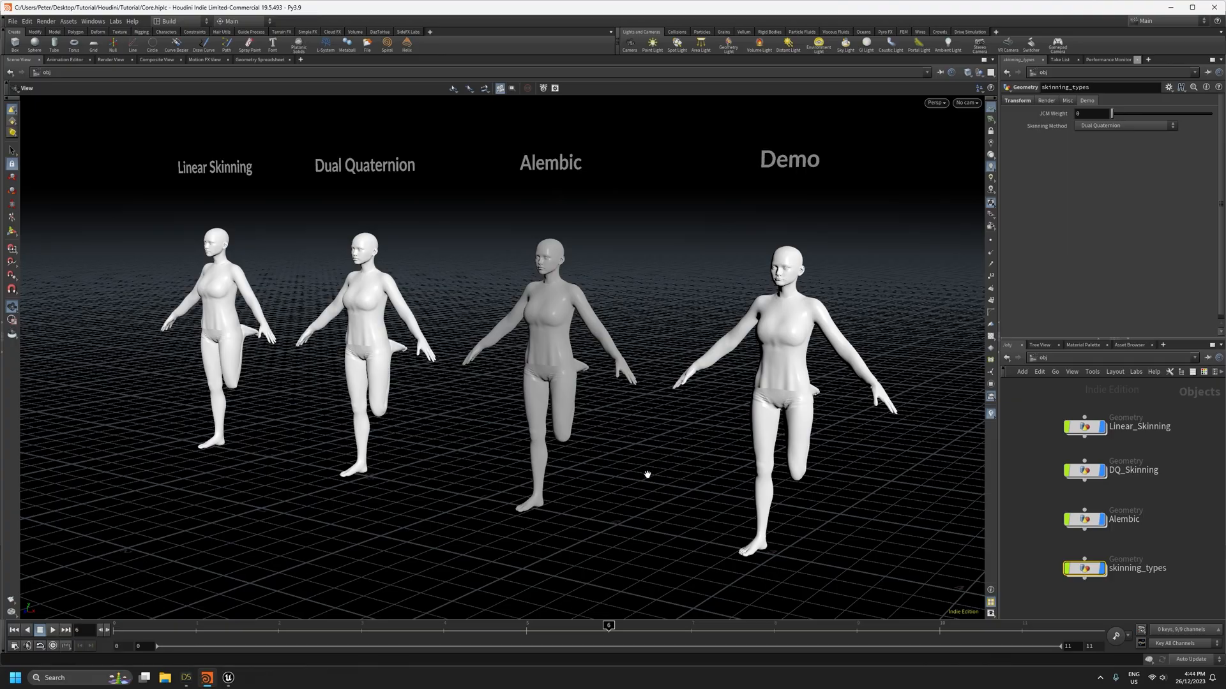
mouse_move(310, 304)
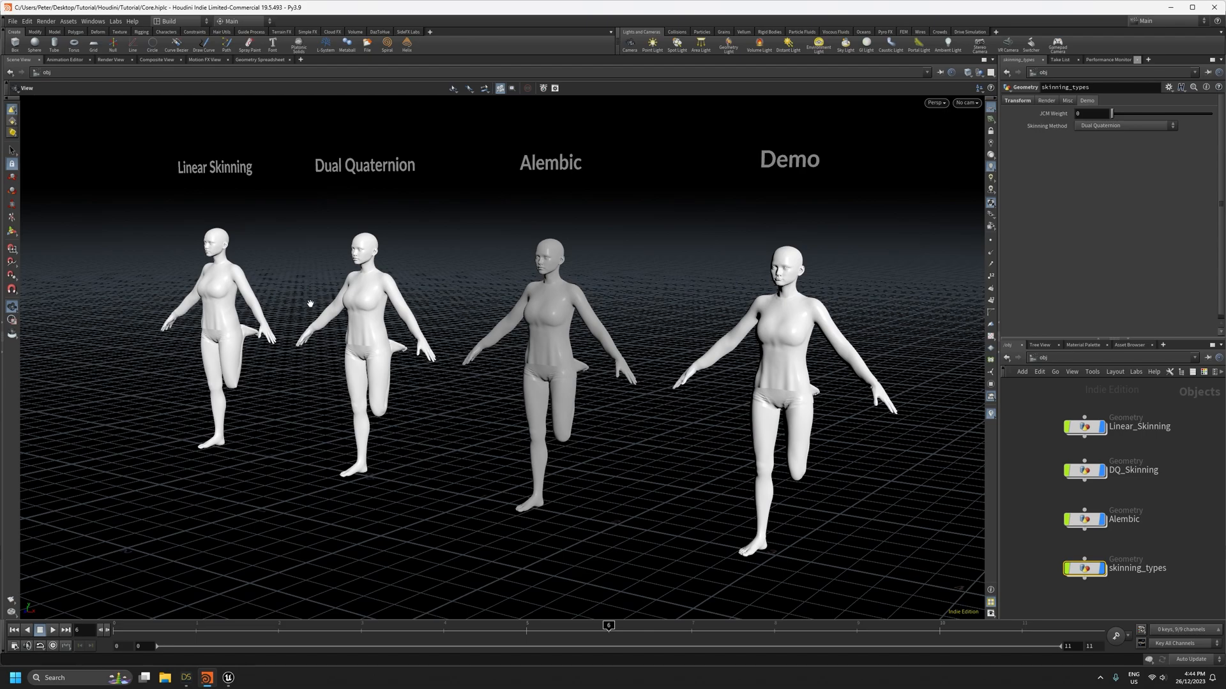
mouse_move(452, 431)
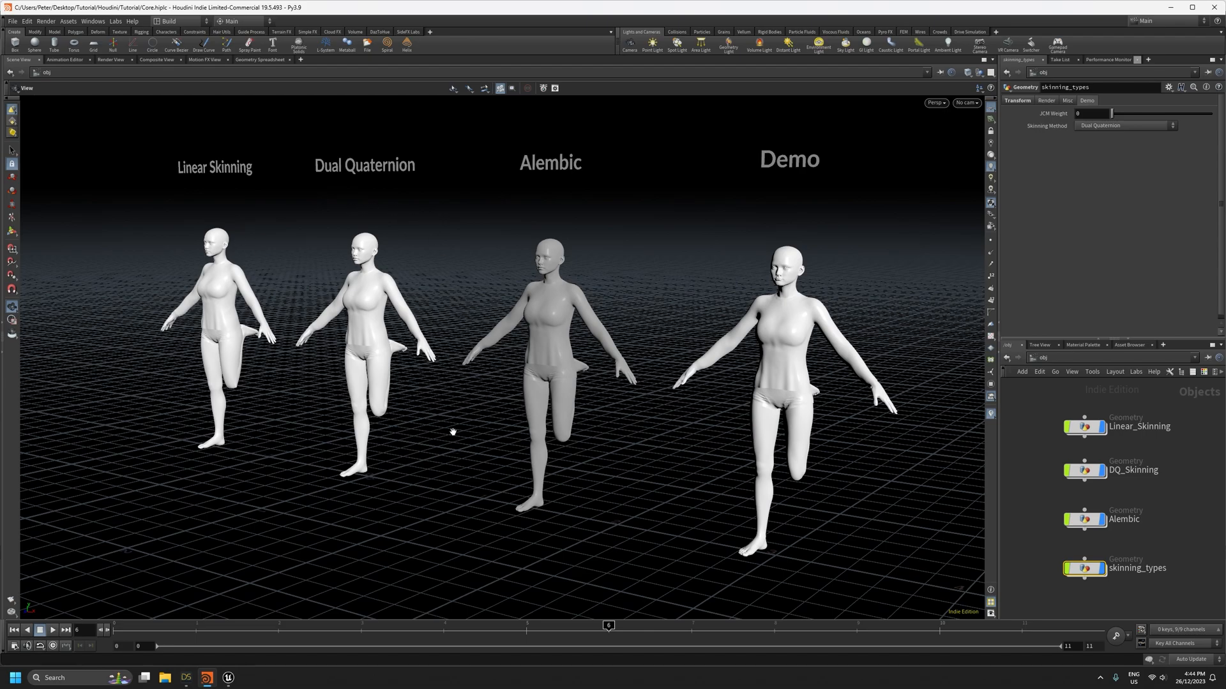
mouse_move(444, 420)
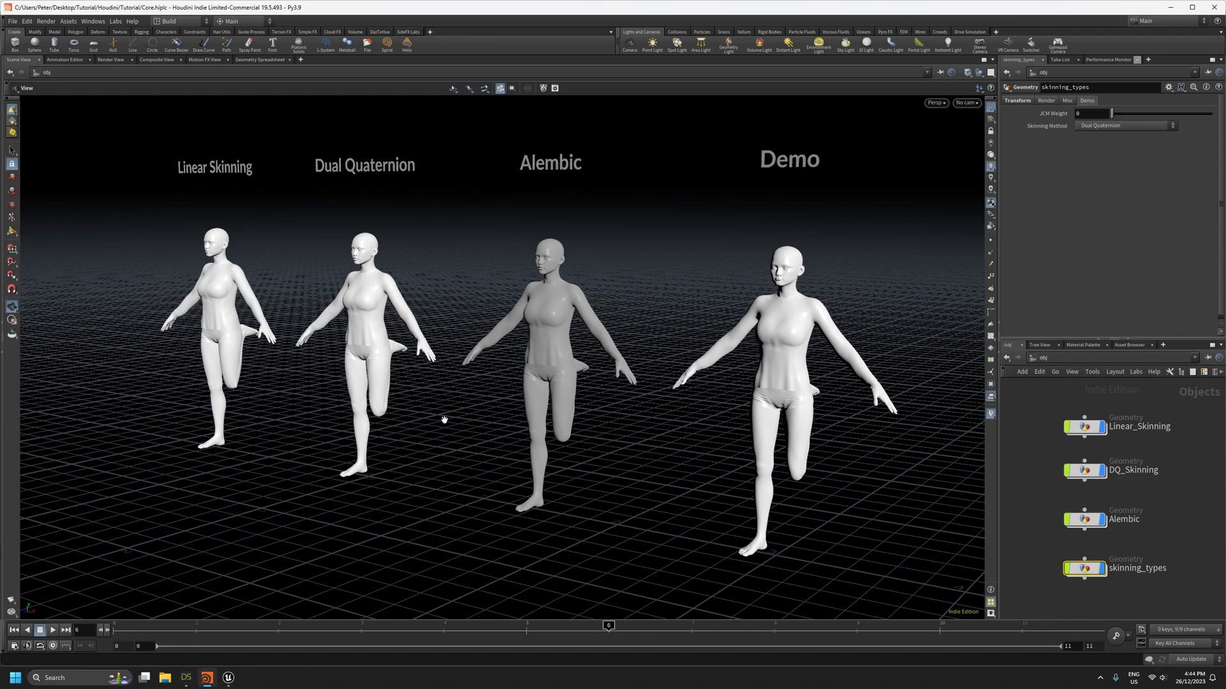
mouse_move(263, 425)
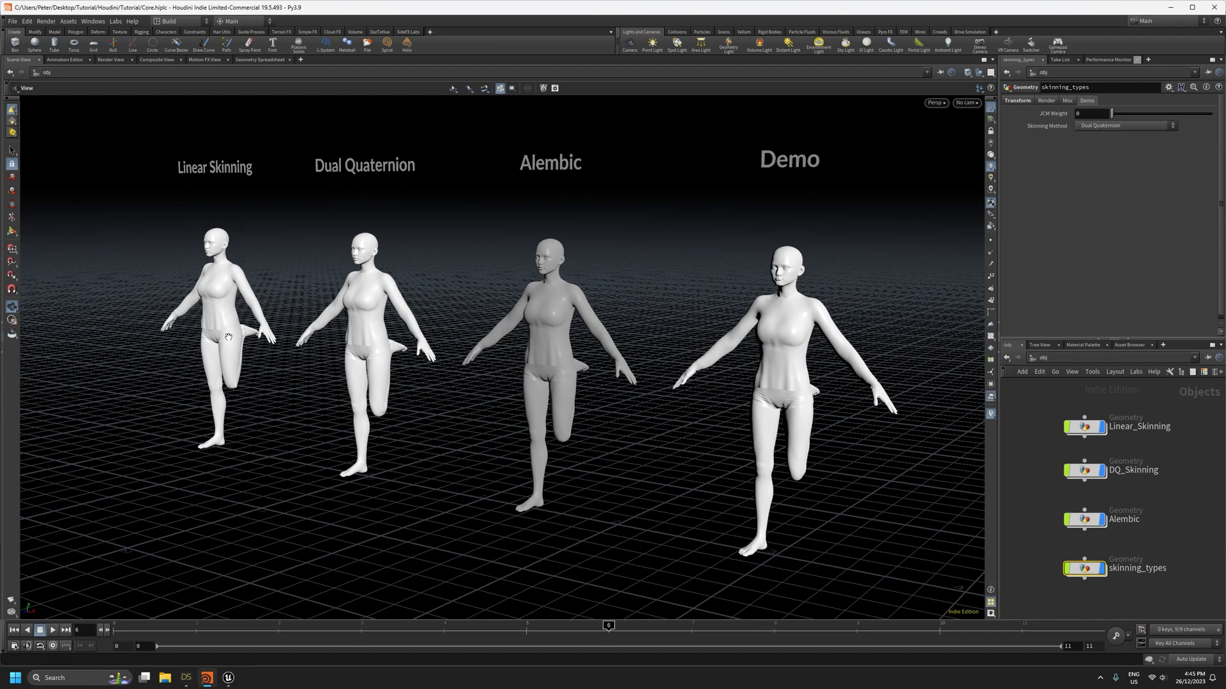
mouse_move(258, 396)
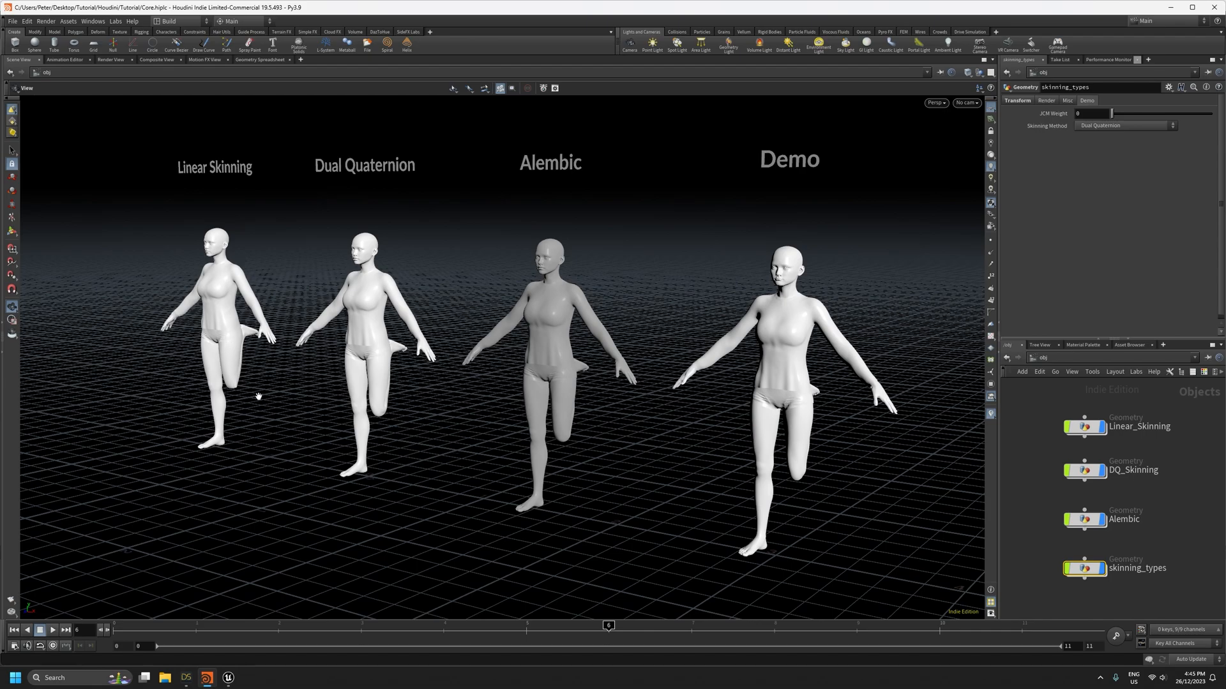
mouse_move(232, 379)
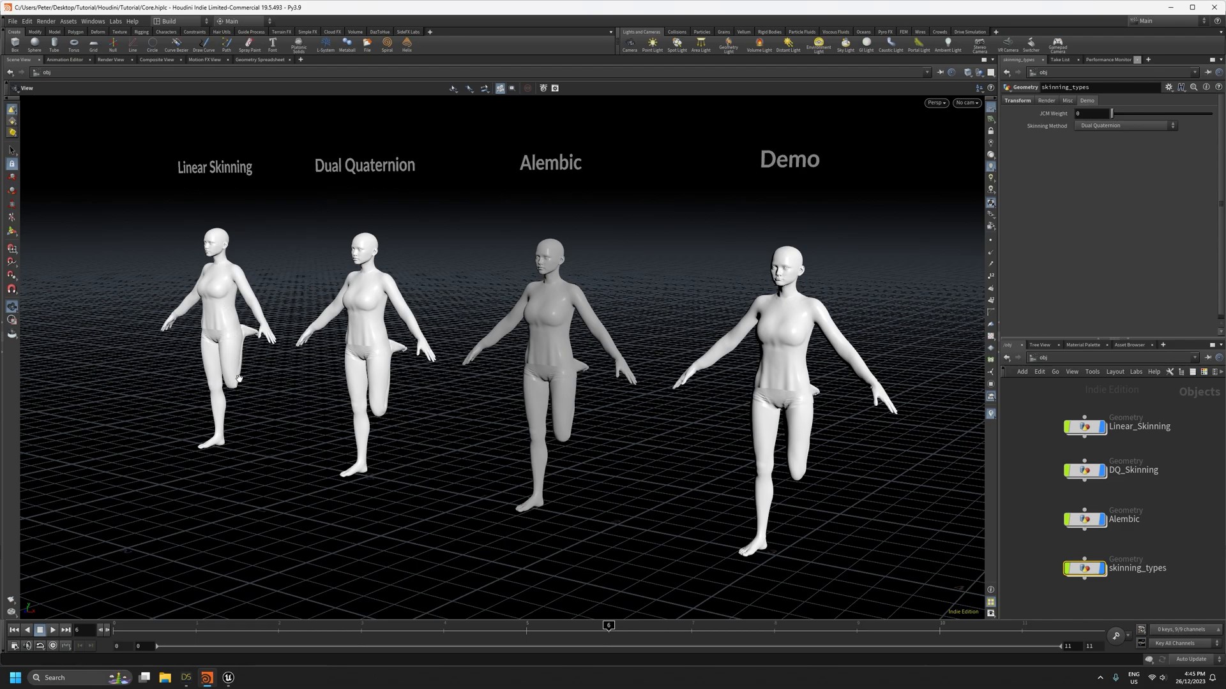
mouse_move(252, 390)
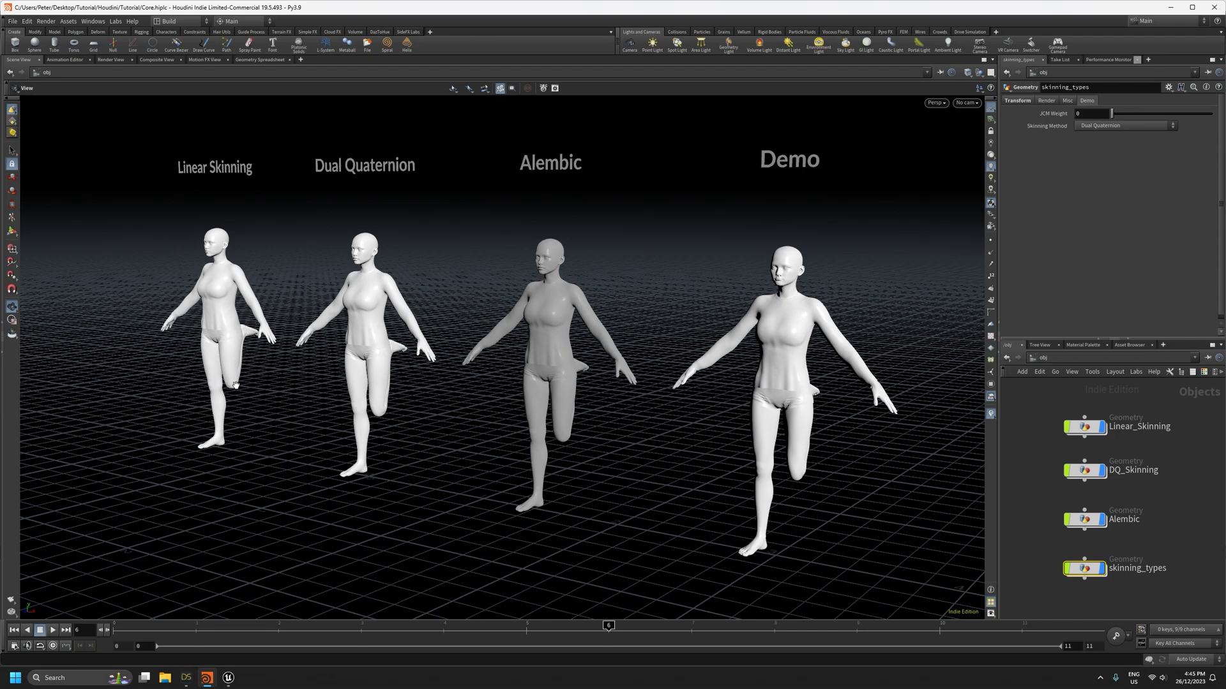
mouse_move(296, 422)
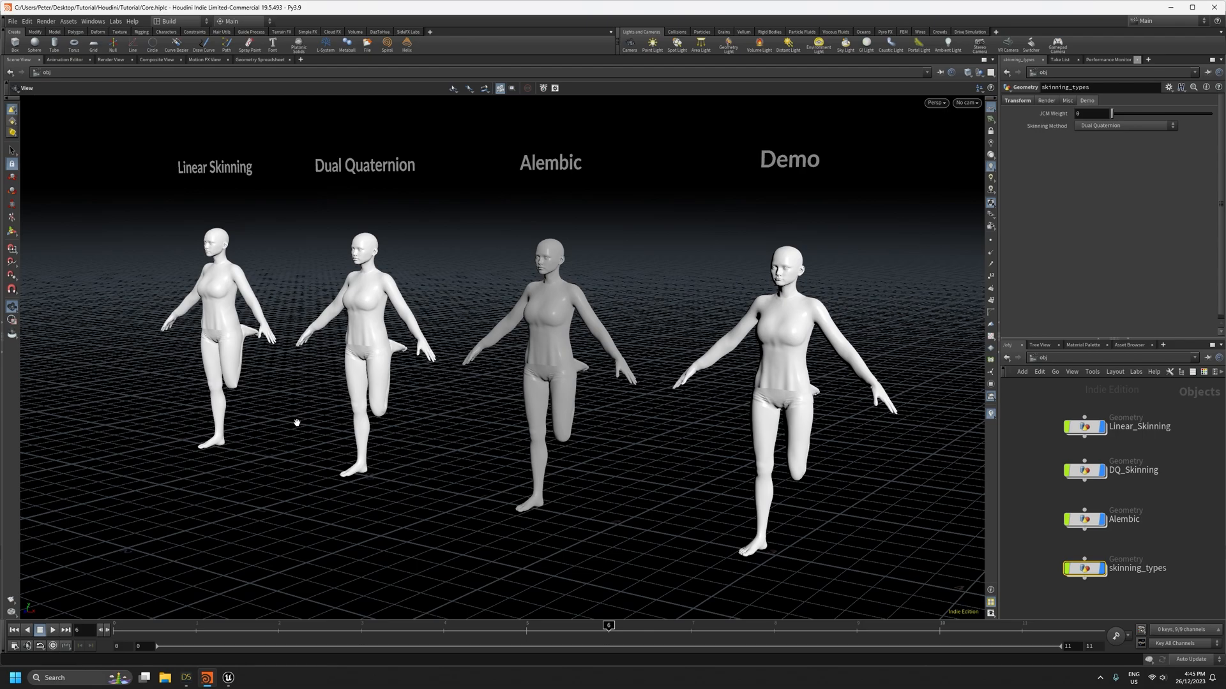
mouse_move(377, 176)
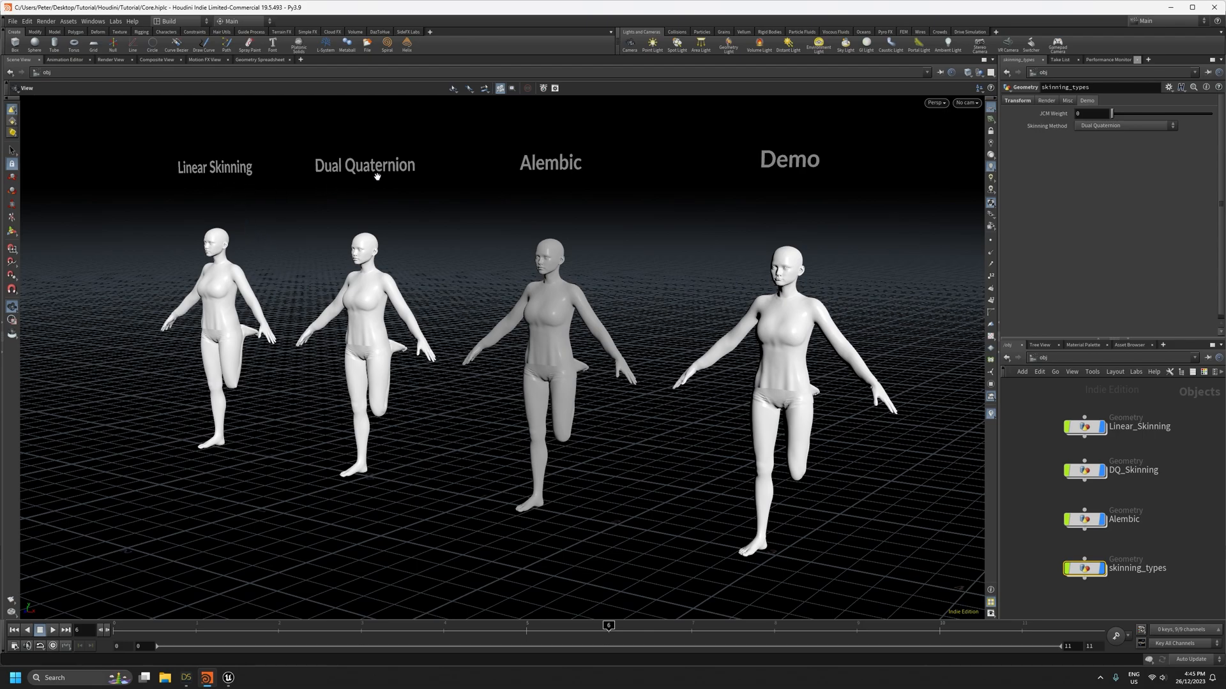
mouse_move(400, 206)
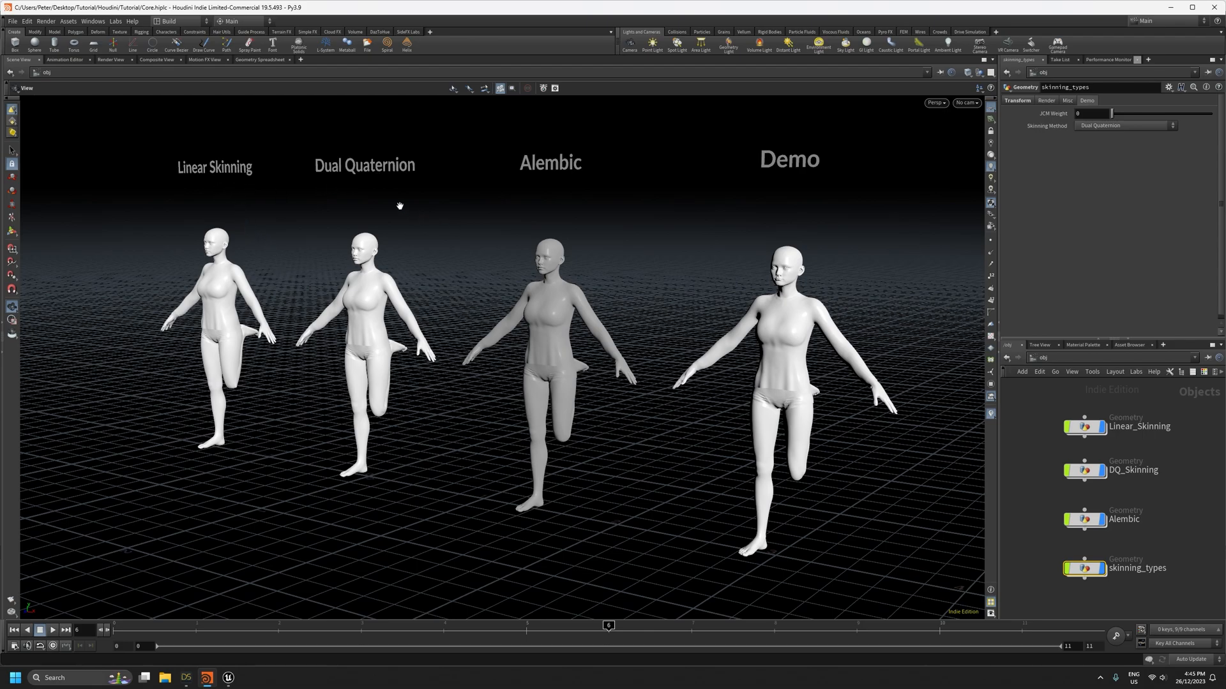
mouse_move(398, 168)
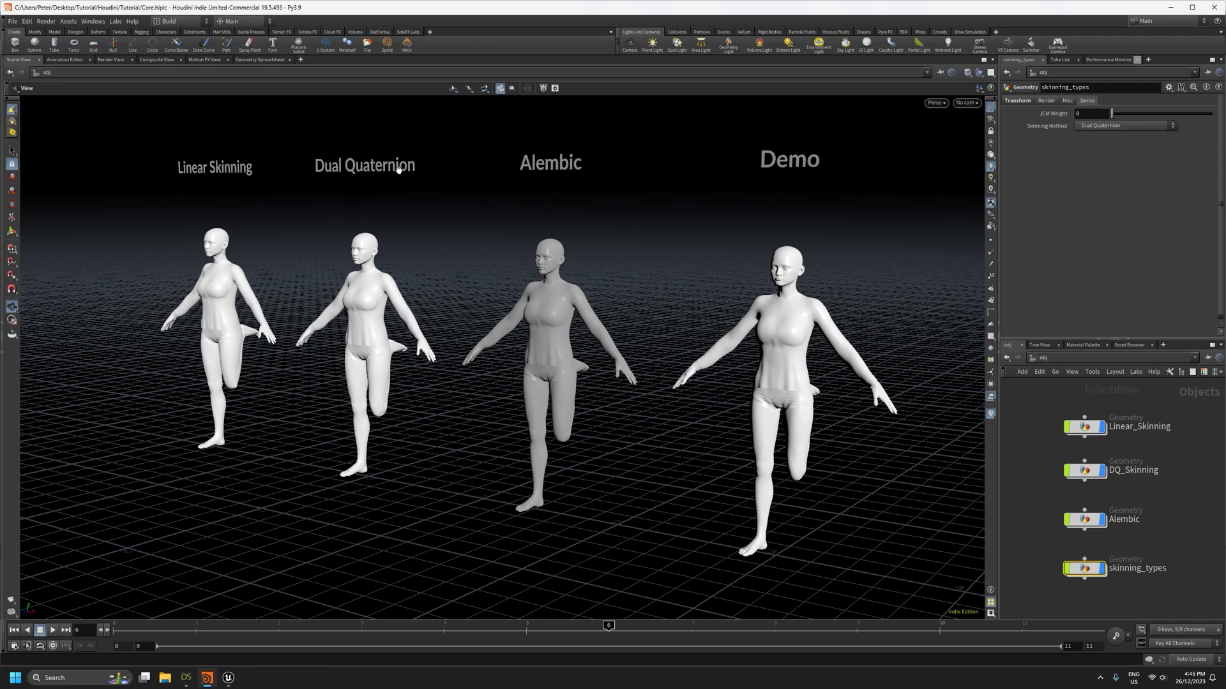
mouse_move(204, 168)
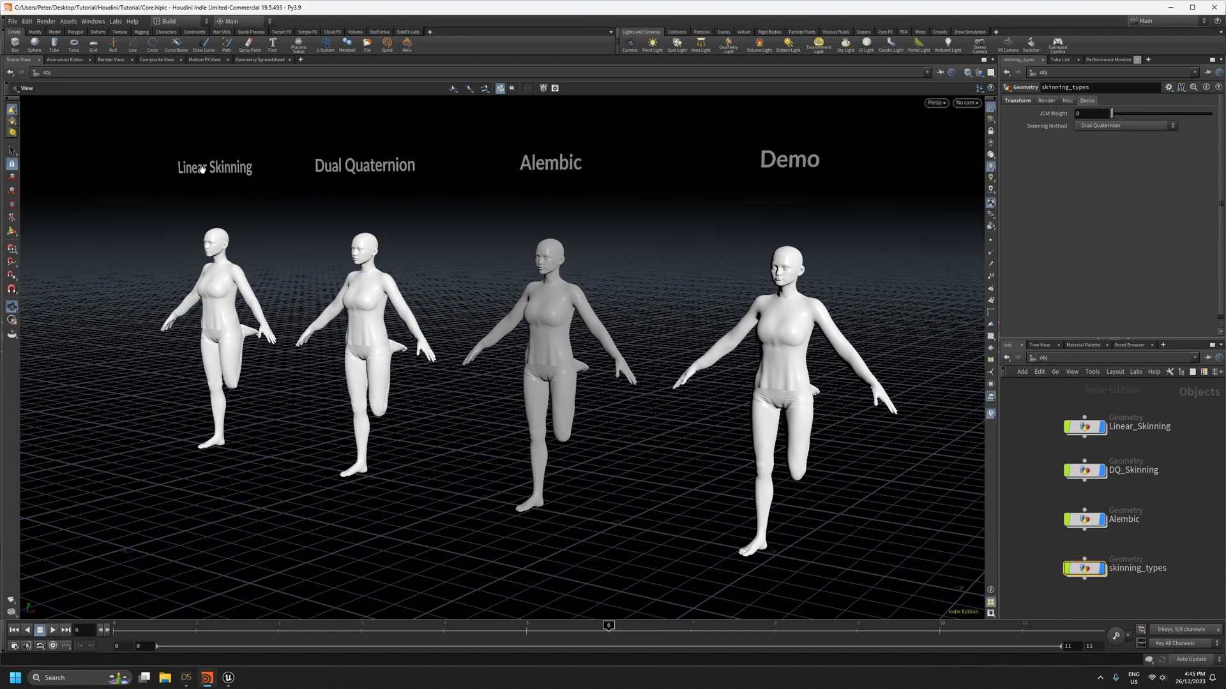
mouse_move(217, 184)
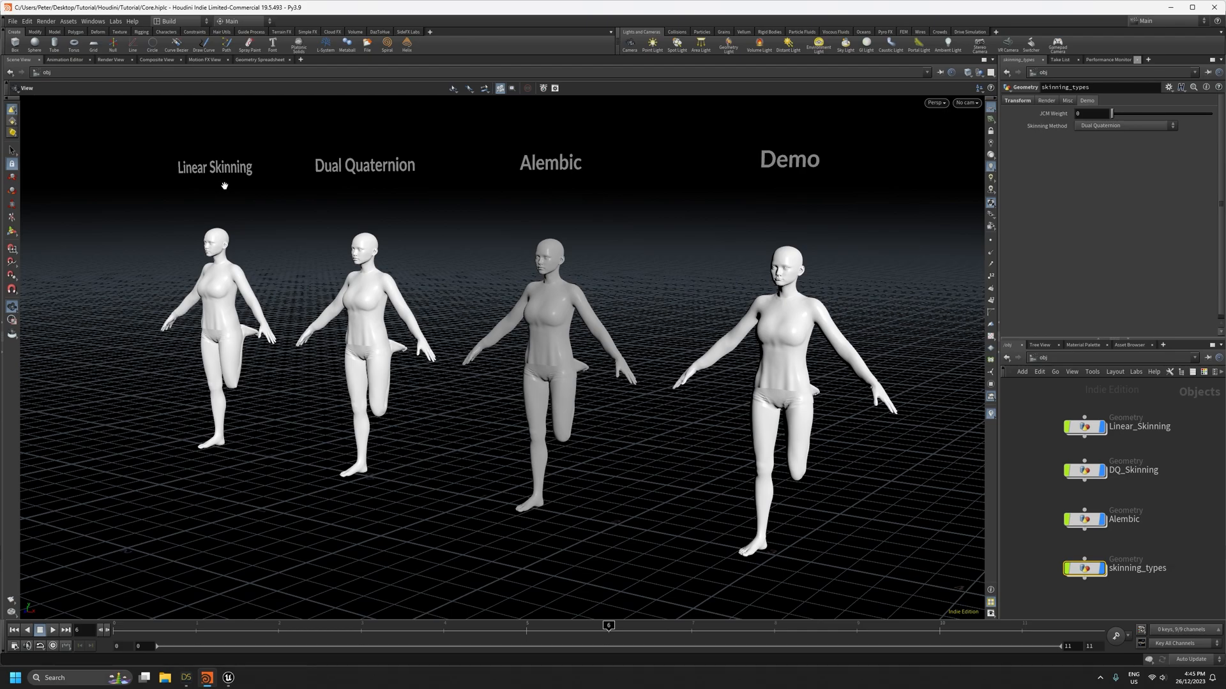
mouse_move(250, 192)
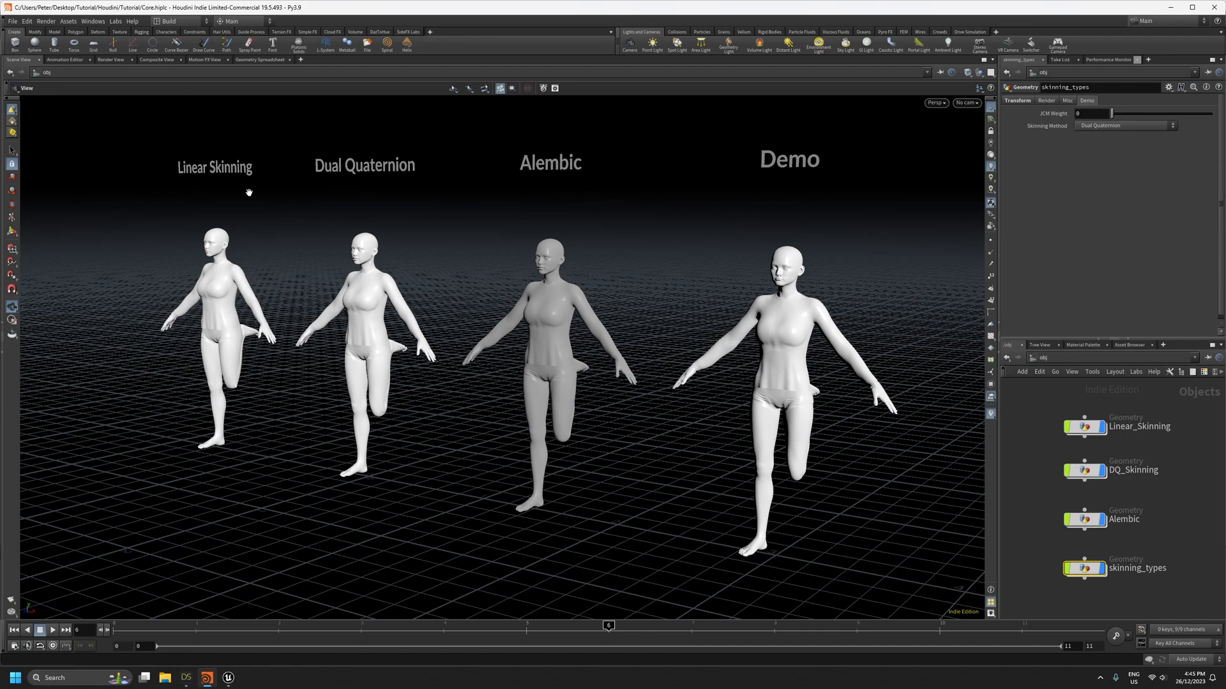
mouse_move(311, 171)
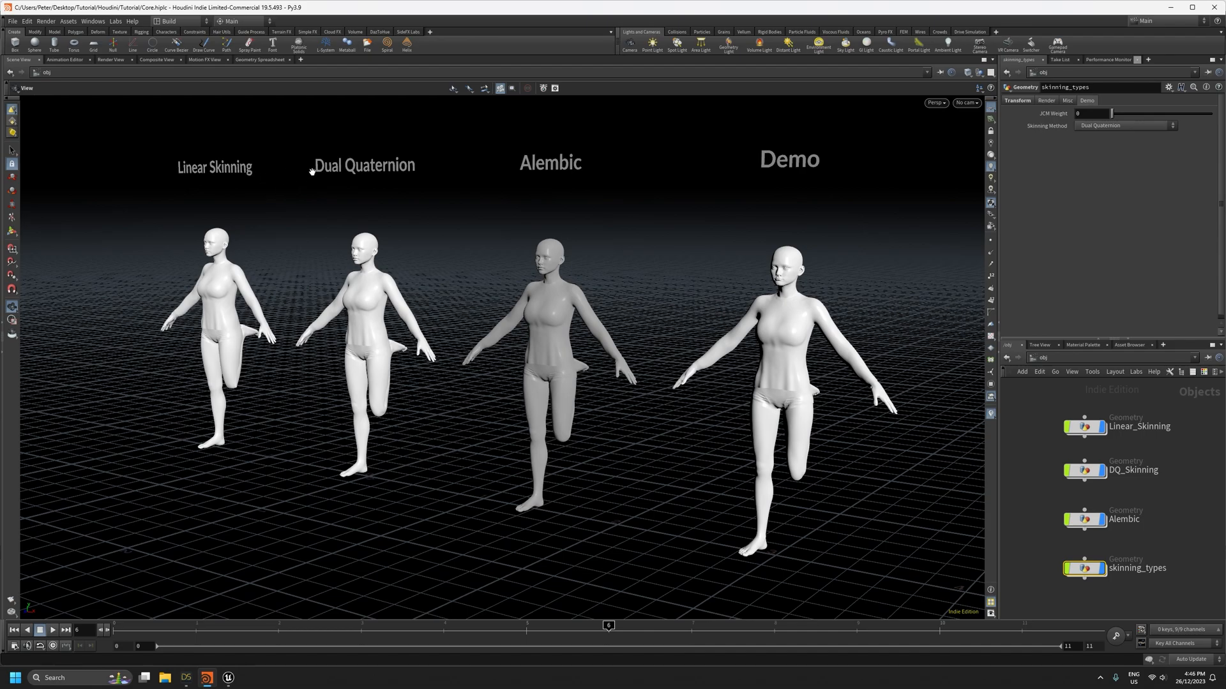
mouse_move(444, 200)
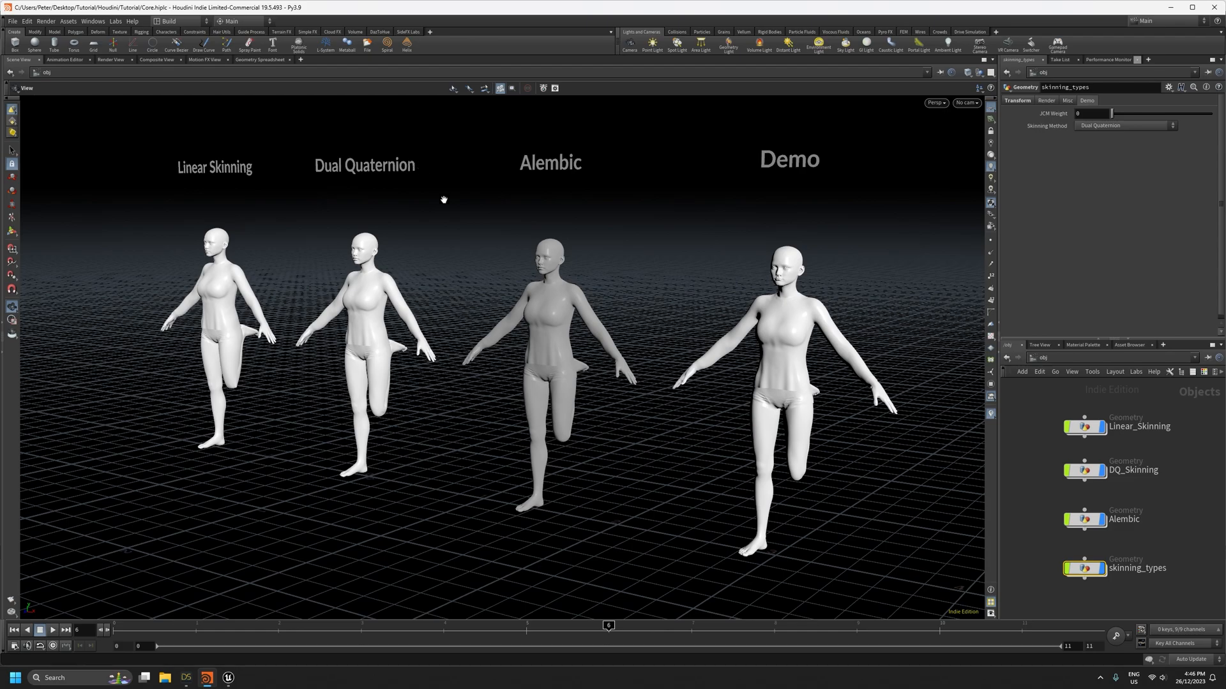
mouse_move(465, 258)
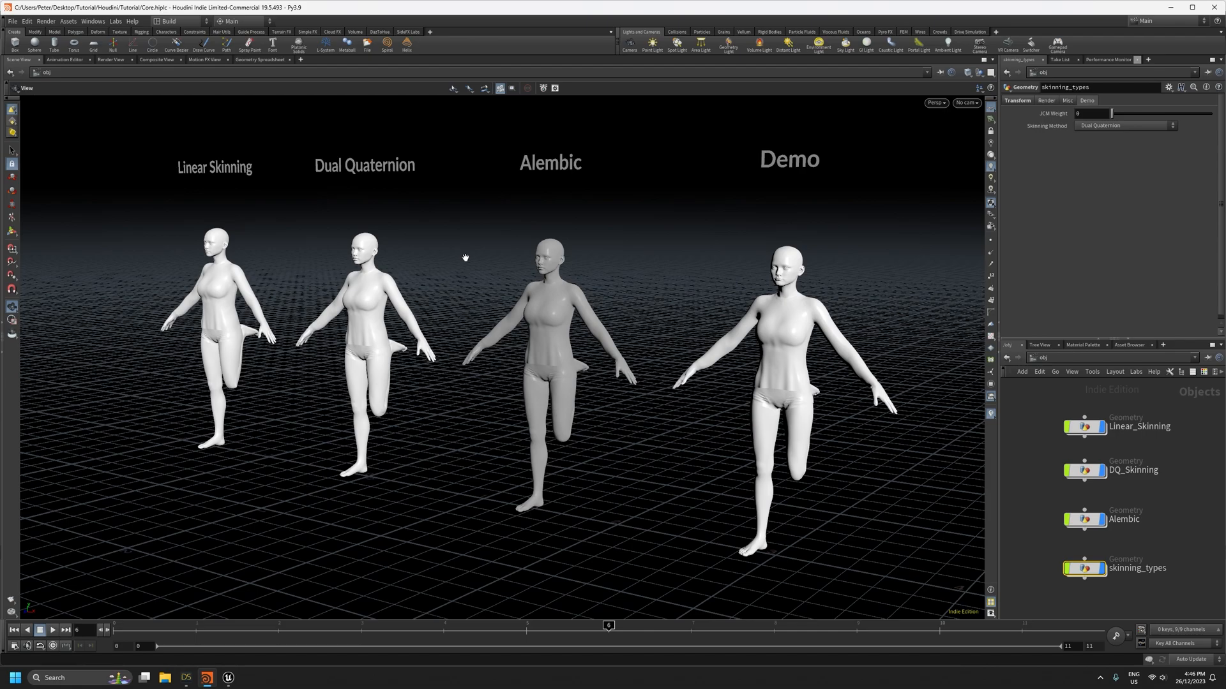
mouse_move(435, 300)
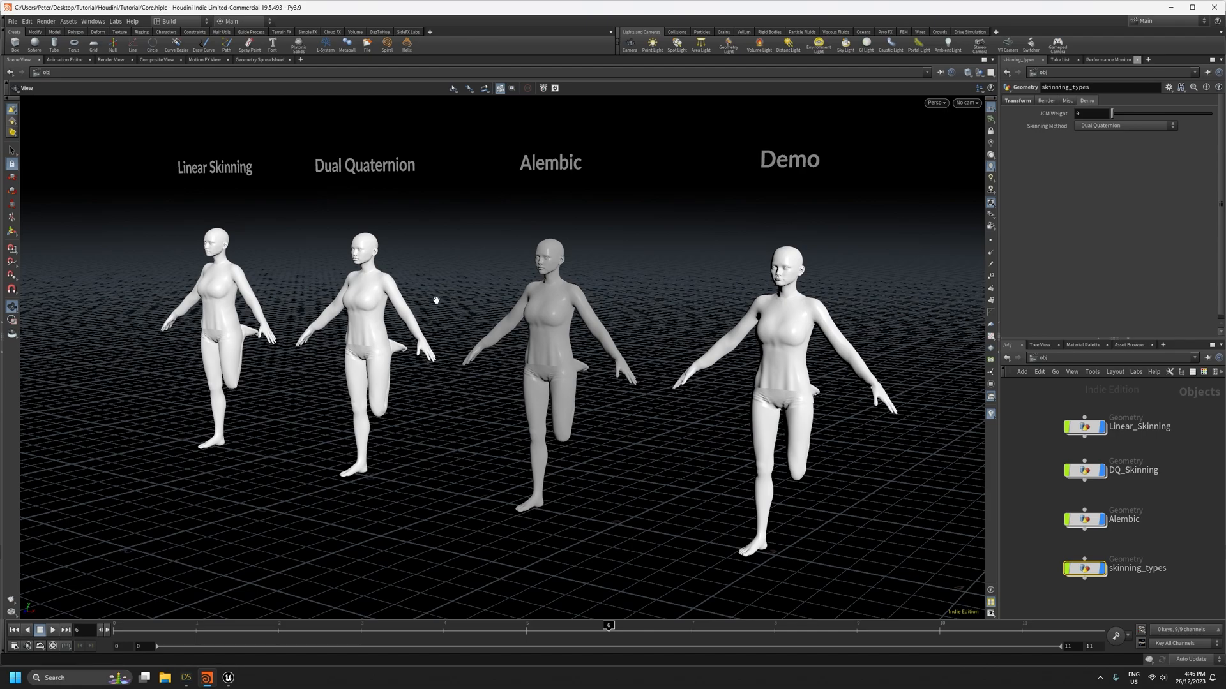
mouse_move(222, 186)
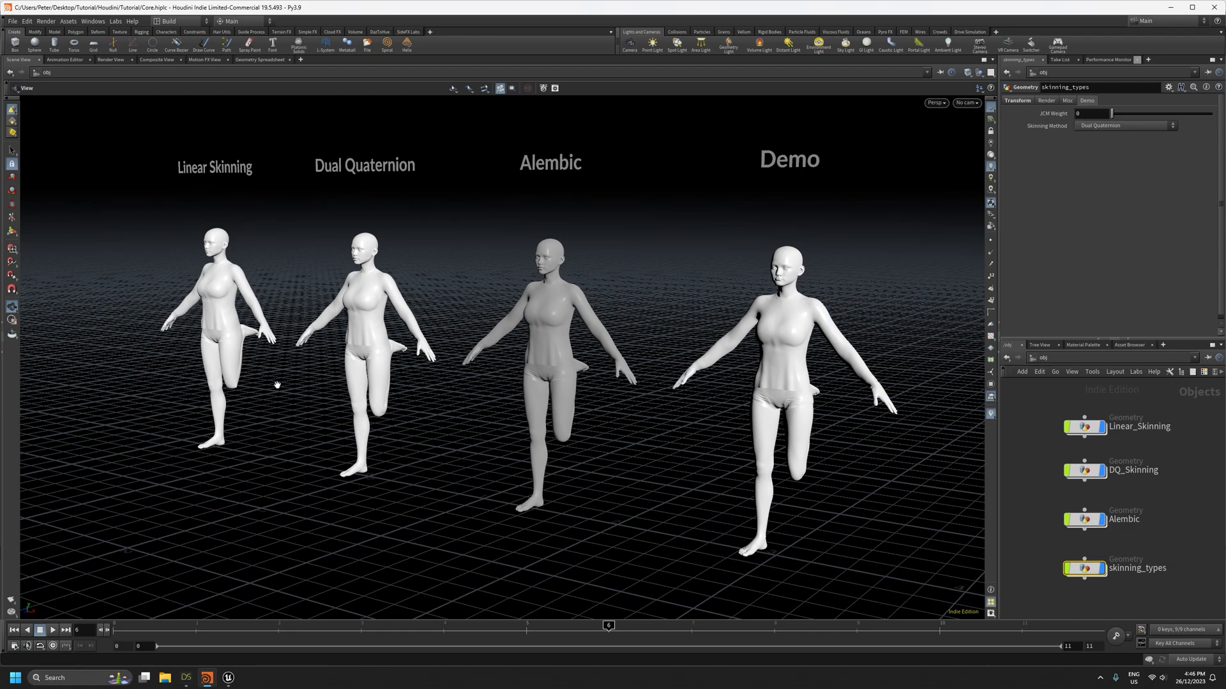
mouse_move(245, 360)
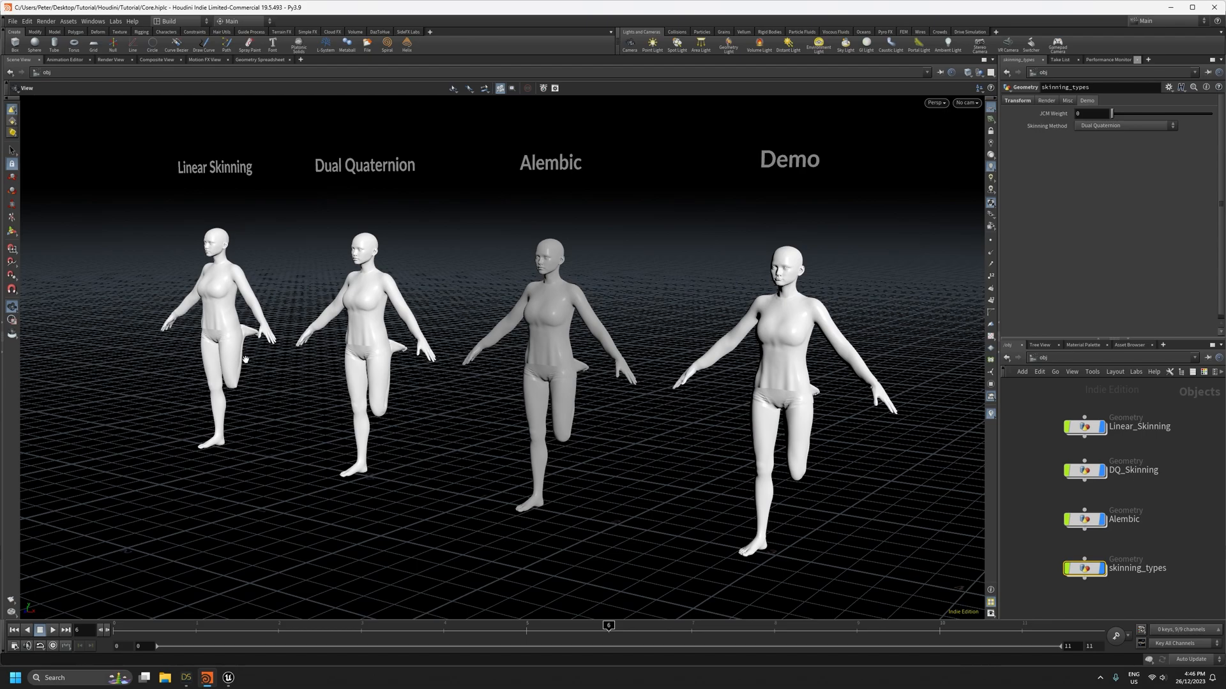
mouse_move(254, 390)
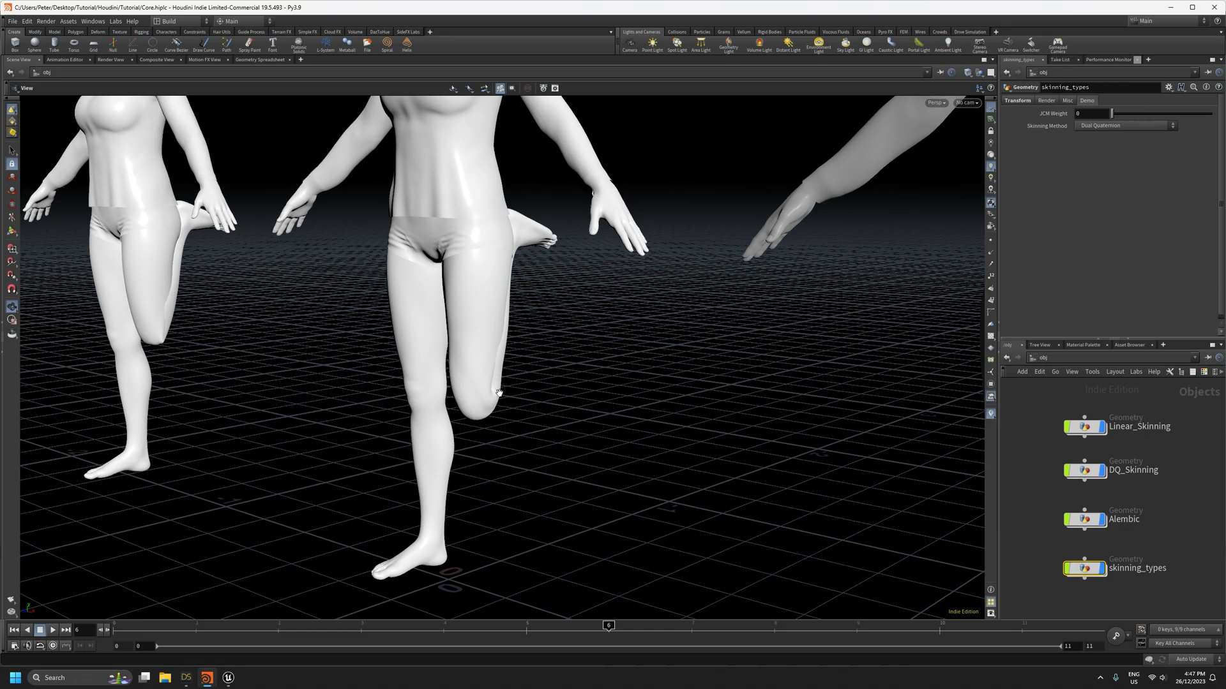
mouse_move(492, 392)
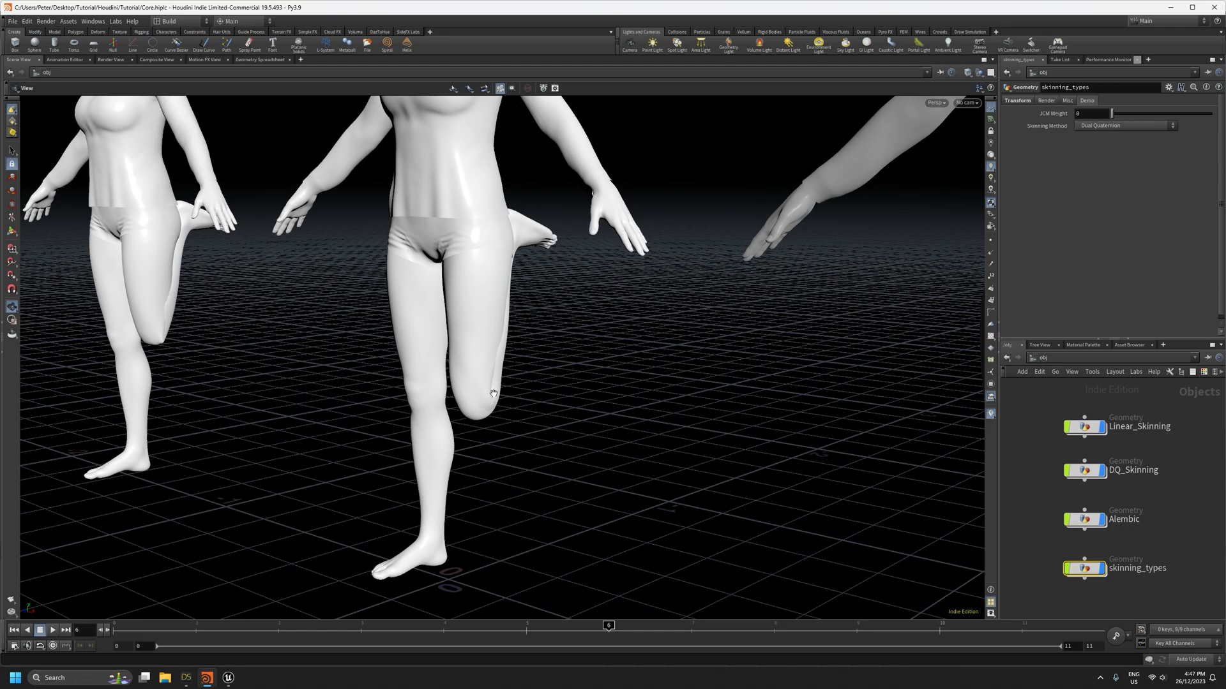
mouse_move(487, 401)
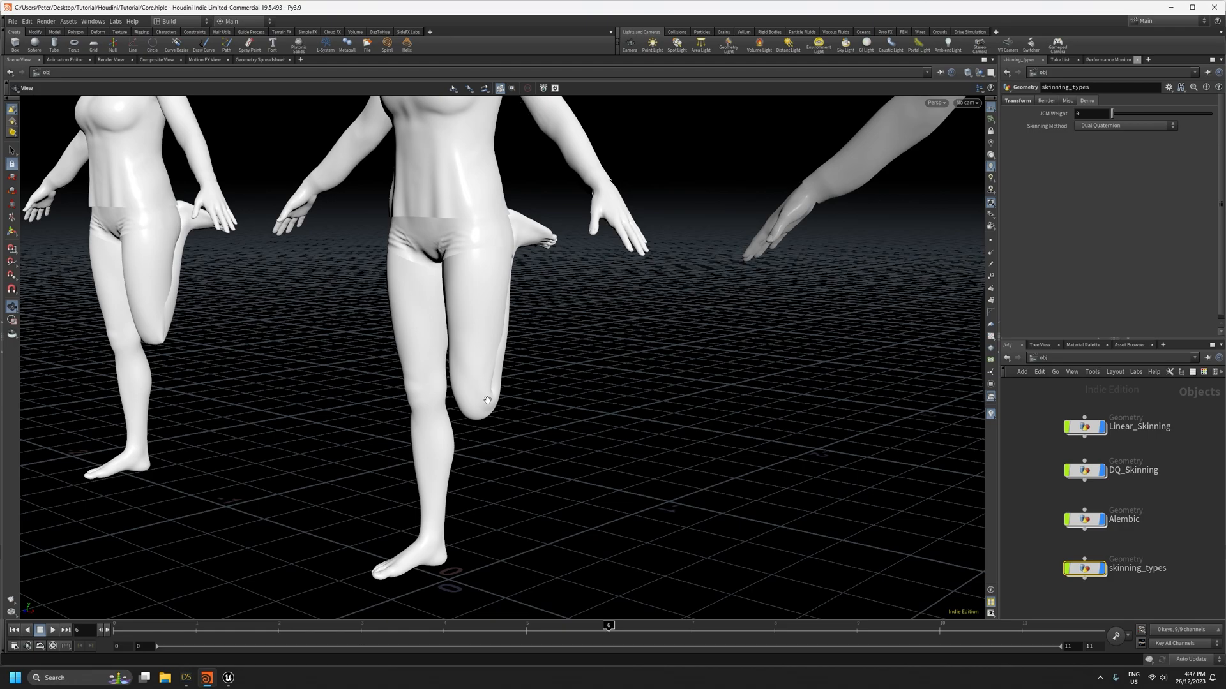
mouse_move(535, 412)
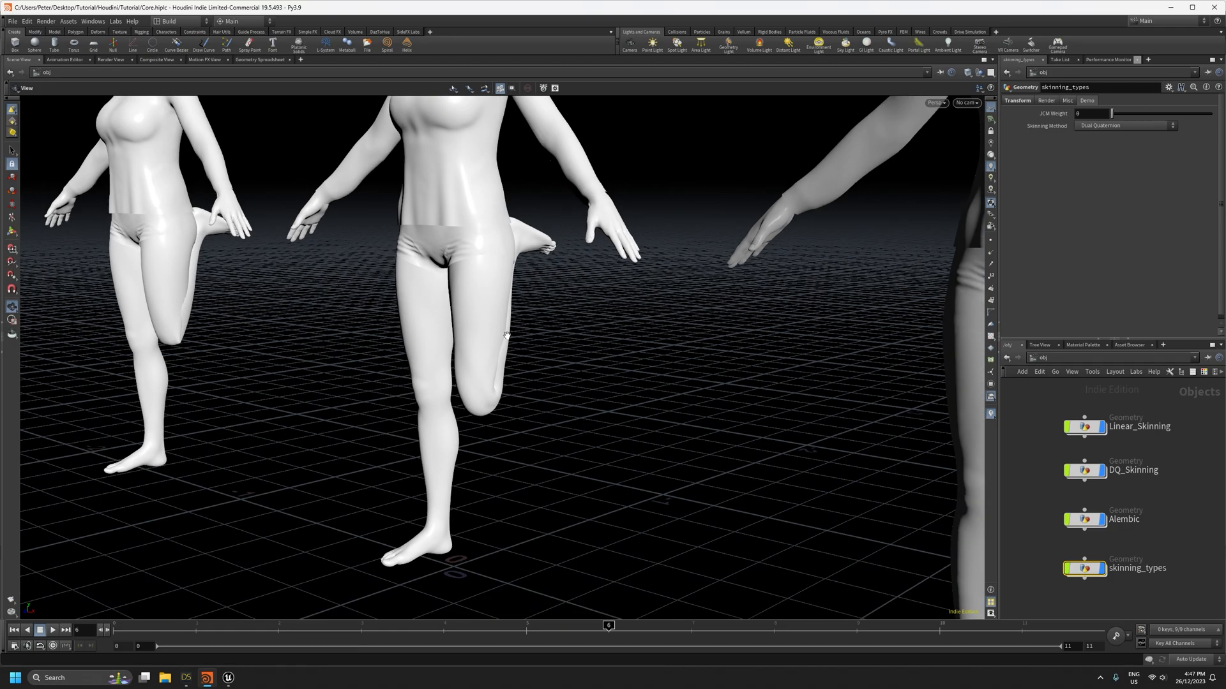
mouse_move(619, 366)
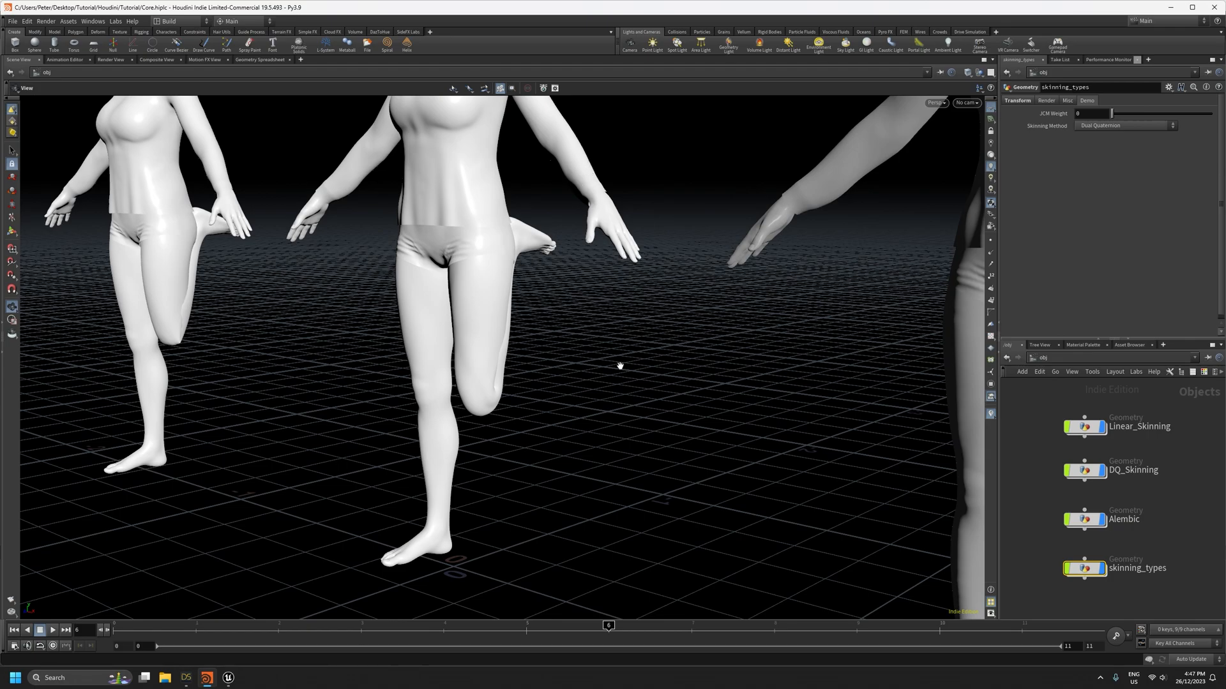
mouse_move(219, 368)
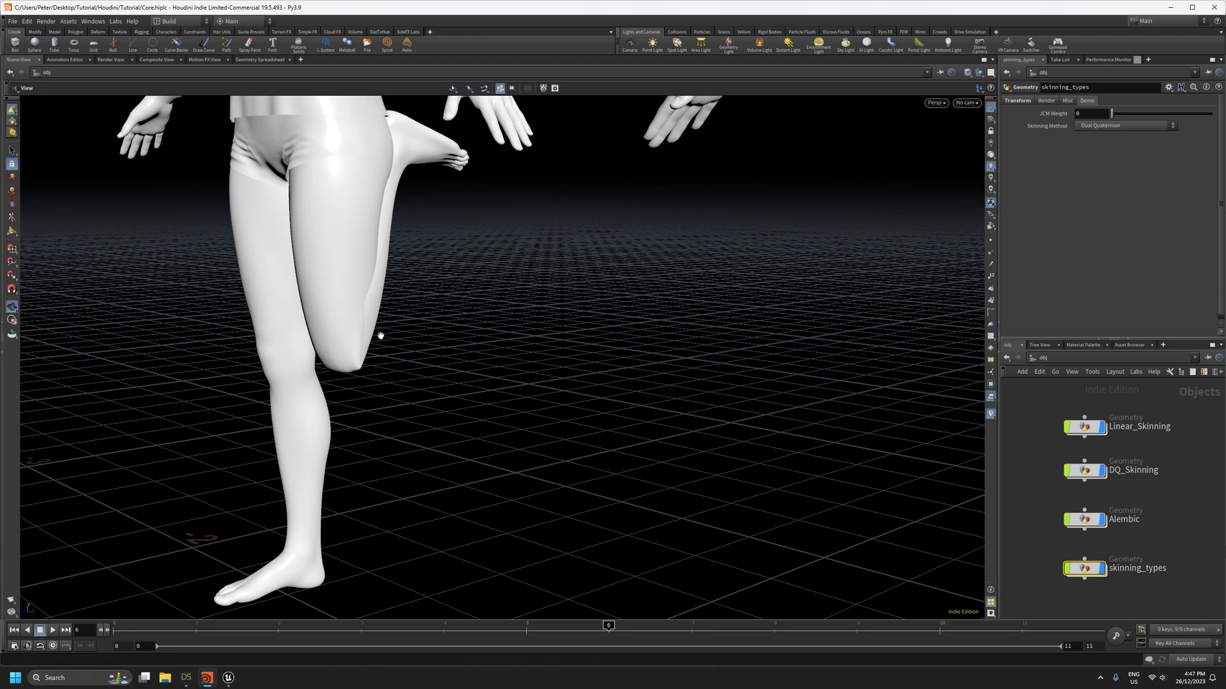
mouse_move(349, 358)
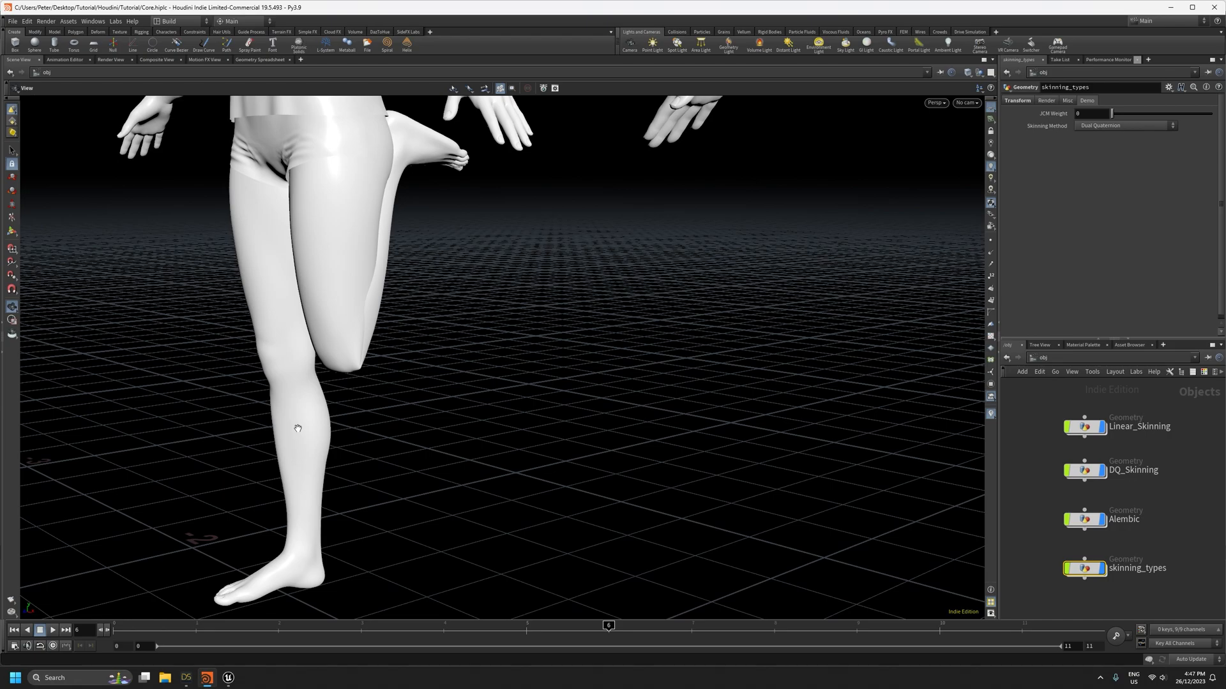
mouse_move(438, 411)
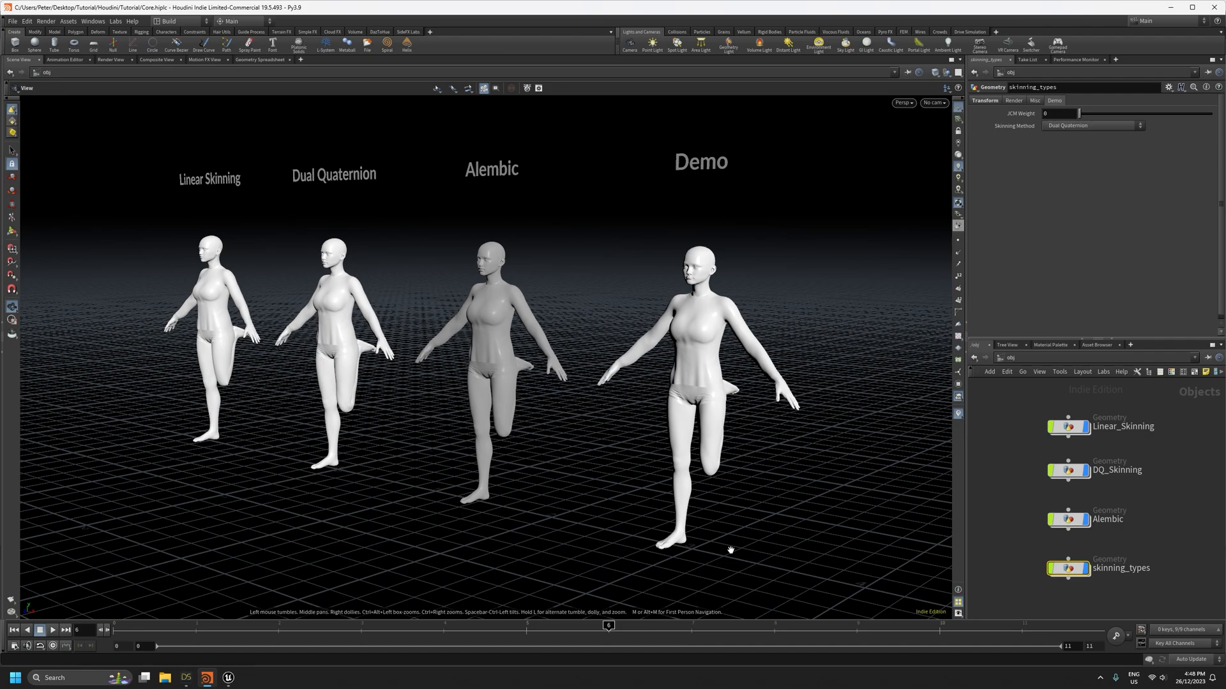
mouse_move(360, 411)
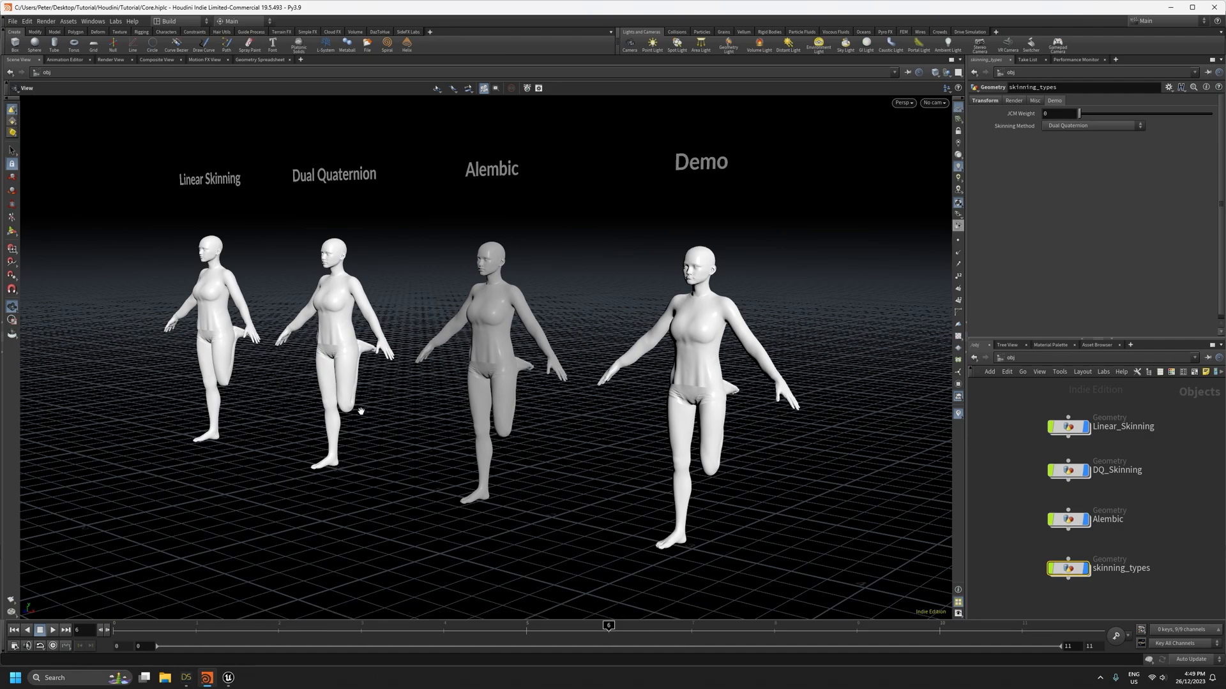
mouse_move(233, 418)
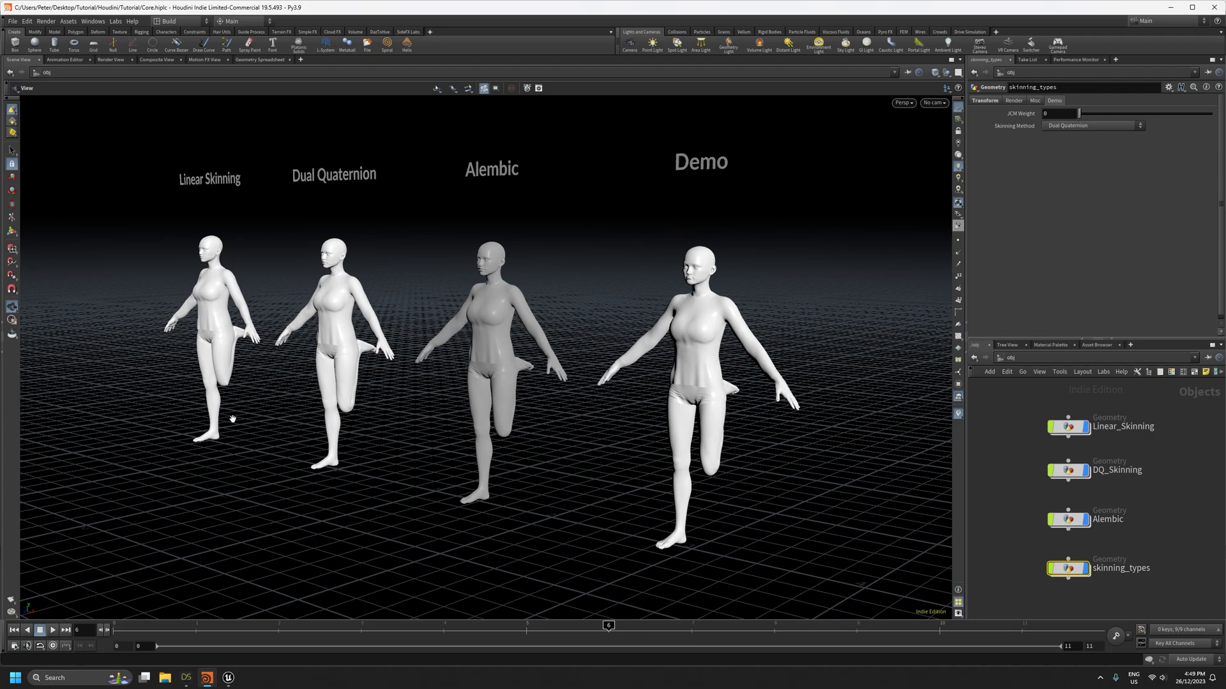
mouse_move(222, 383)
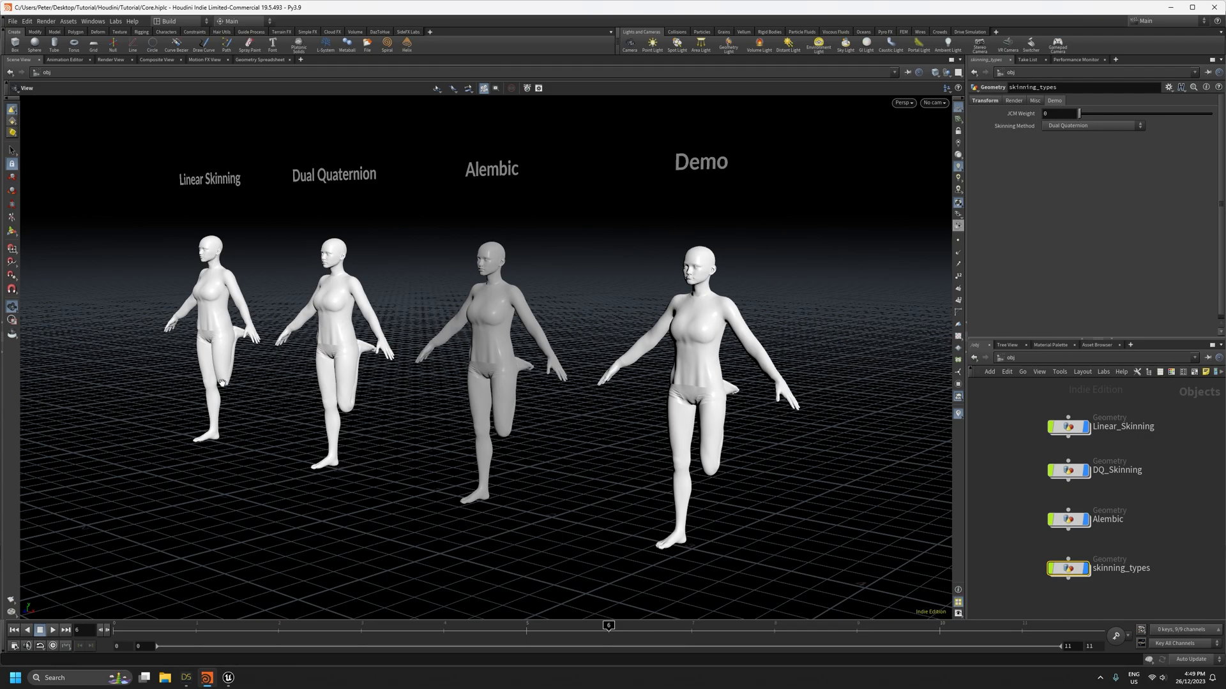
mouse_move(355, 394)
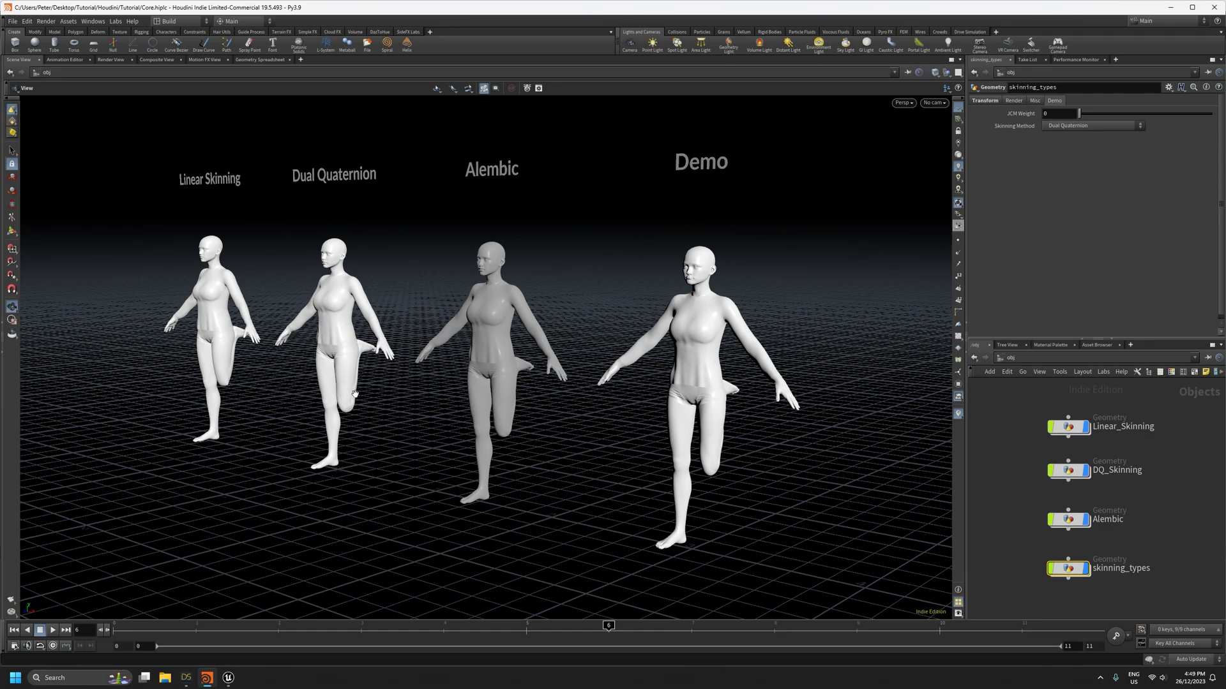
mouse_move(247, 389)
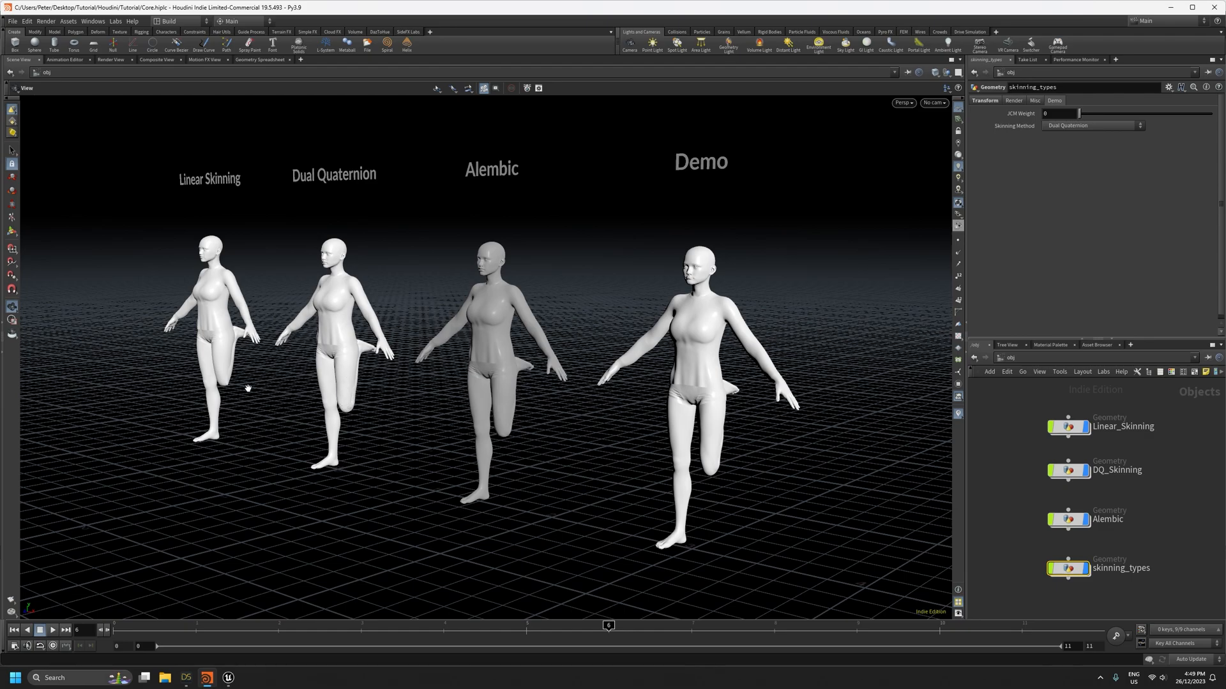
mouse_move(389, 355)
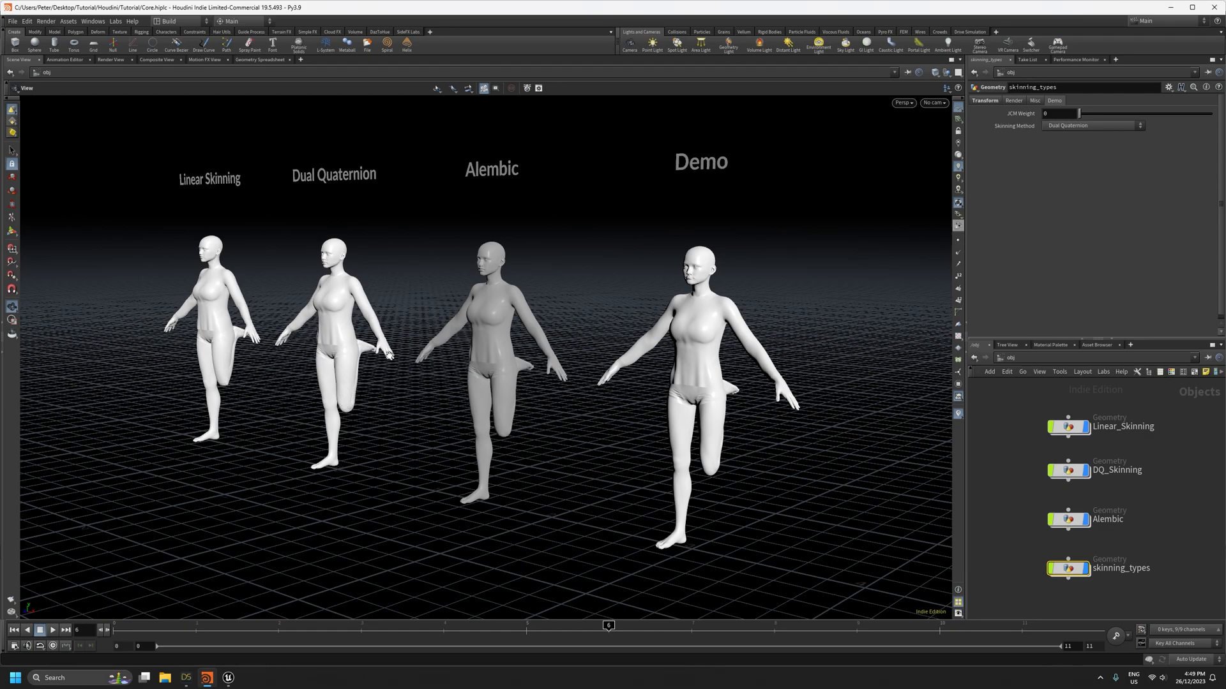
mouse_move(505, 300)
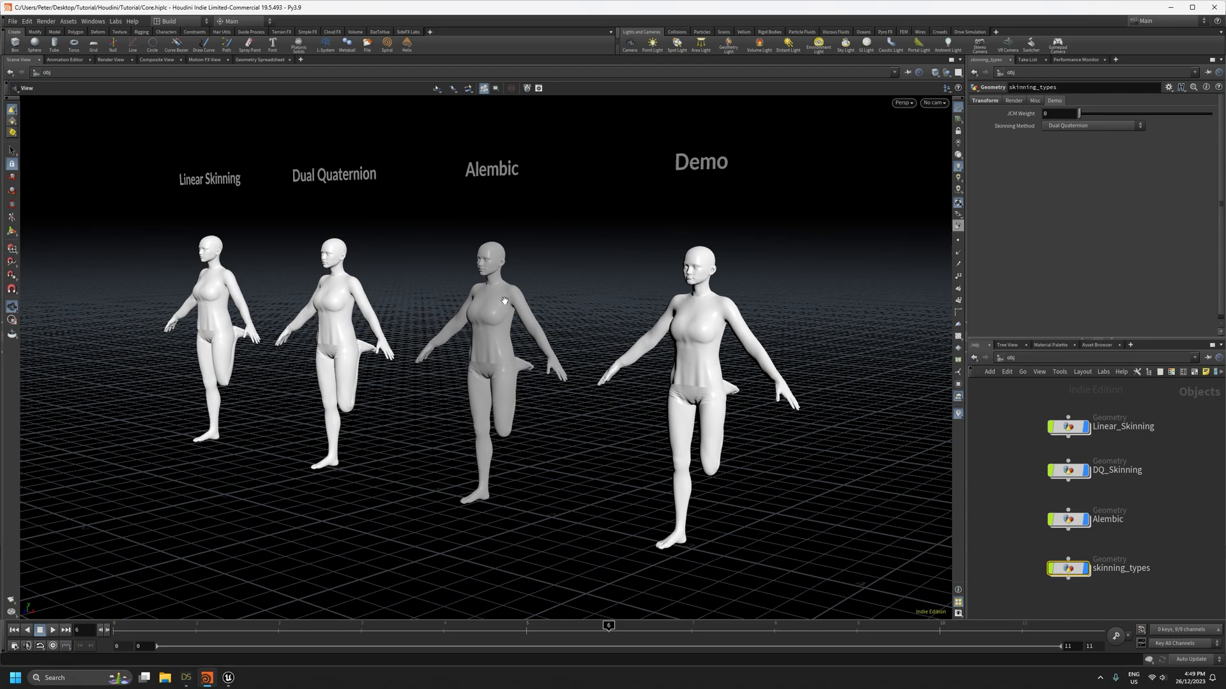
mouse_move(504, 401)
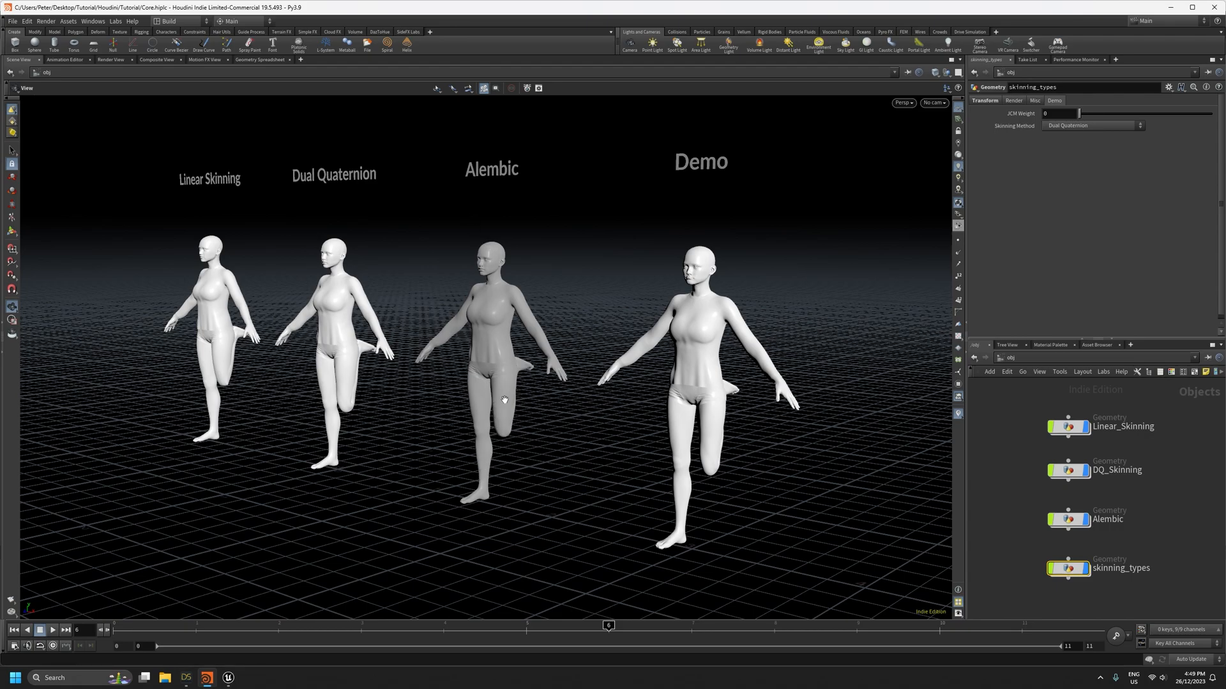
mouse_move(335, 449)
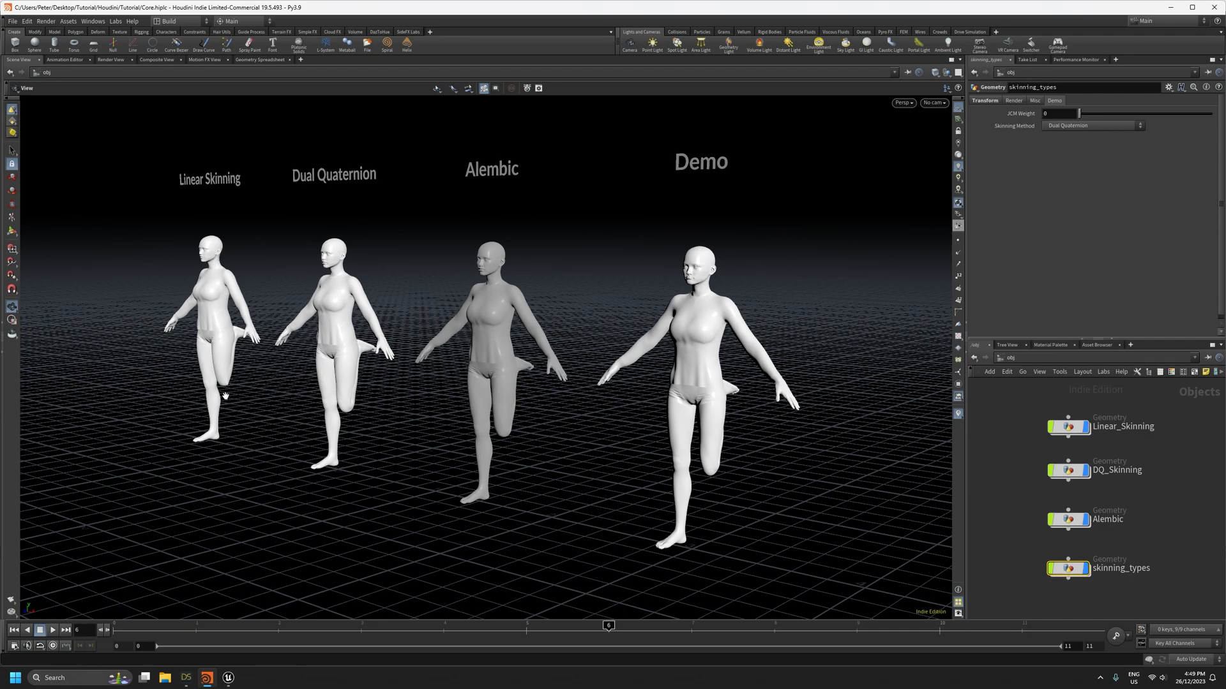
mouse_move(499, 401)
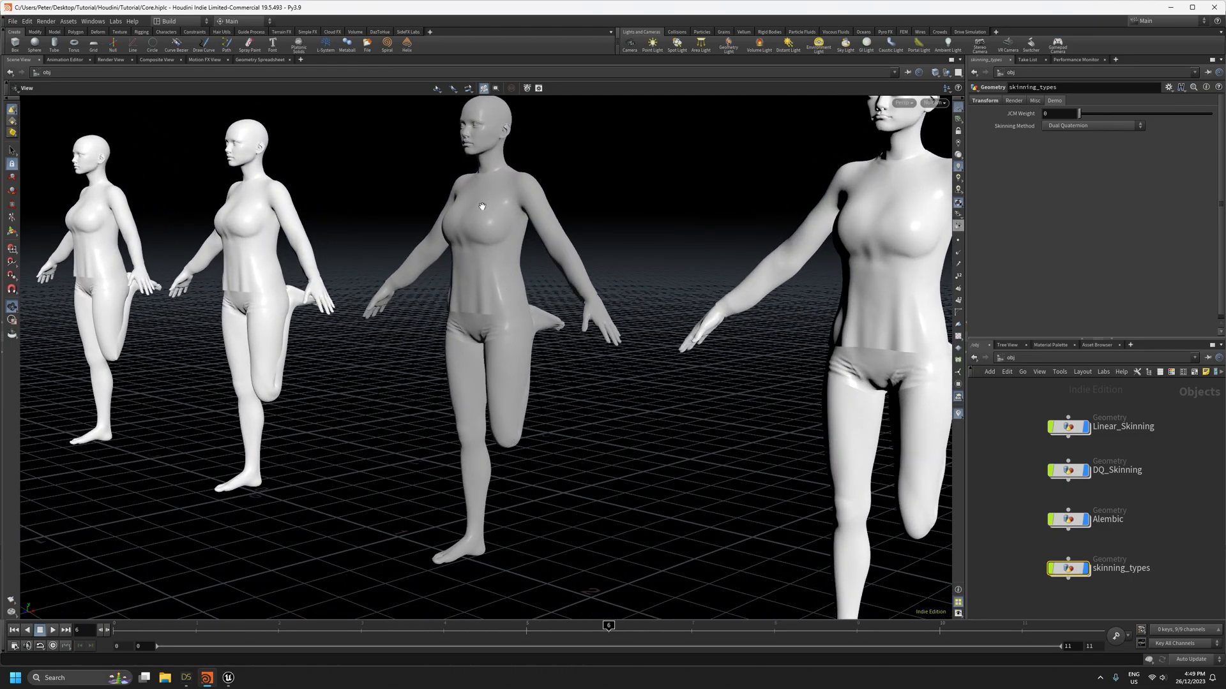
mouse_move(511, 429)
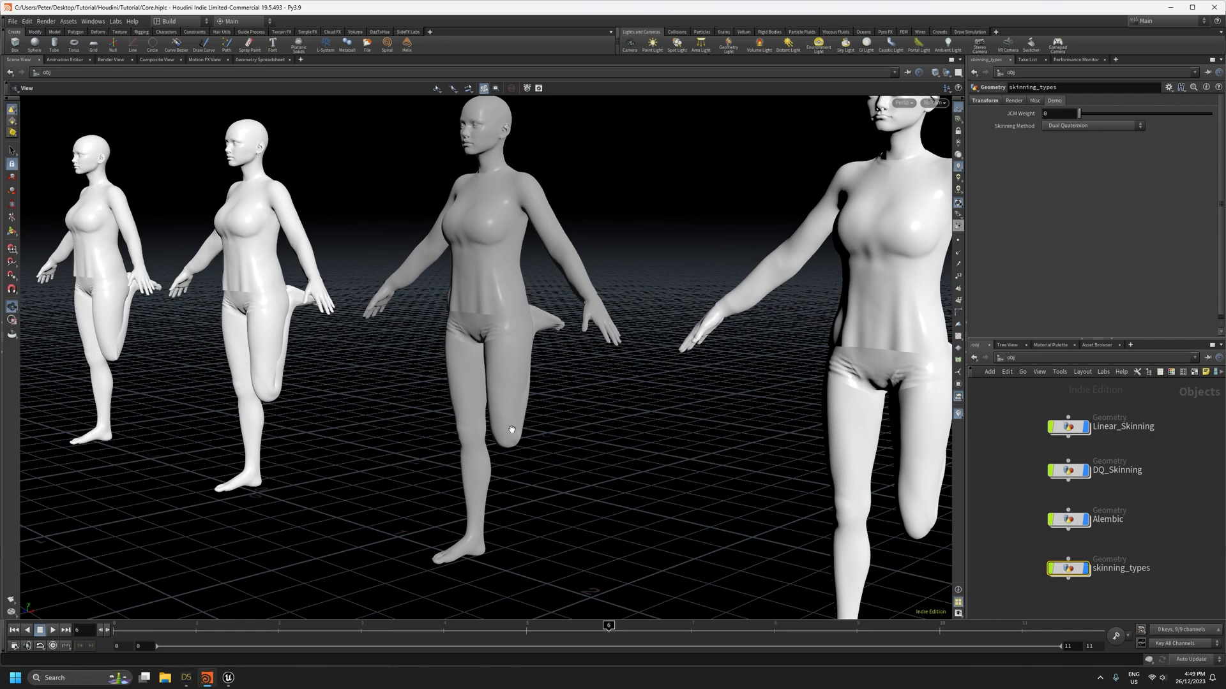
mouse_move(509, 434)
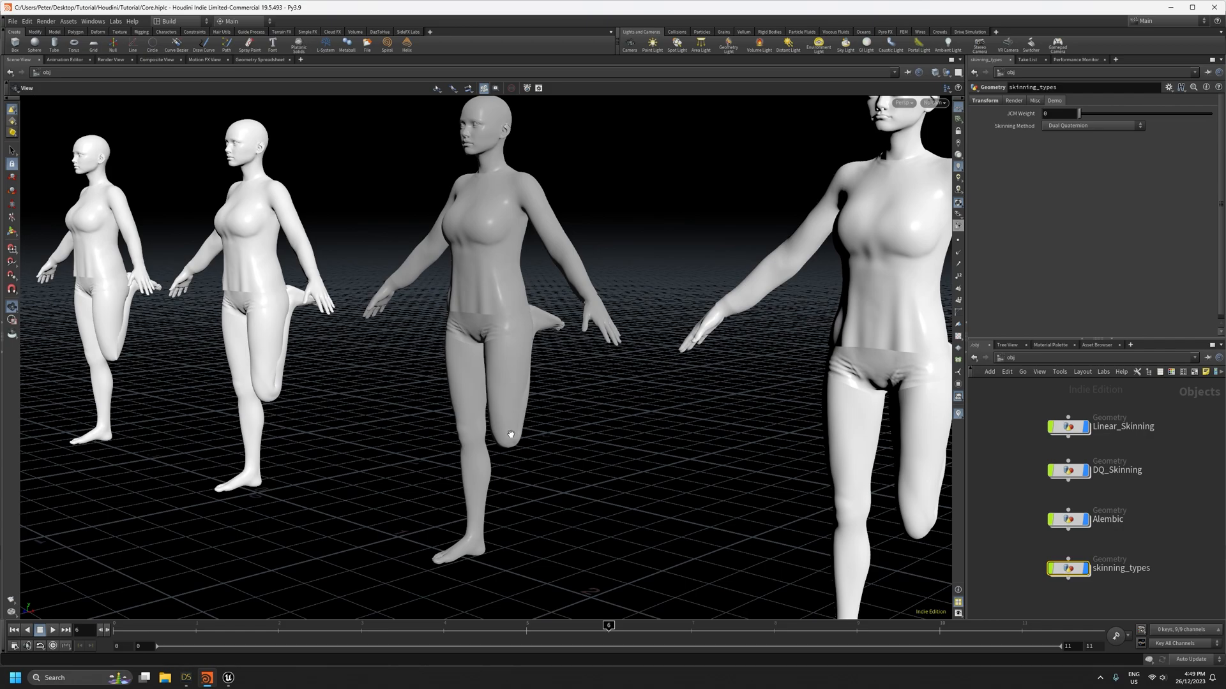
mouse_move(506, 408)
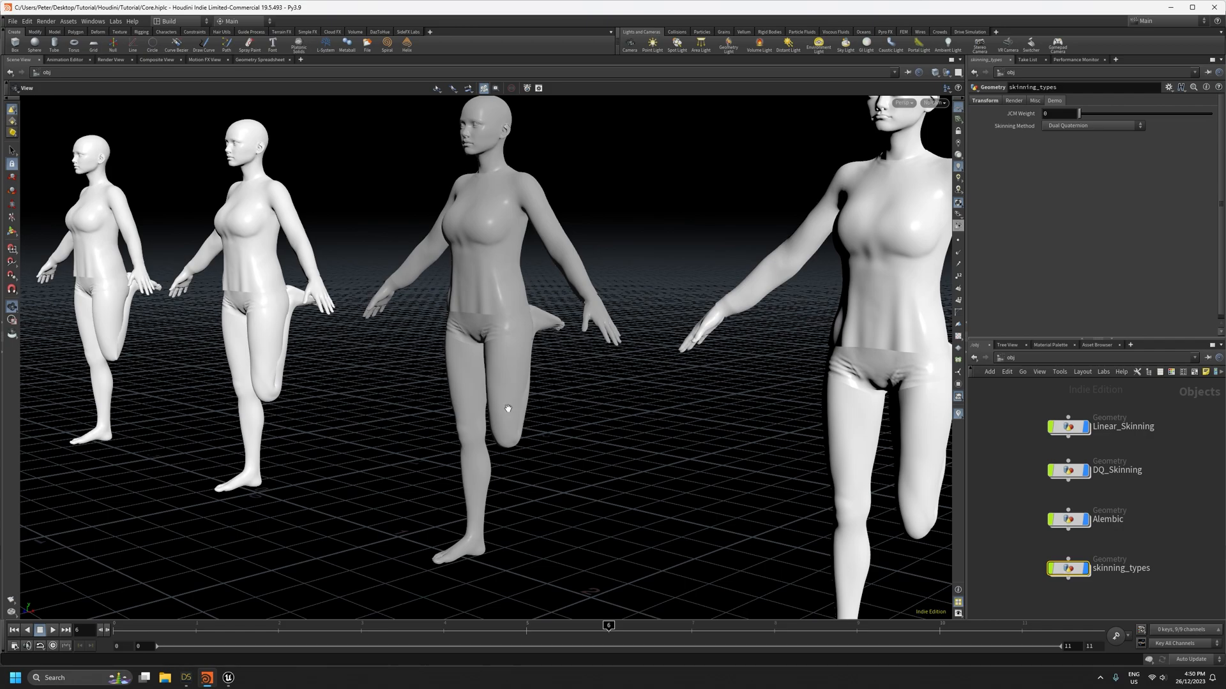
mouse_move(138, 348)
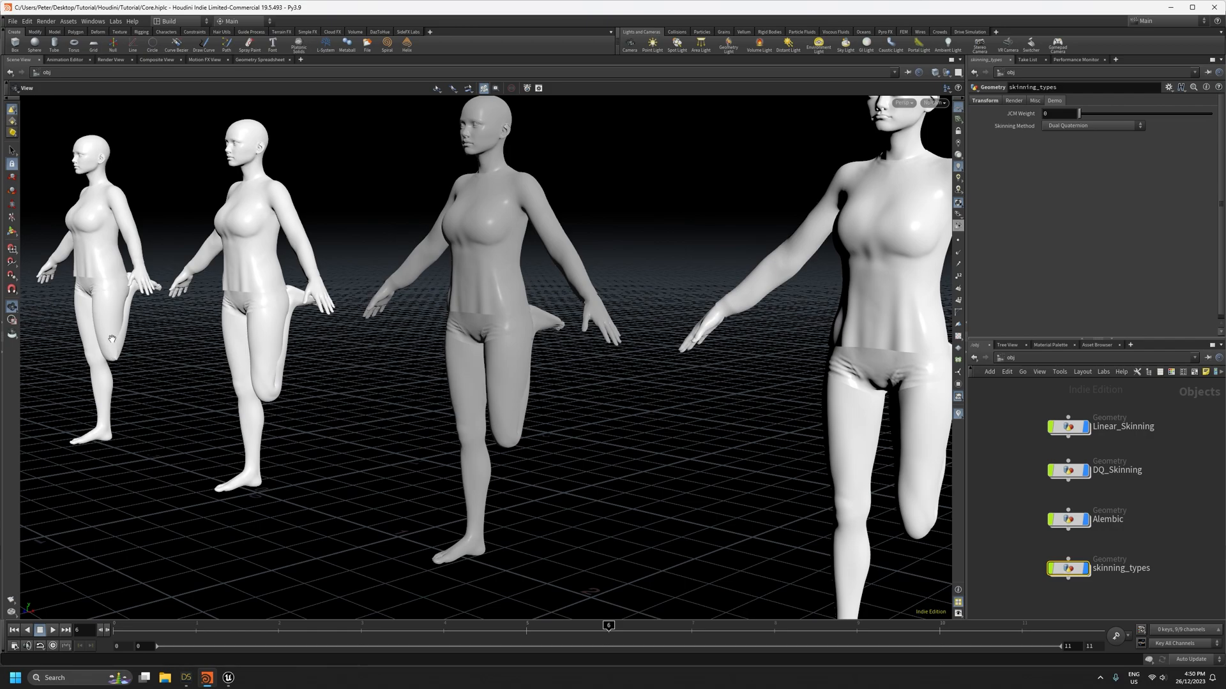
mouse_move(509, 438)
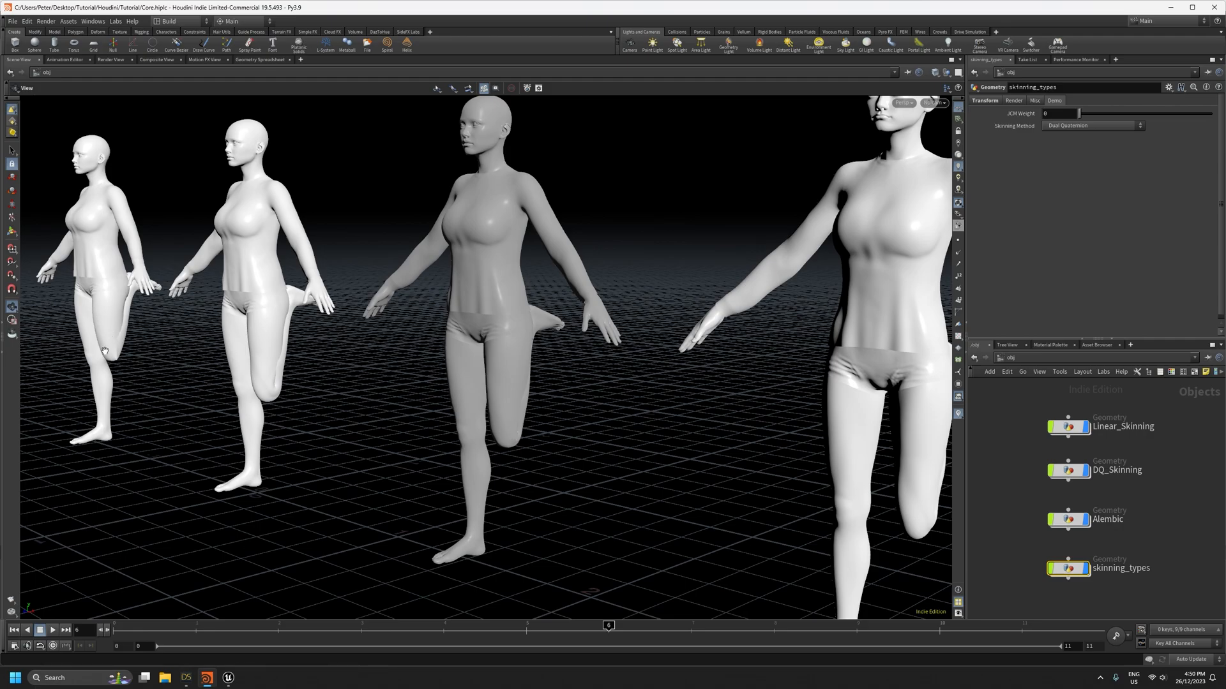
mouse_move(422, 397)
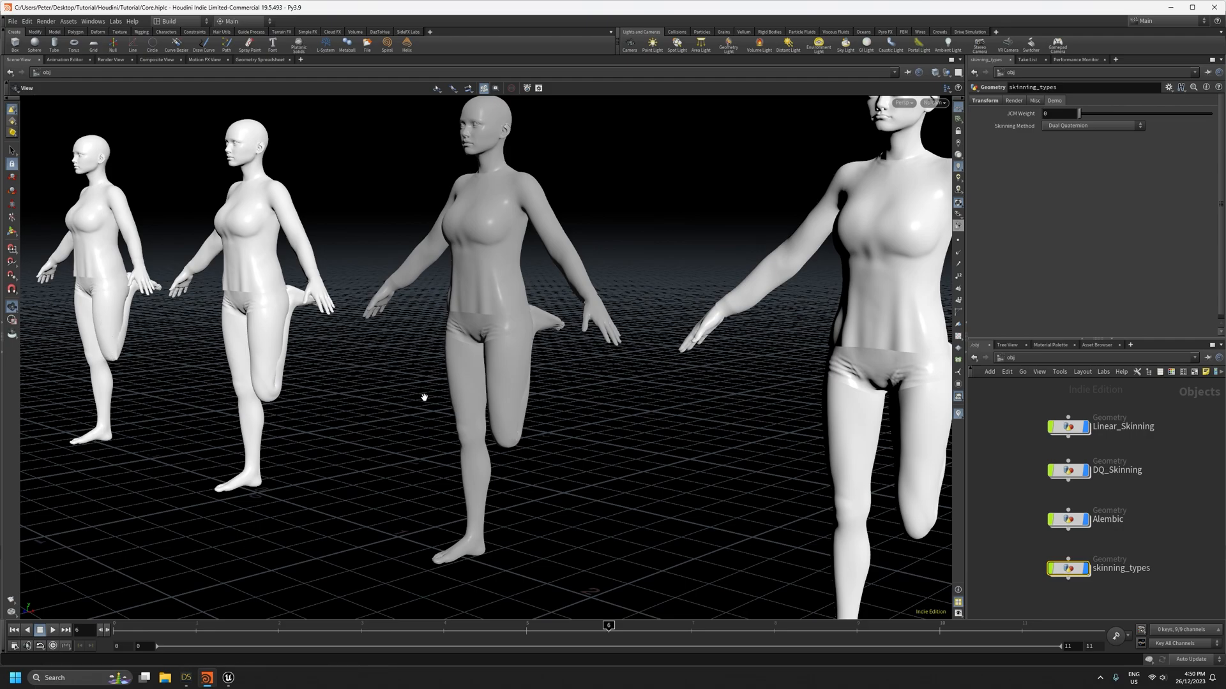
mouse_move(374, 404)
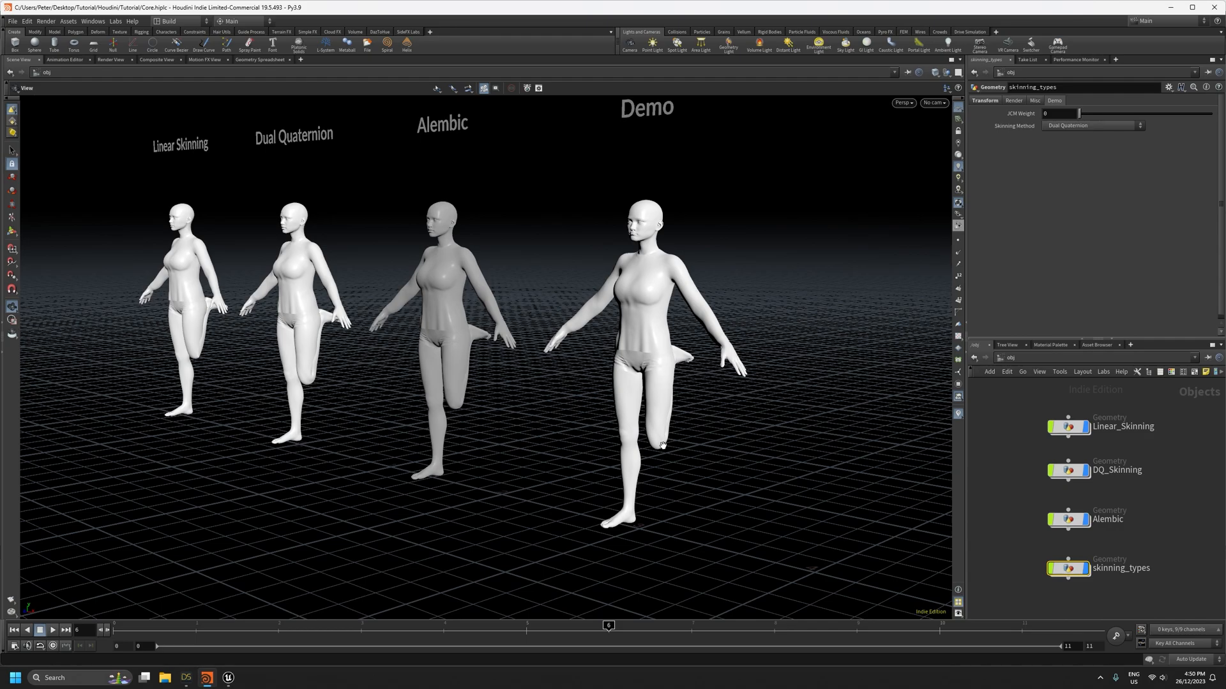
mouse_move(659, 391)
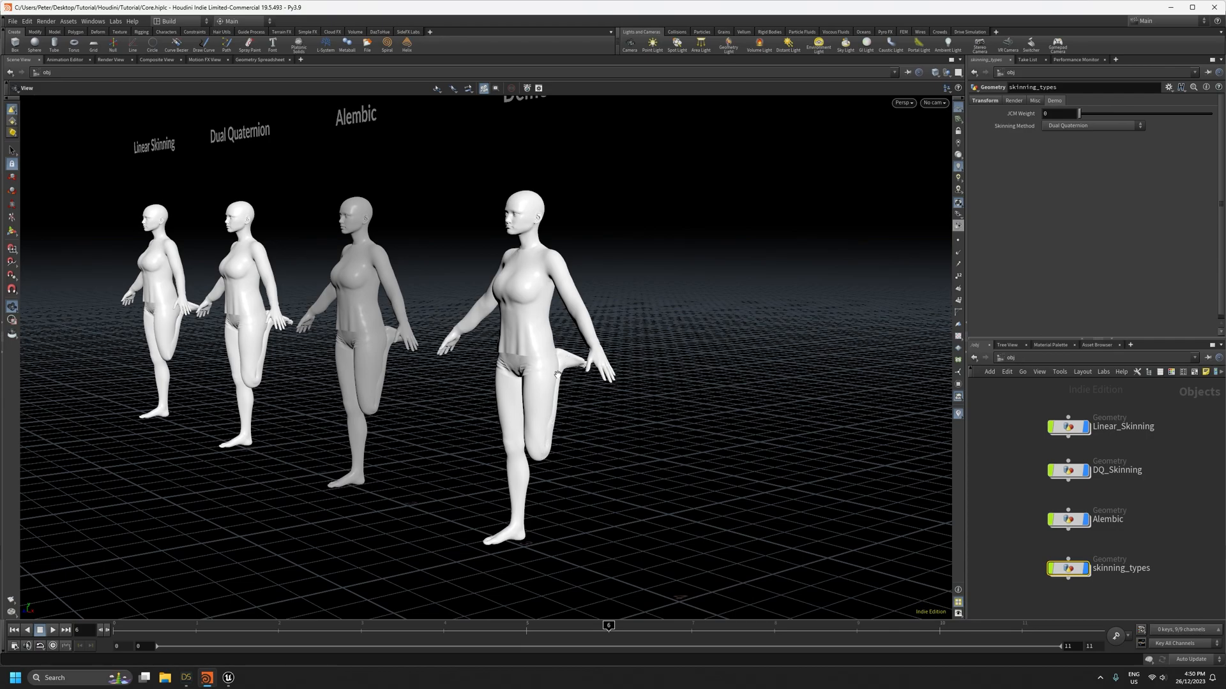
mouse_move(551, 455)
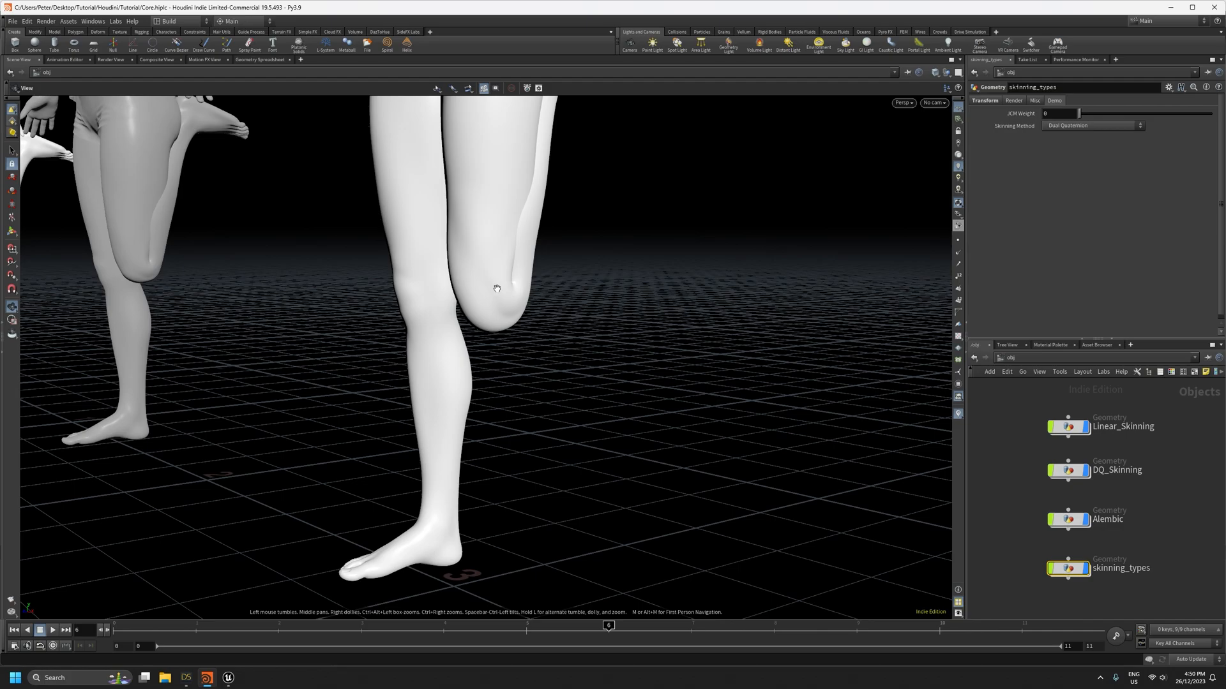
mouse_move(1022, 136)
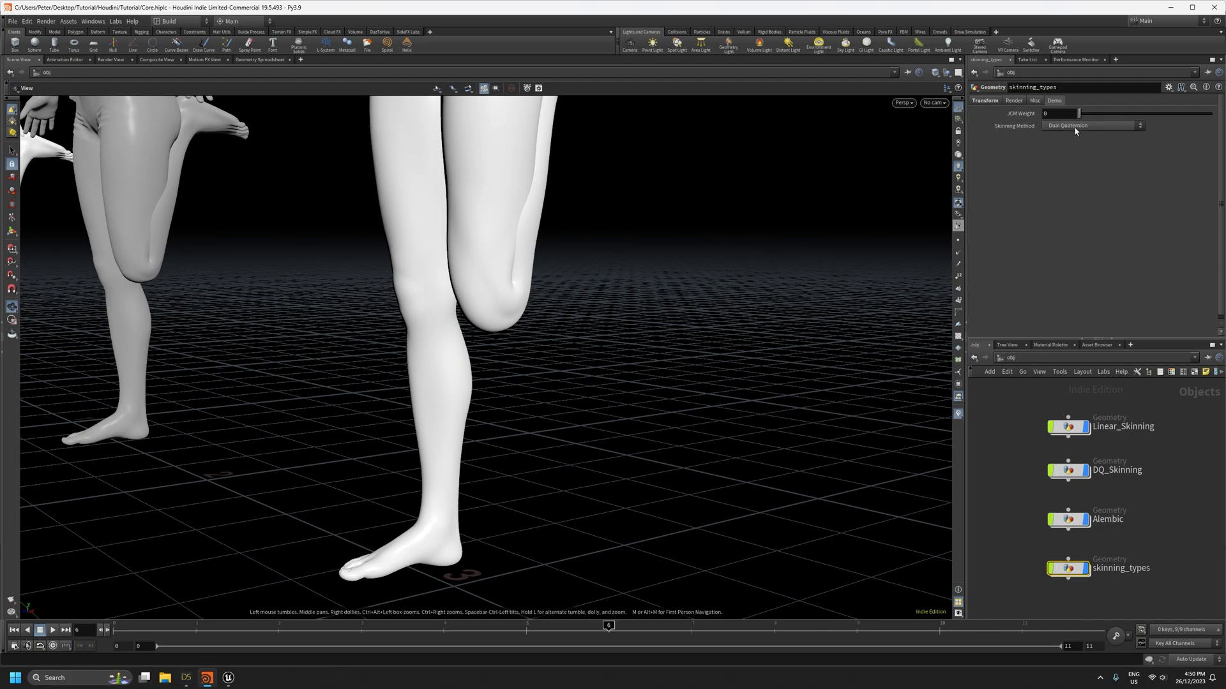
drag(1078, 114, 1098, 114)
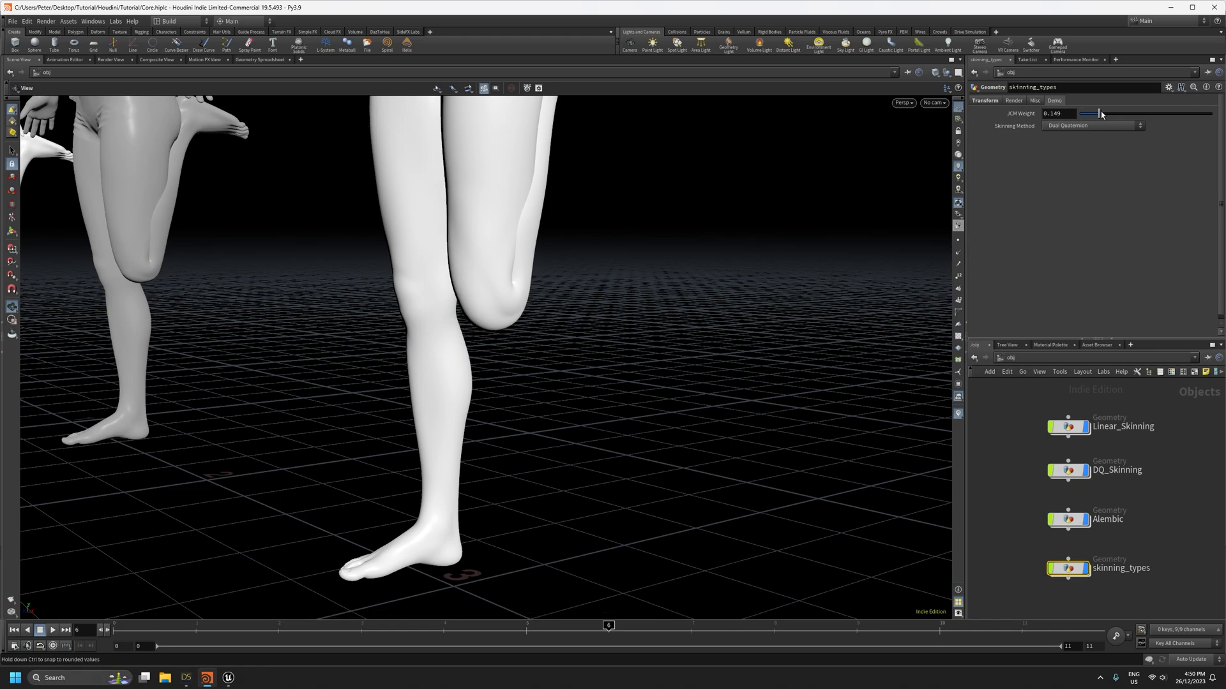
drag(1086, 113, 1212, 114)
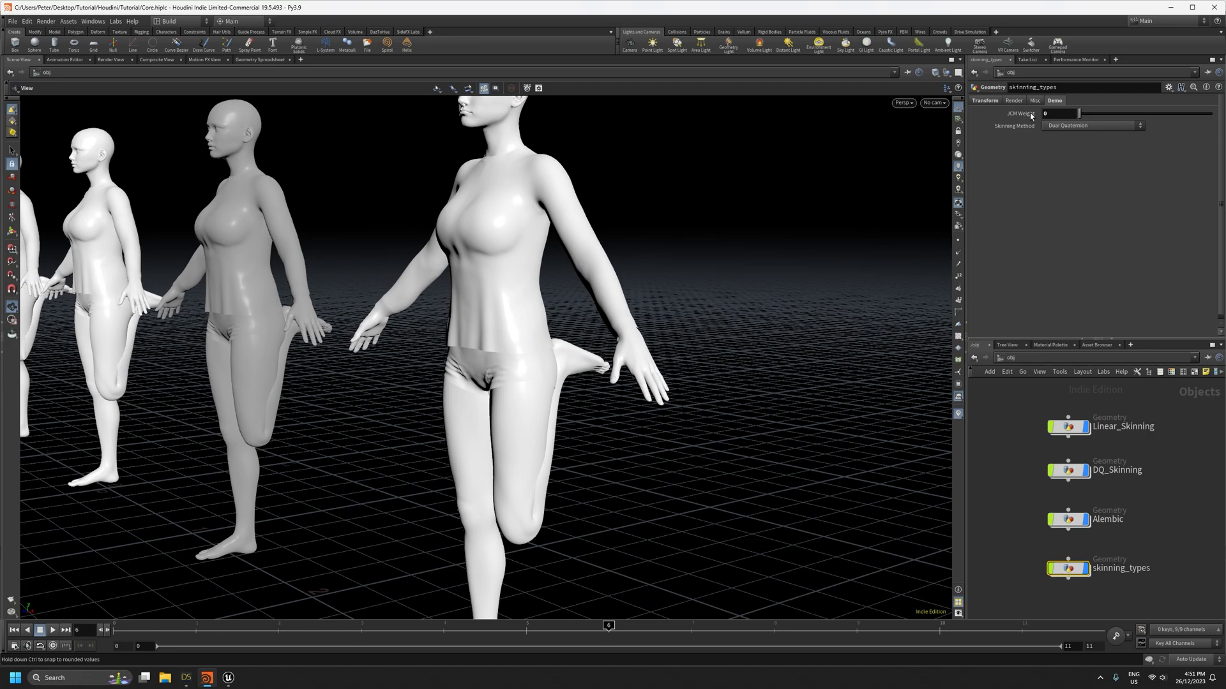
Step: Switch skinning_types to Linear skinning and raise its JCW Weight to 1
click(1090, 125)
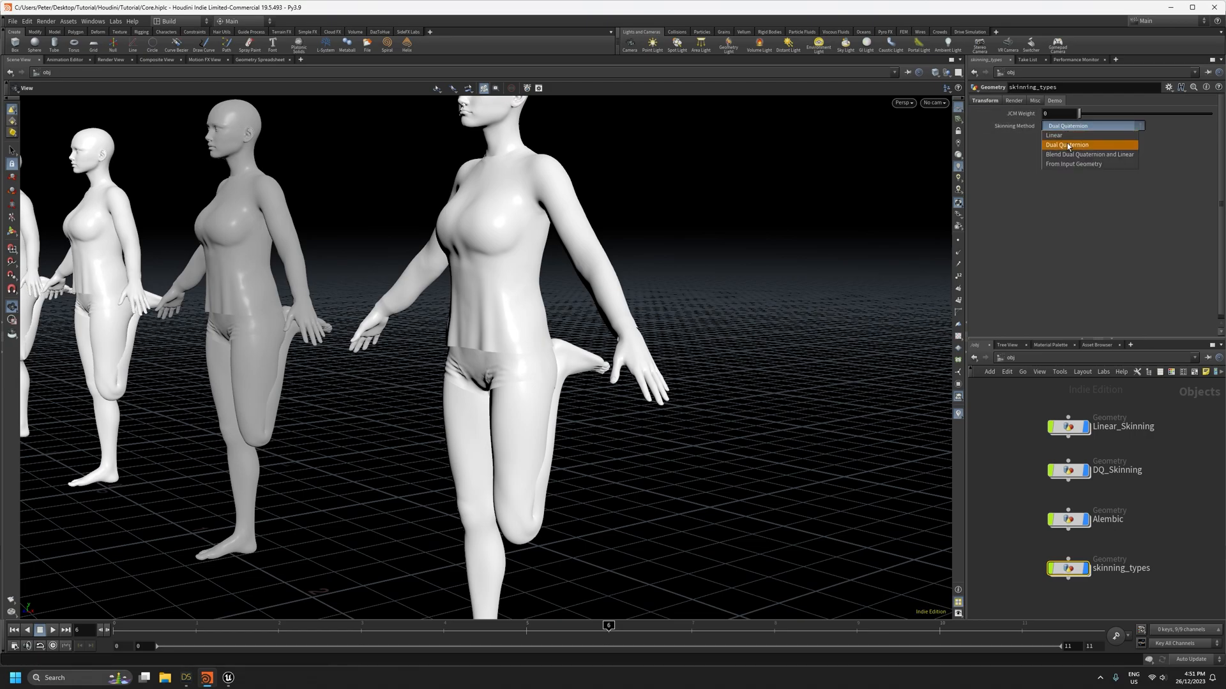
click(1054, 135)
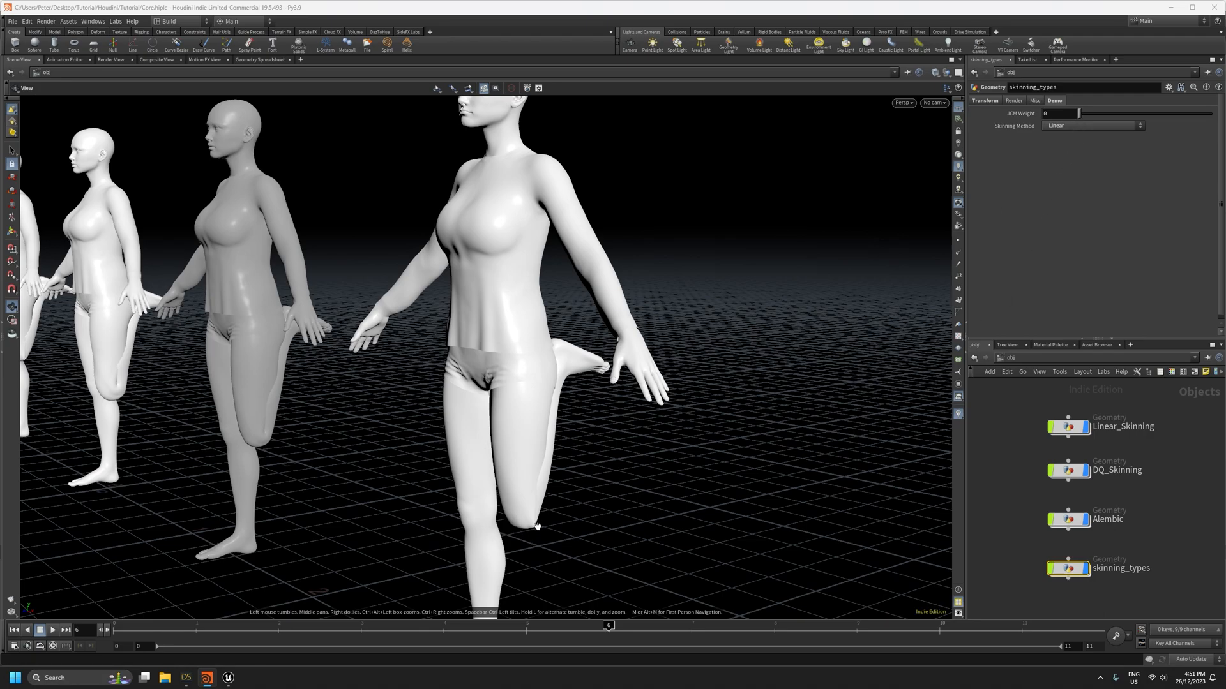
drag(1077, 113, 1082, 114)
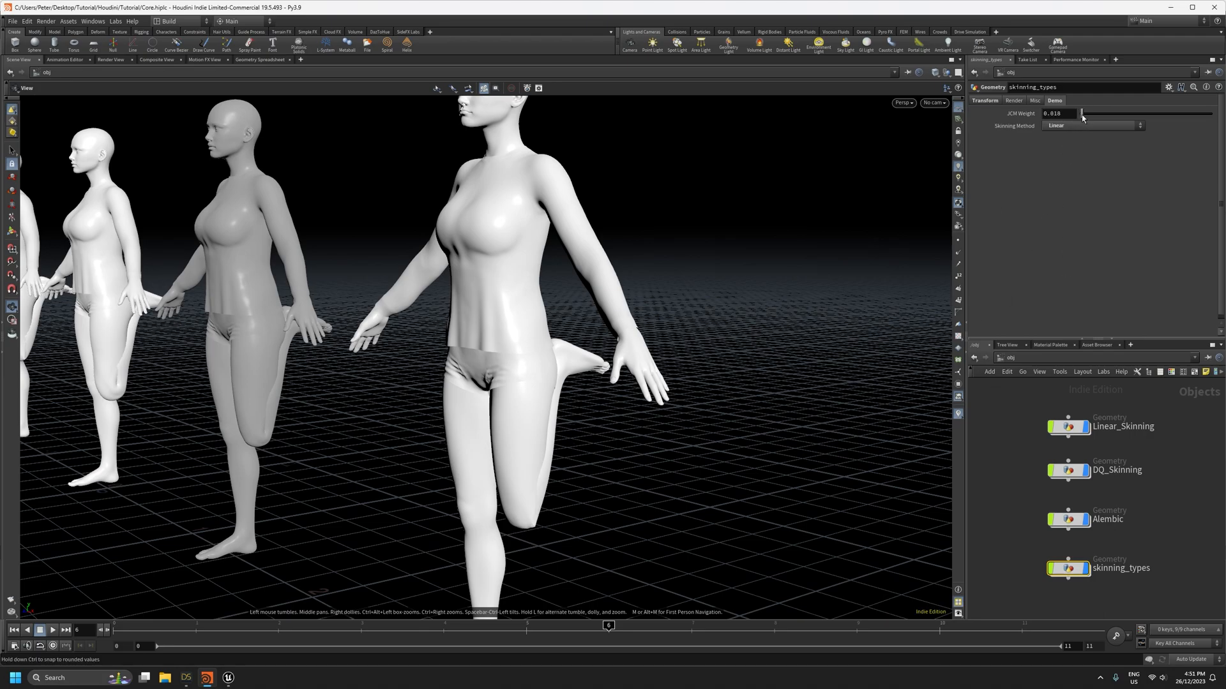
drag(1083, 114, 1212, 114)
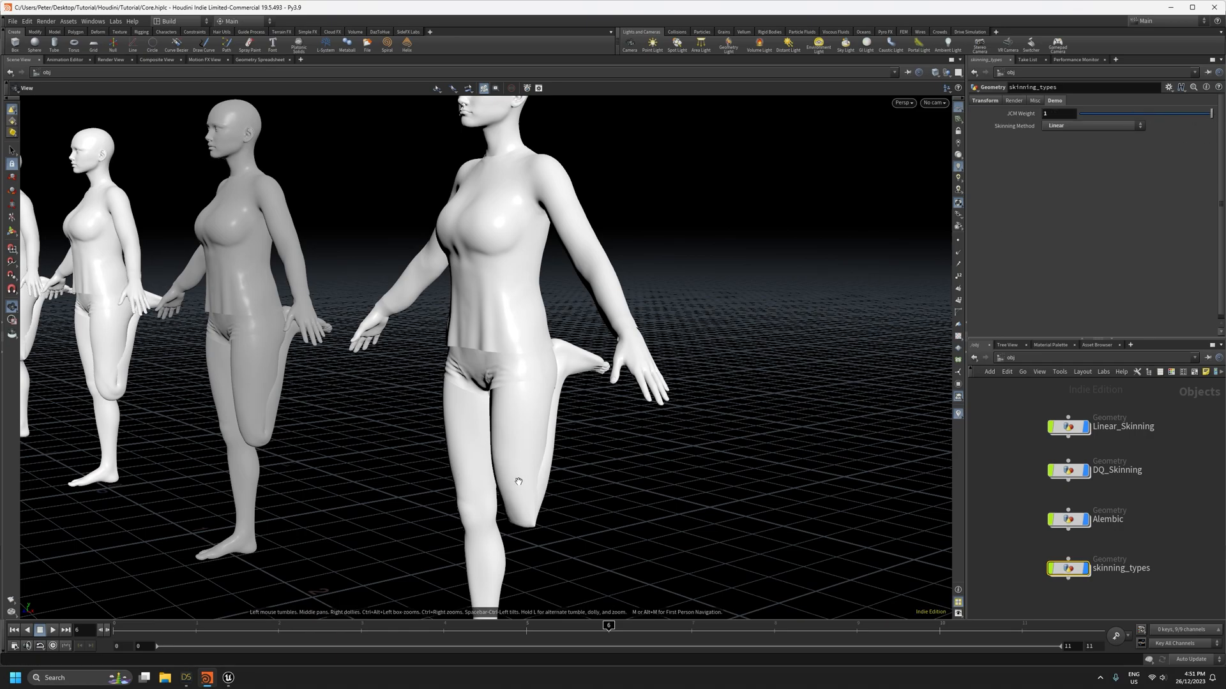
mouse_move(257, 432)
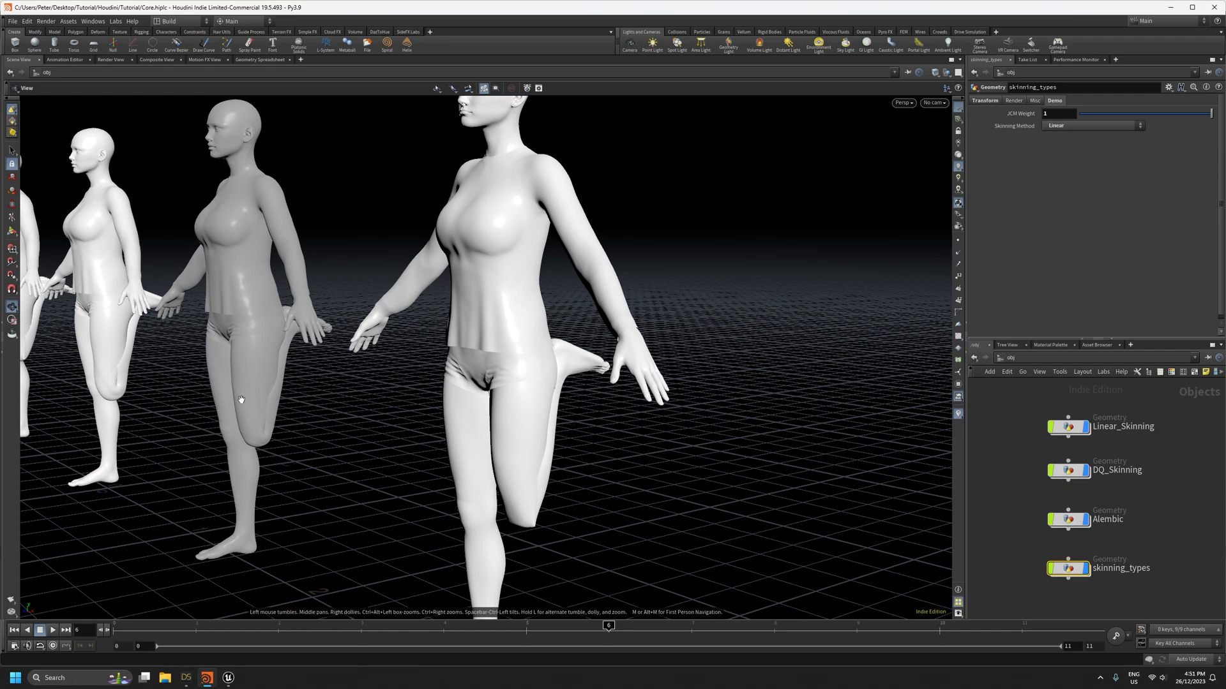
mouse_move(384, 423)
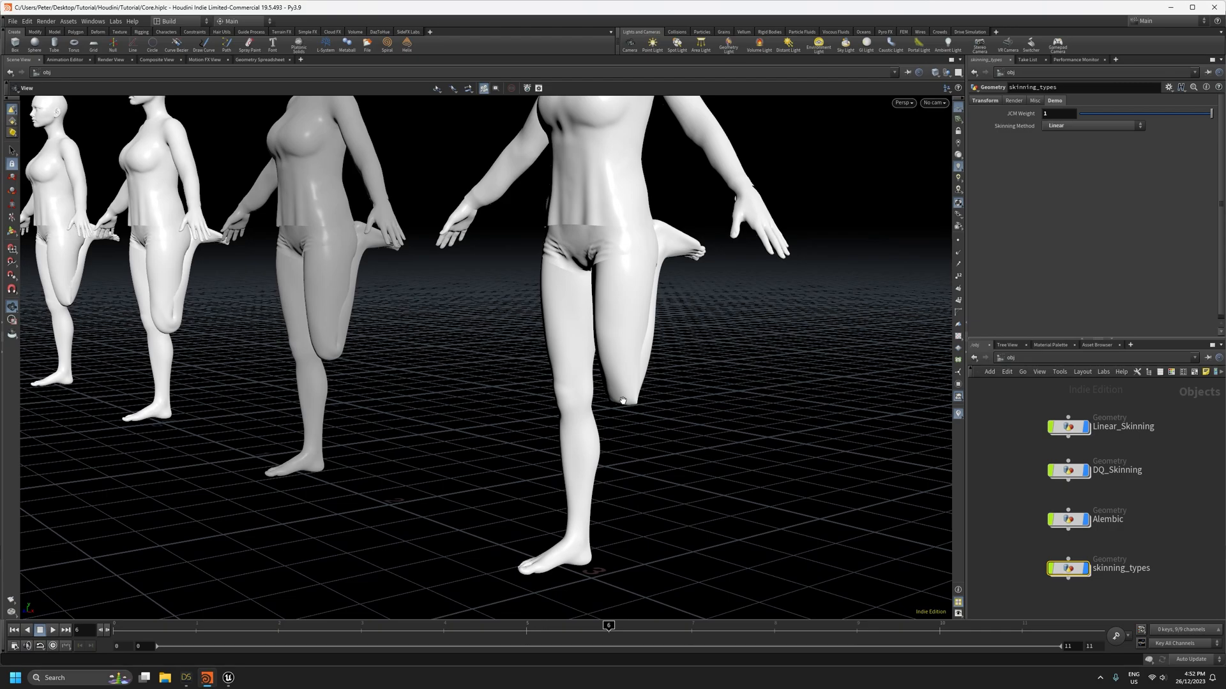
mouse_move(656, 417)
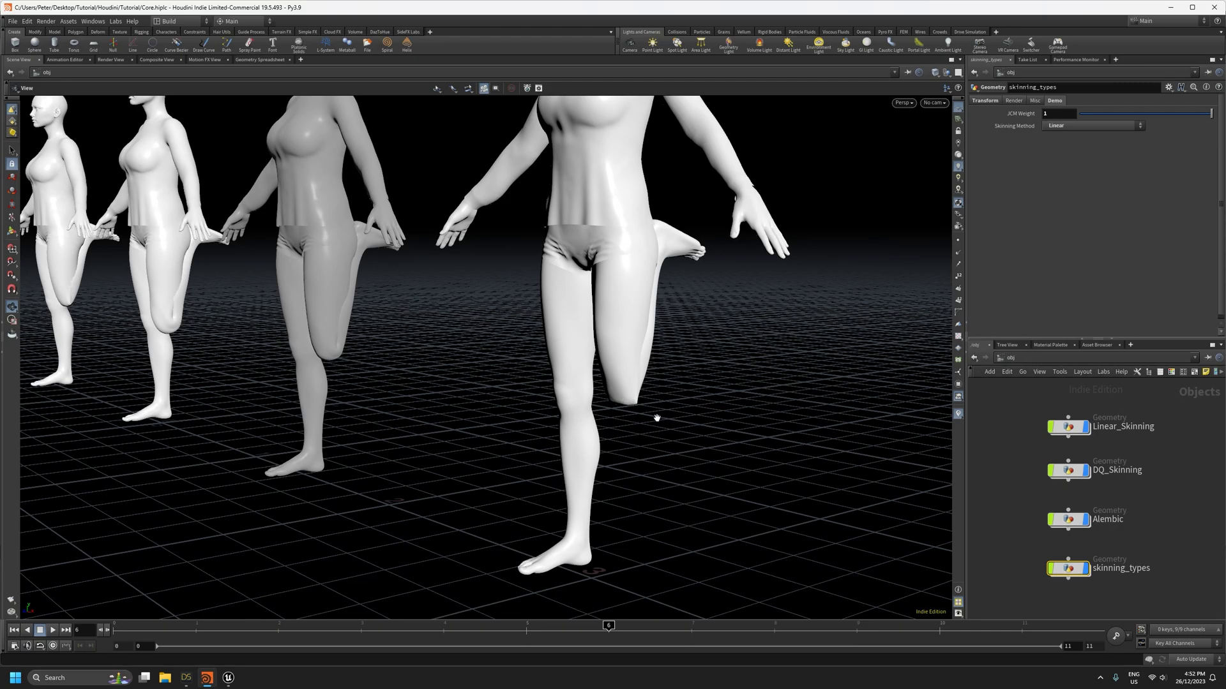
mouse_move(154, 384)
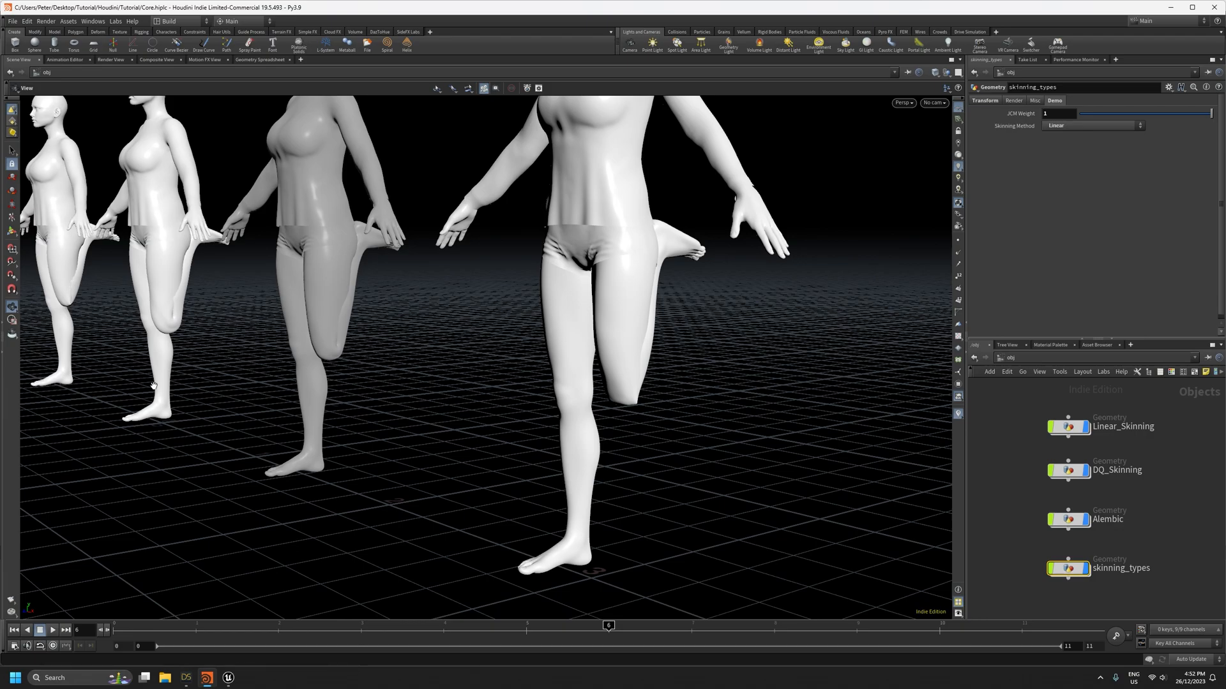
mouse_move(168, 328)
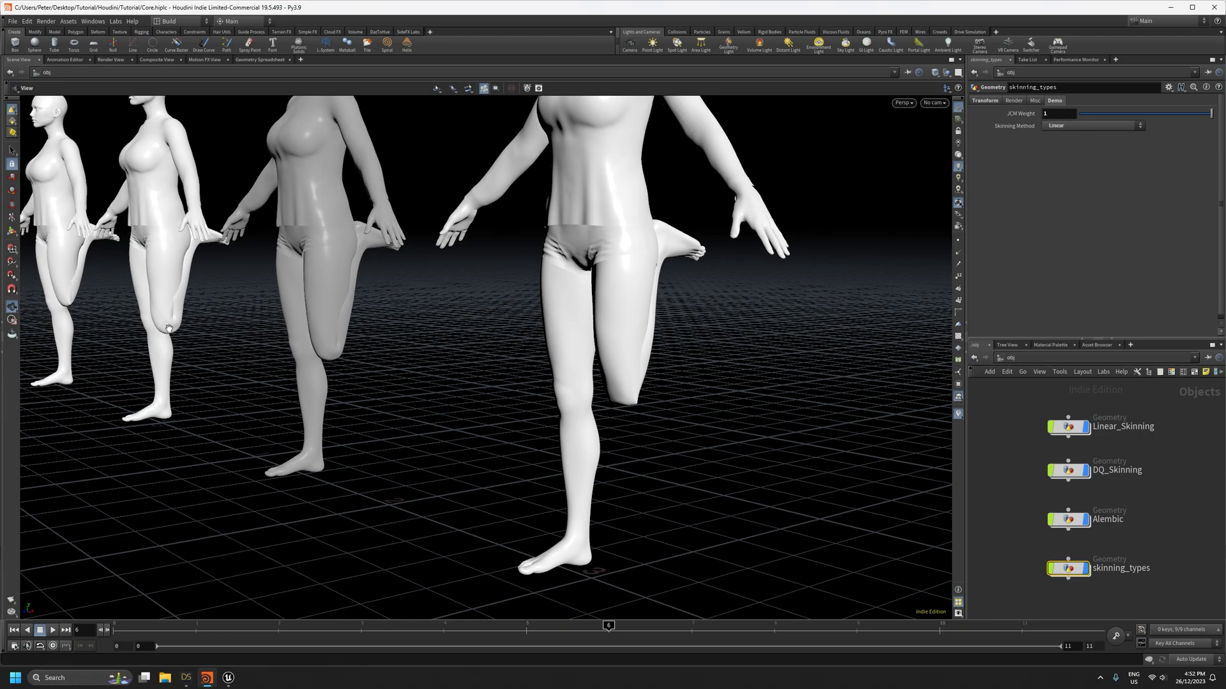
mouse_move(199, 346)
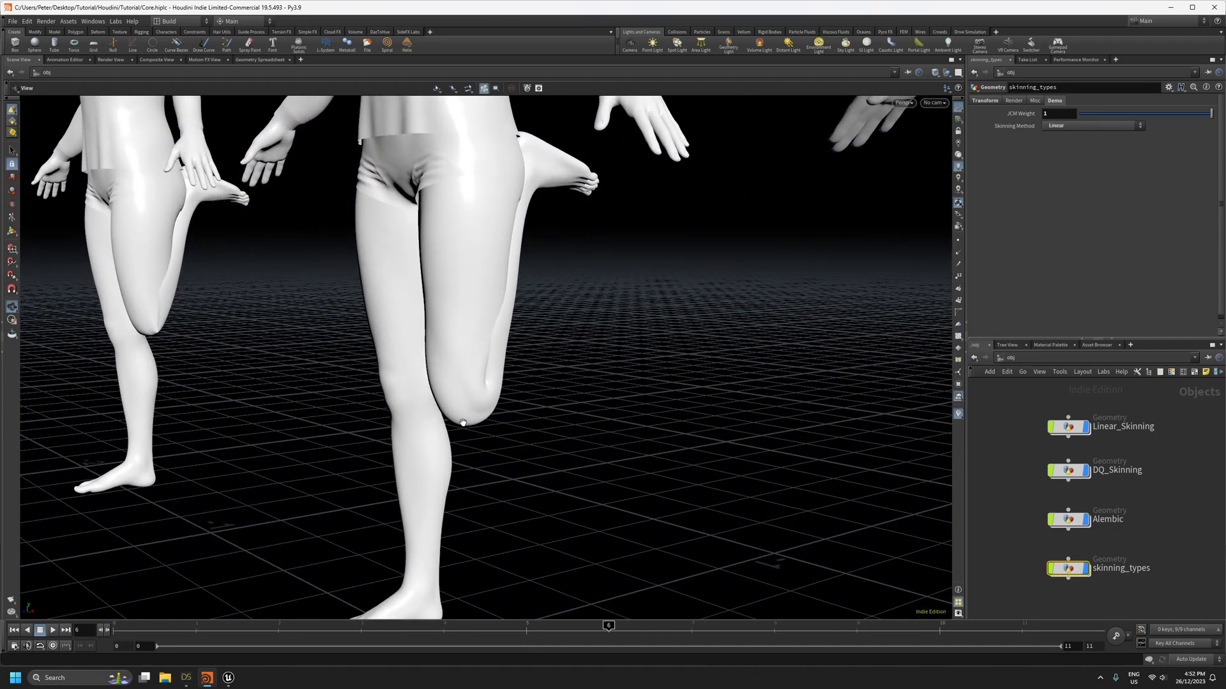
mouse_move(480, 408)
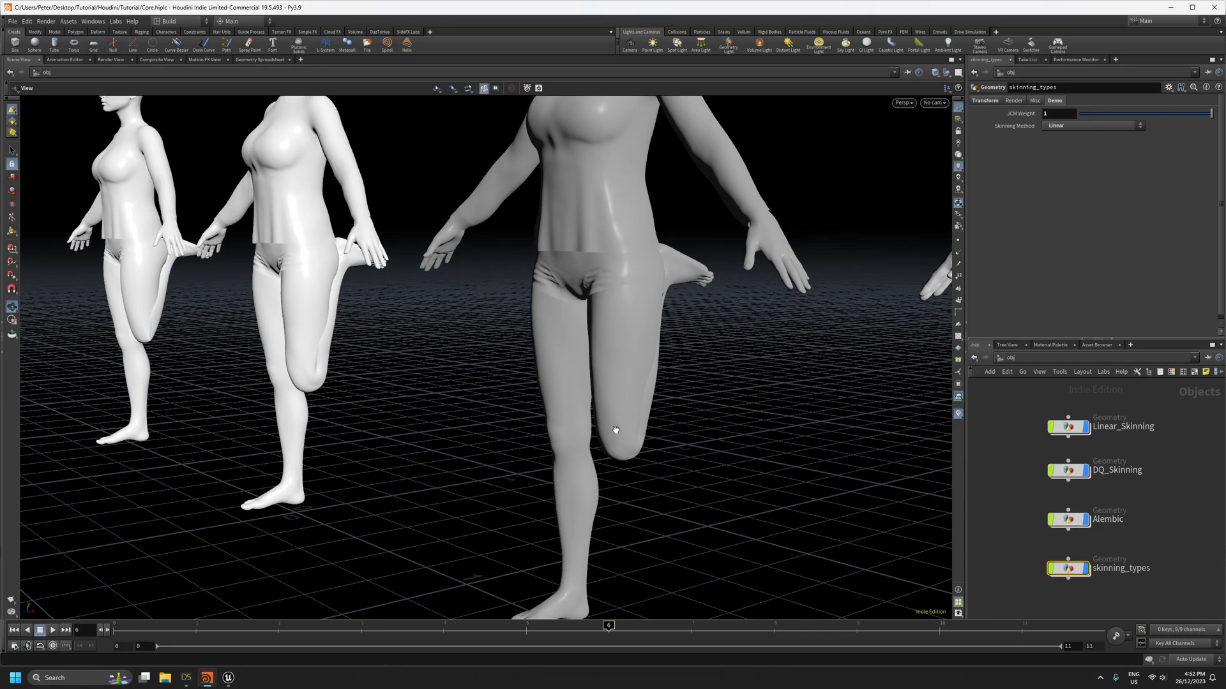
mouse_move(593, 448)
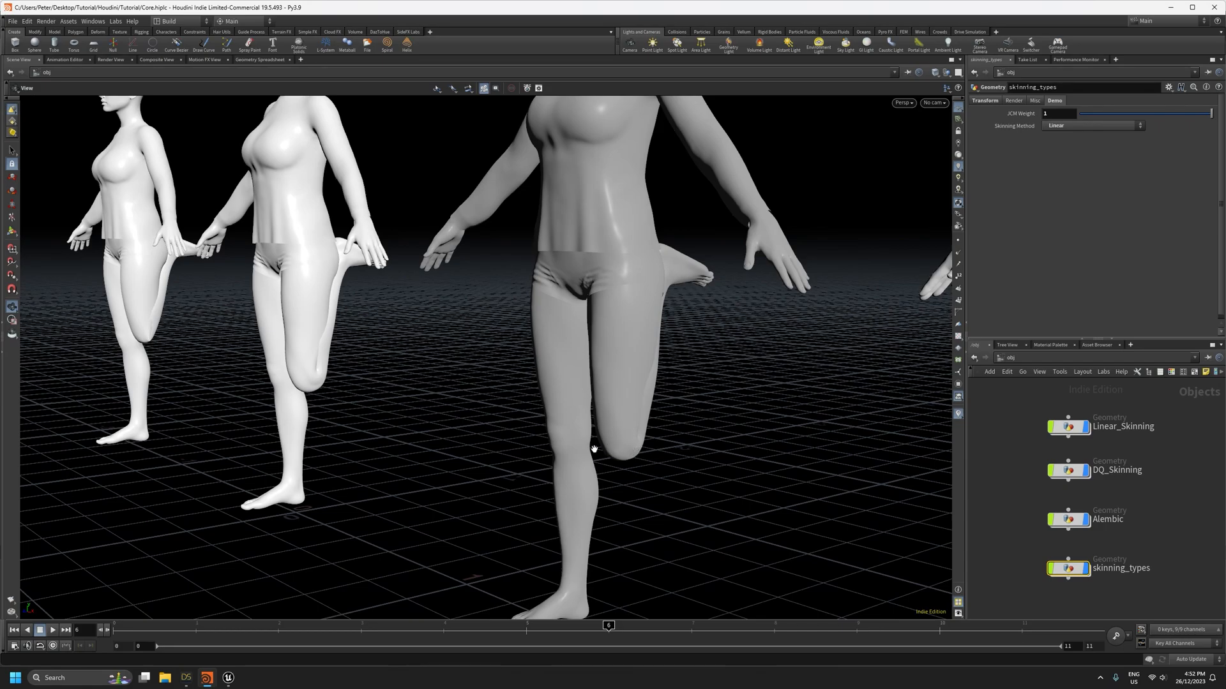
mouse_move(148, 337)
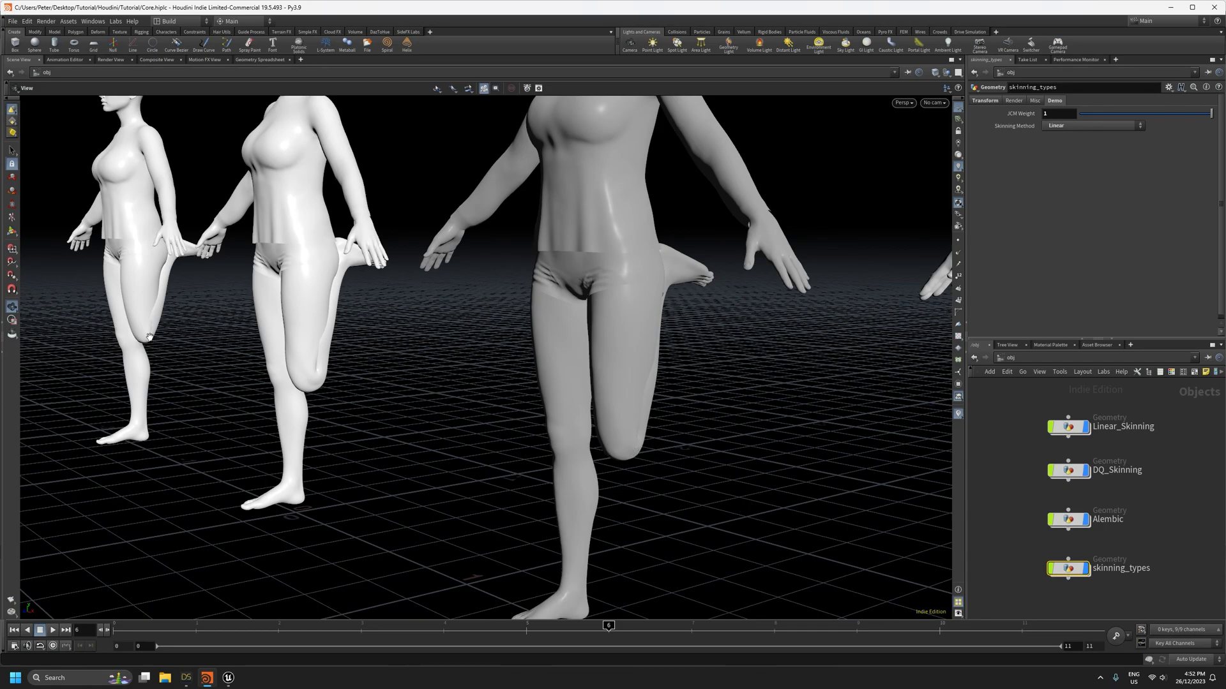
mouse_move(145, 331)
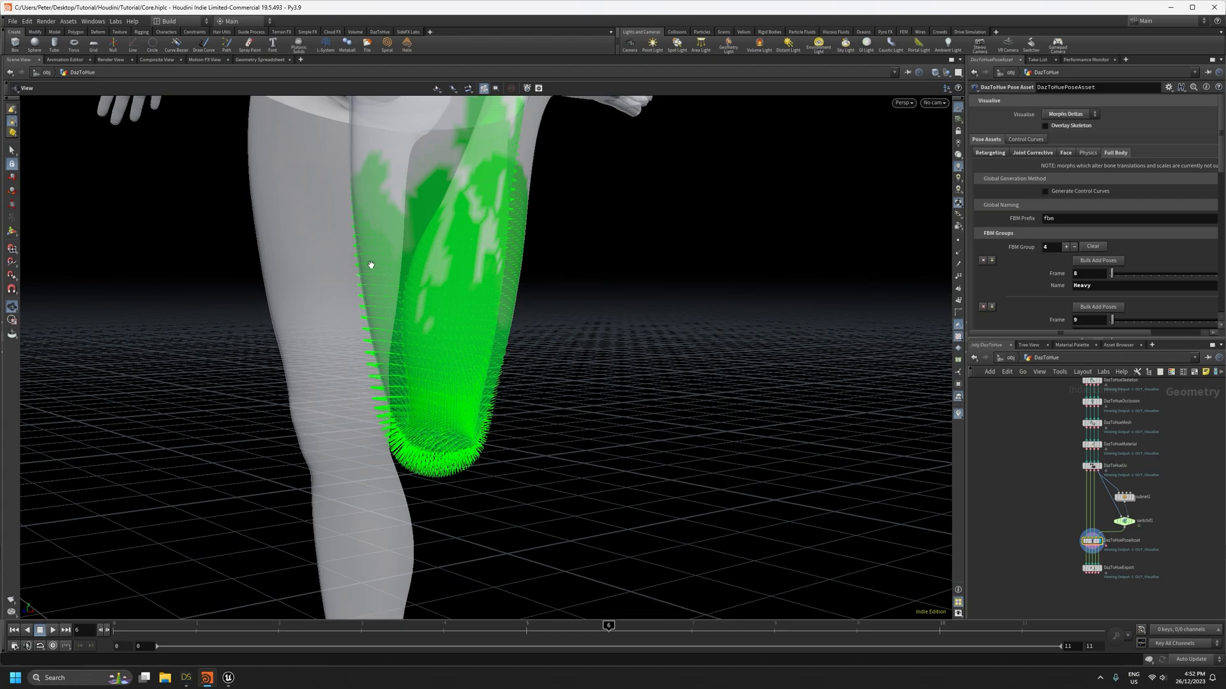
mouse_move(516, 387)
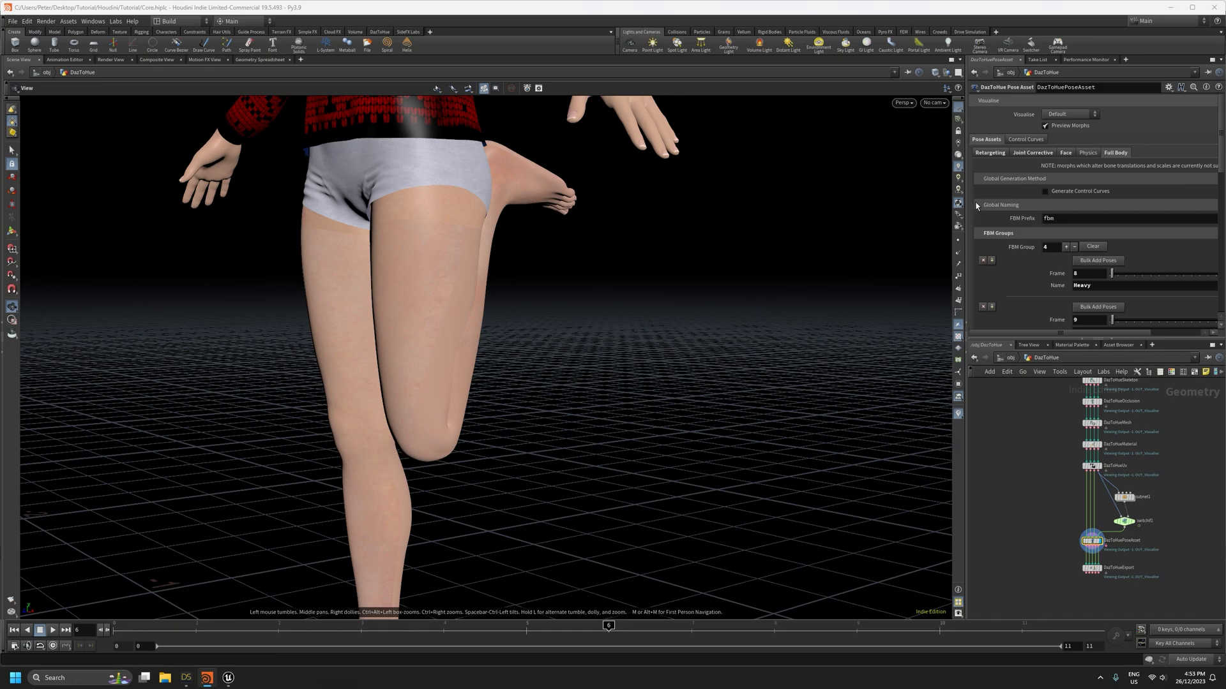
mouse_move(1045, 126)
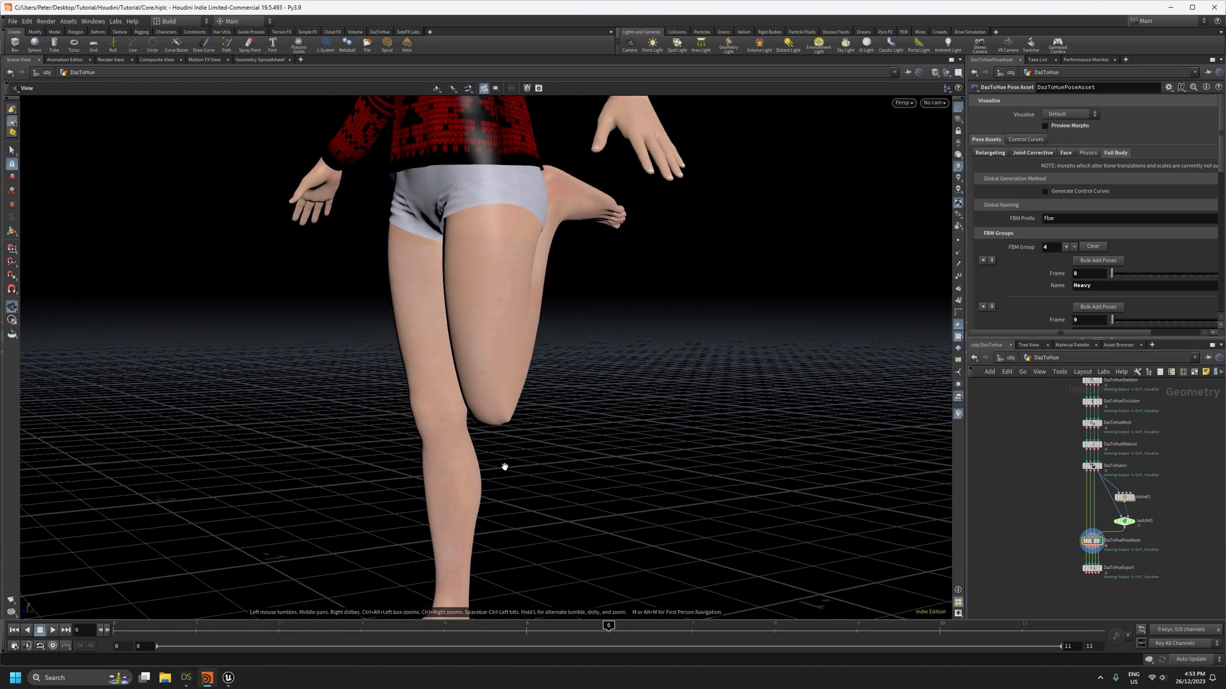
mouse_move(539, 311)
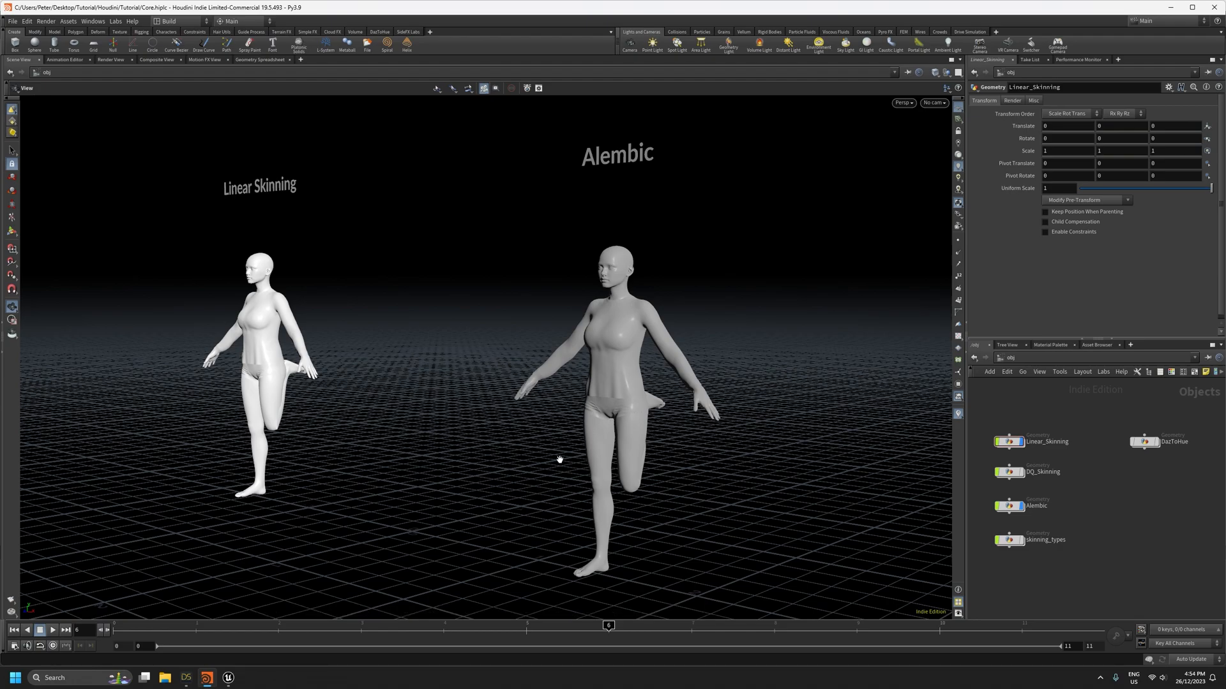
mouse_move(489, 452)
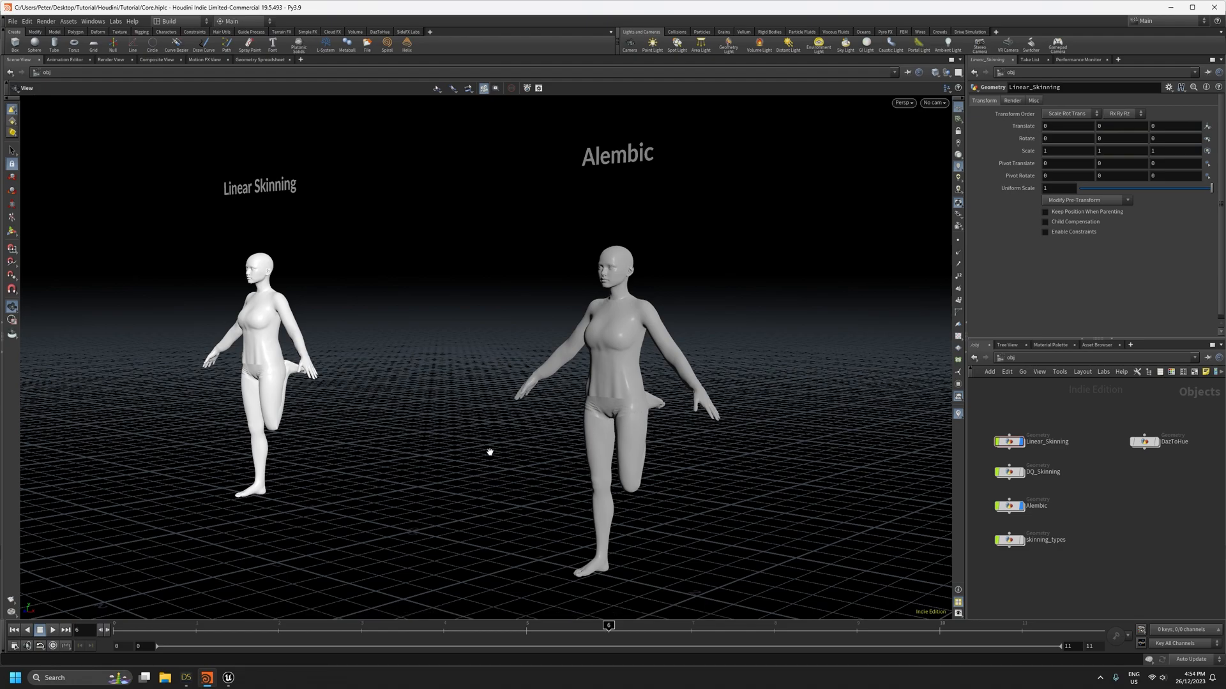
mouse_move(390, 389)
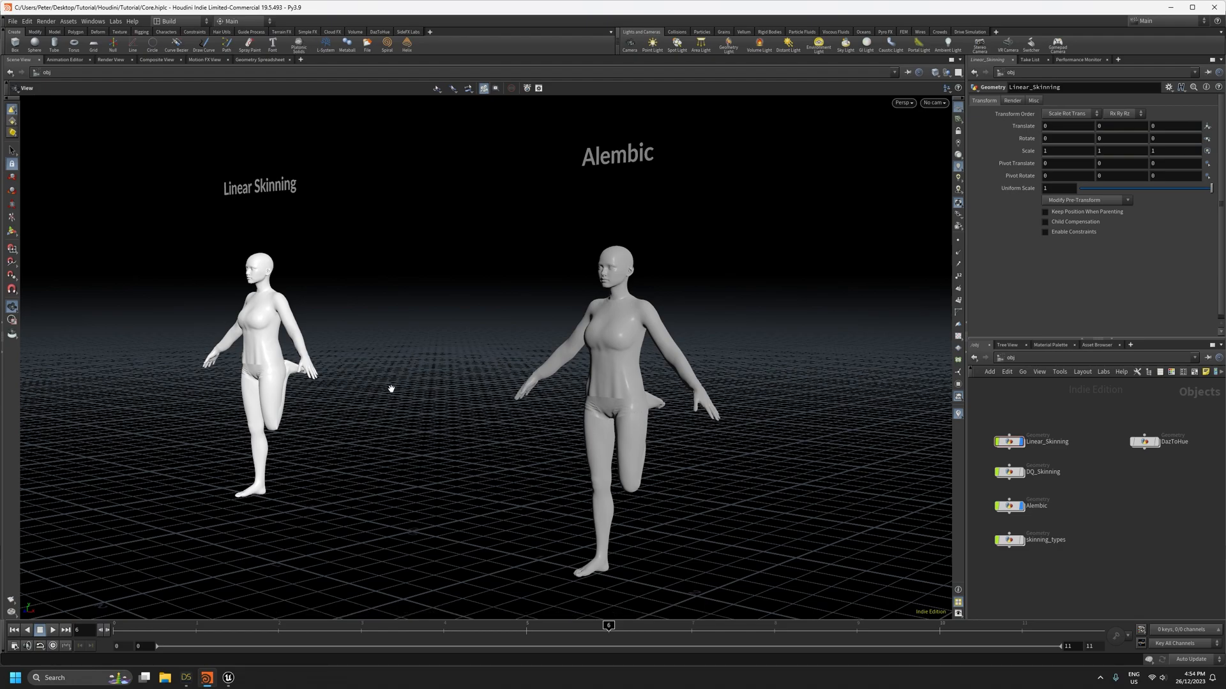
mouse_move(268, 425)
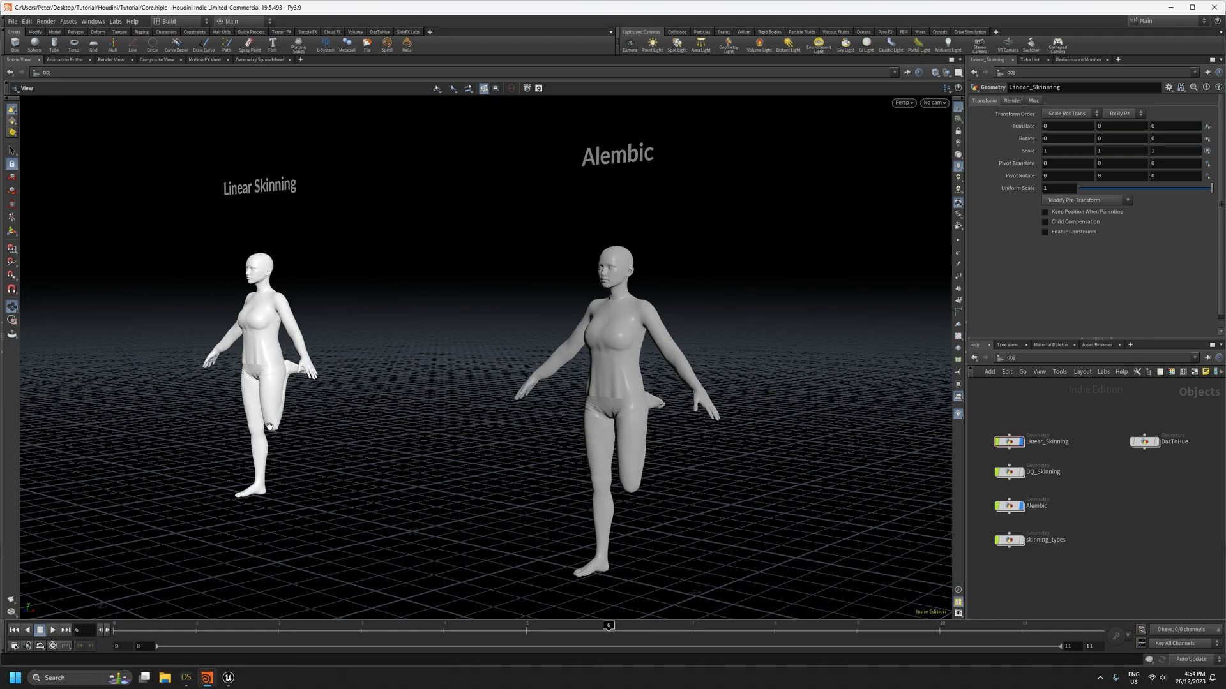
mouse_move(251, 269)
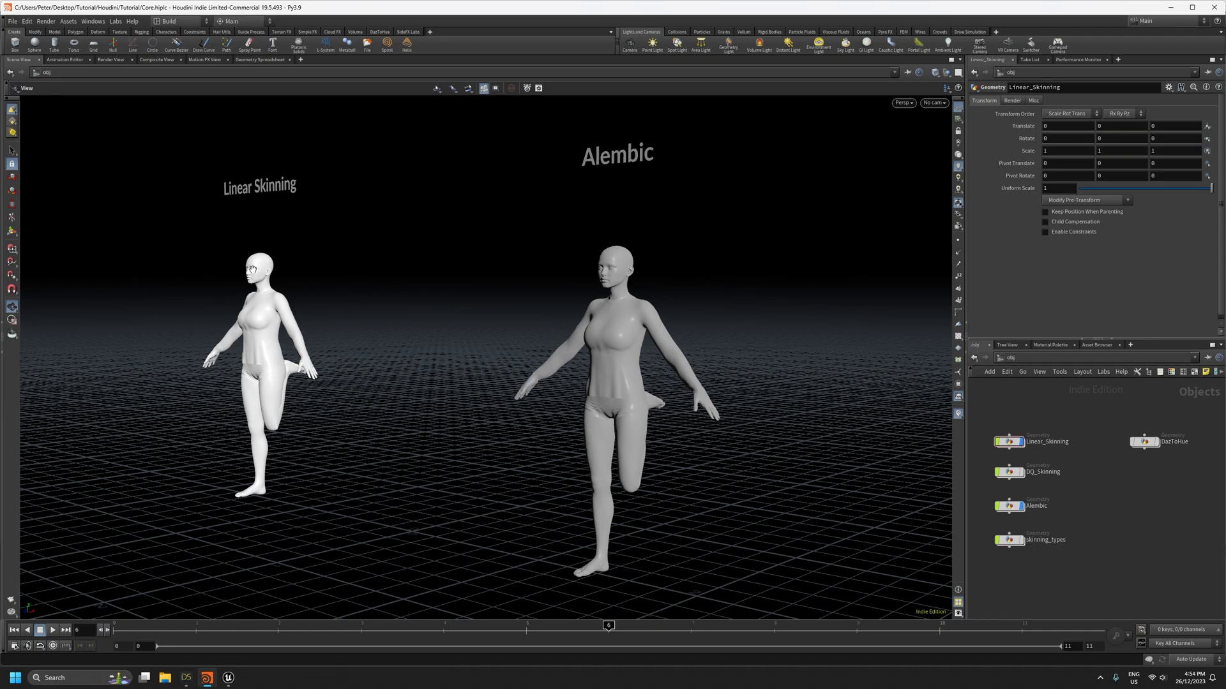
mouse_move(274, 428)
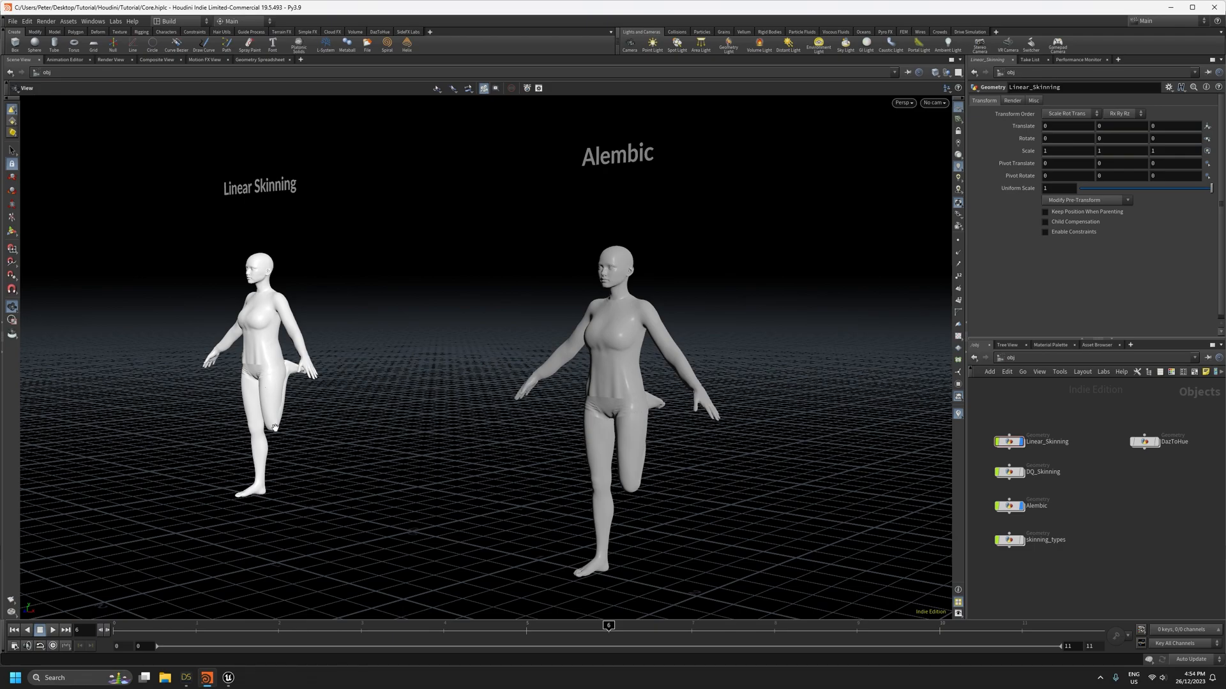
mouse_move(634, 478)
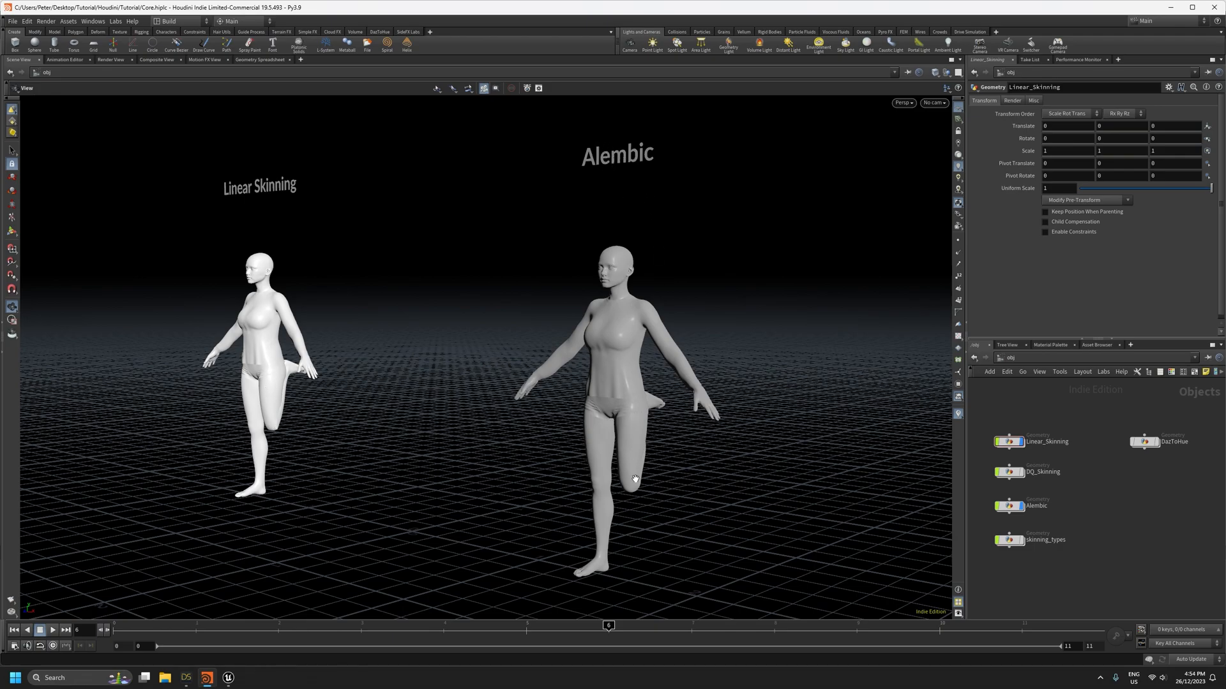
mouse_move(641, 465)
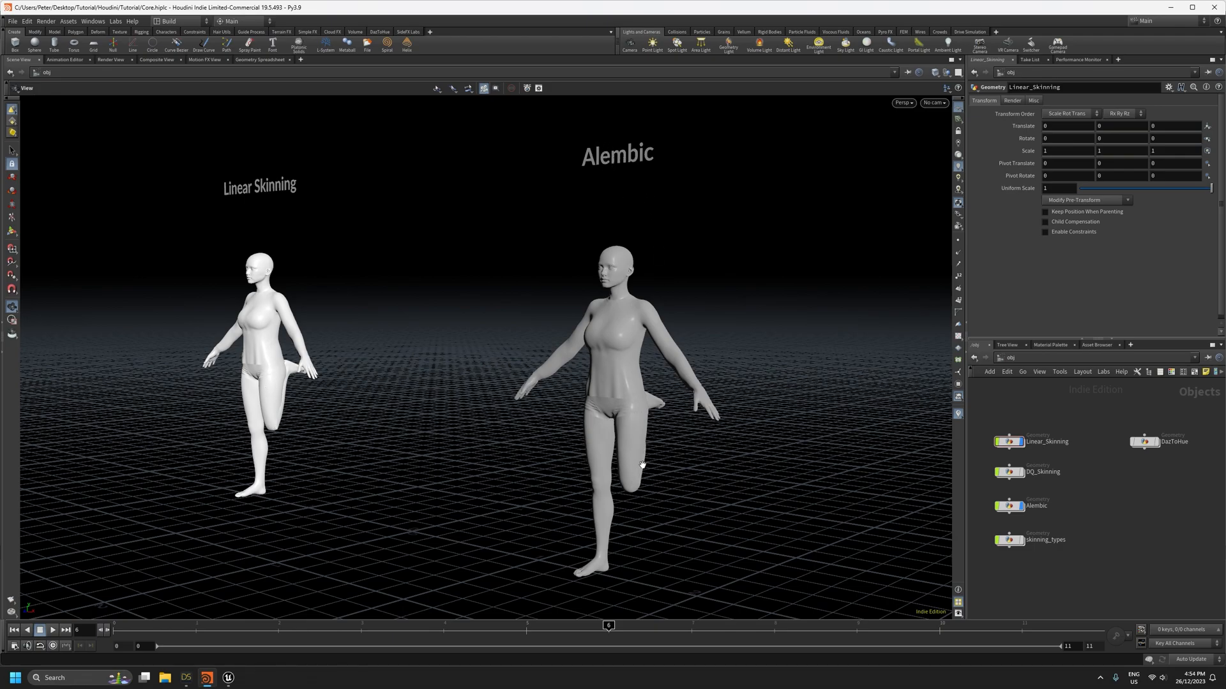
mouse_move(464, 410)
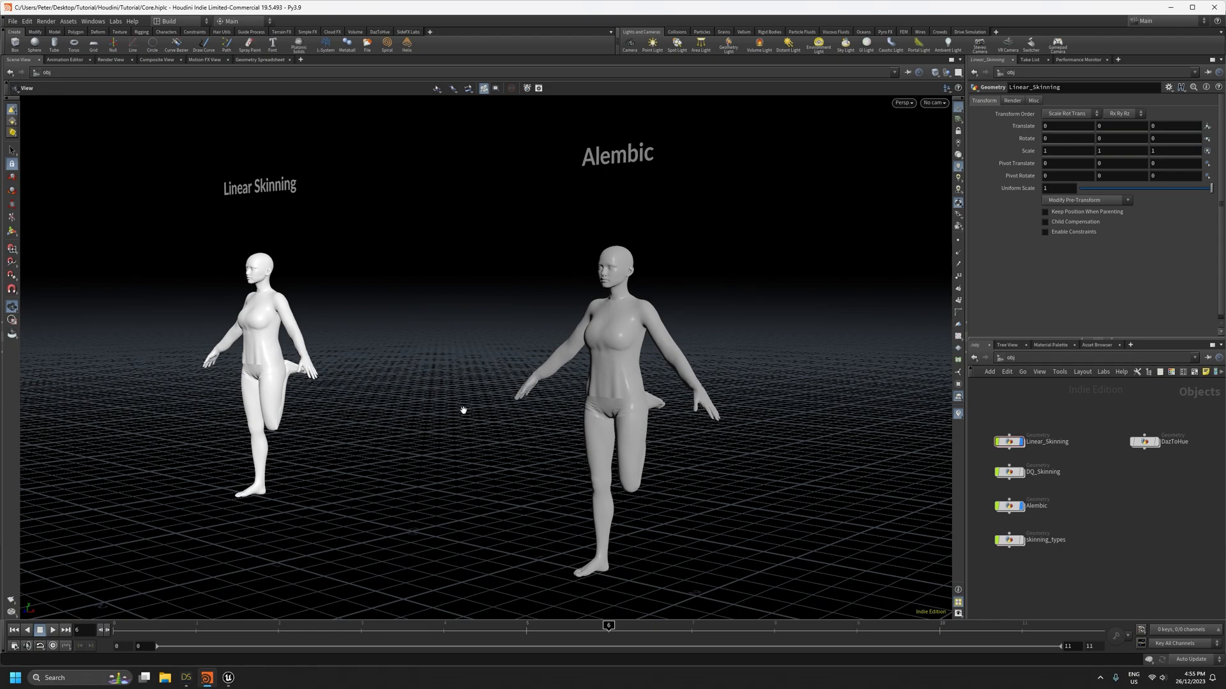
mouse_move(602, 379)
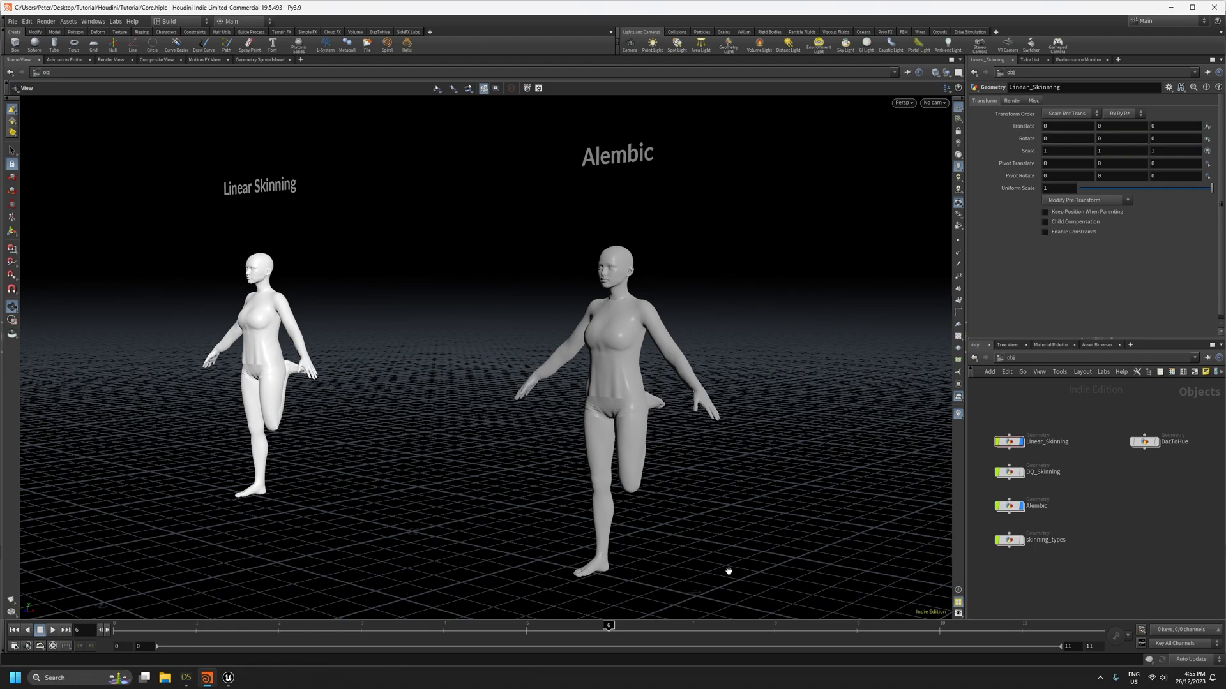
mouse_move(710, 543)
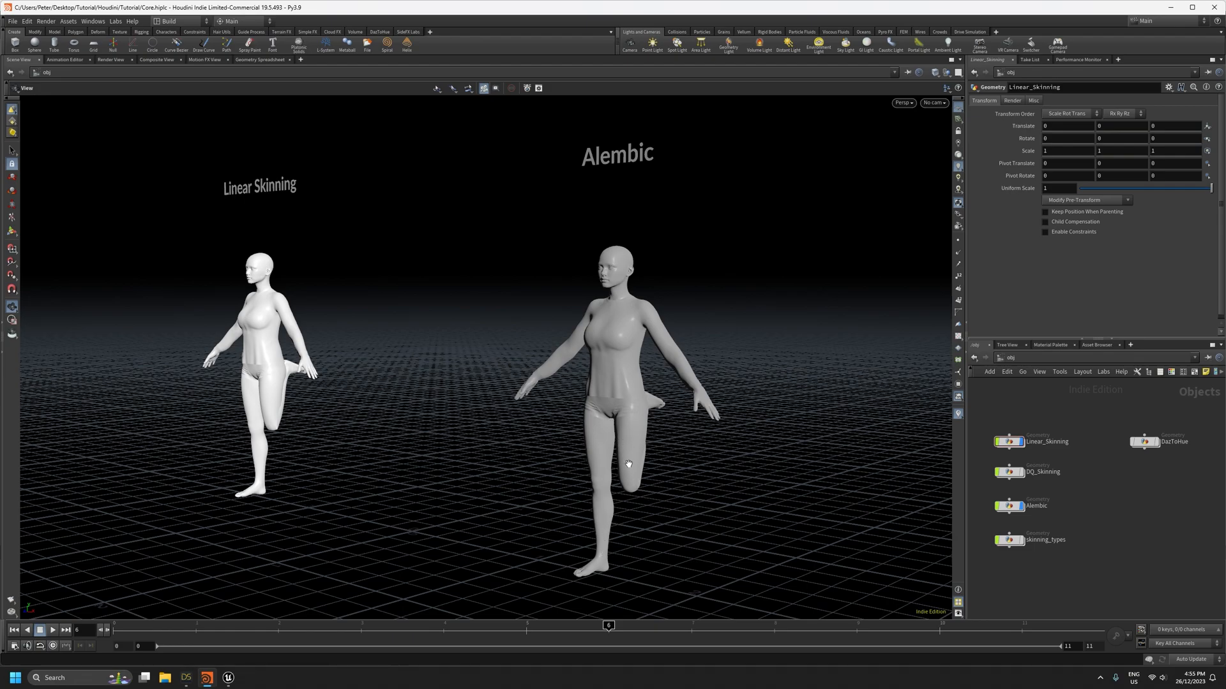
mouse_move(612, 219)
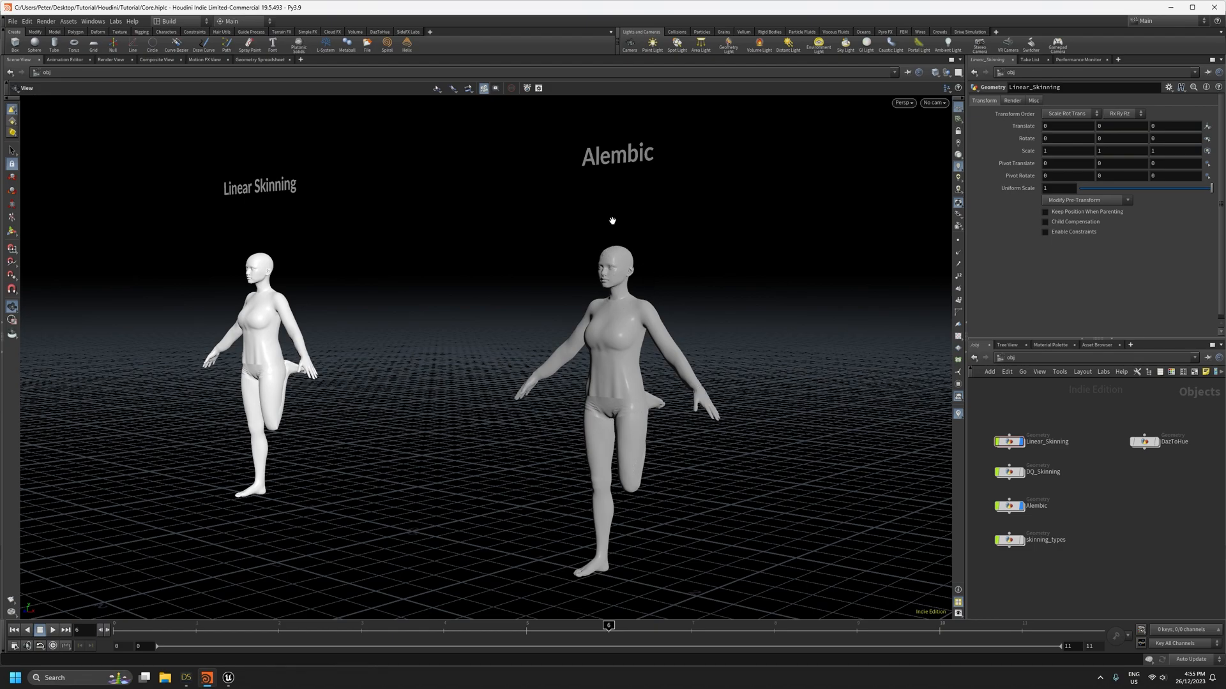
mouse_move(627, 446)
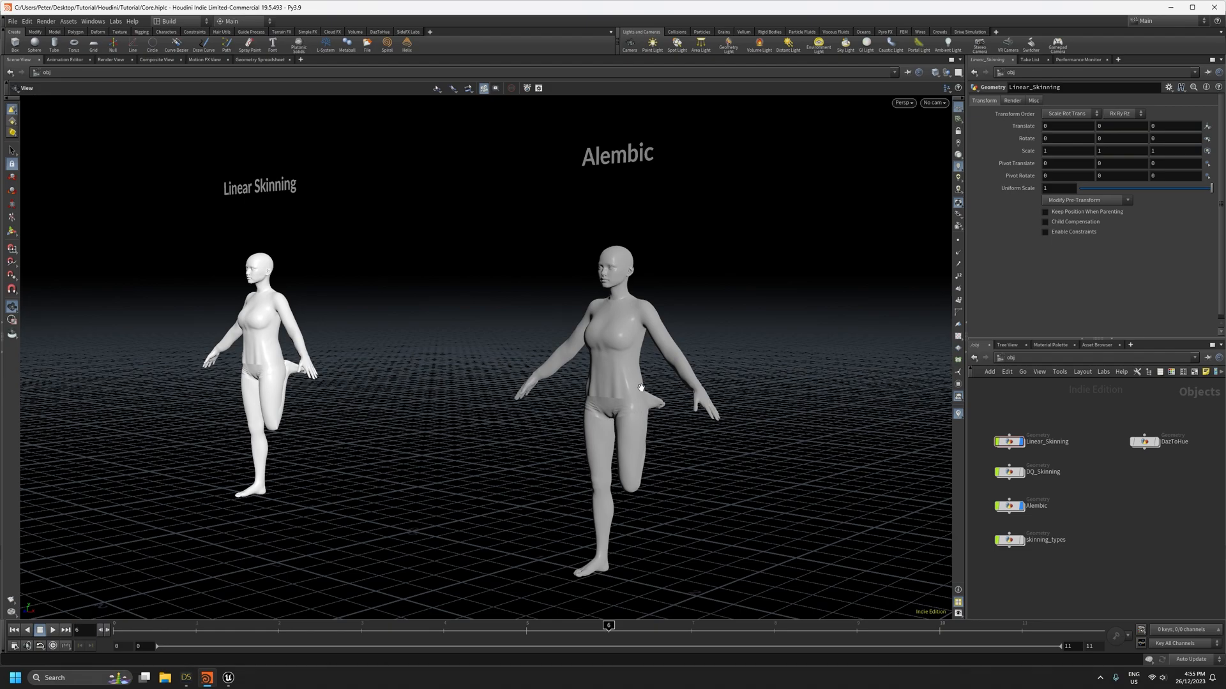
mouse_move(629, 382)
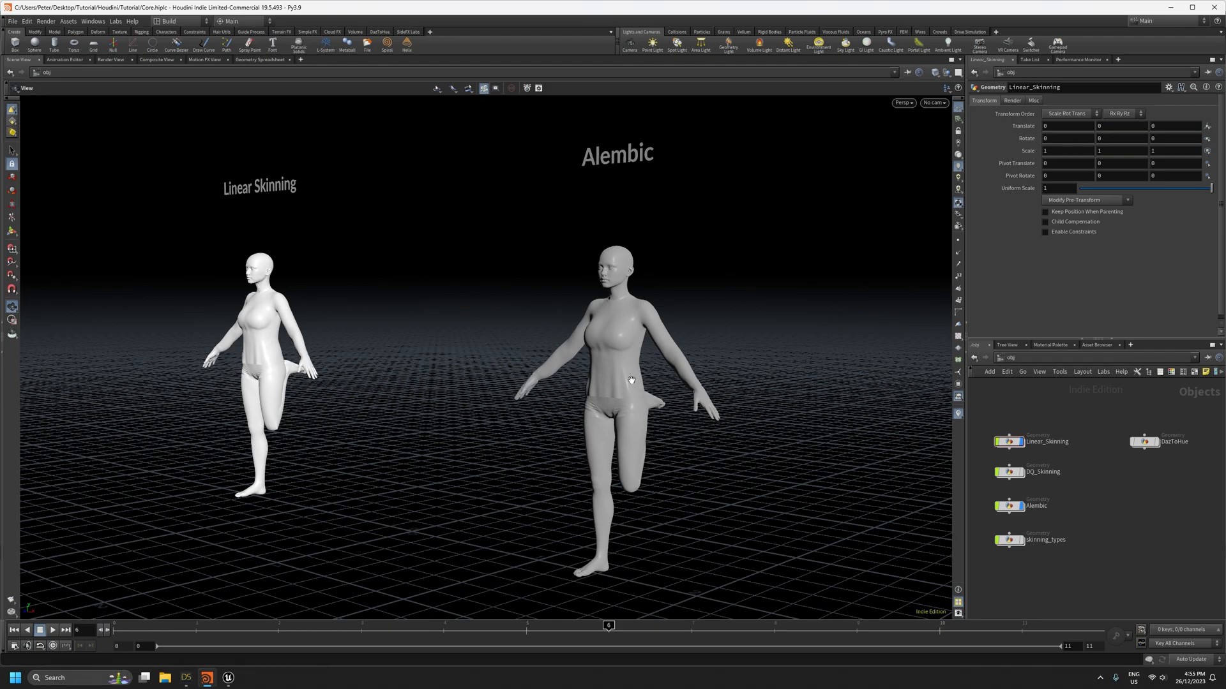
mouse_move(461, 362)
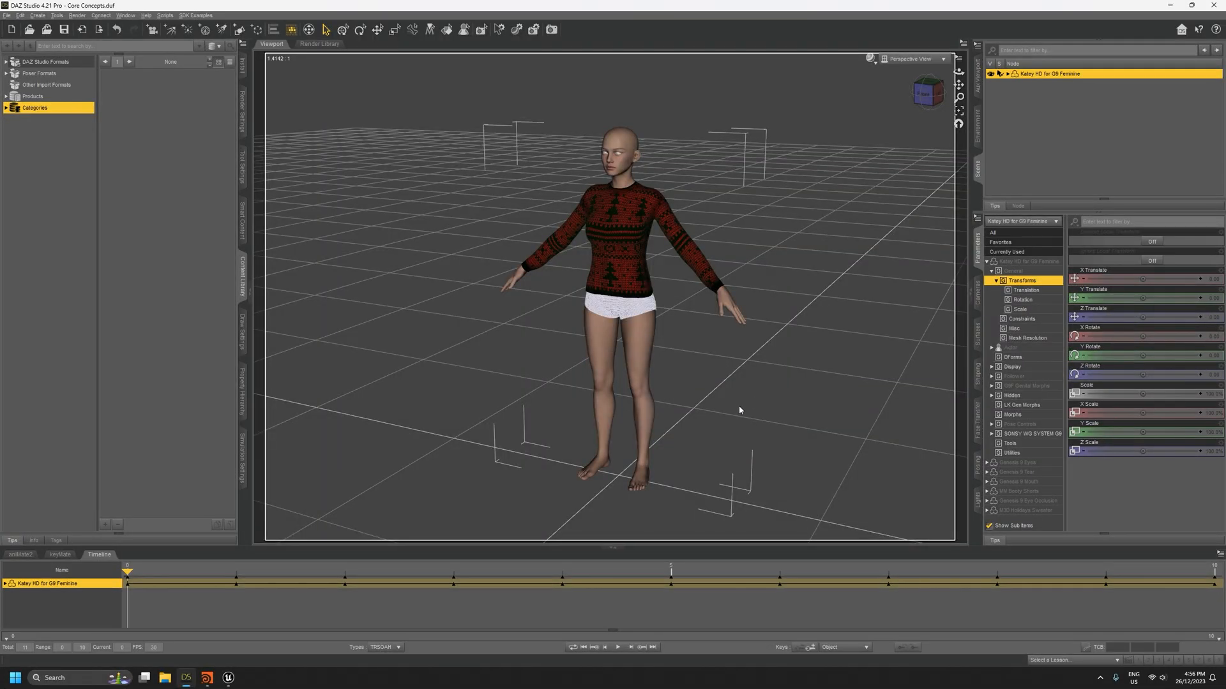
mouse_move(645, 487)
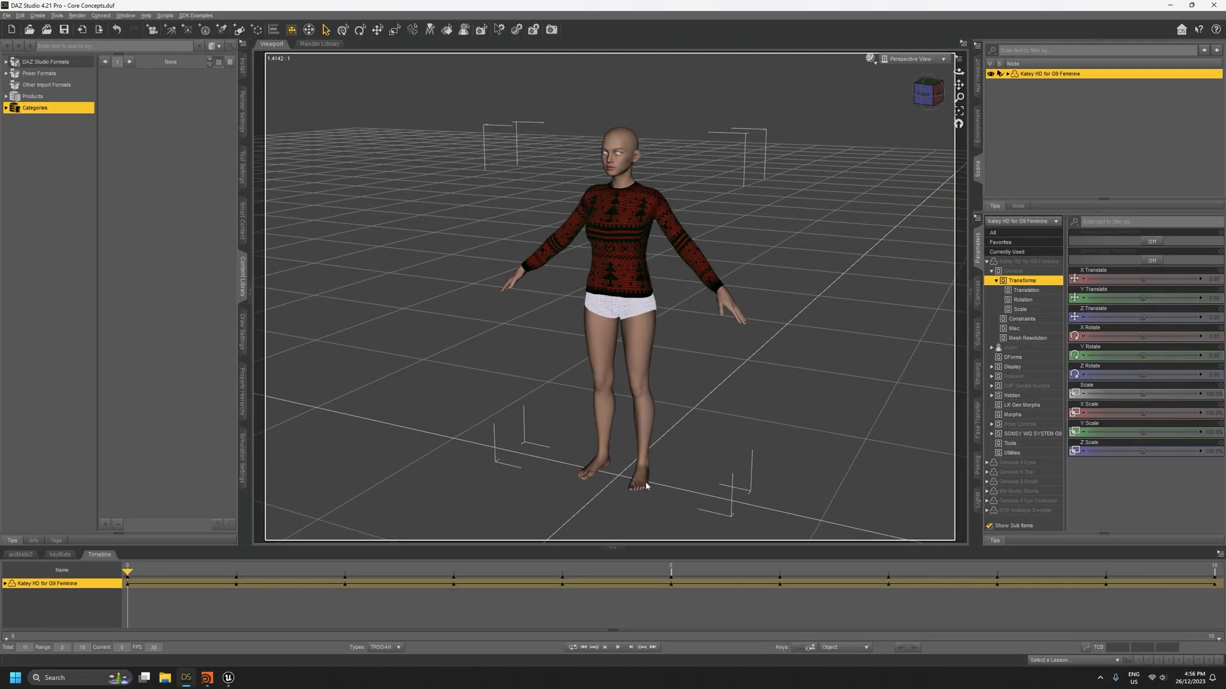
mouse_move(866, 398)
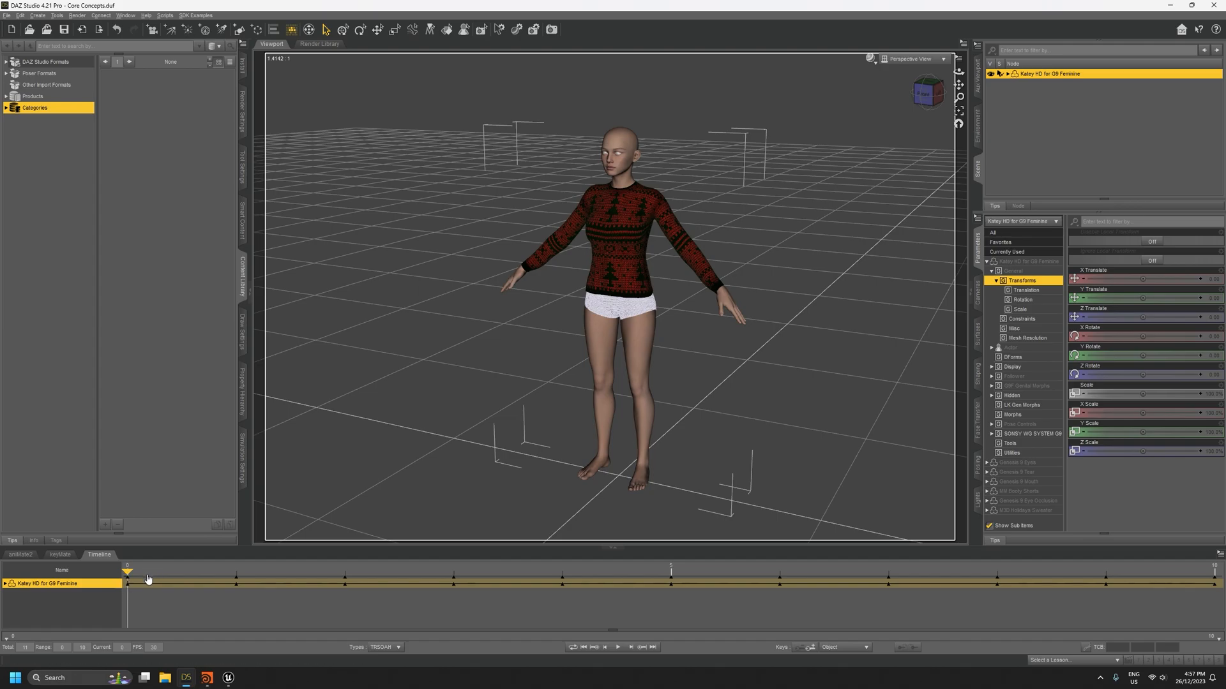
click(626, 145)
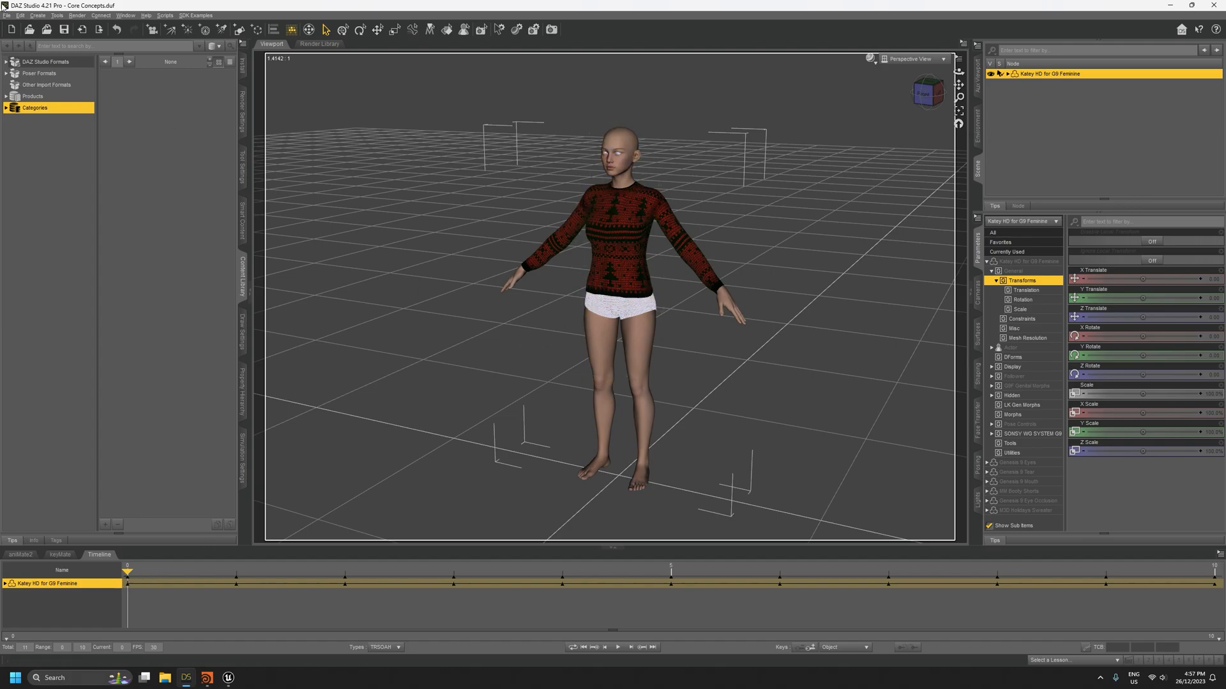
click(19, 14)
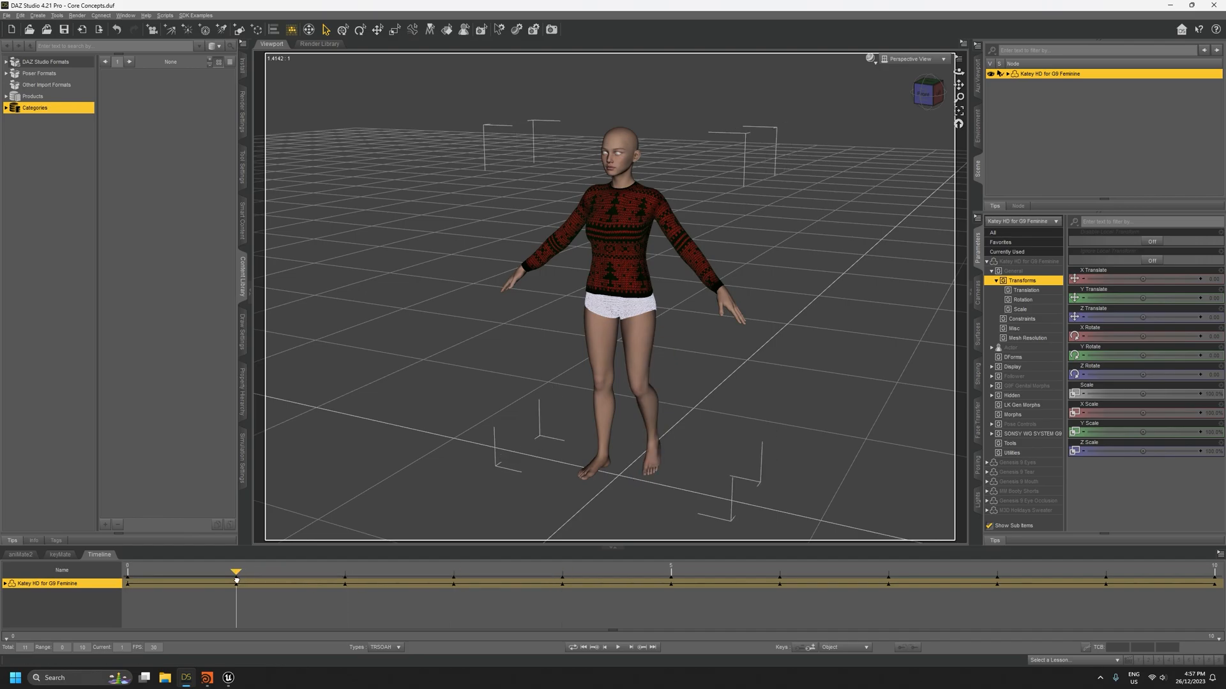
mouse_move(674, 575)
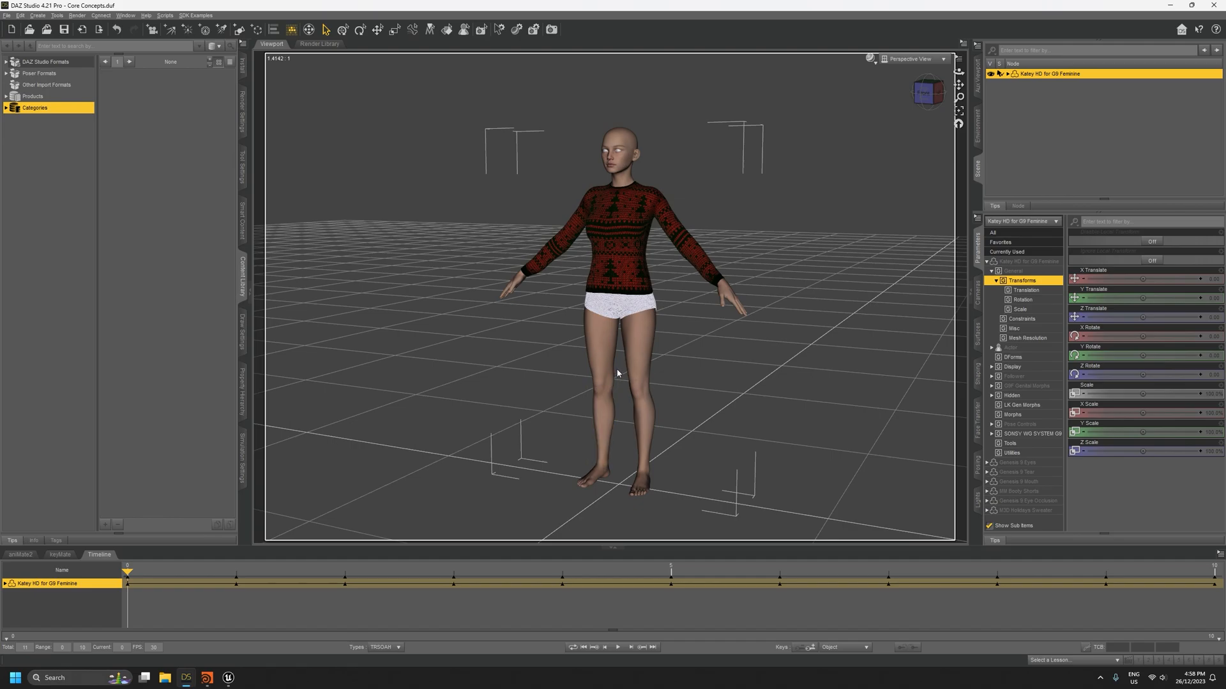
mouse_move(205, 577)
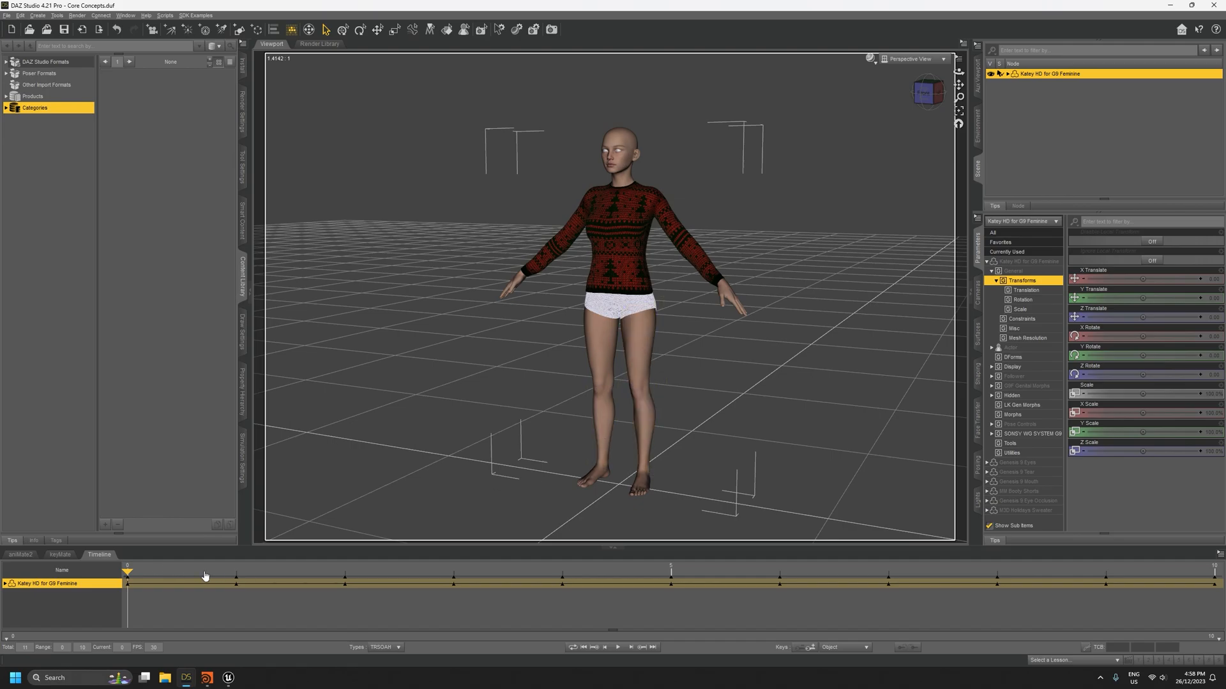
mouse_move(823, 568)
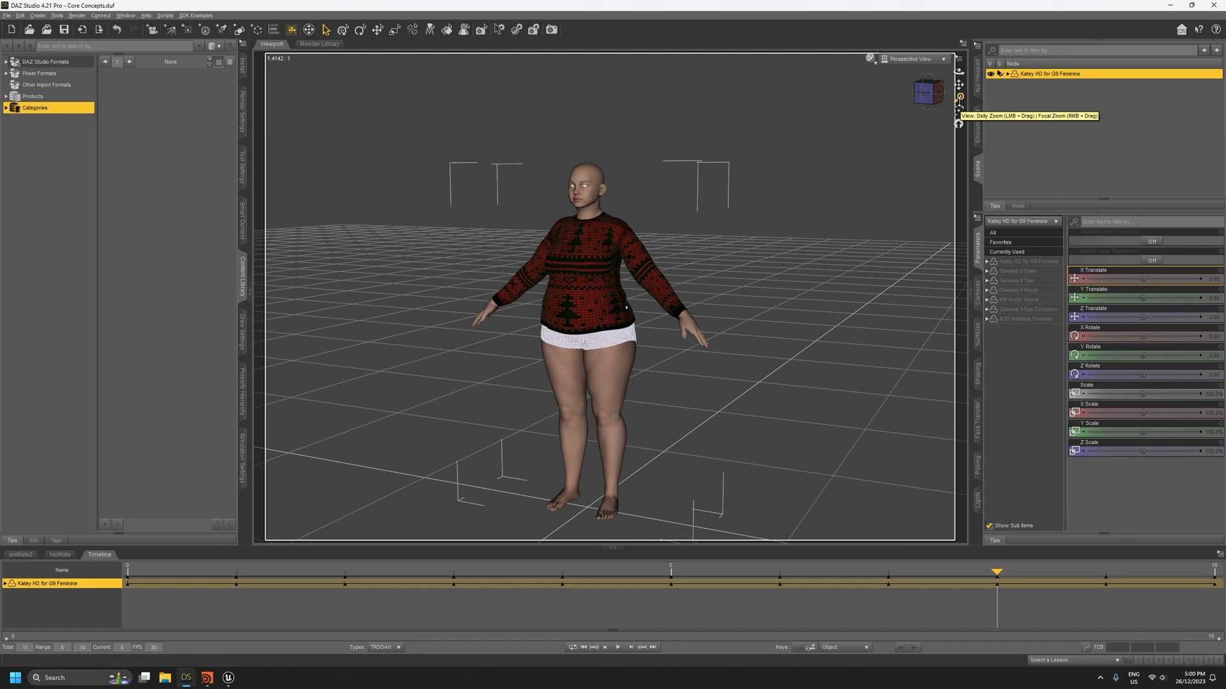
mouse_move(884, 501)
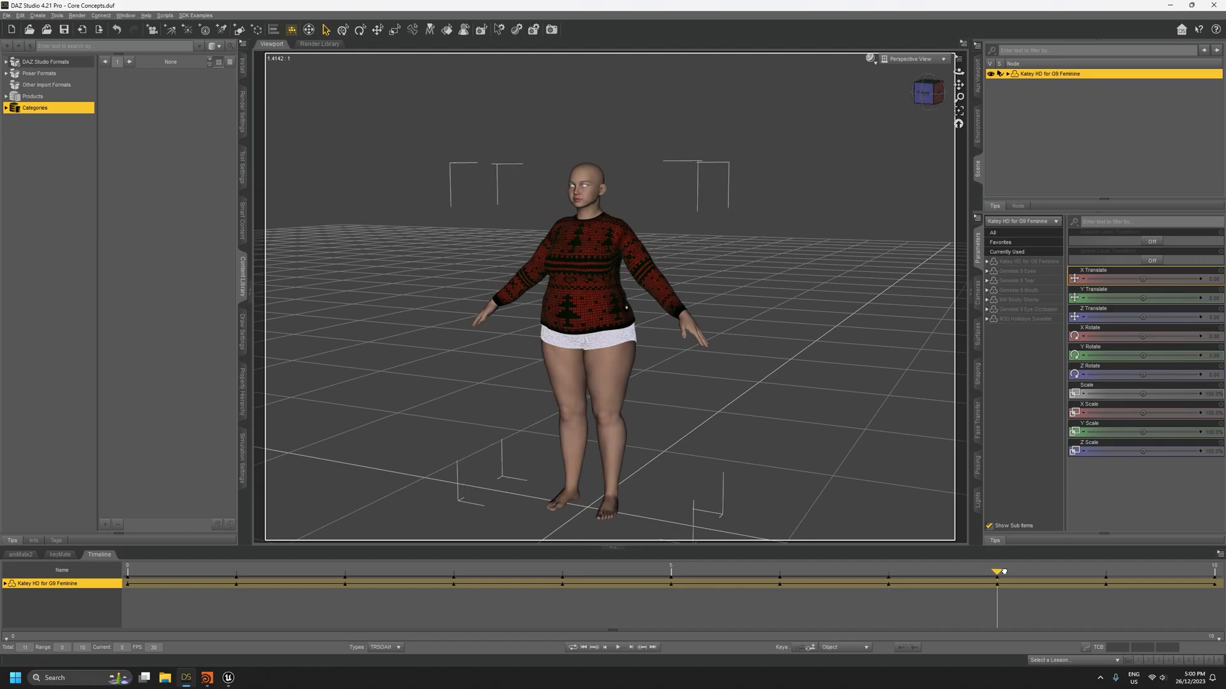
Step: Filter parameters by 'youth' and raise GU Youth Base Morph to 100%
text(youth)
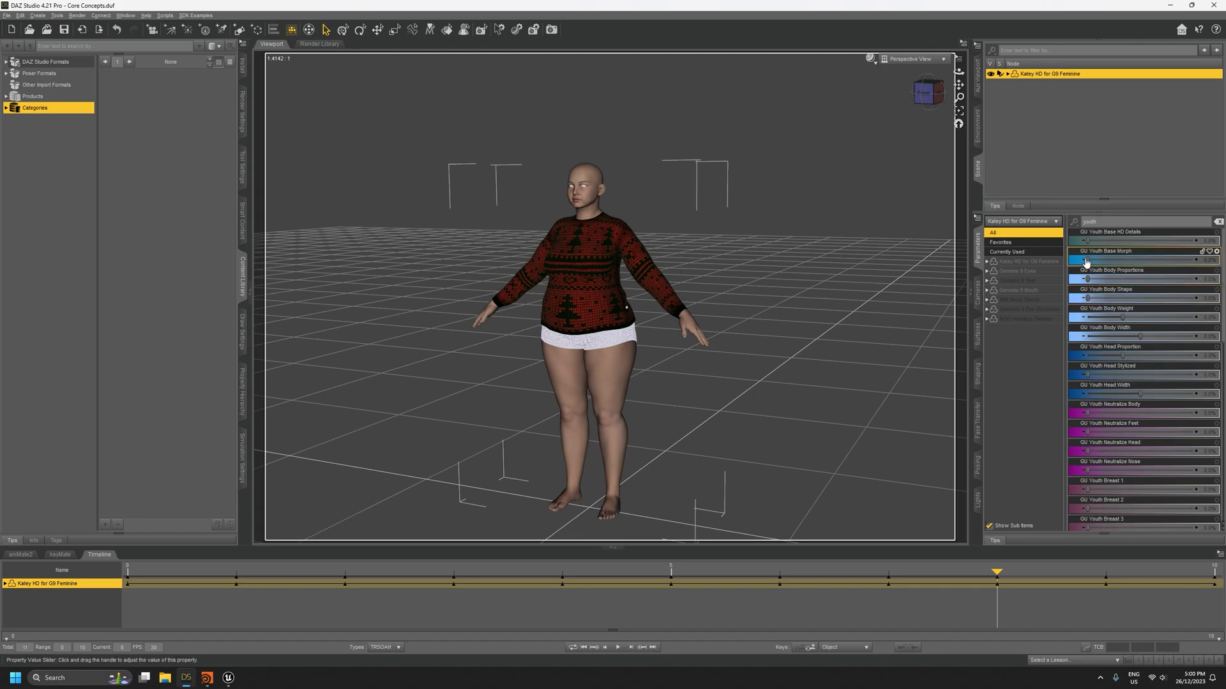
drag(1085, 259, 1094, 259)
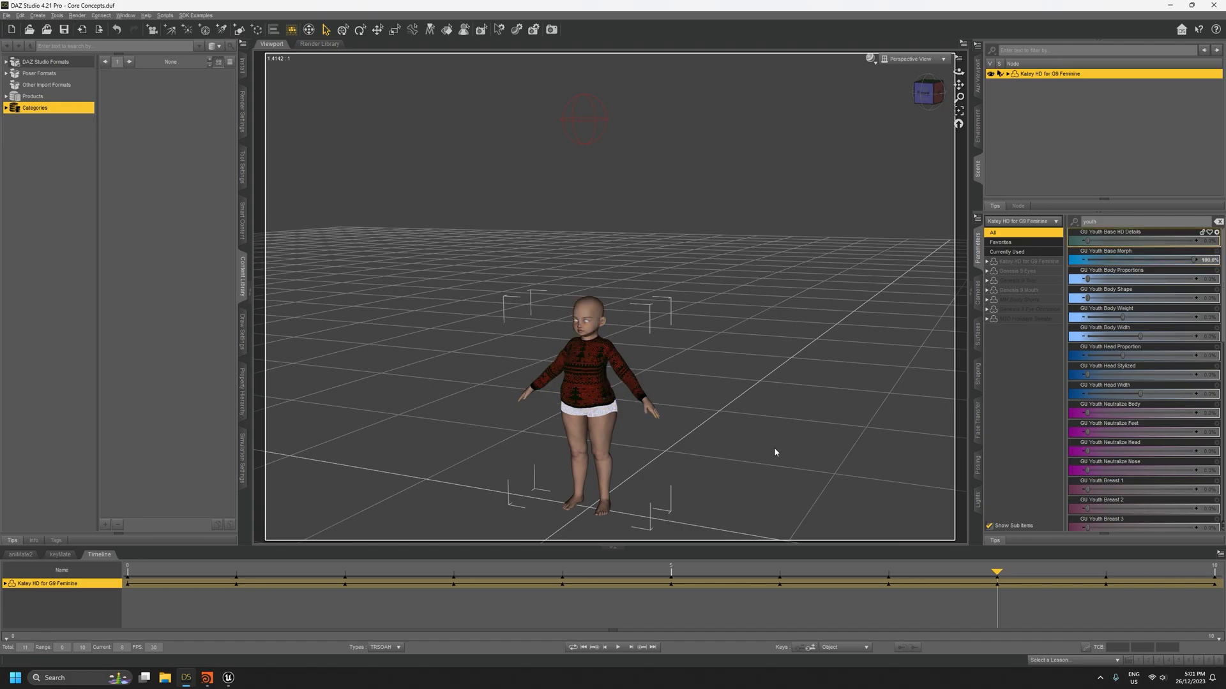
mouse_move(790, 446)
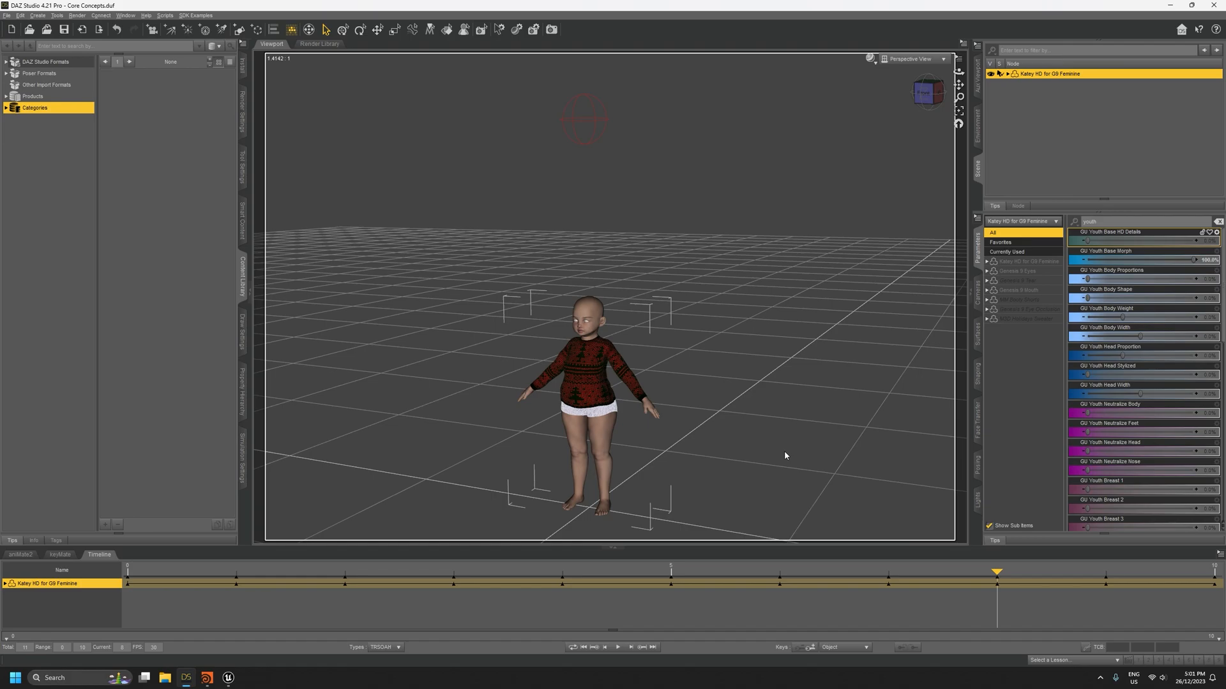
mouse_move(773, 421)
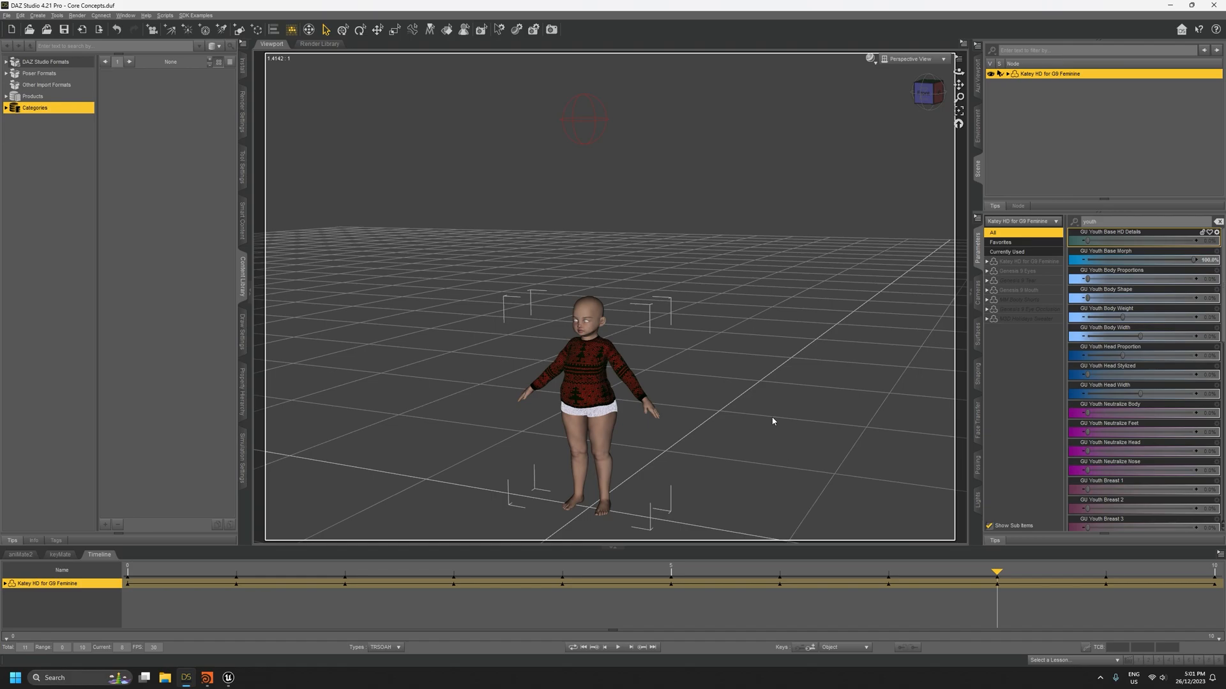
mouse_move(746, 456)
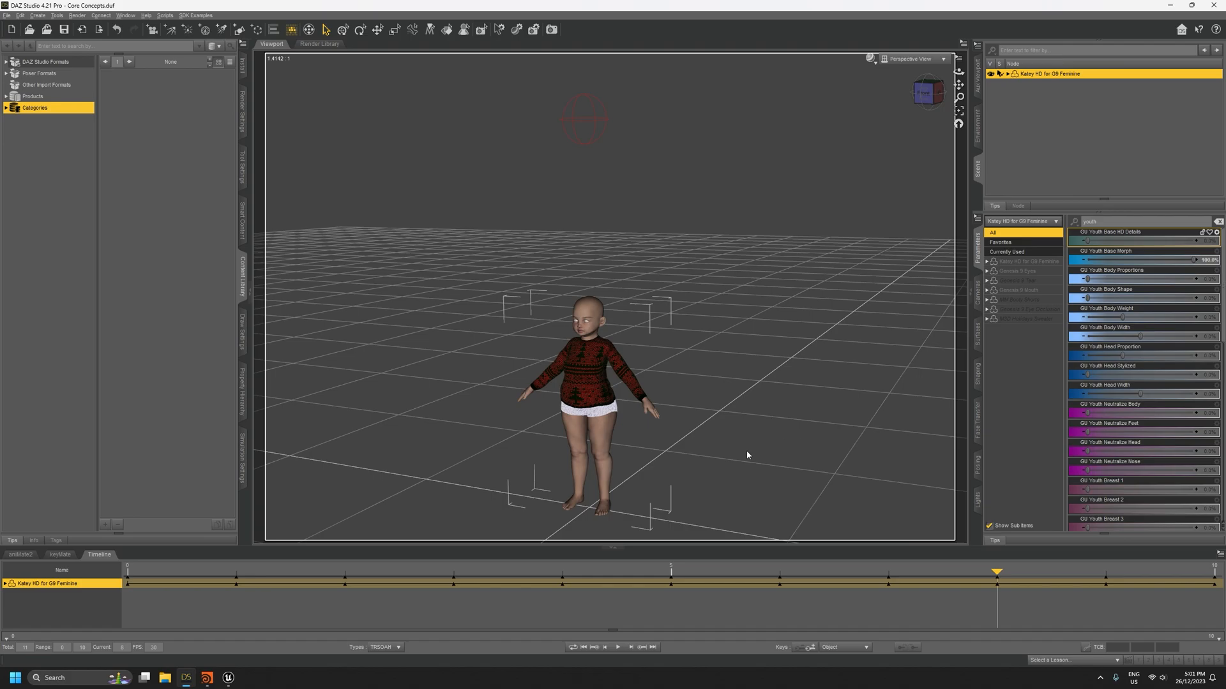
mouse_move(984, 564)
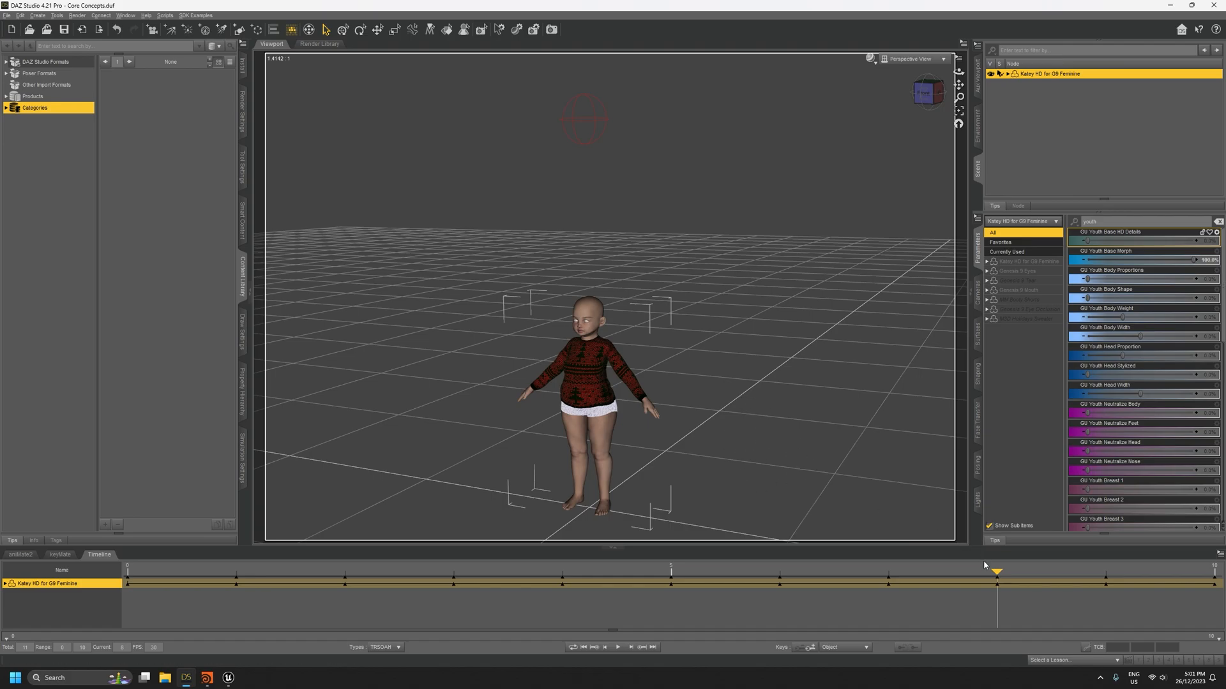
mouse_move(992, 568)
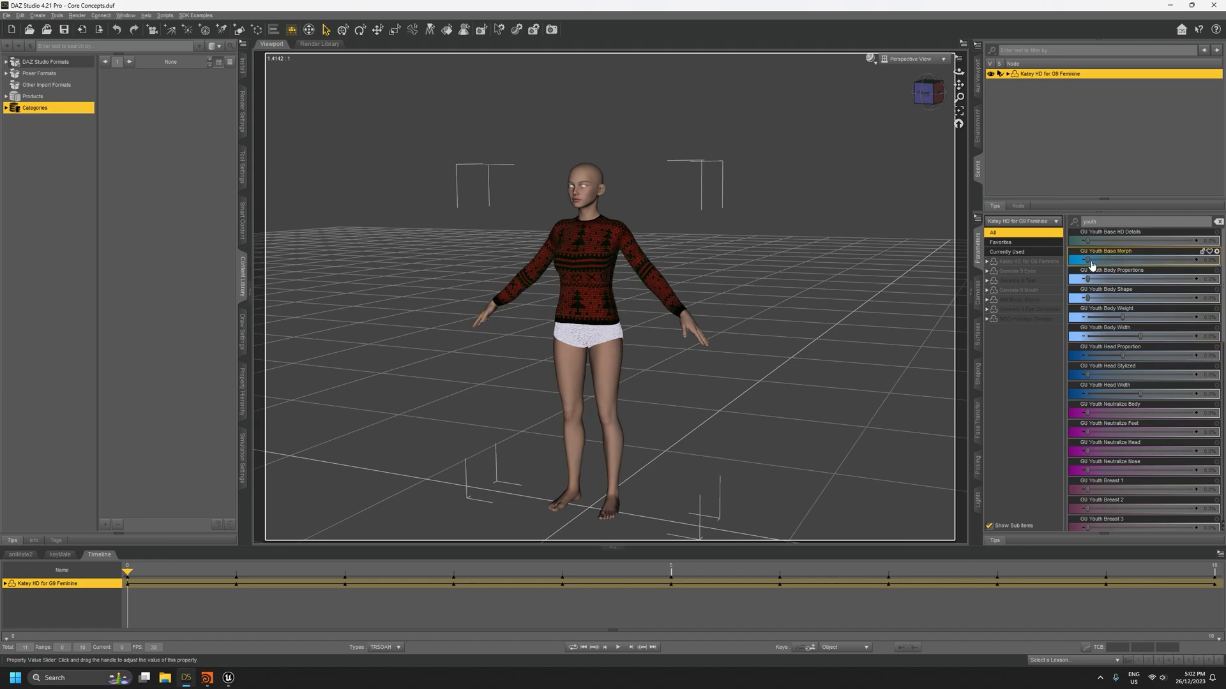
Step: Move the timeline to frame 10 to show the fanged open-mouth expression
drag(1086, 259, 1188, 259)
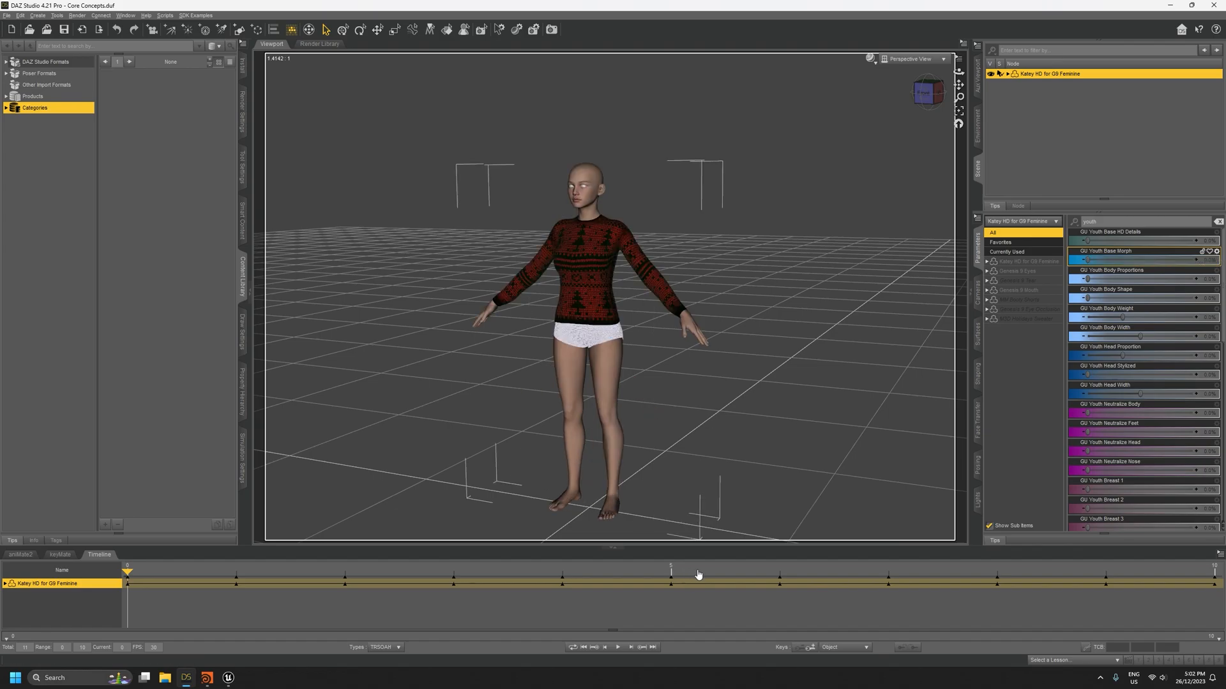
mouse_move(627, 371)
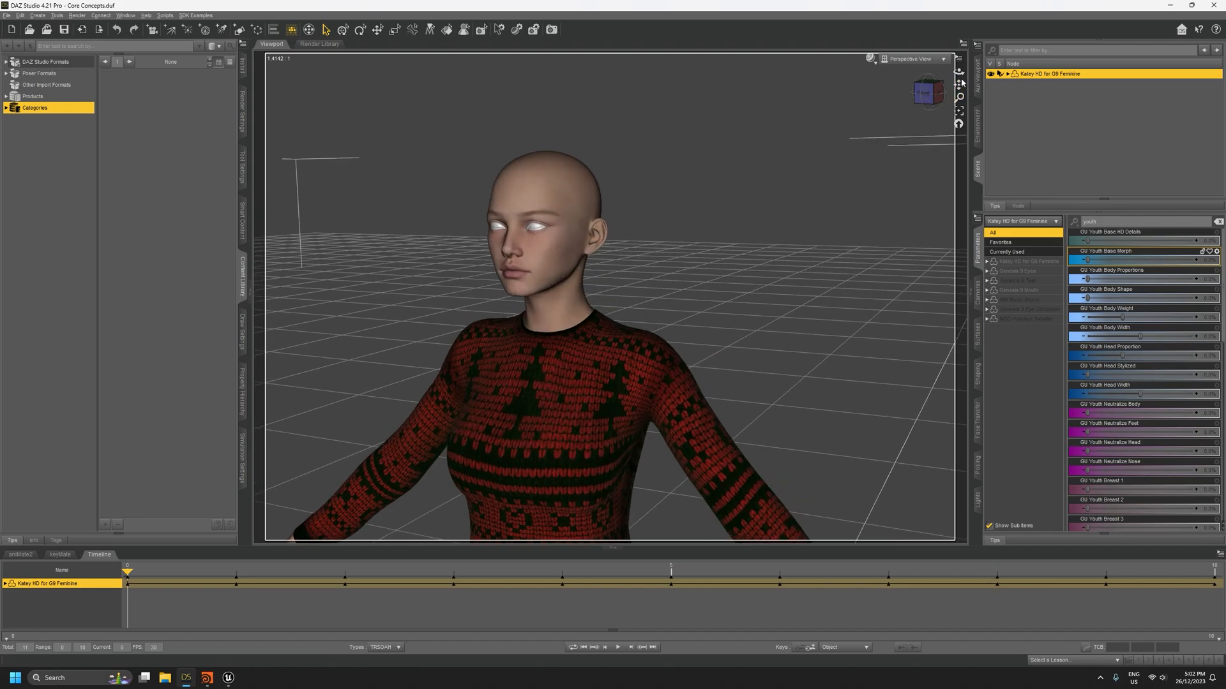
drag(1094, 374, 1110, 375)
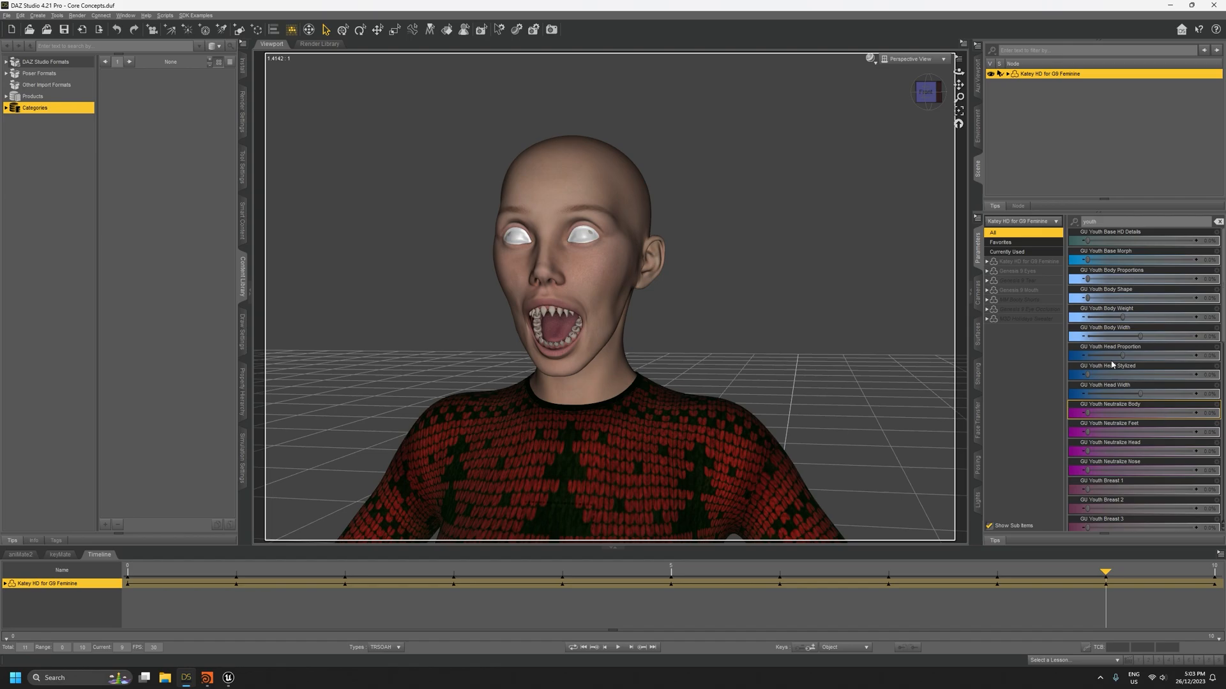
Step: Show only Currently Used properties in the Parameters pane and scroll through them
click(1006, 252)
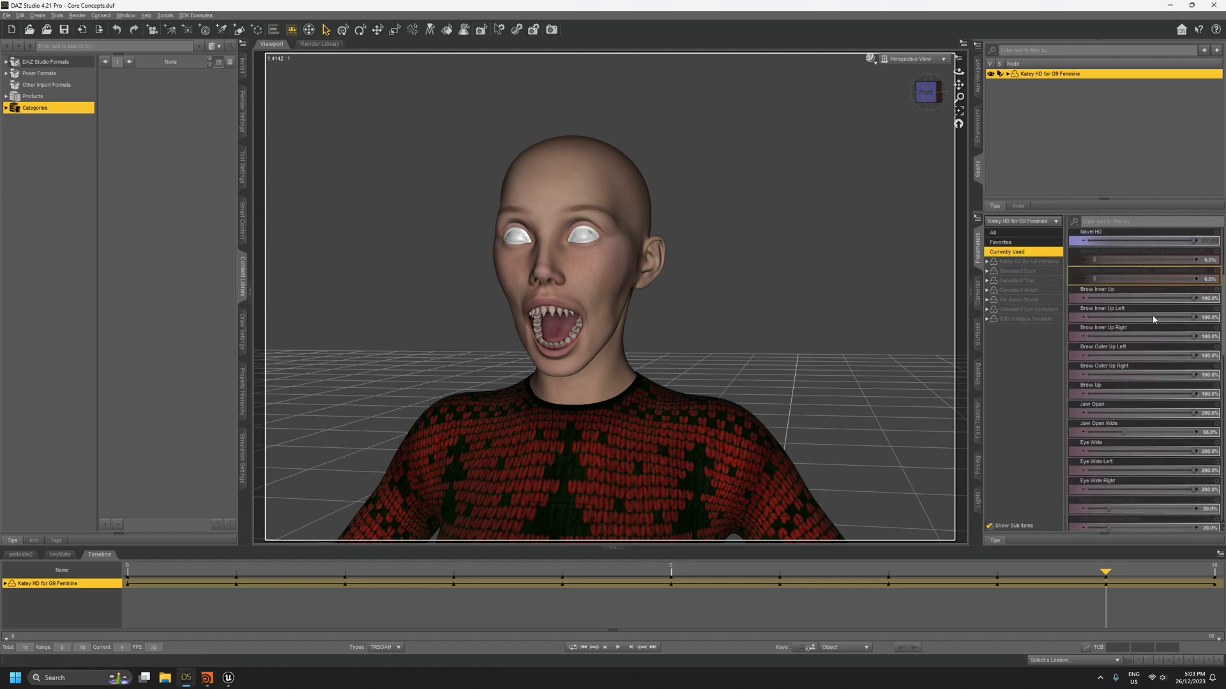
scroll(down, 3)
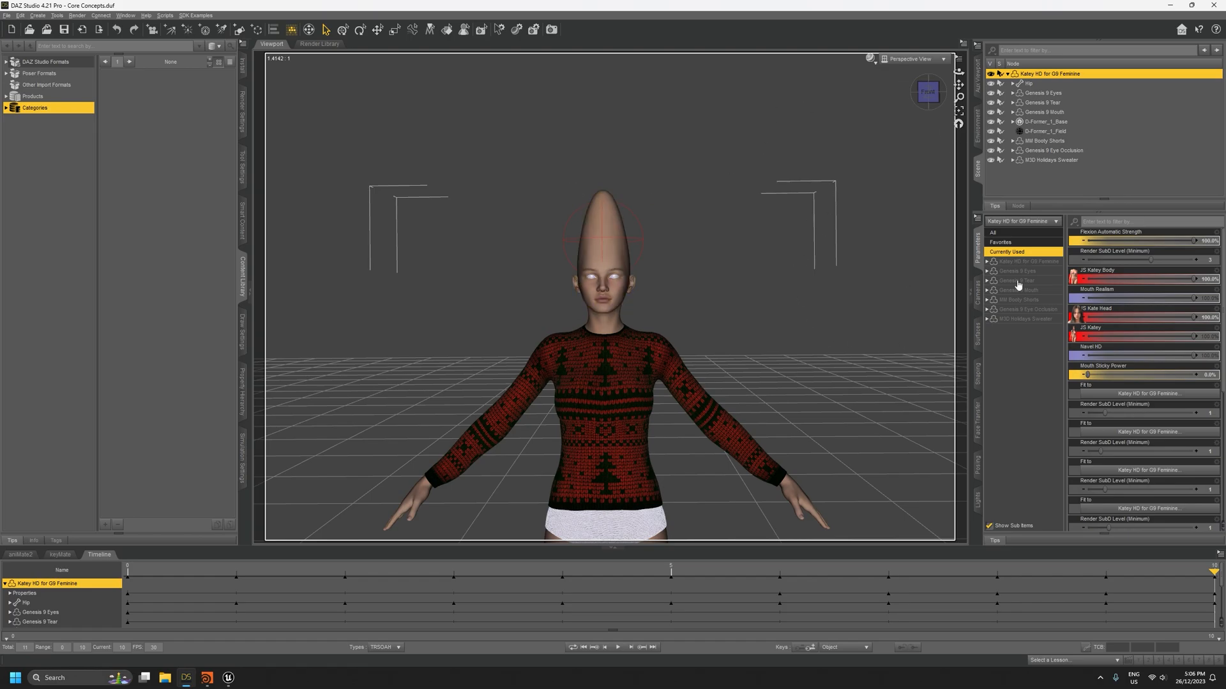
mouse_move(812, 324)
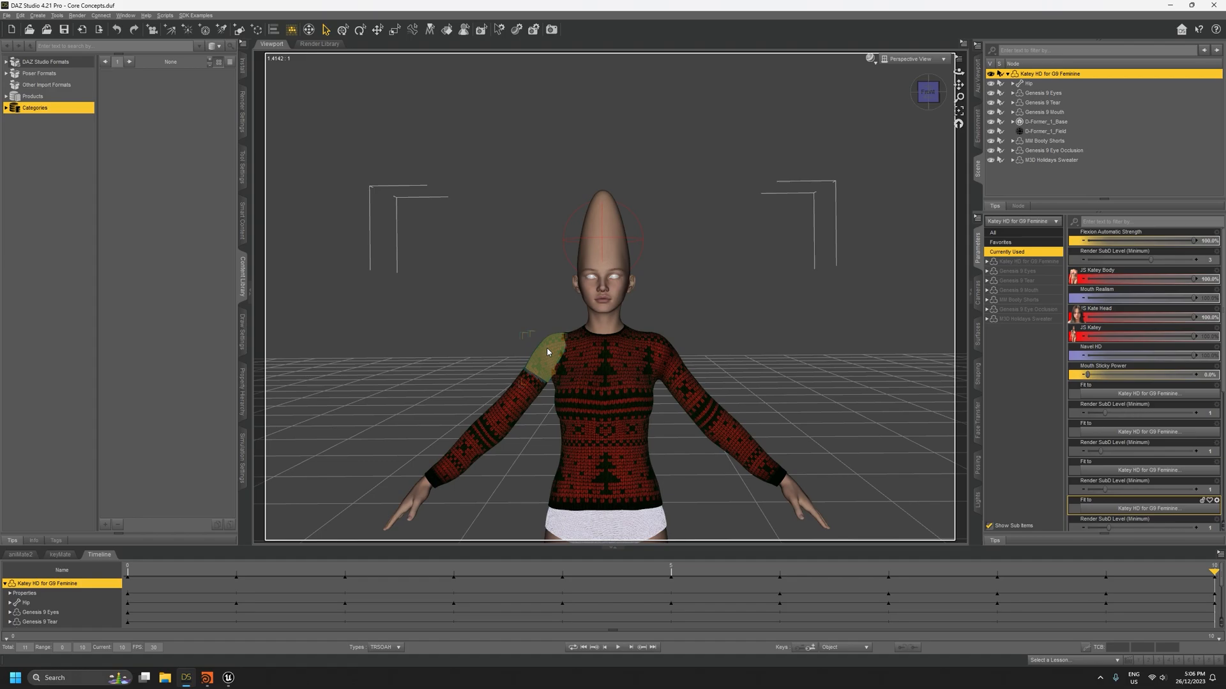
click(774, 479)
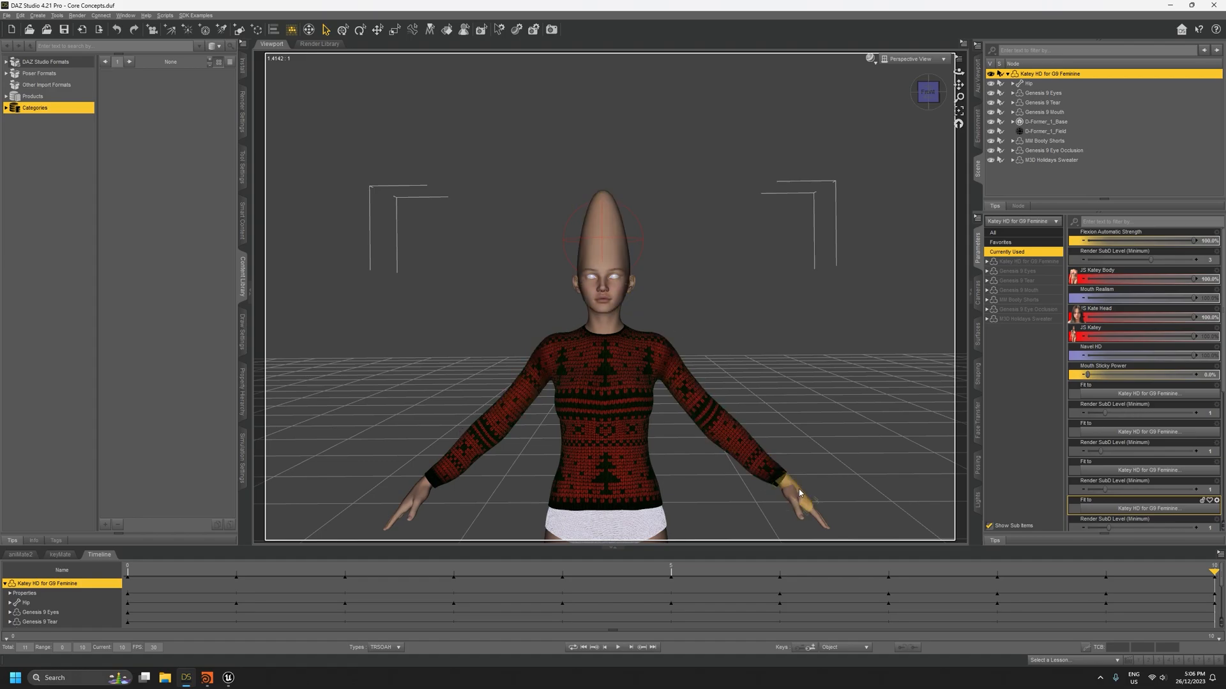
mouse_move(797, 492)
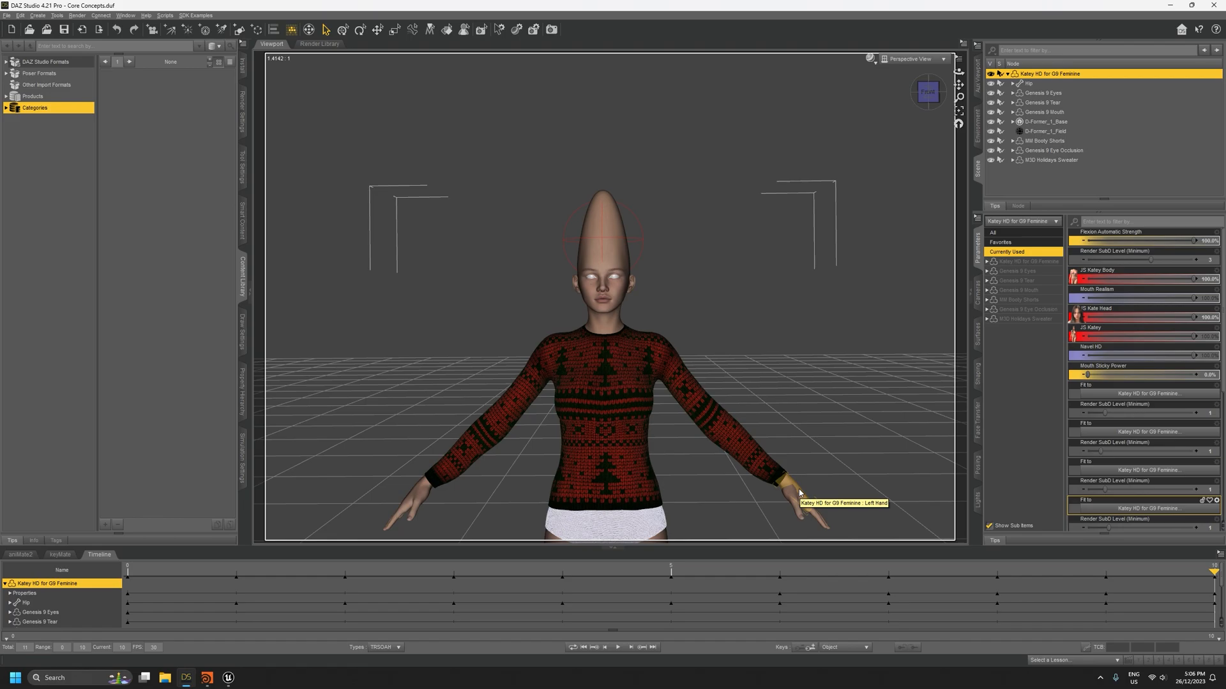
mouse_move(645, 220)
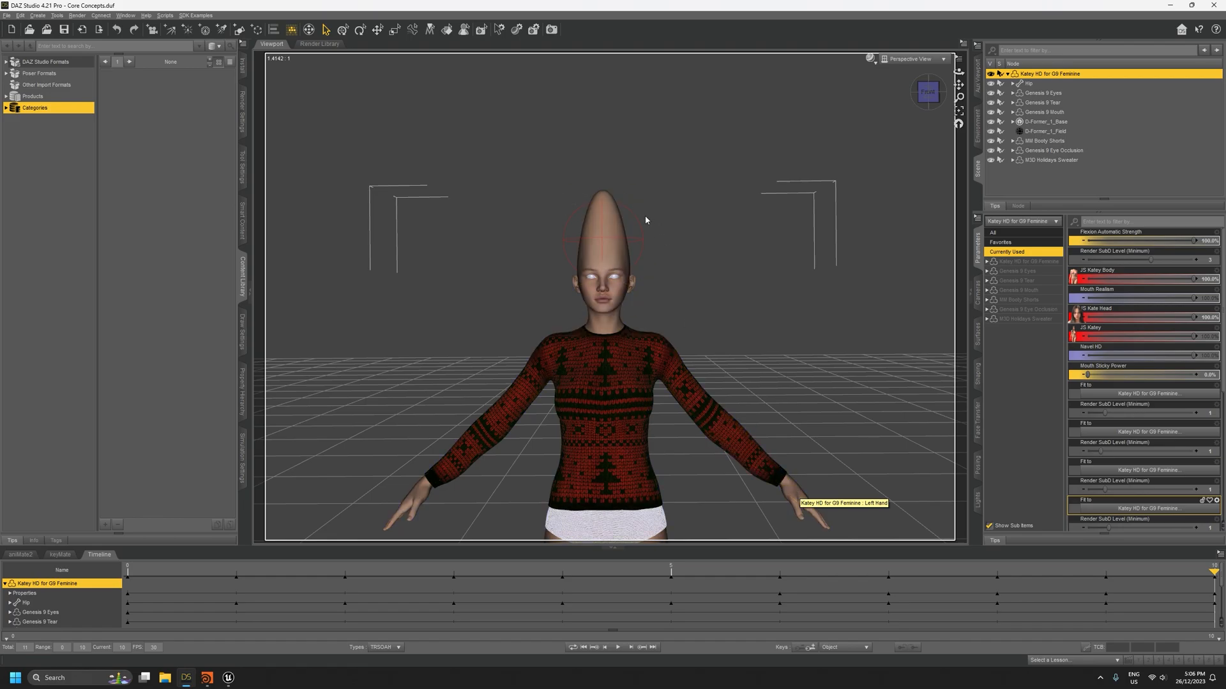
mouse_move(873, 212)
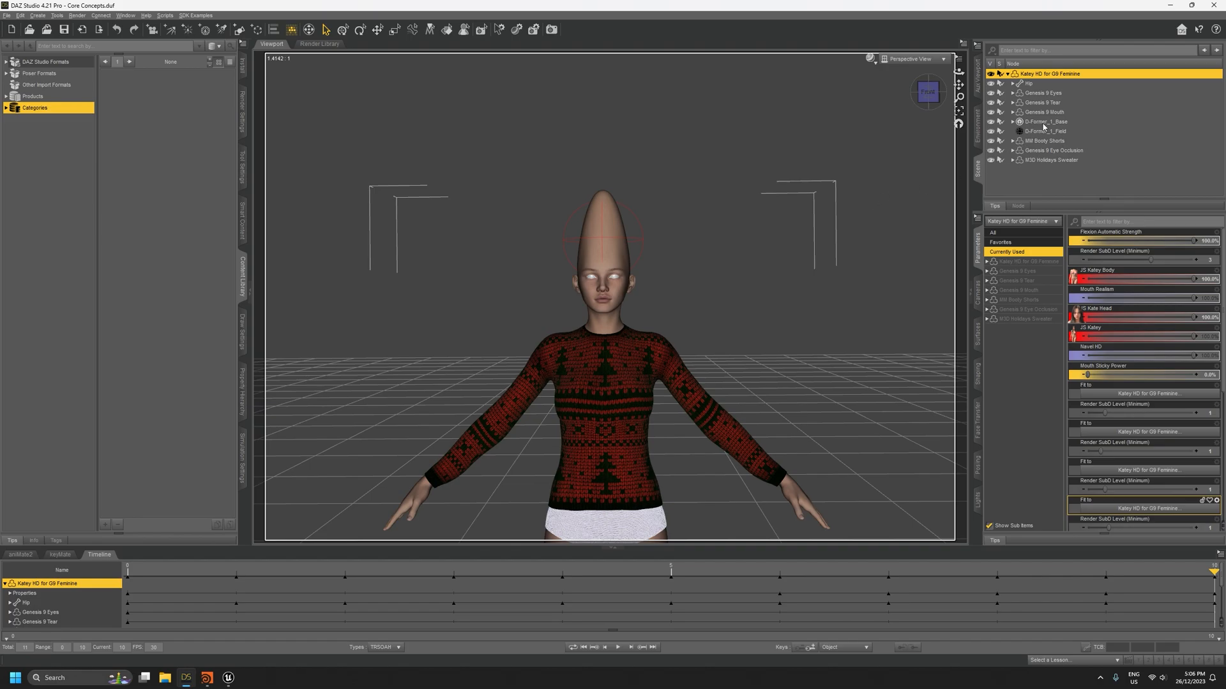
click(1045, 122)
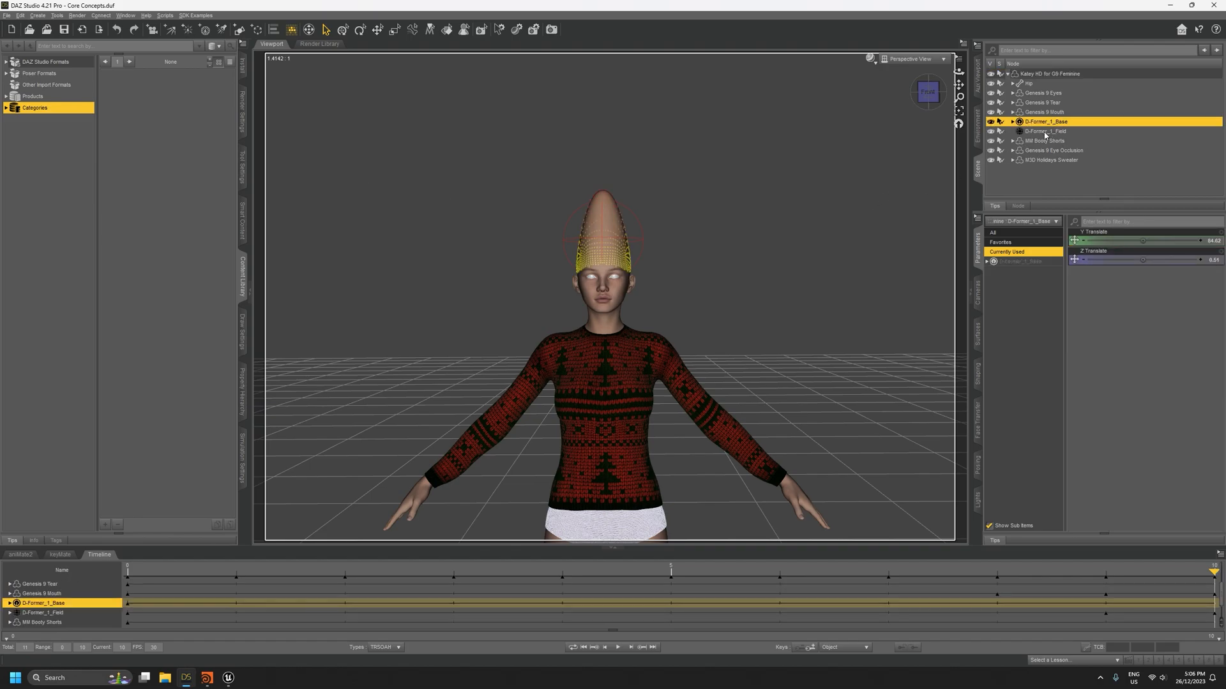
click(1045, 130)
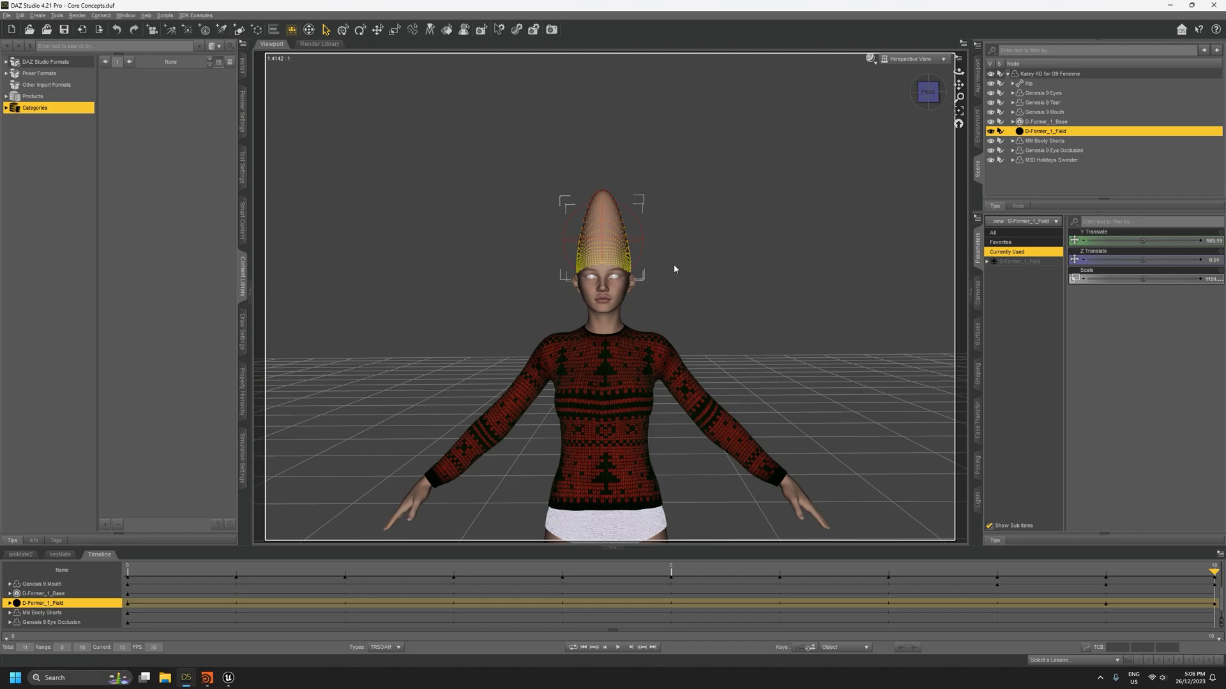
mouse_move(610, 249)
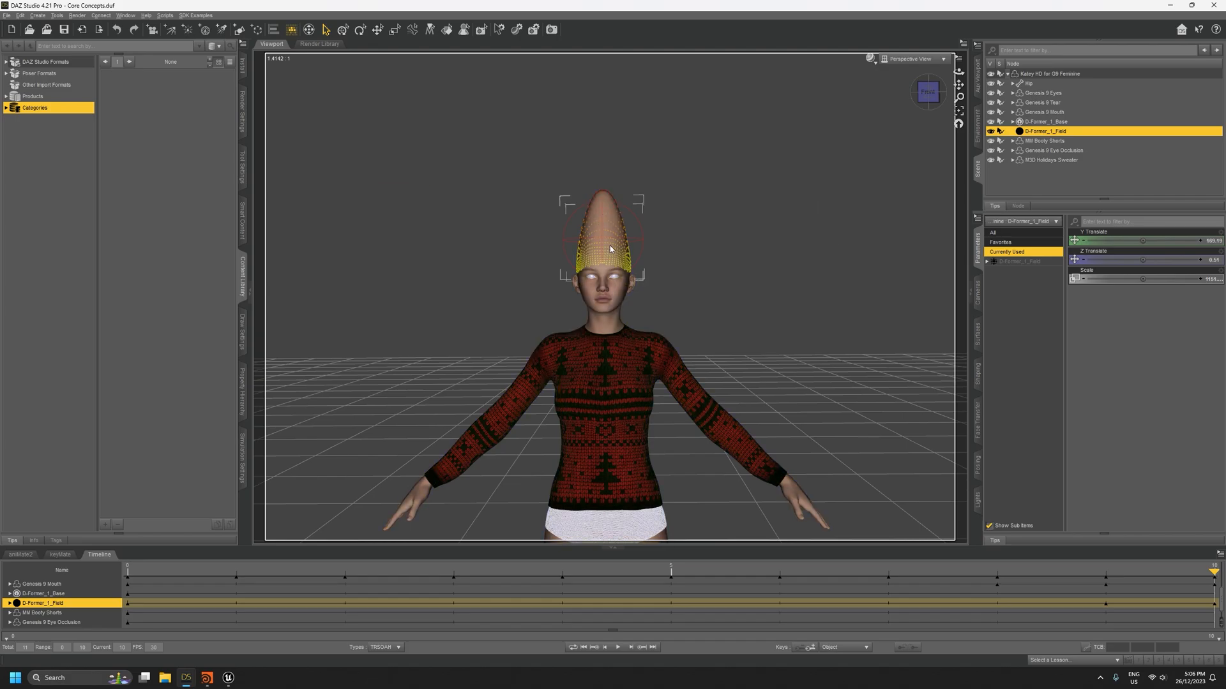
drag(610, 313, 563, 281)
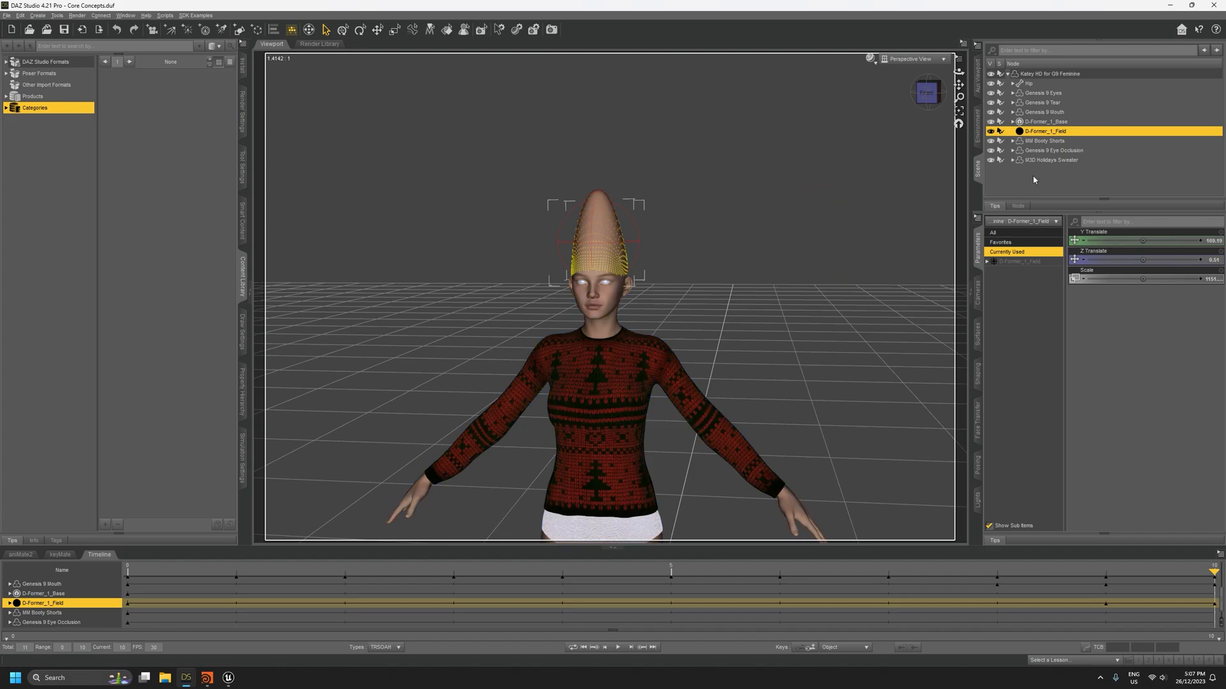
click(1048, 74)
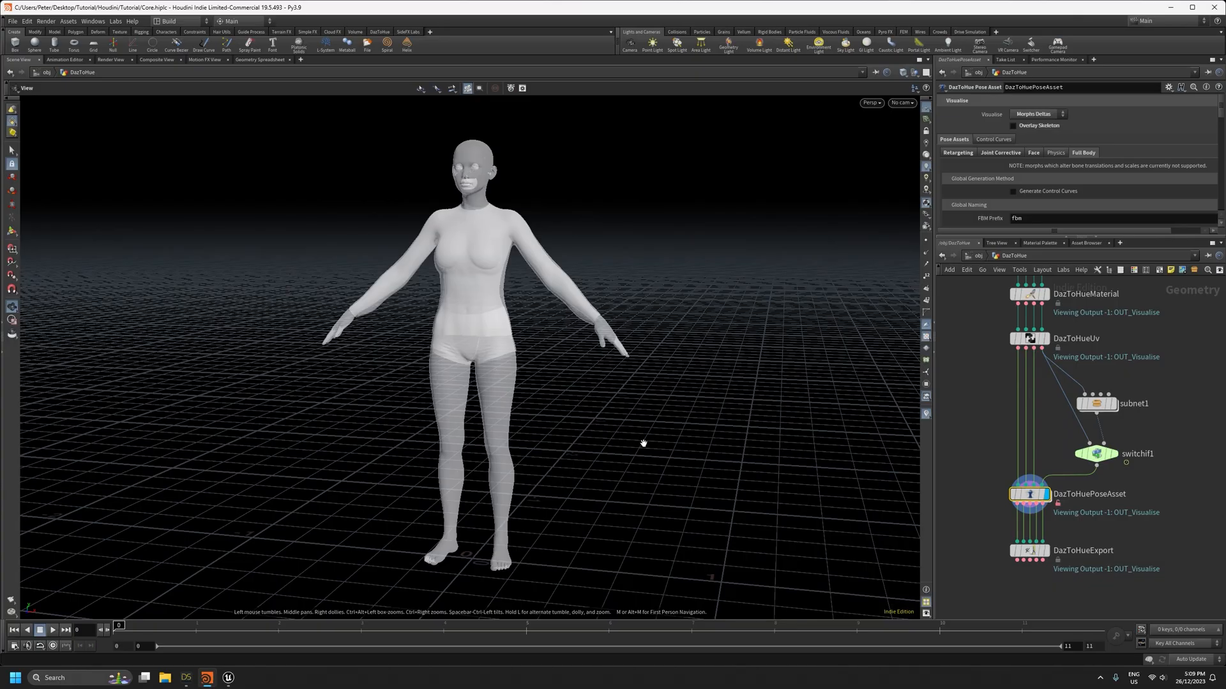
mouse_move(1011, 422)
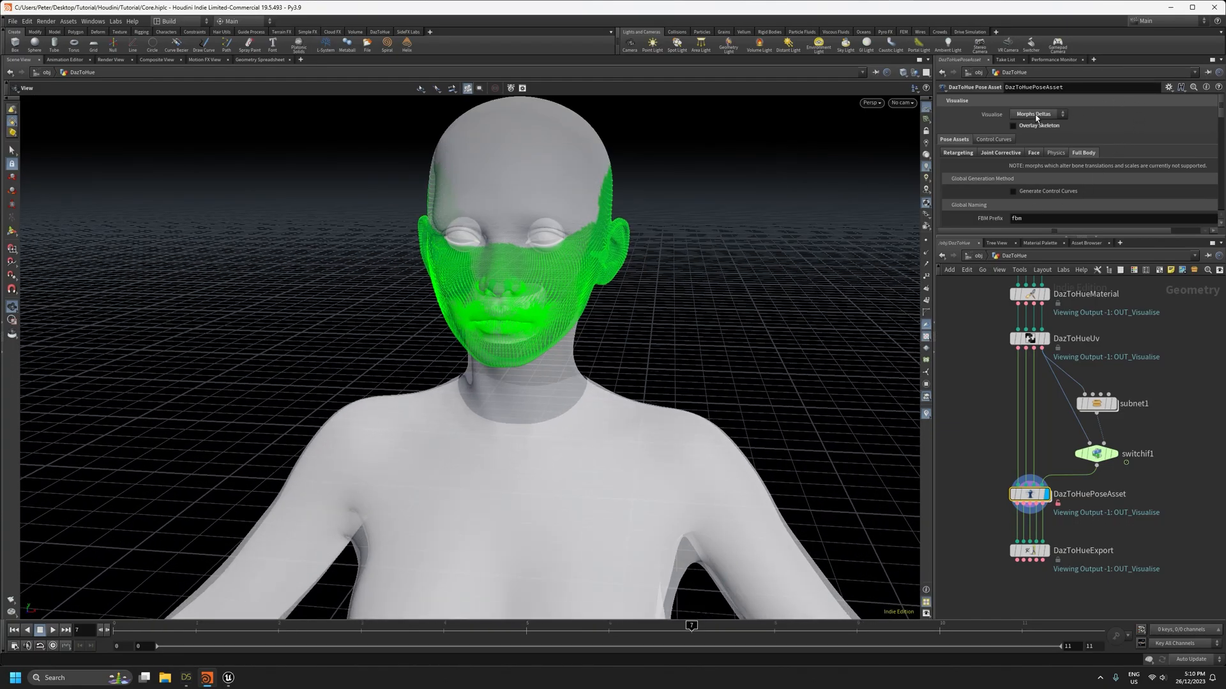
Step: Preview textured morphs on the pose asset, then switch over to DAZ Studio
click(1033, 113)
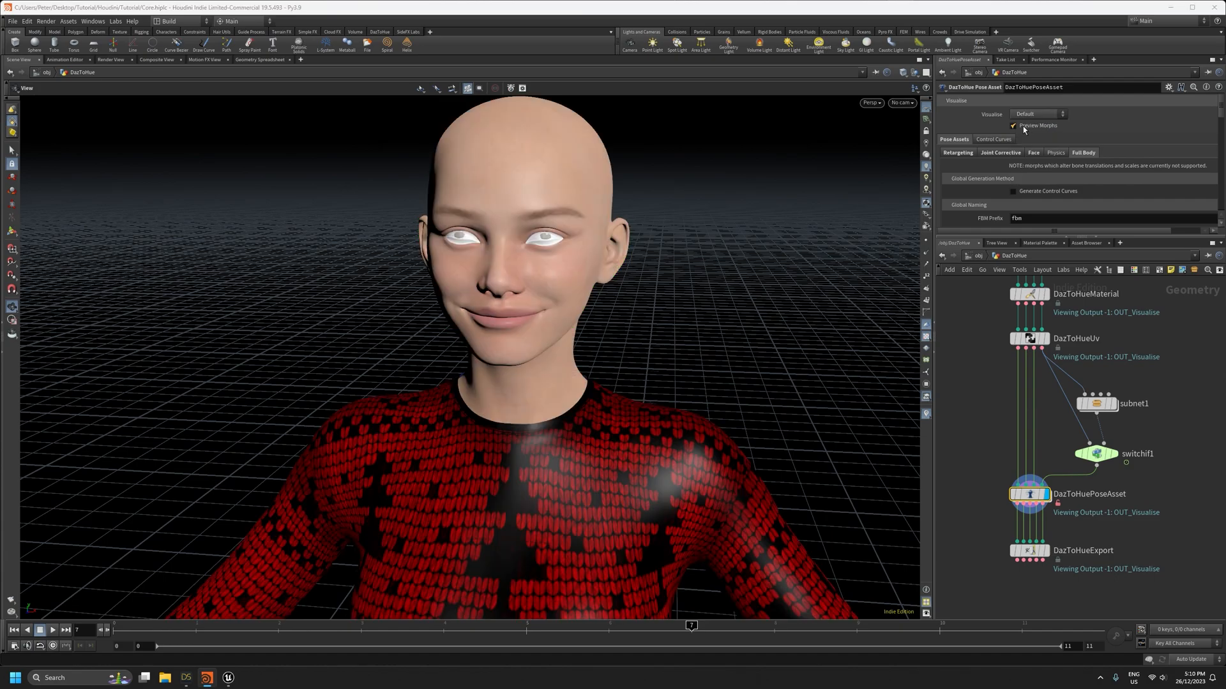
mouse_move(575, 414)
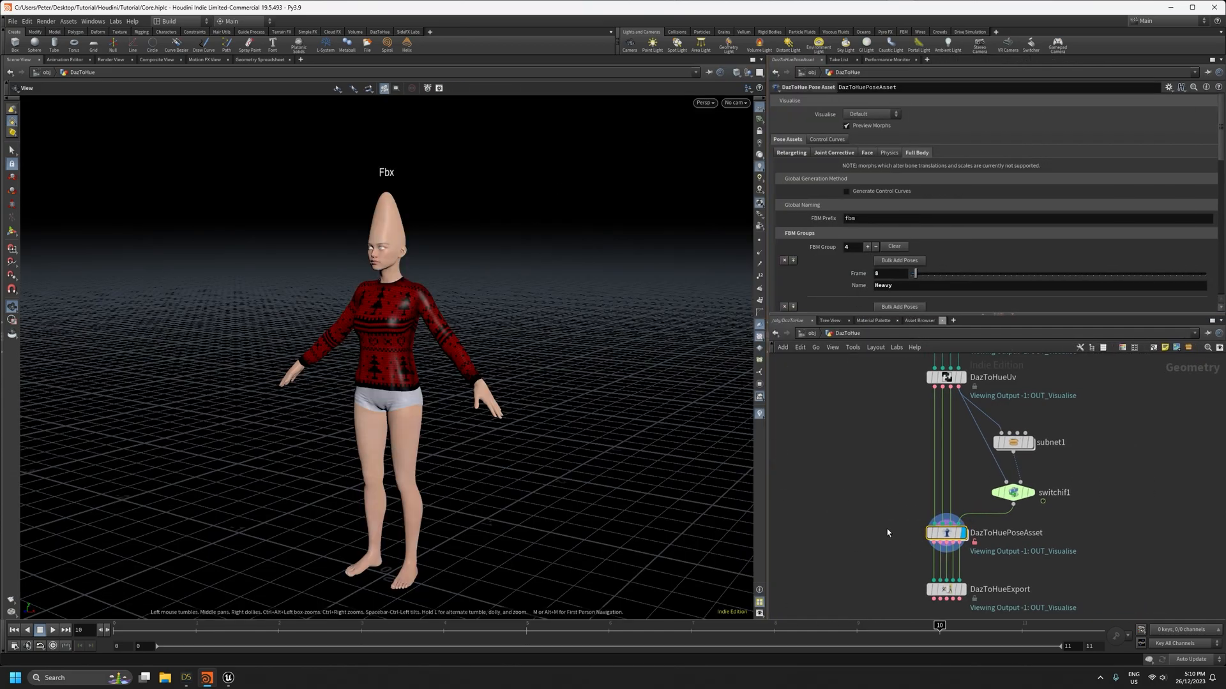
mouse_move(854, 316)
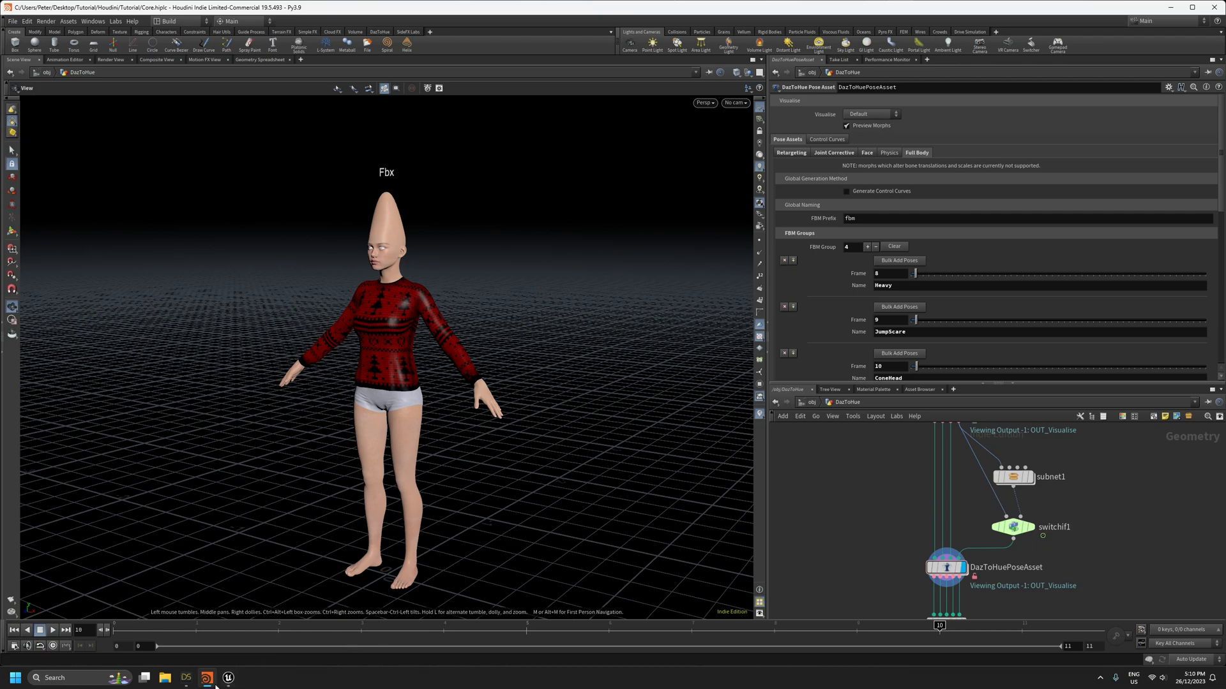
click(186, 677)
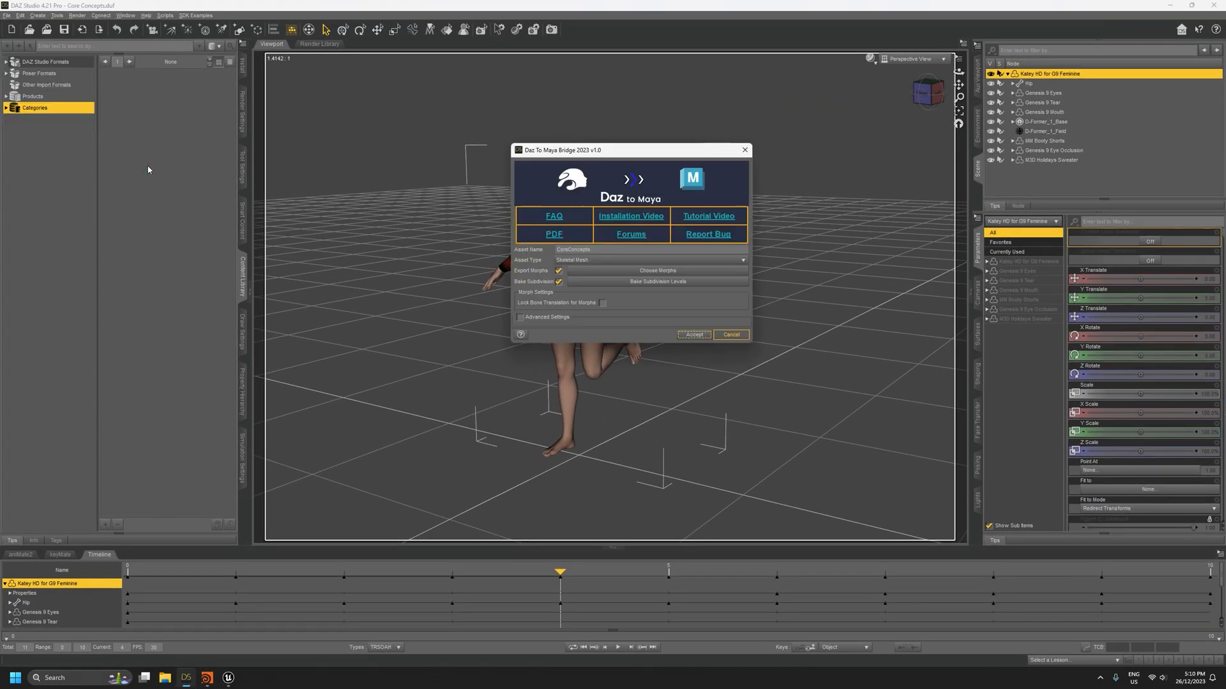
Step: Review the Choose Morphs list, close it, and cancel the bridge export
click(658, 270)
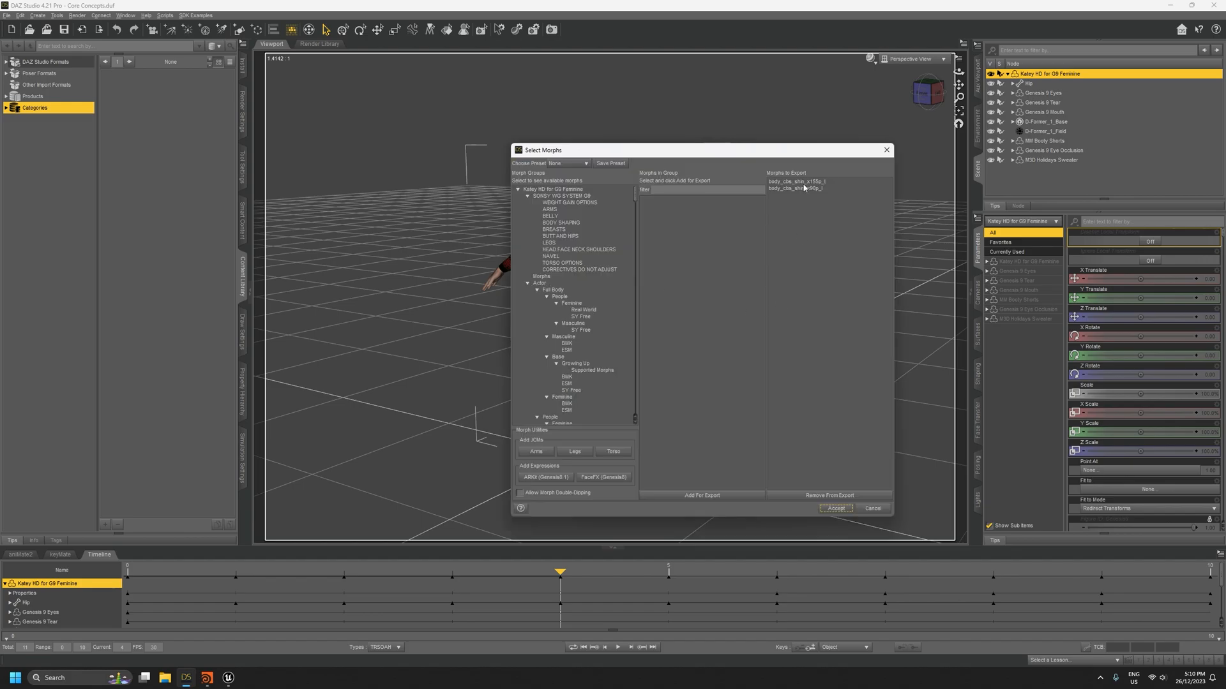
click(796, 181)
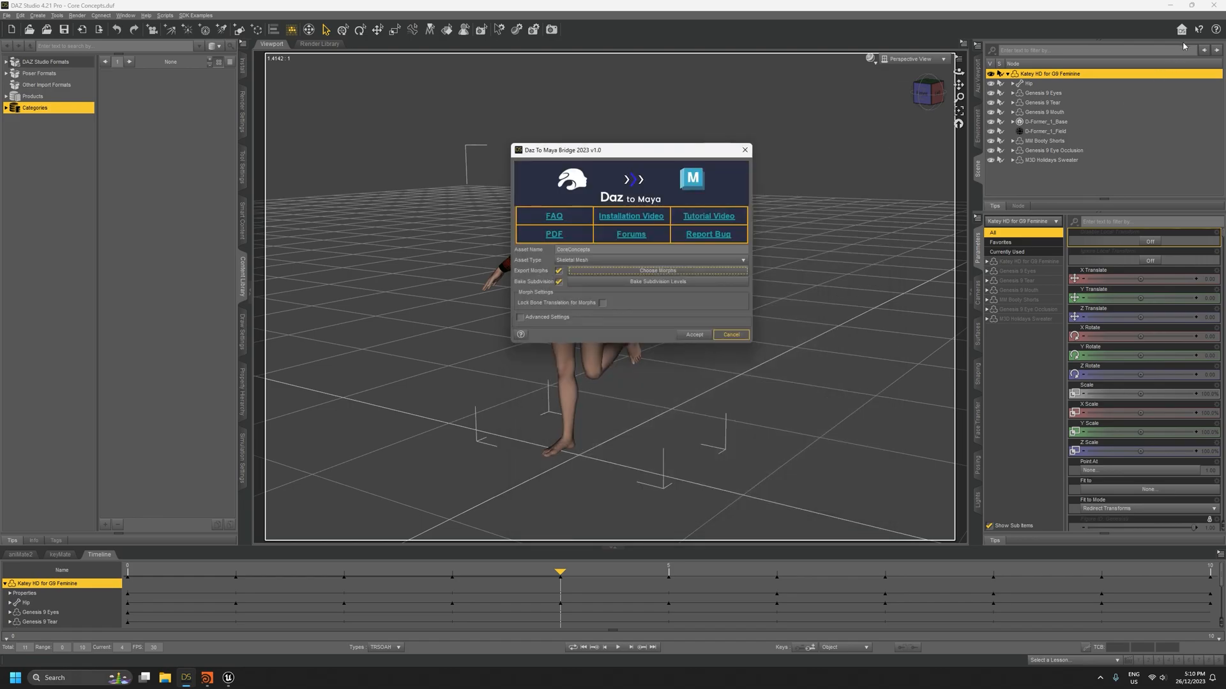
click(730, 334)
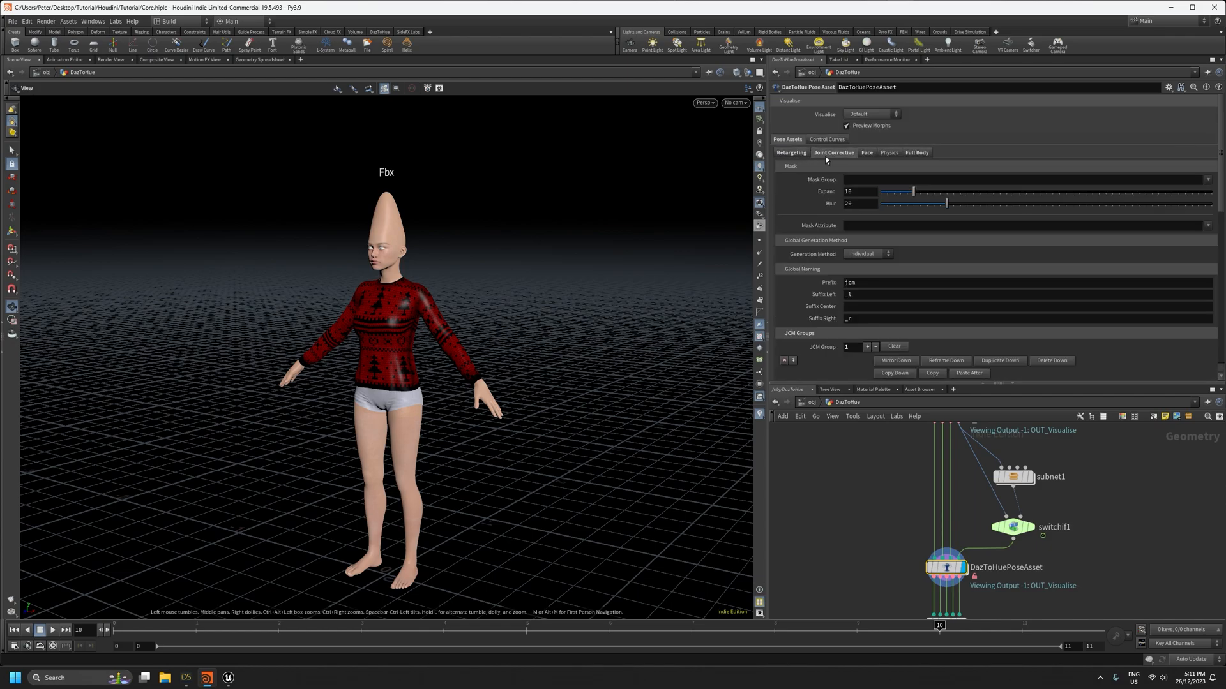
click(791, 153)
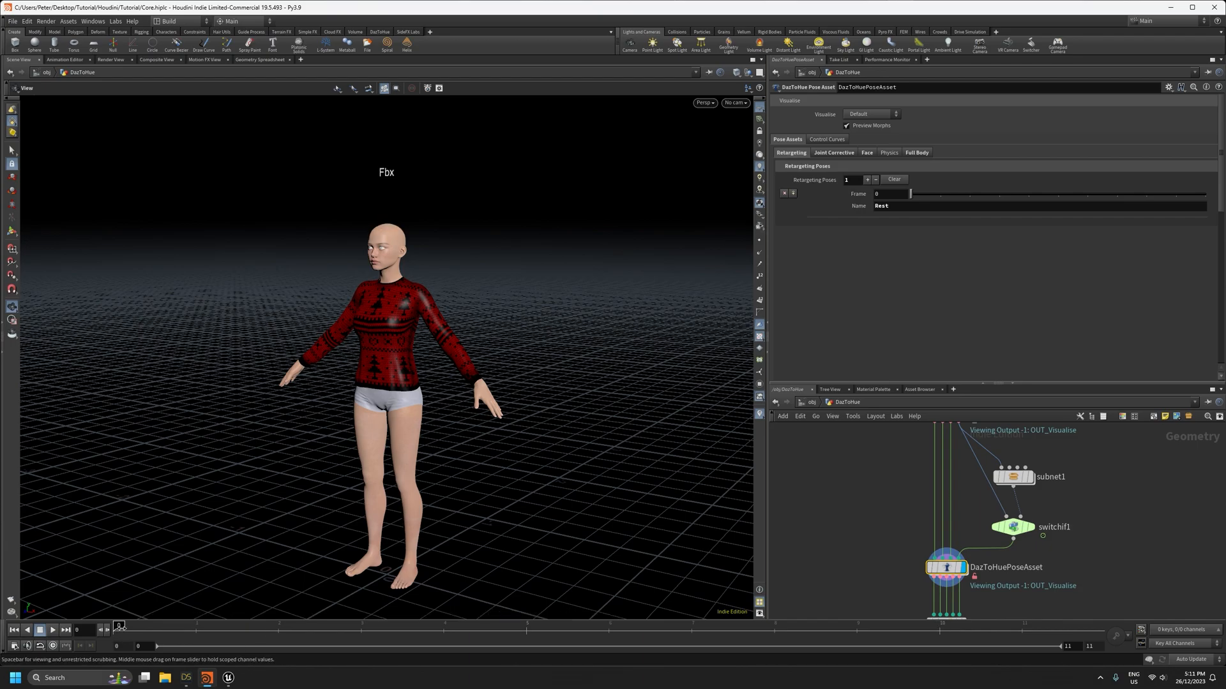
mouse_move(186, 639)
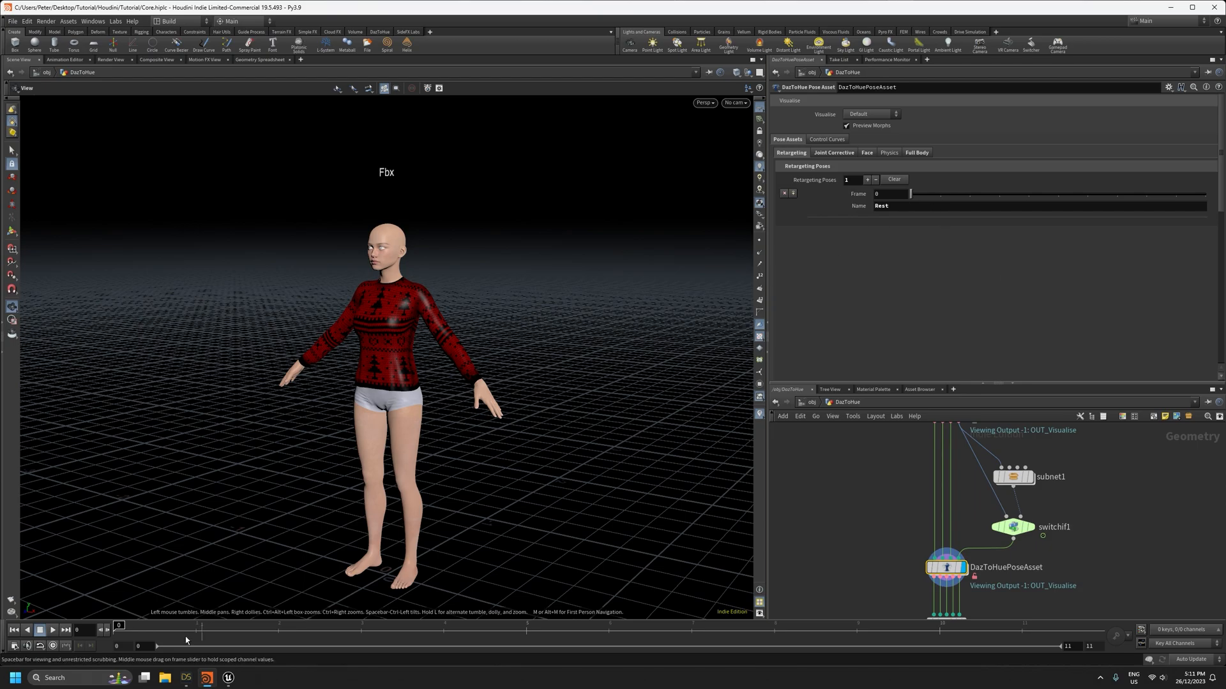
mouse_move(196, 631)
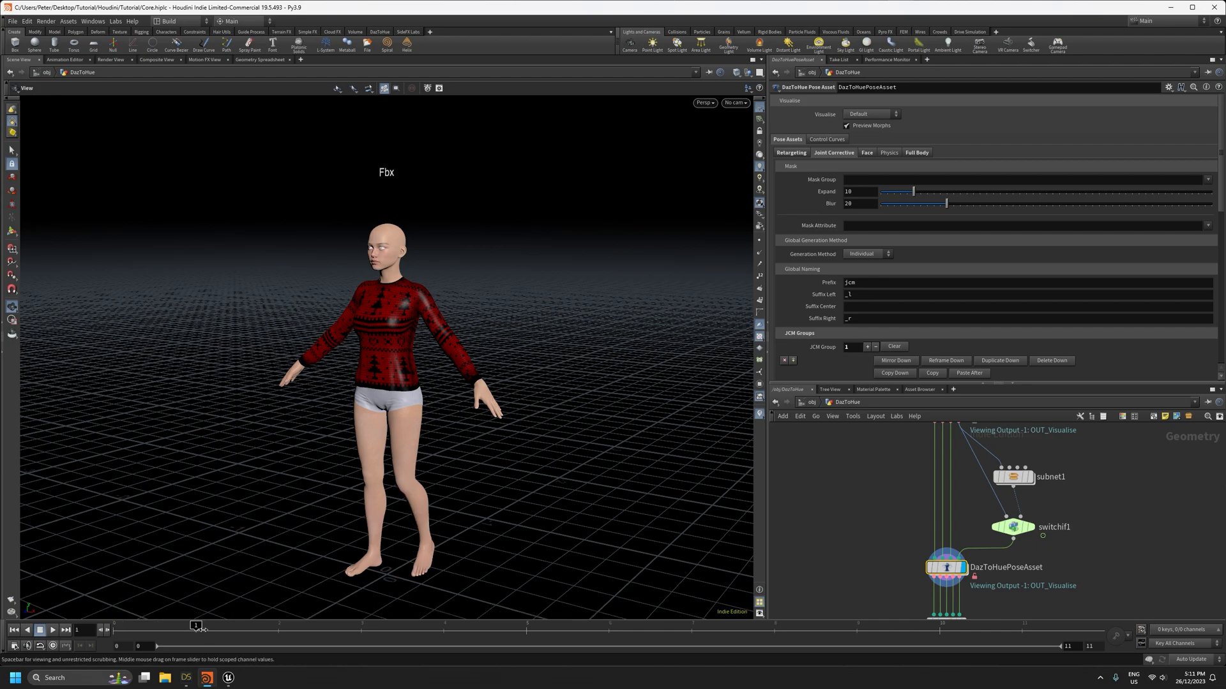
click(866, 152)
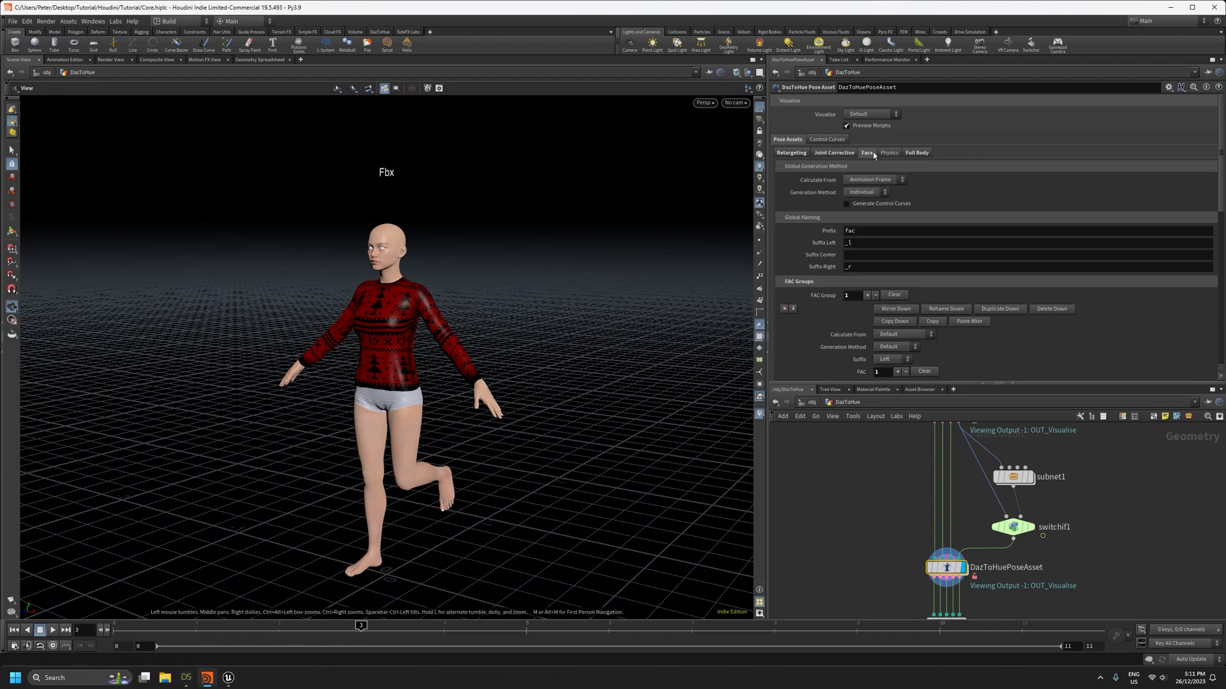
drag(360, 624, 608, 624)
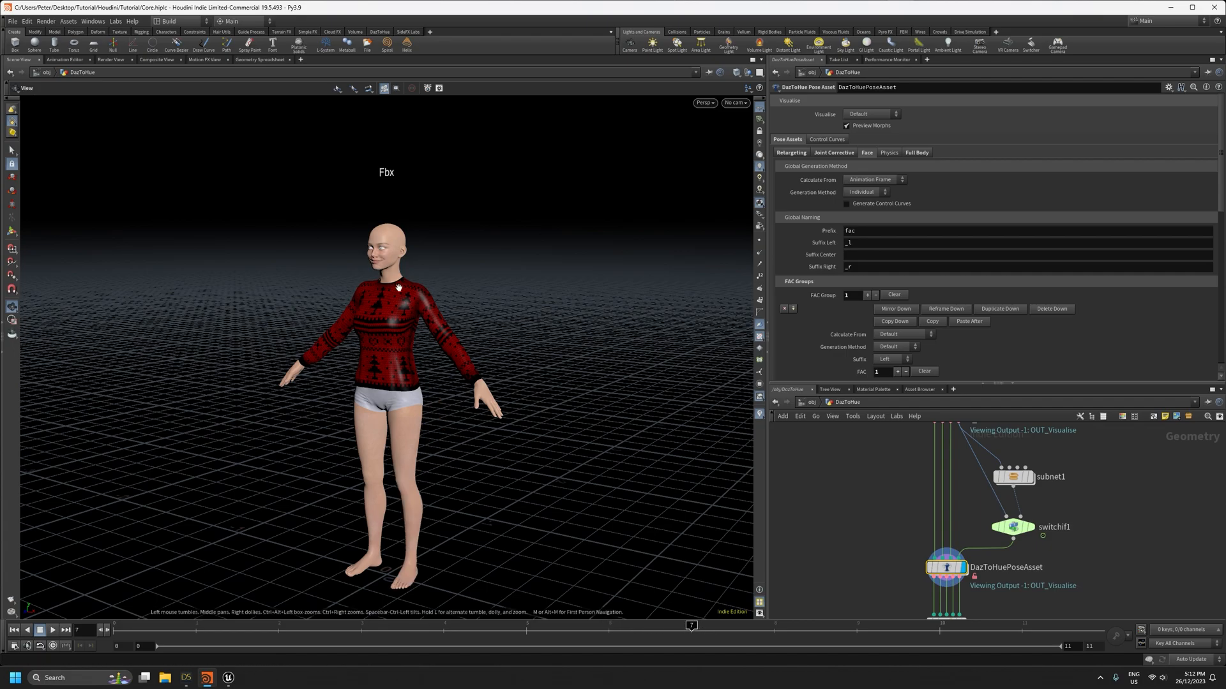
click(888, 153)
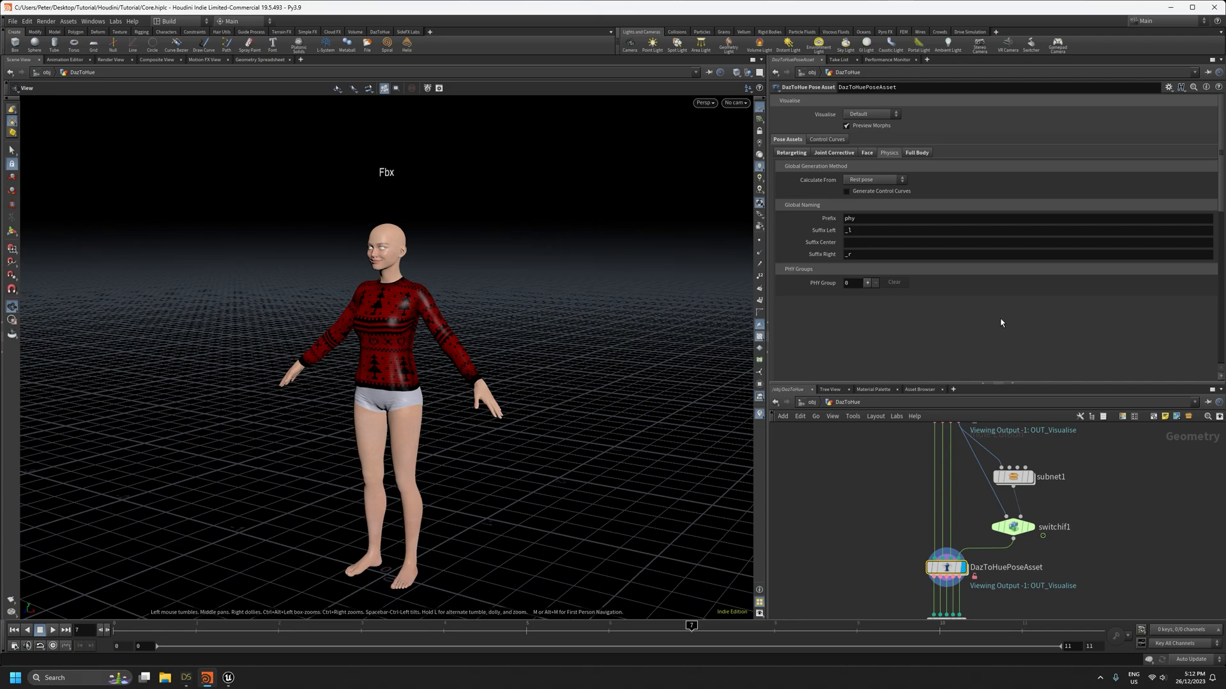
mouse_move(427, 438)
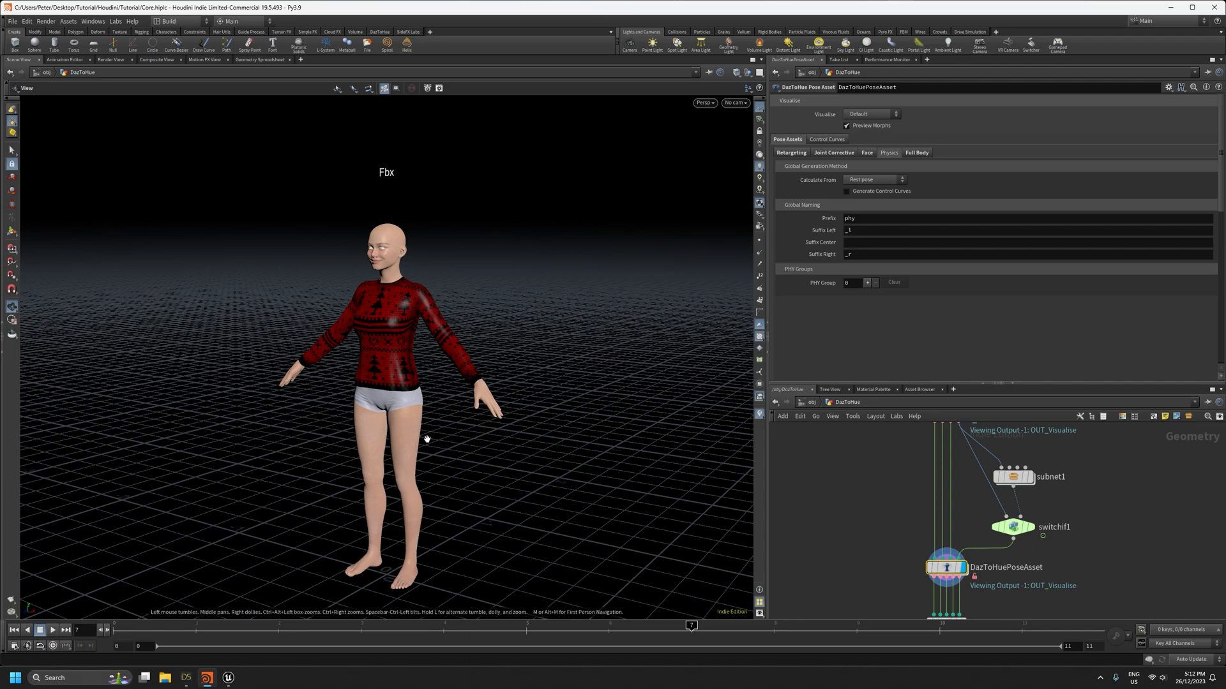
click(916, 152)
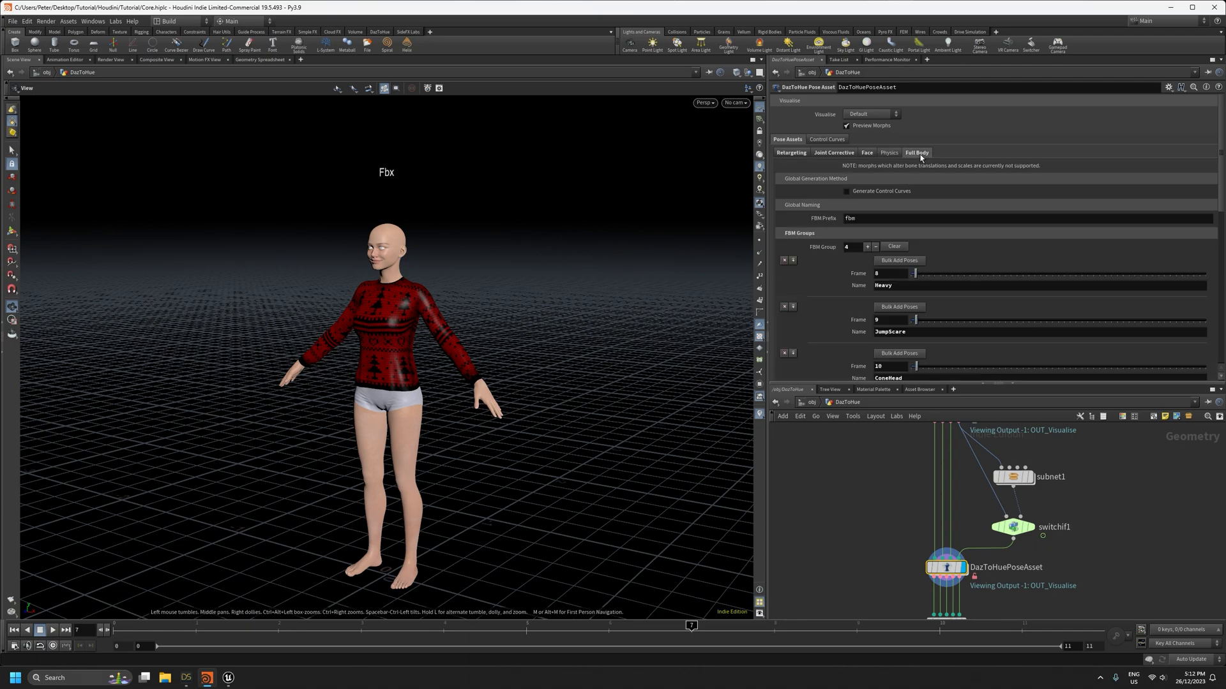
click(887, 152)
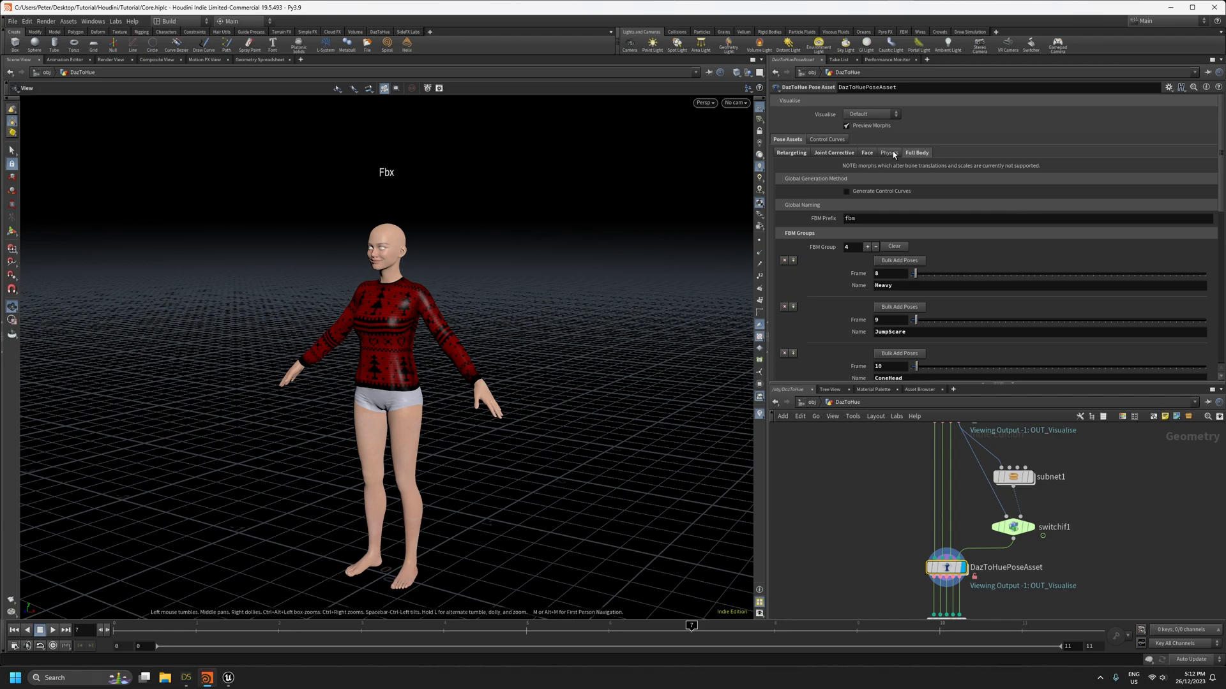
click(887, 152)
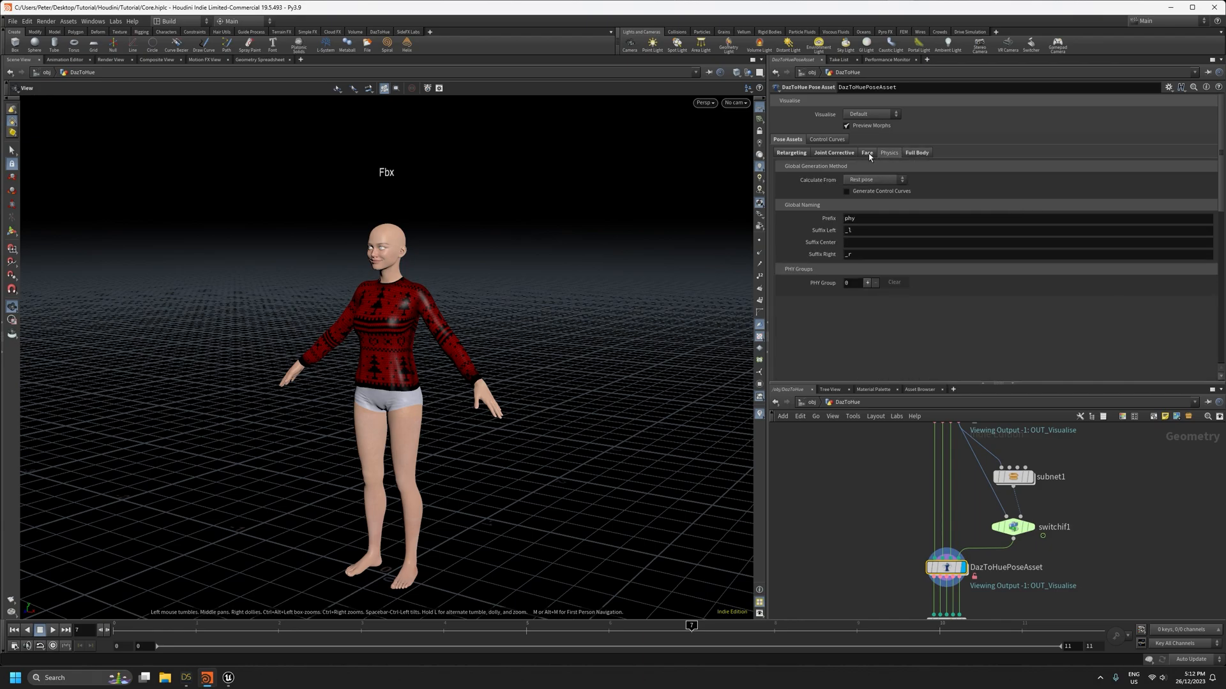
click(915, 153)
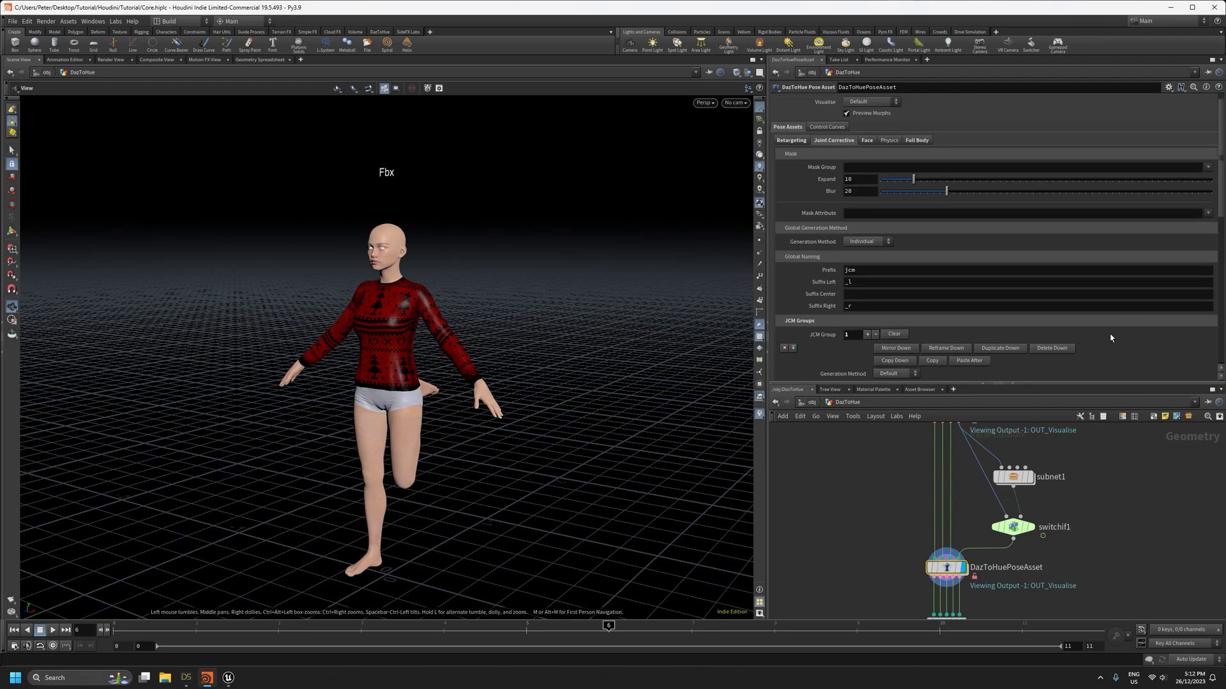
Step: Use the node's preset and interface options to add a Smile FAC at frame 7
click(1168, 87)
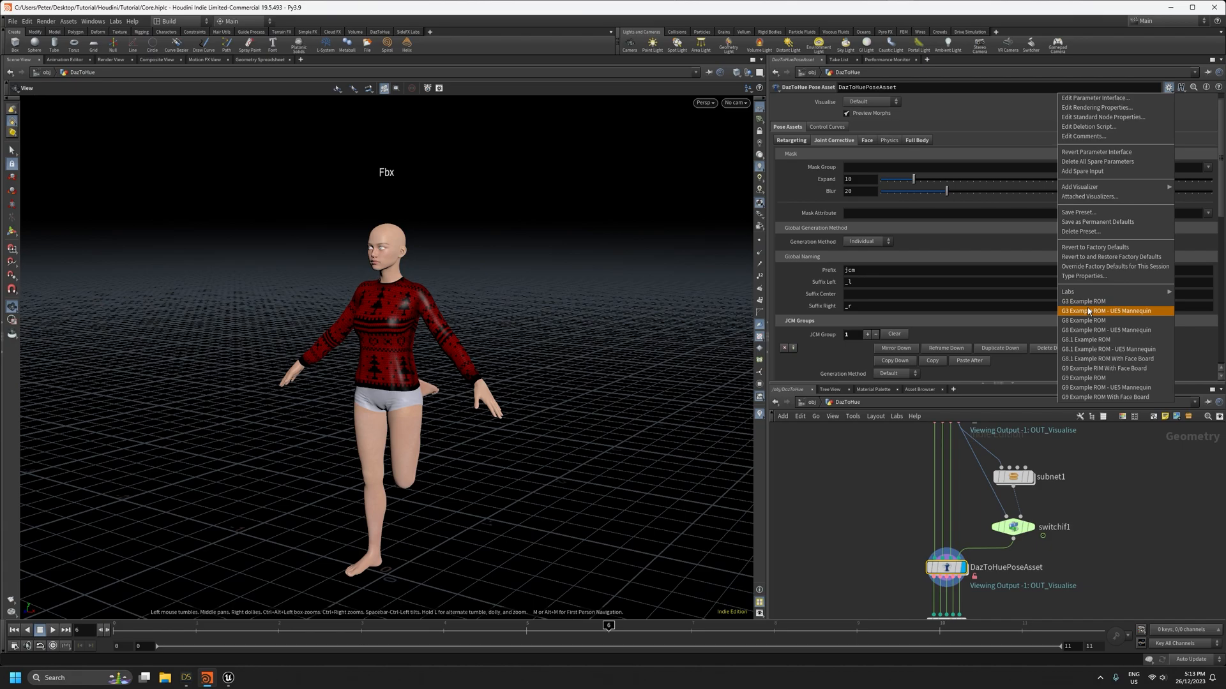
mouse_move(1094, 330)
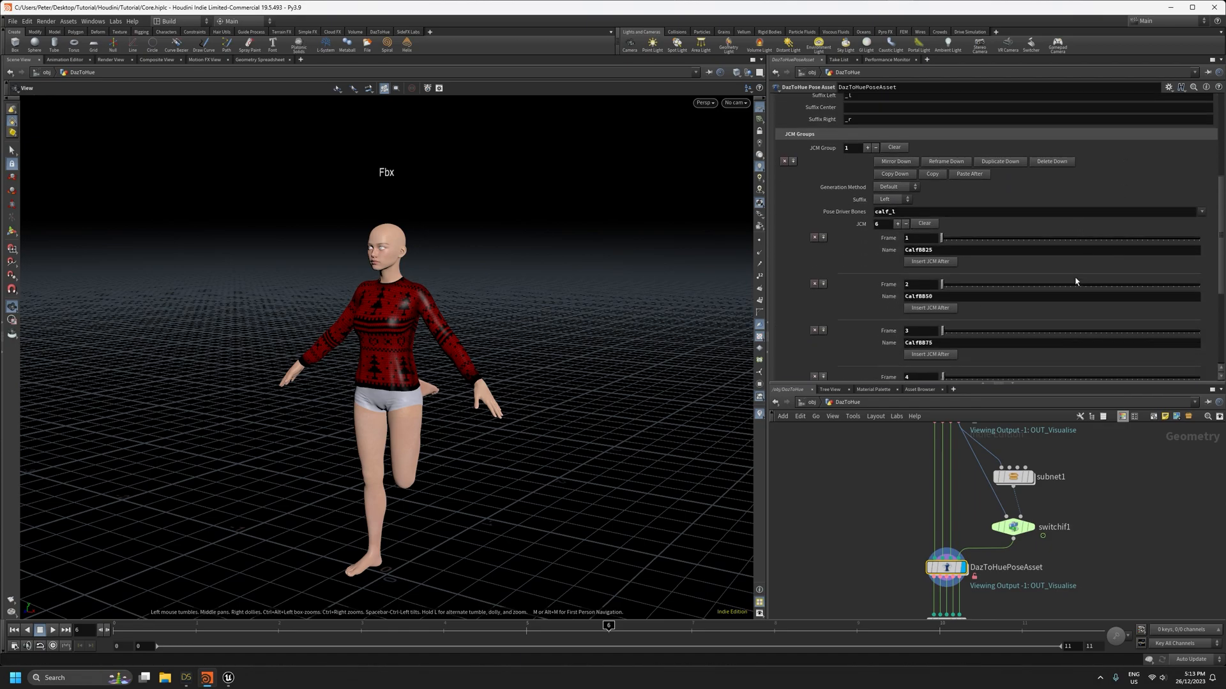
mouse_move(1004, 316)
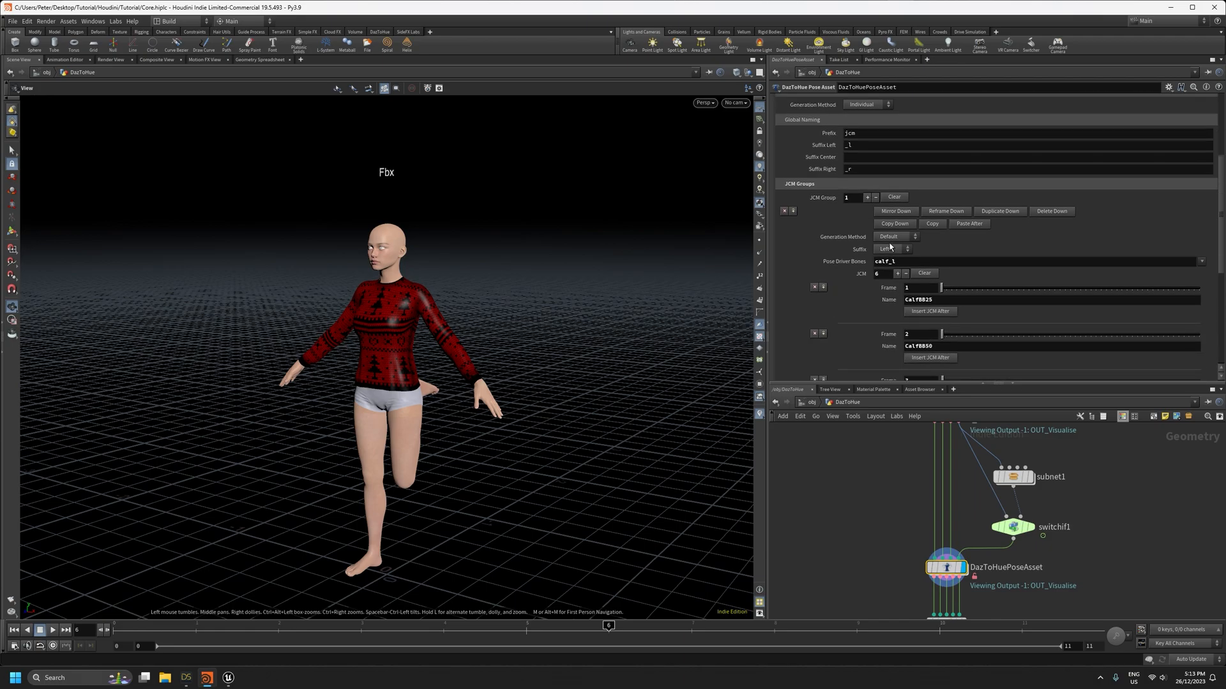
click(894, 237)
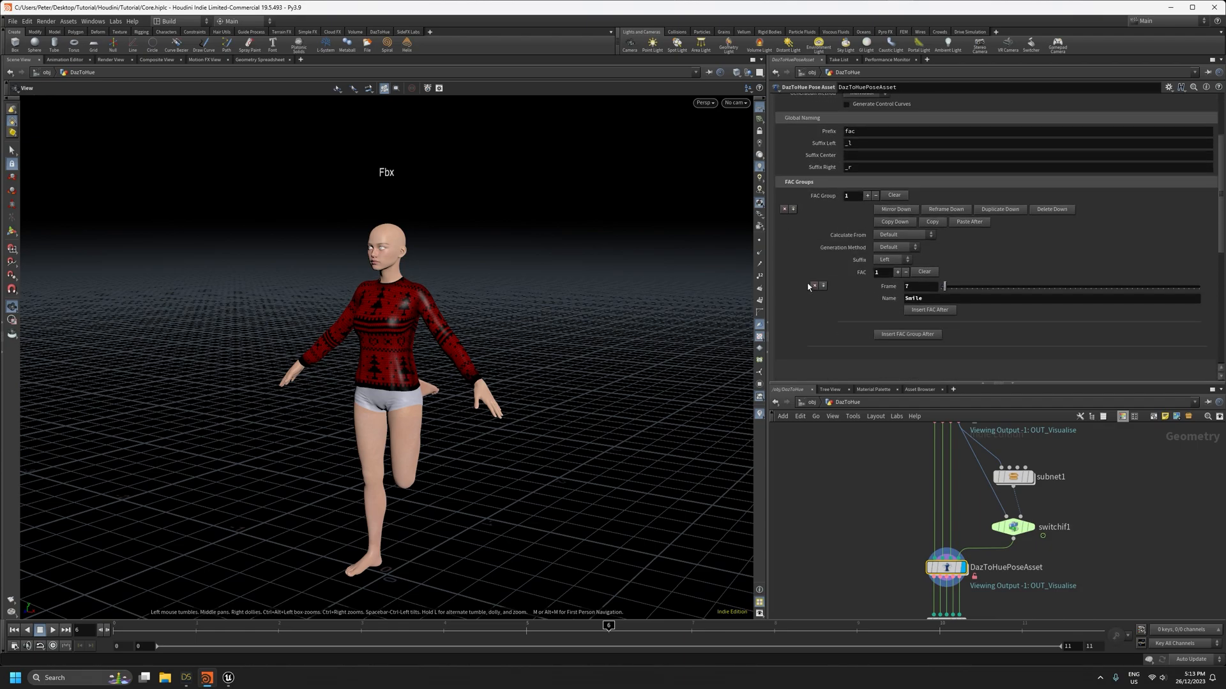
click(903, 234)
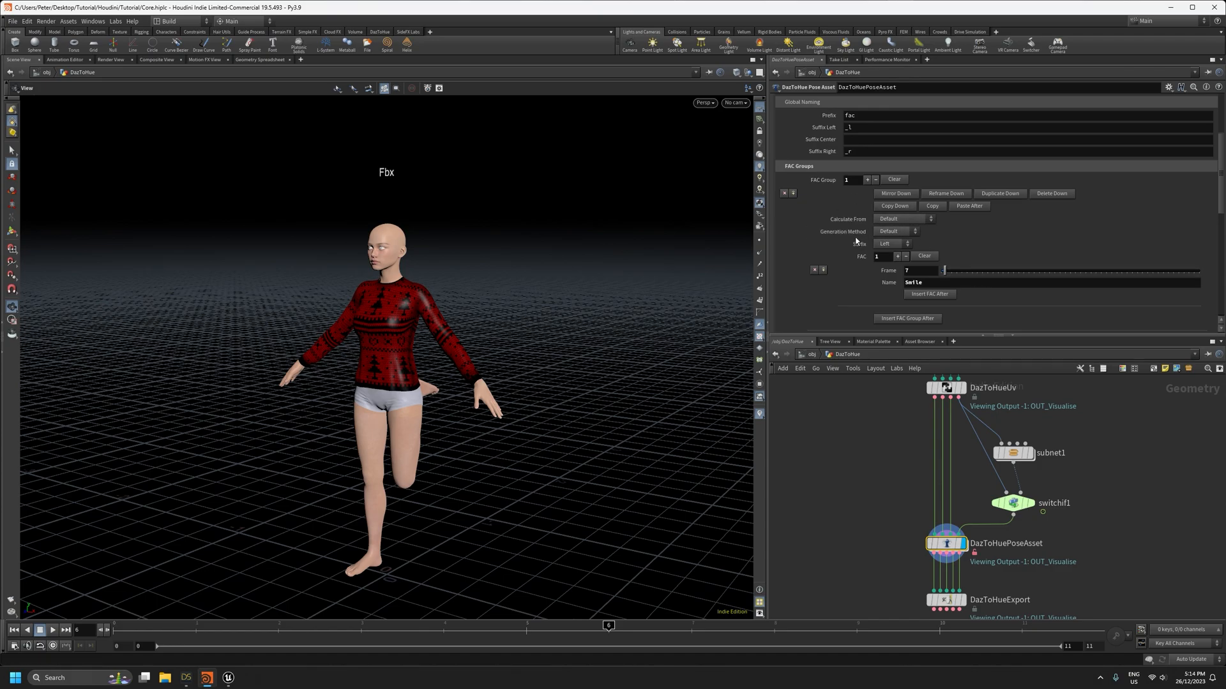
mouse_move(777, 393)
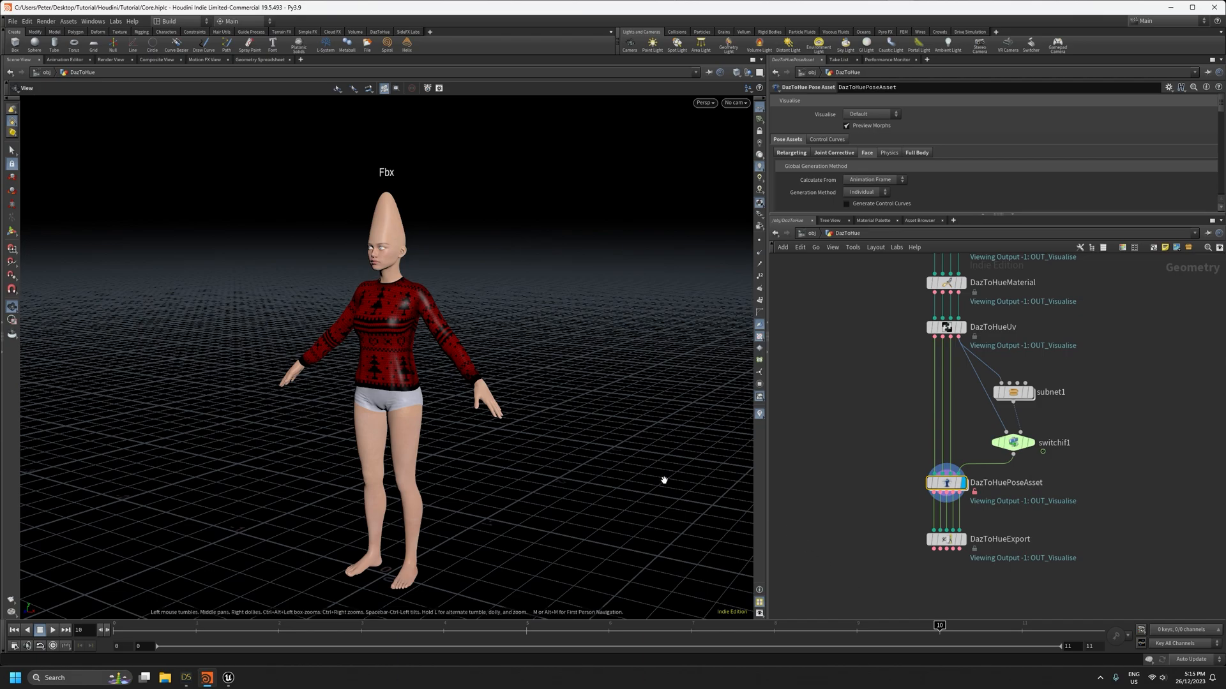
mouse_move(820, 480)
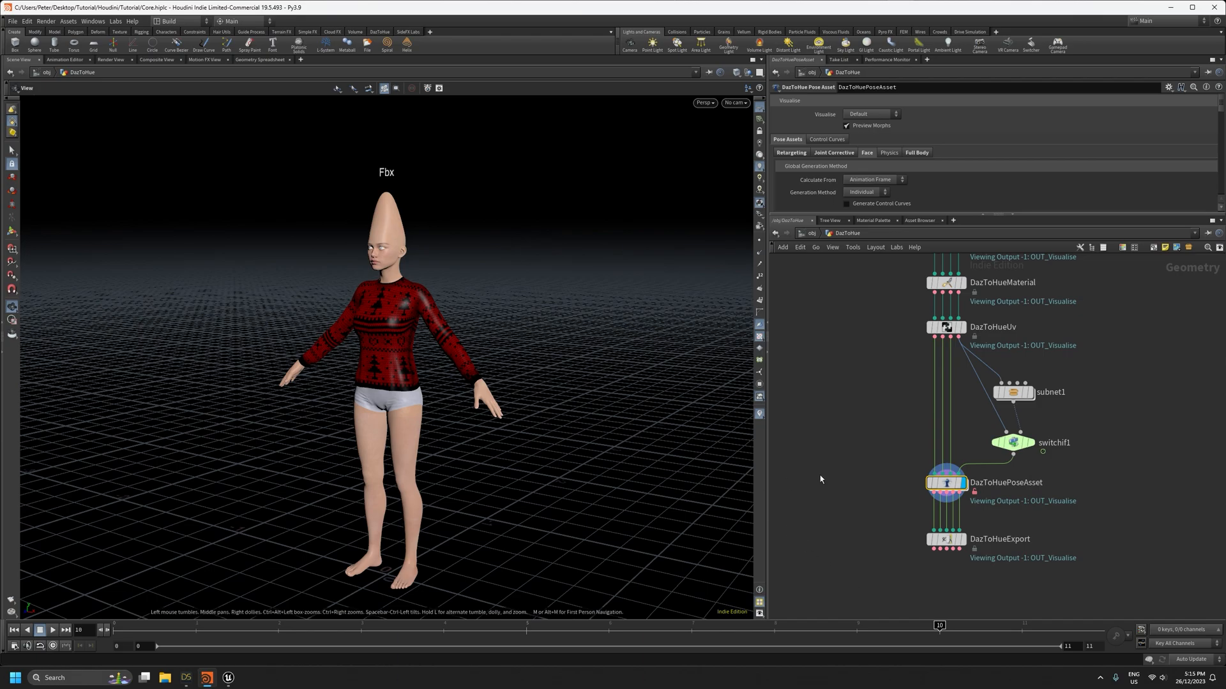
mouse_move(843, 438)
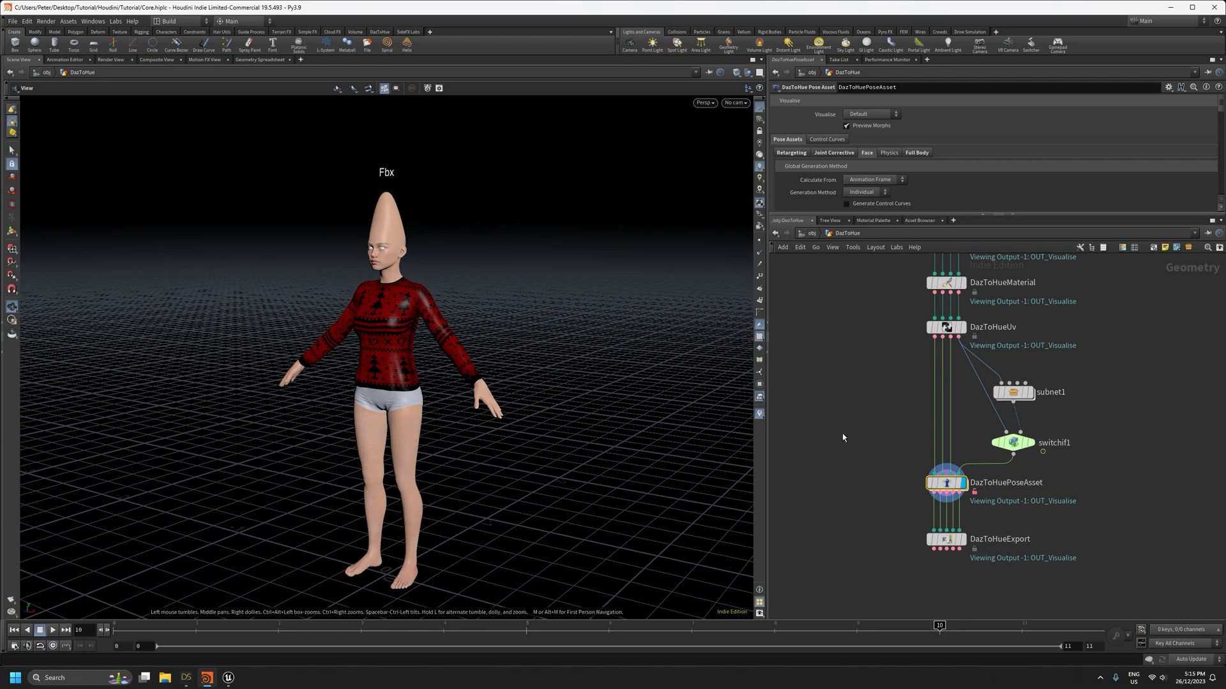
mouse_move(414, 552)
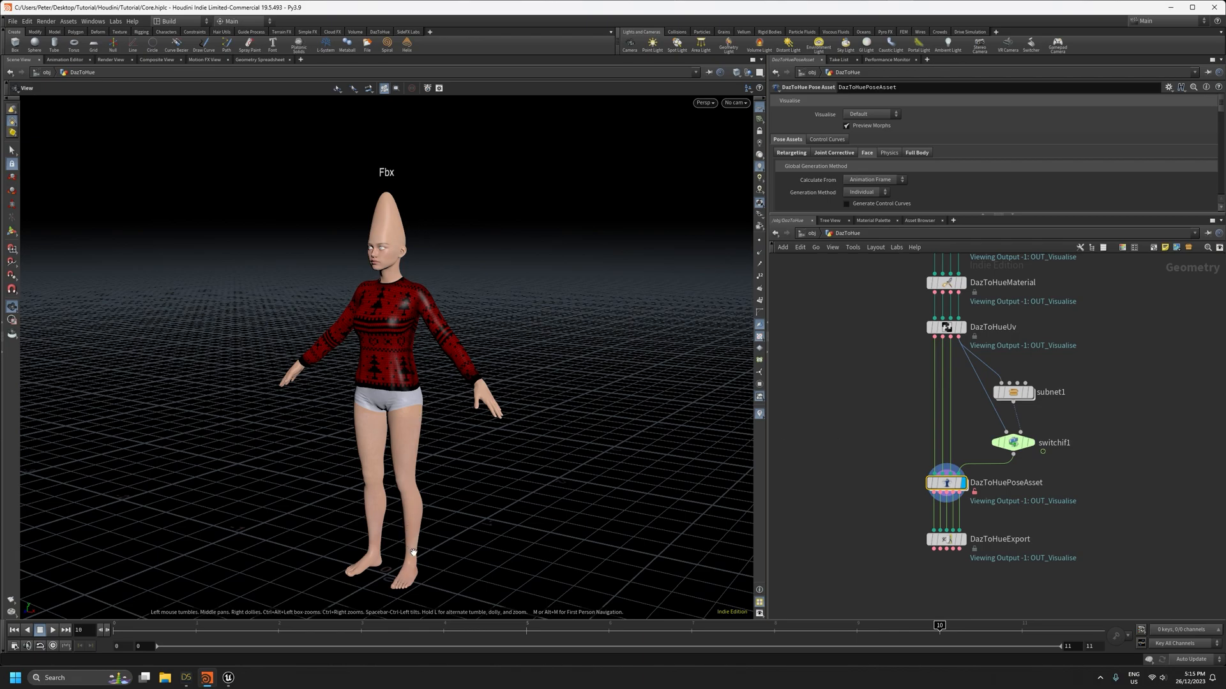
mouse_move(428, 505)
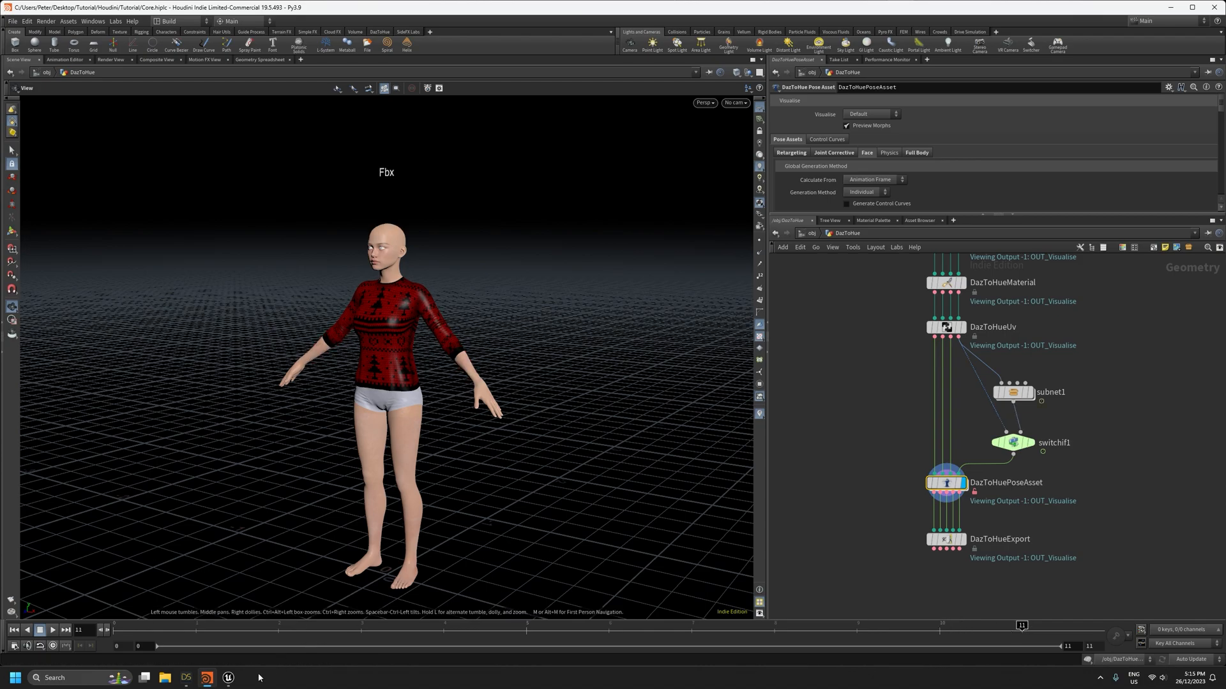
Step: Switch back to Houdini and select the subnet1 node holding the vellum sleeves
click(186, 678)
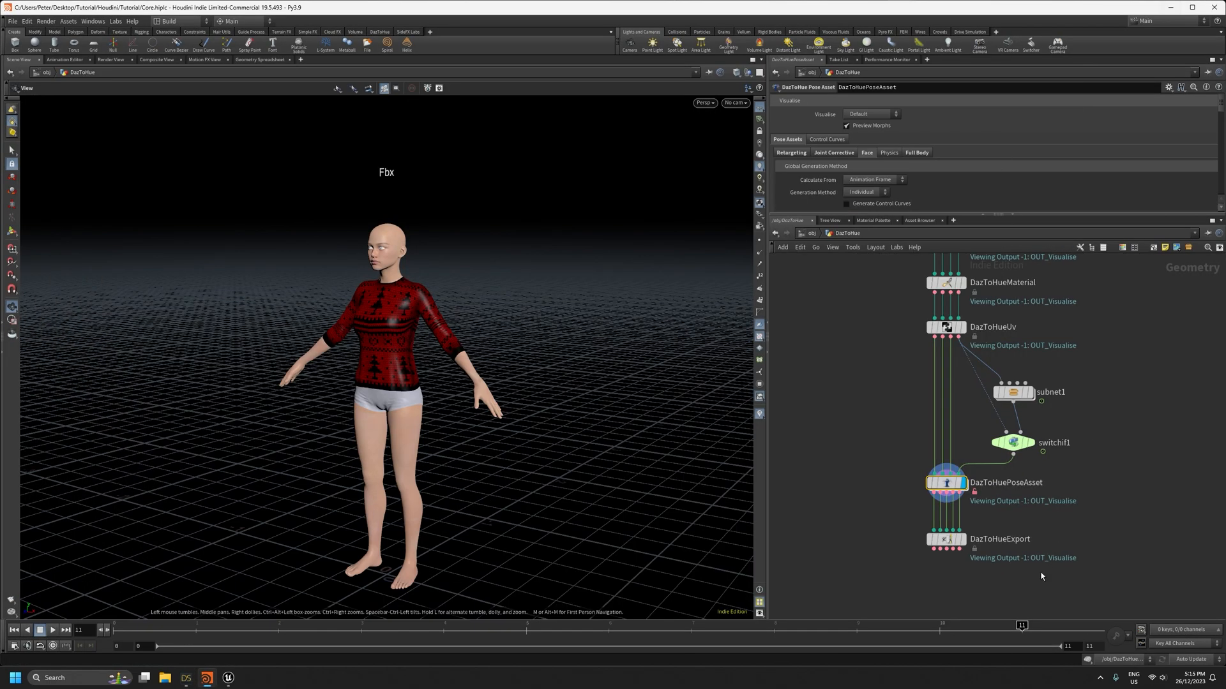
mouse_move(882, 435)
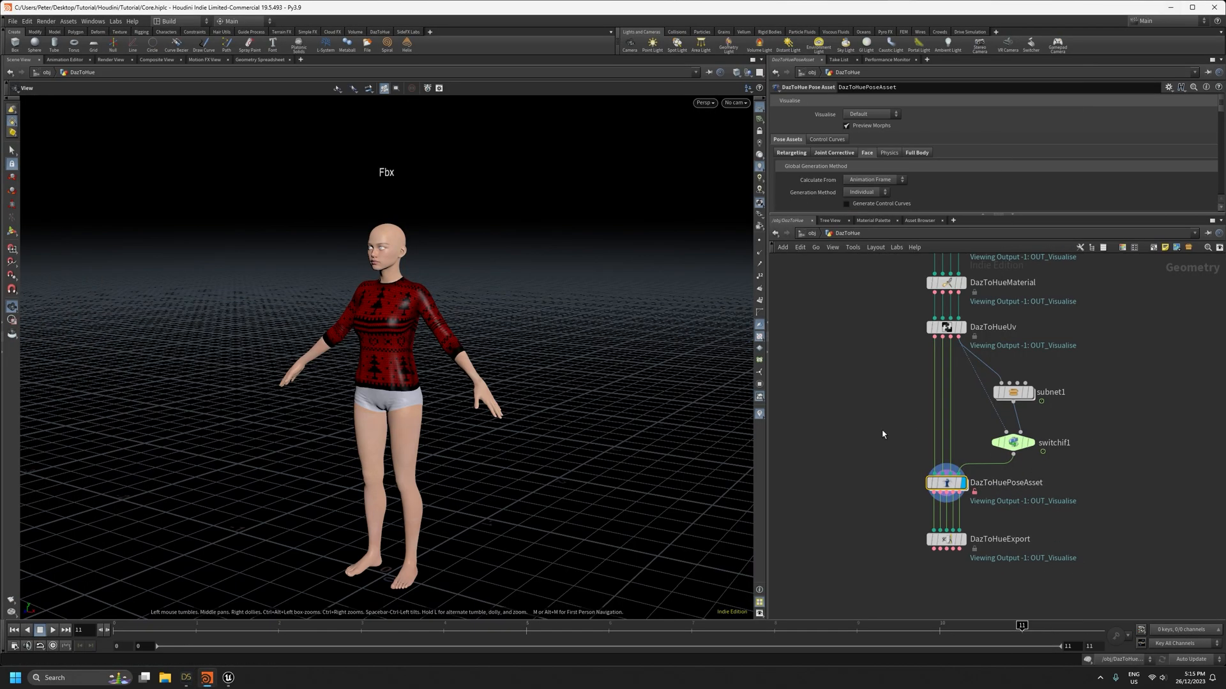
click(1013, 391)
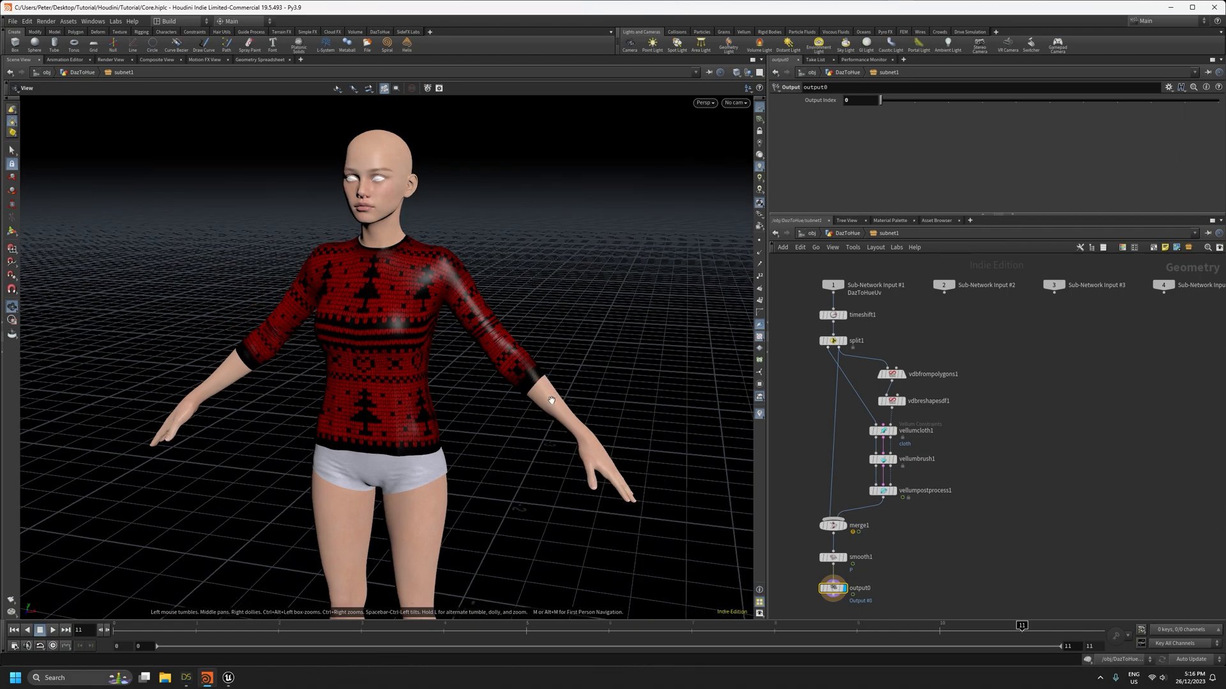
Step: Rearrange the network view and dive back into subnet1 to see its vellum nodes
drag(547, 399, 492, 457)
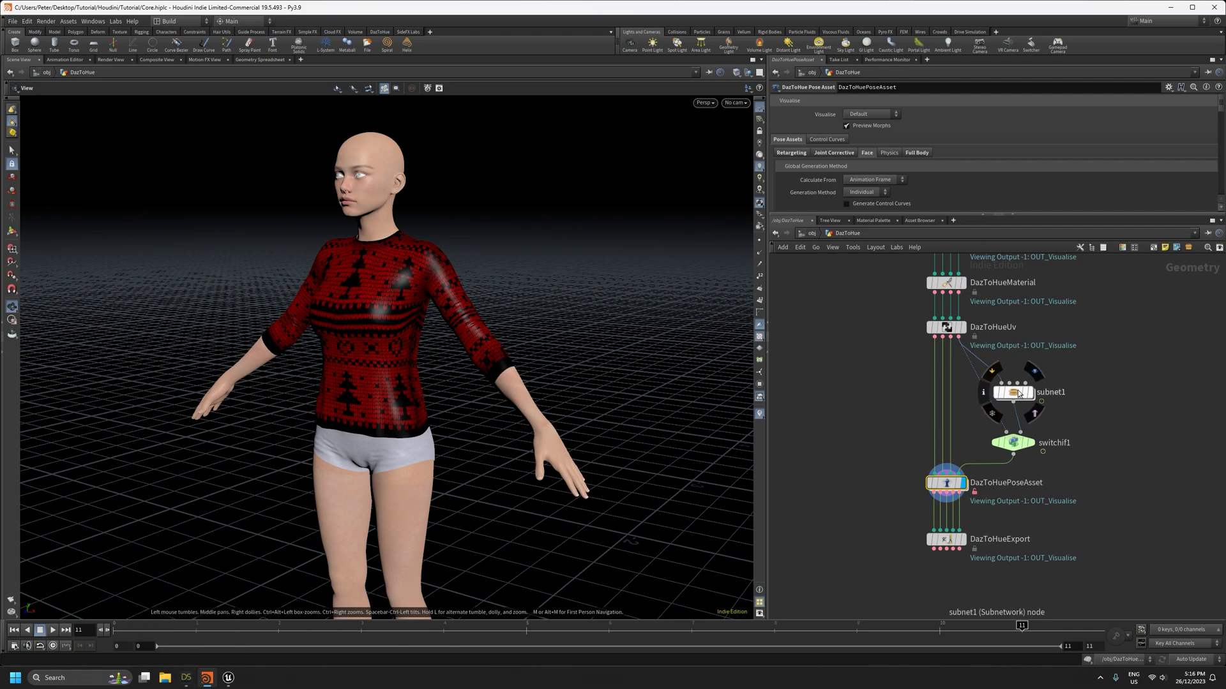
double_click(1010, 391)
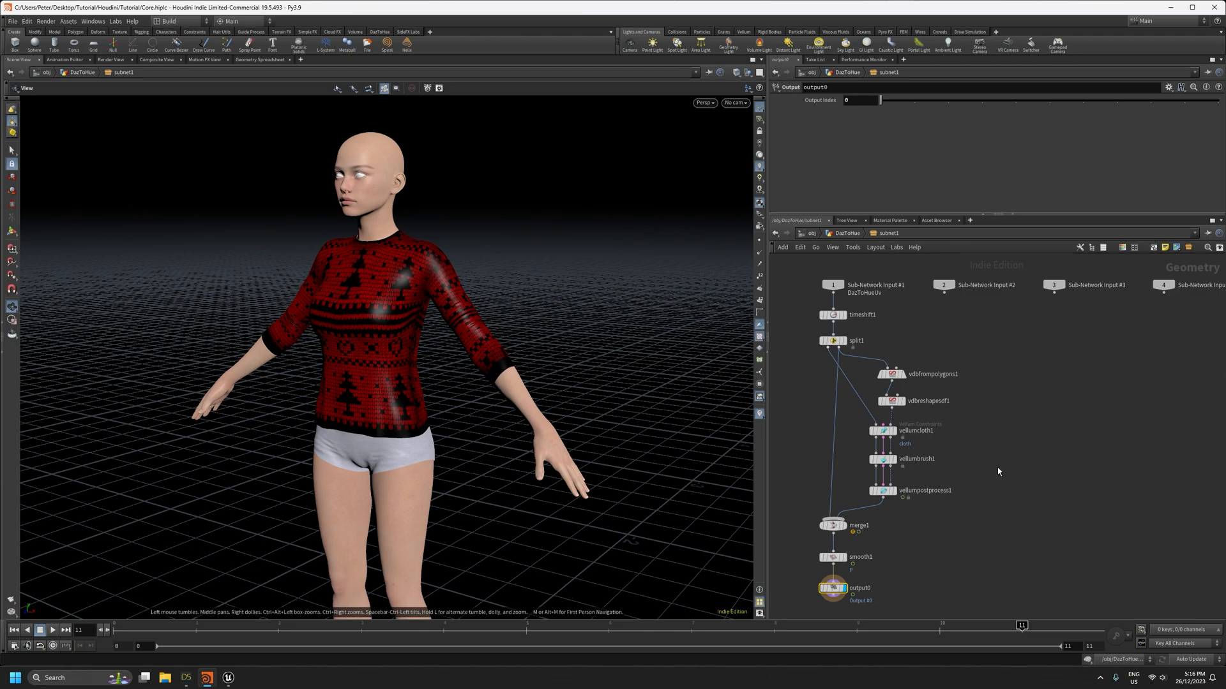
mouse_move(829, 452)
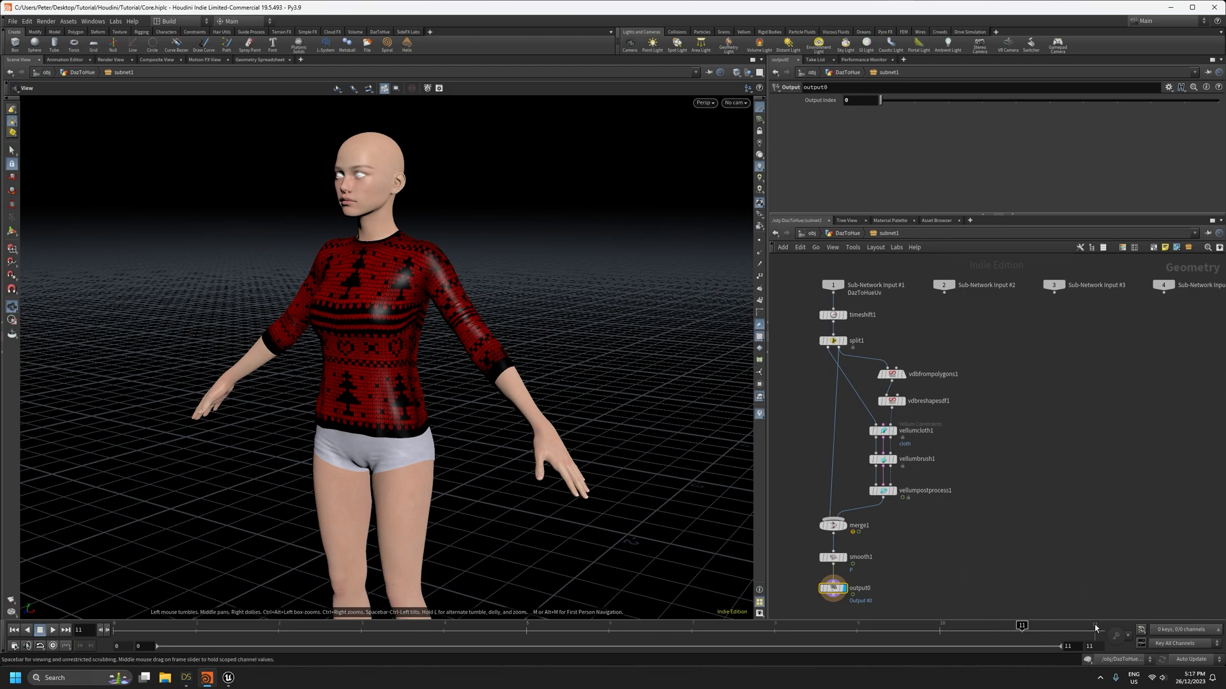
mouse_move(771, 405)
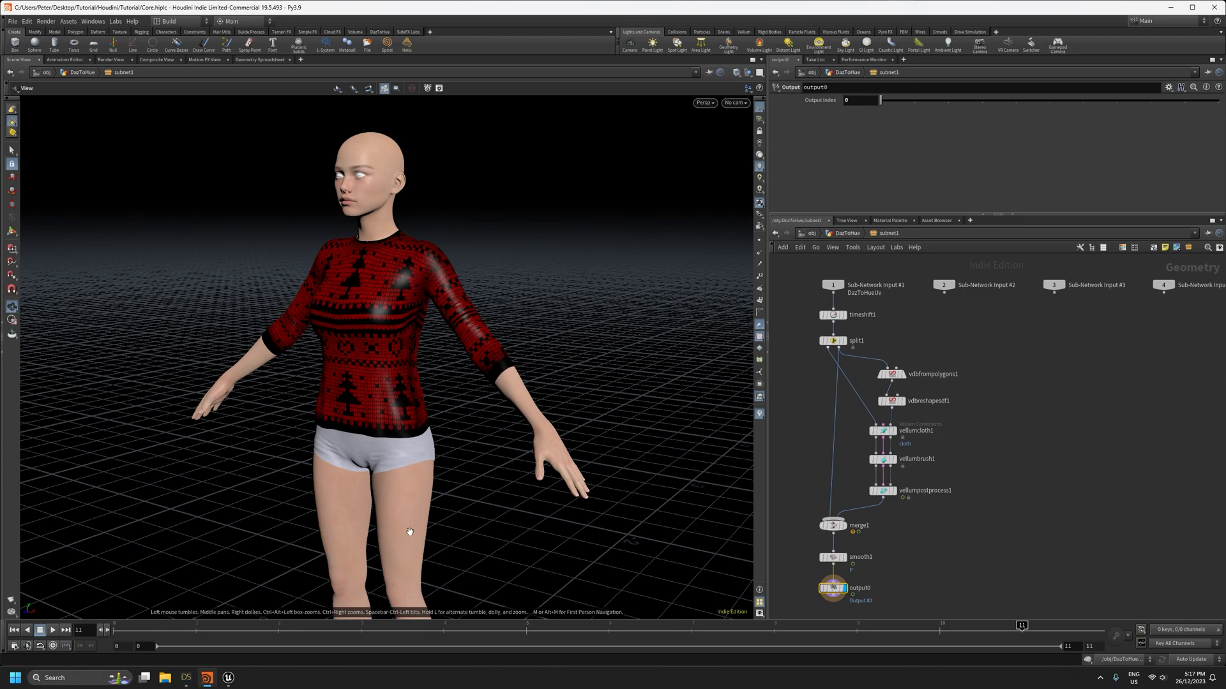
mouse_move(420, 480)
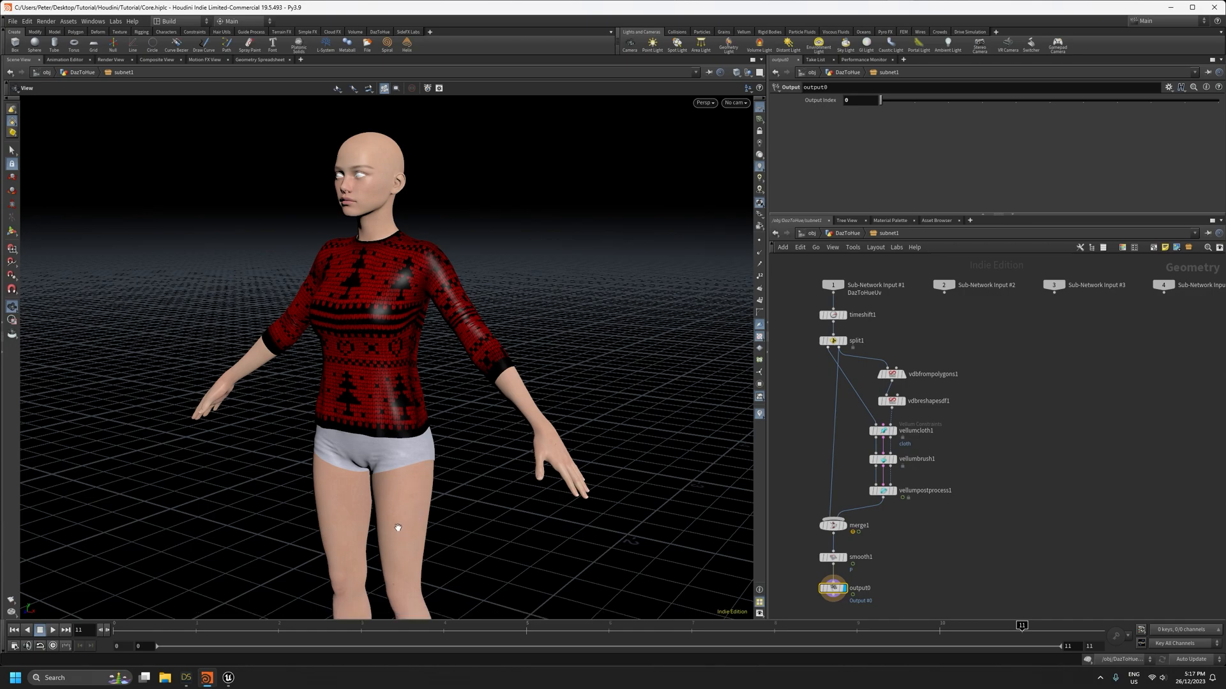
mouse_move(509, 377)
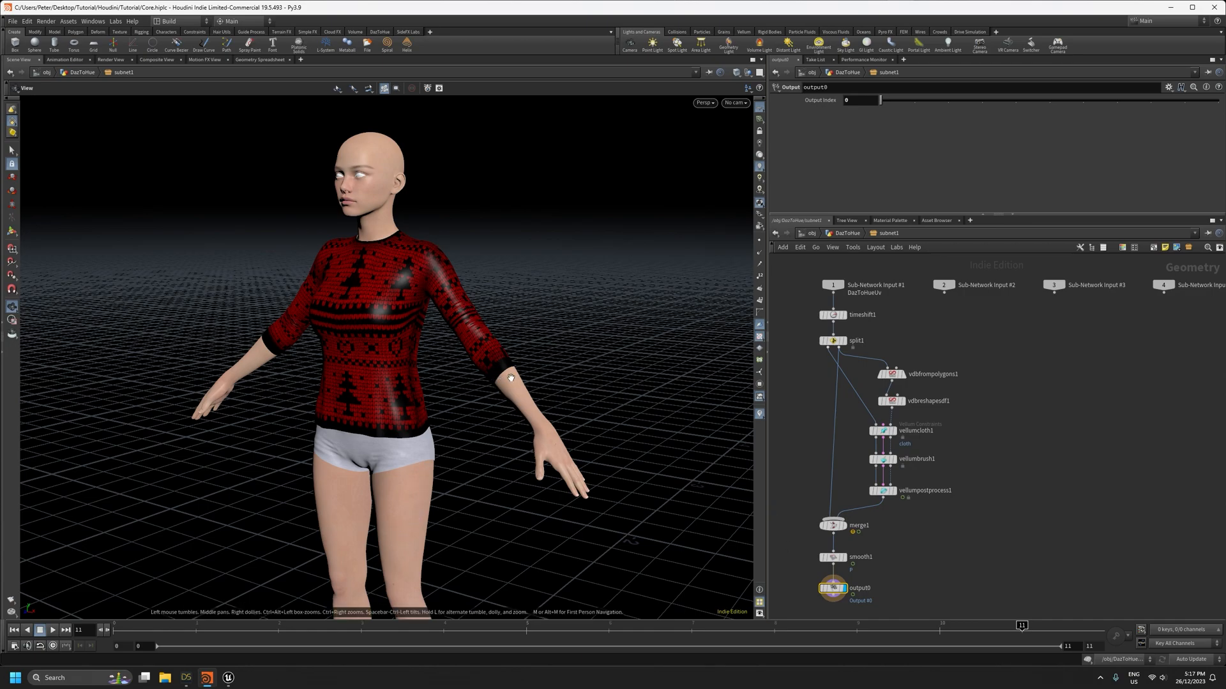
mouse_move(908, 430)
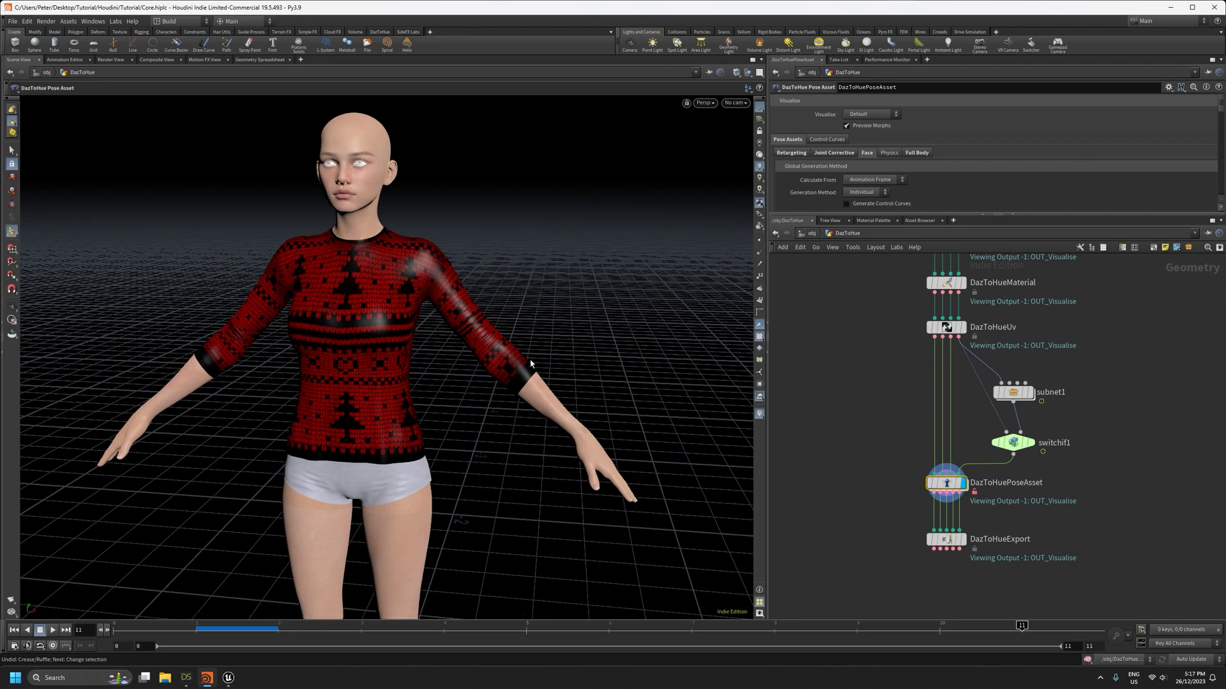
mouse_move(867, 135)
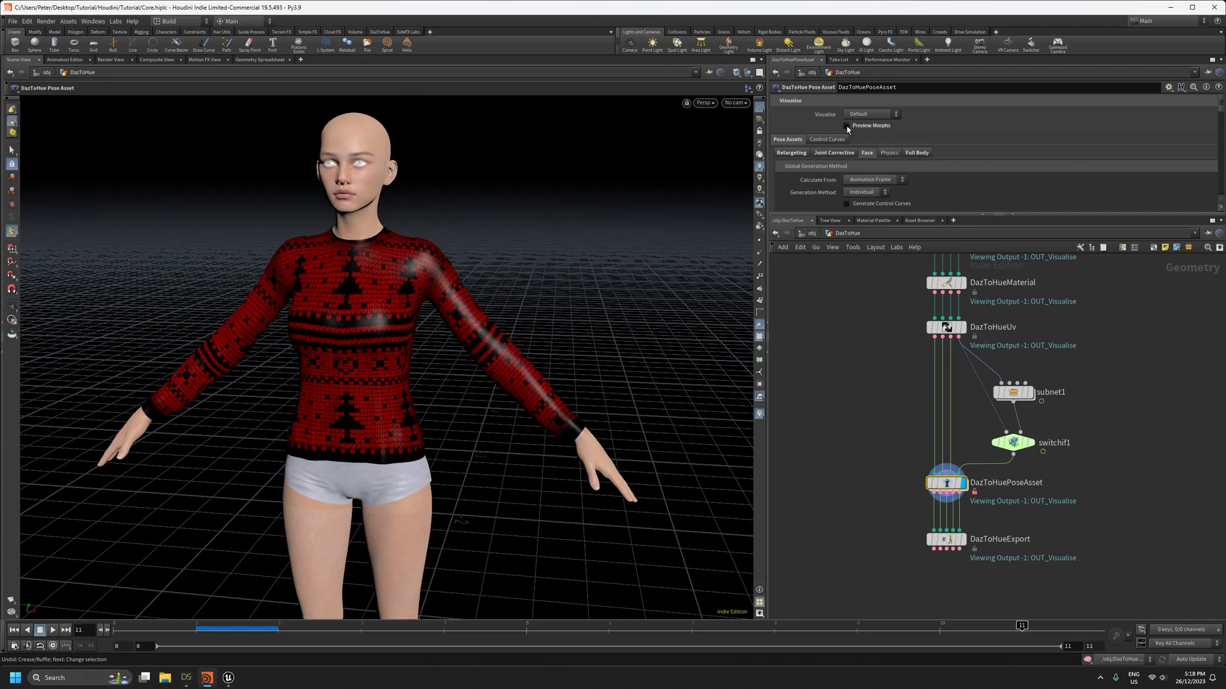
Step: Switch the DazToHuePoseAsset Visualise mode from Default to Morph Deltas
click(869, 115)
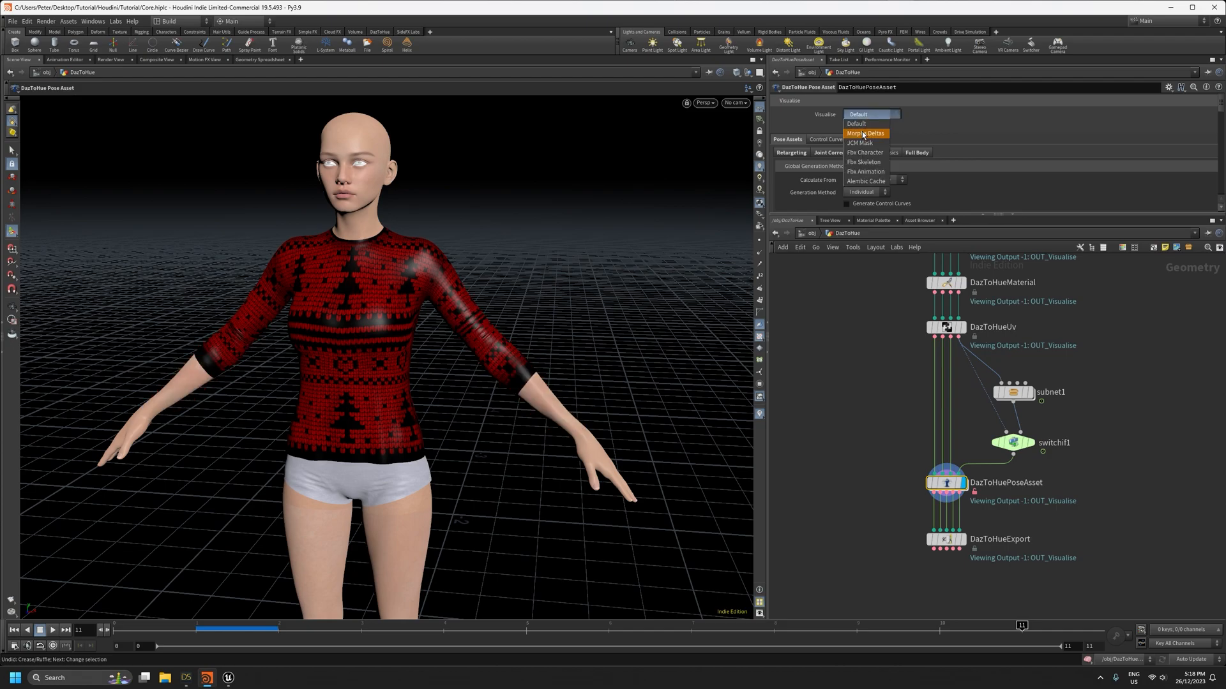
click(865, 133)
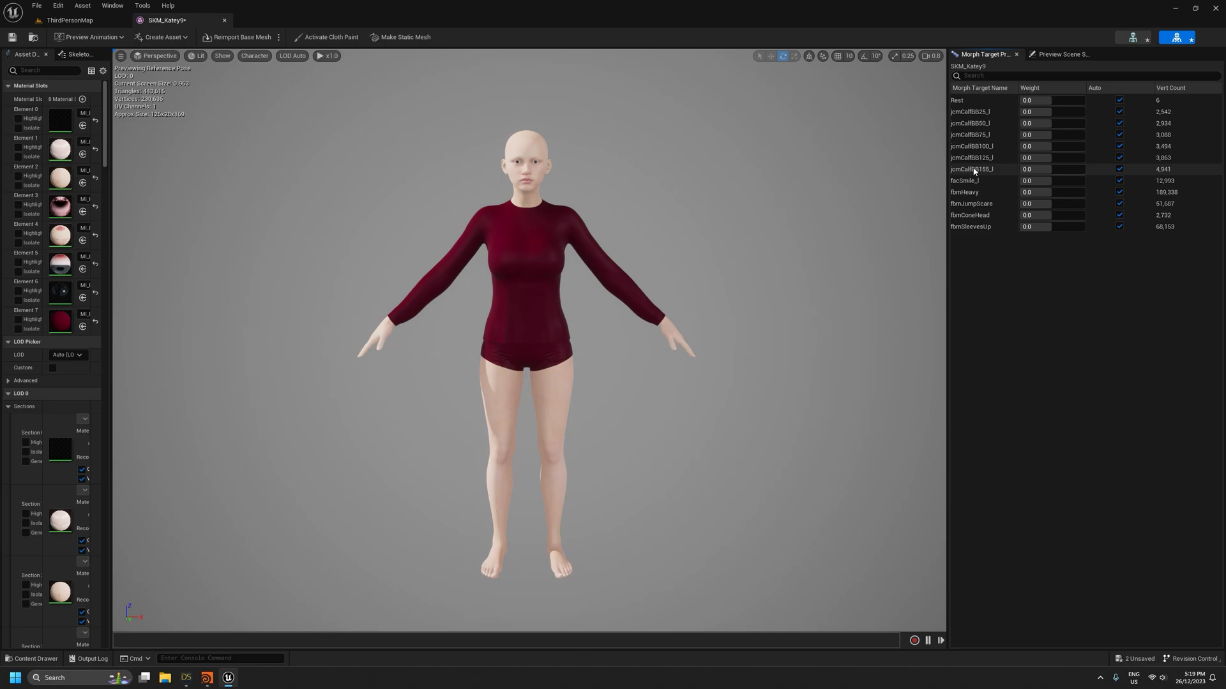
mouse_move(975, 147)
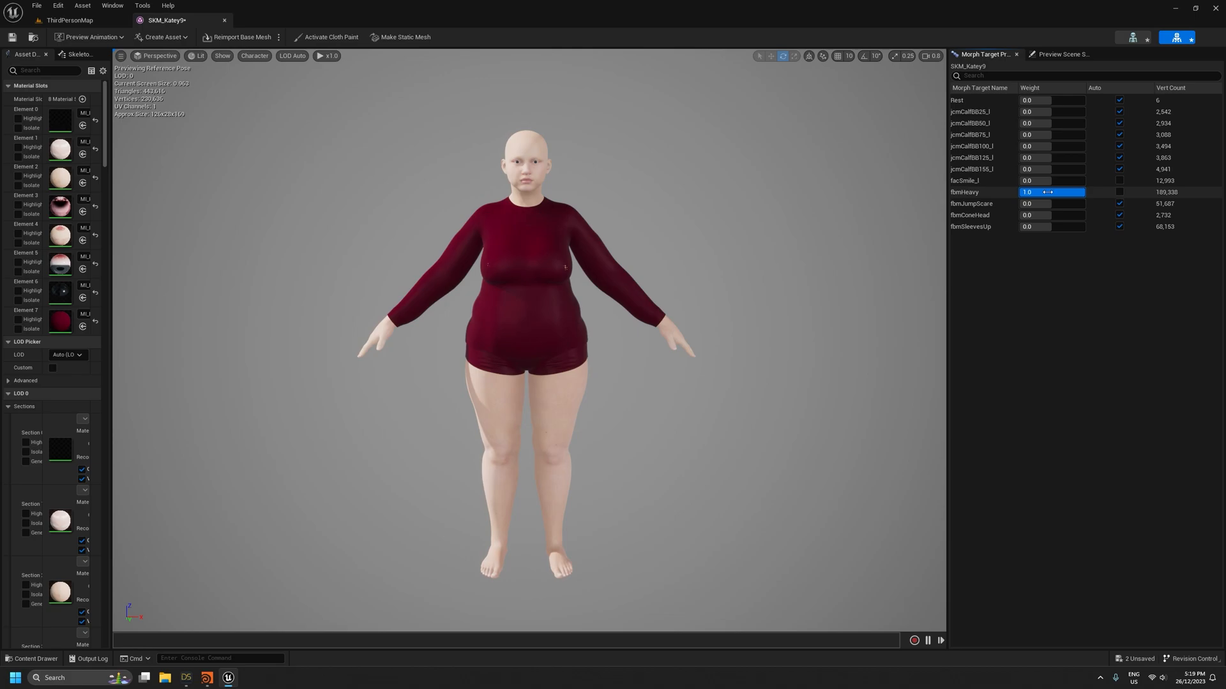
Step: Preview Katey9's morph targets, including fbmSleevesUp, at weight 1.0, then reset each to 0.0
text(0.0)
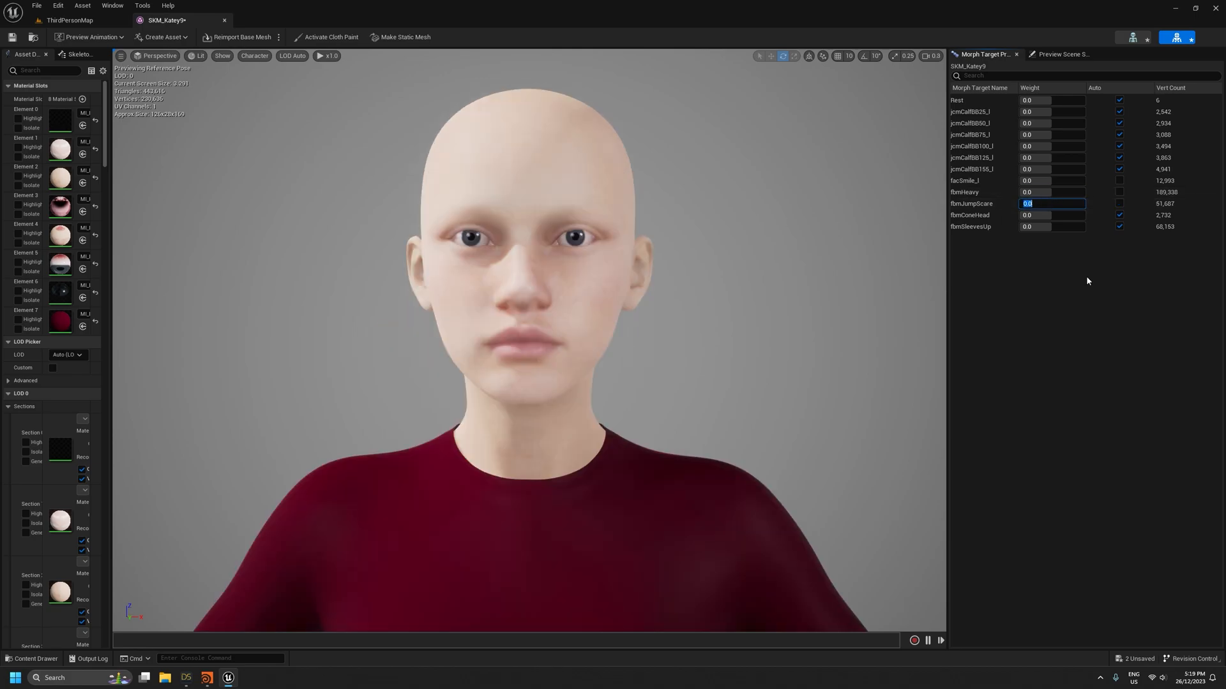
text(1.0)
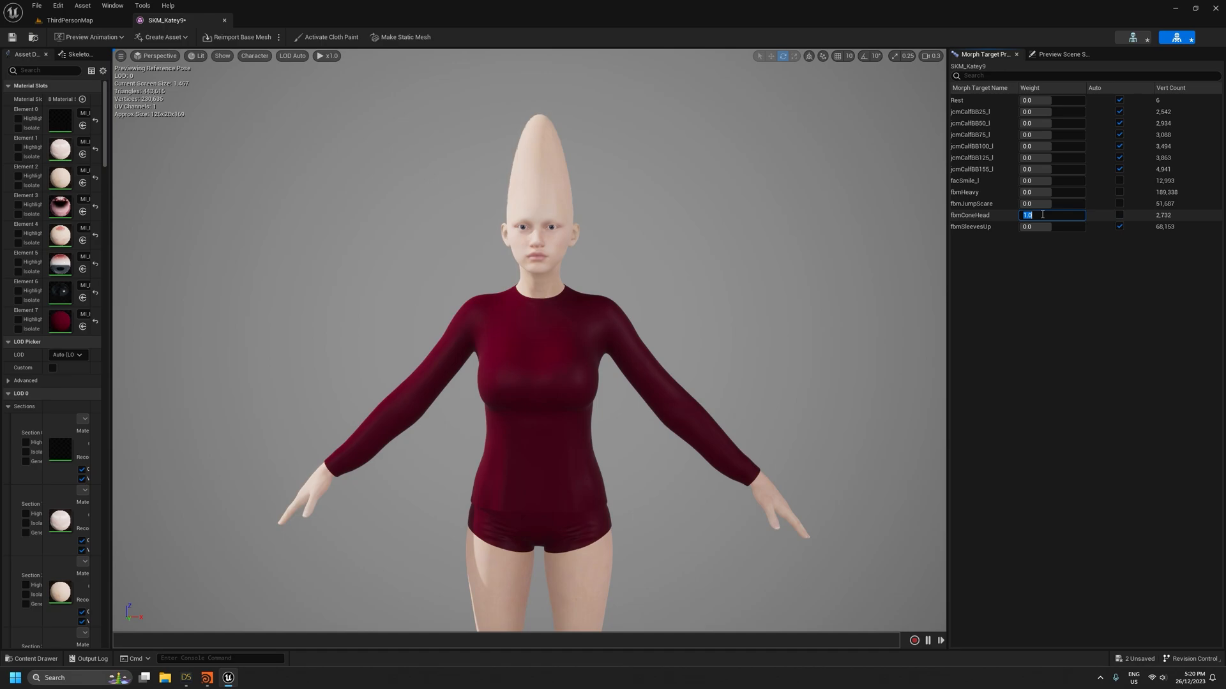
text(0.0)
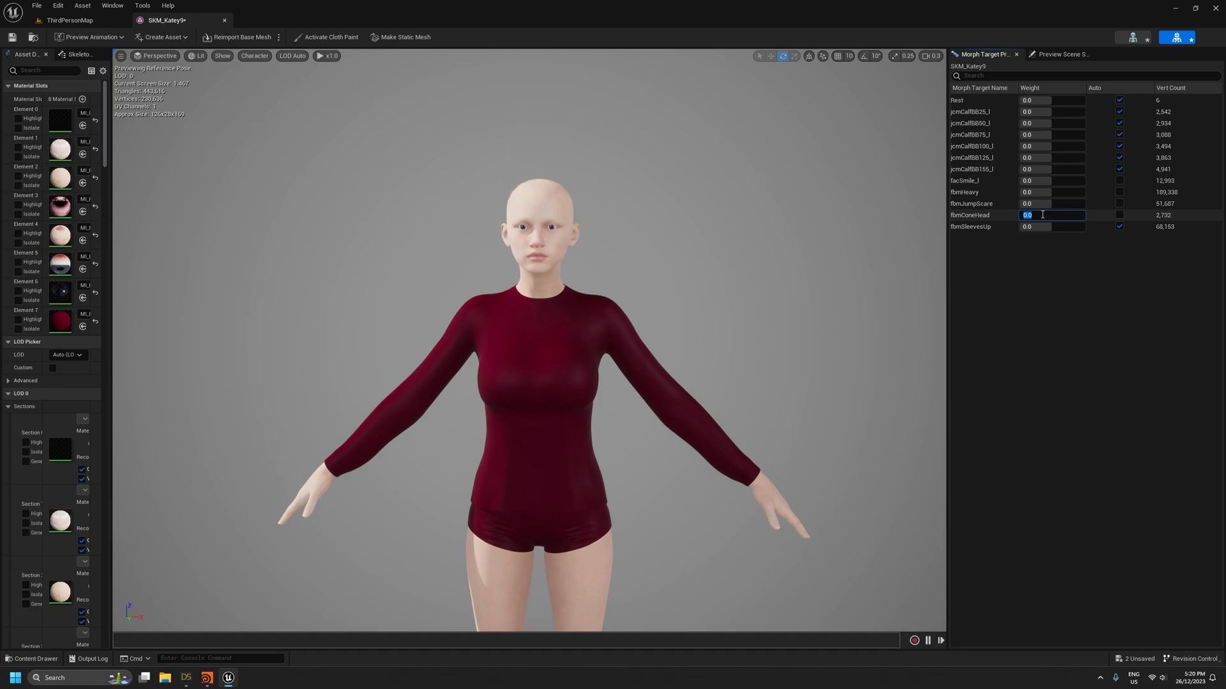
click(1051, 227)
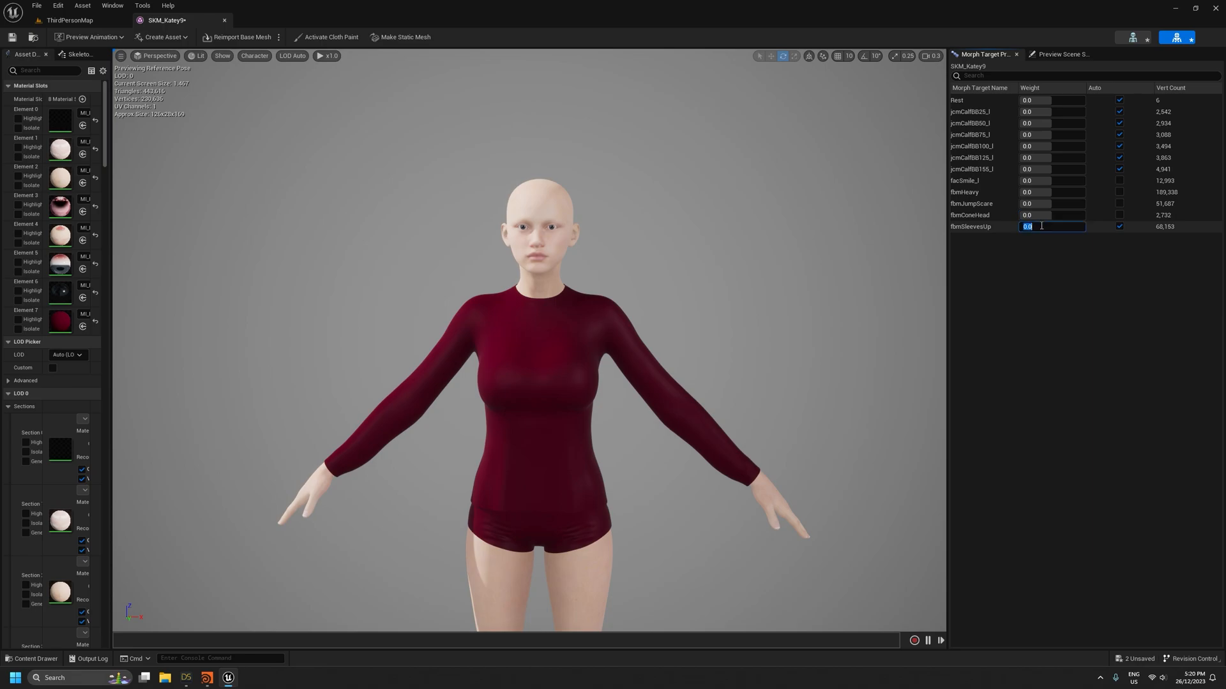
text(1.0)
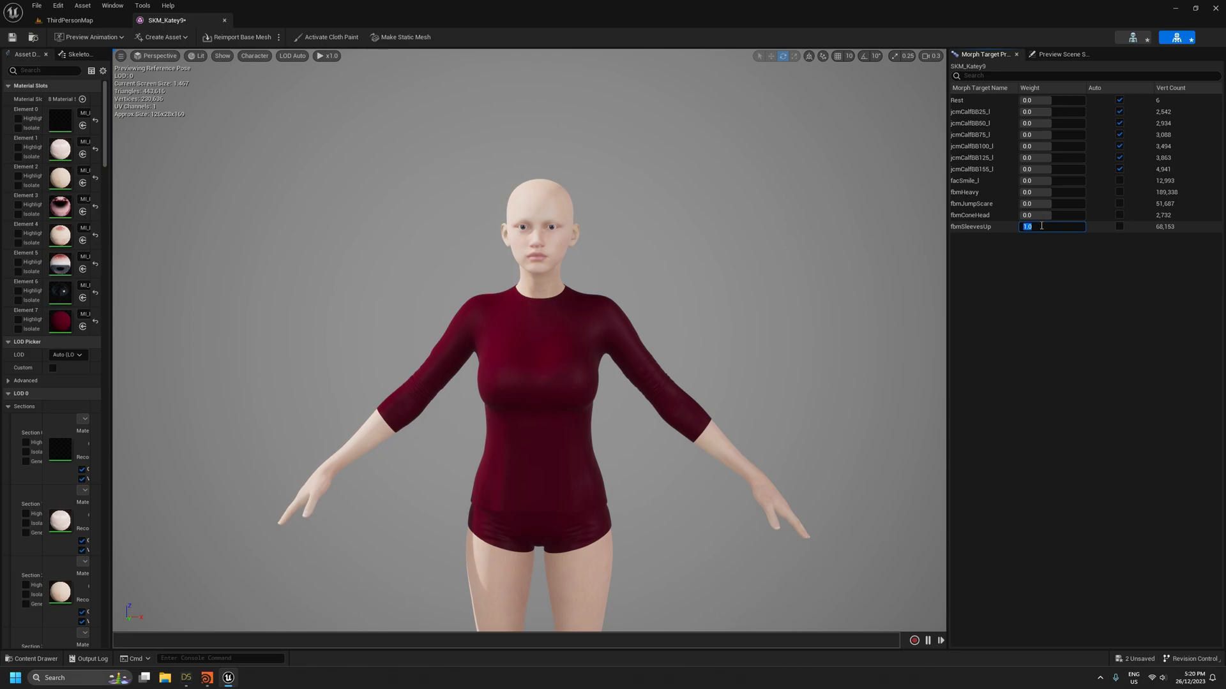
text(0.0)
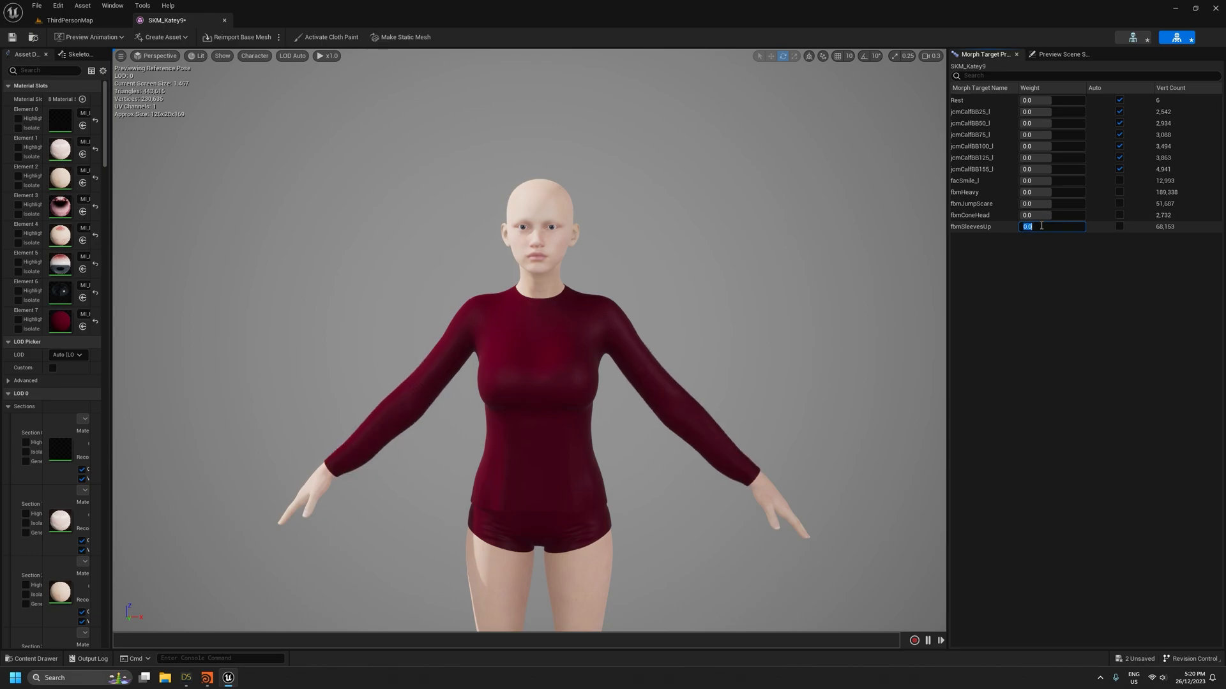